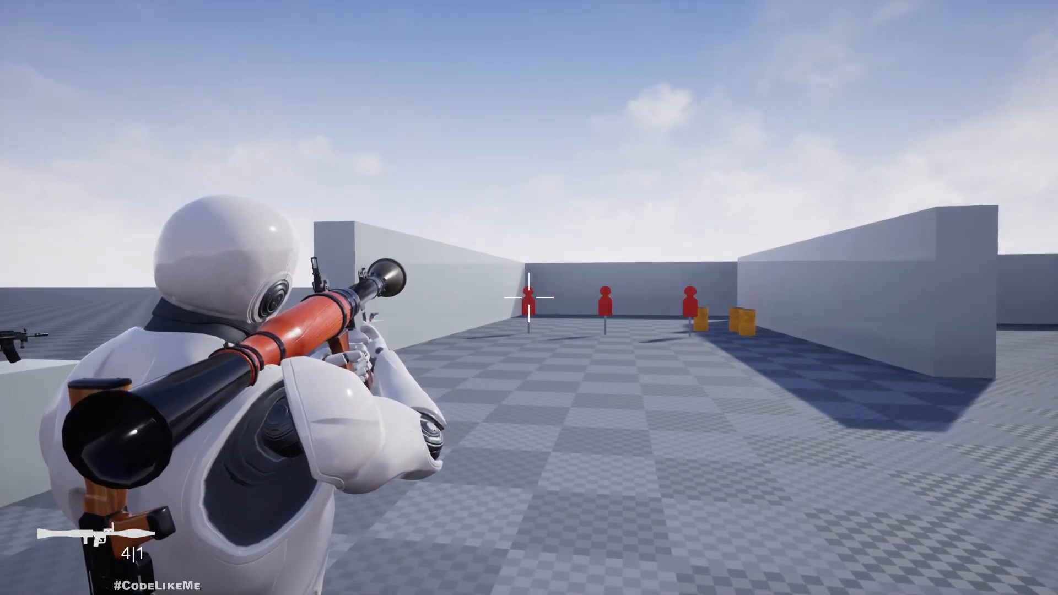
Fire the RPG at the targets in Play-In-Editor, then exit play mode with Esc.
left_click(529, 285)
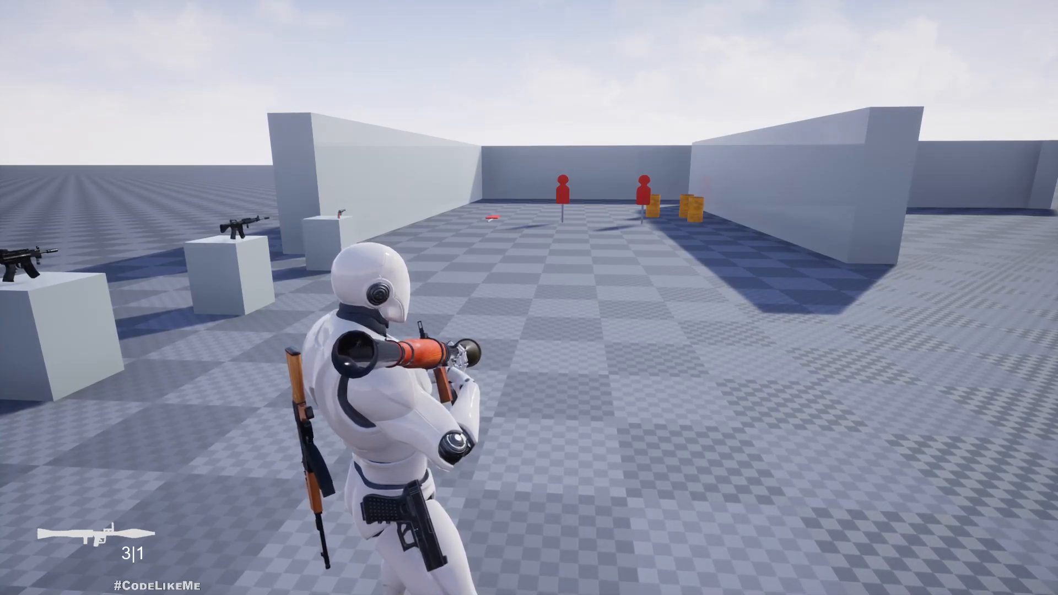
key("Escape")
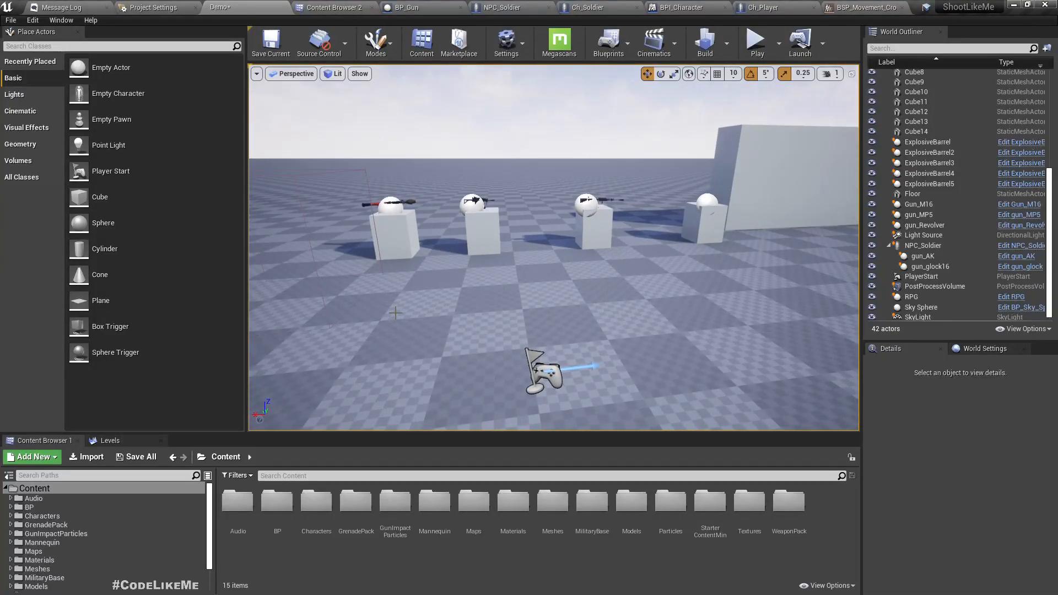
Browse Content Browser 2 to WeaponPack > Models > RPG and select SM_RpgBullet.
left_click(754, 39)
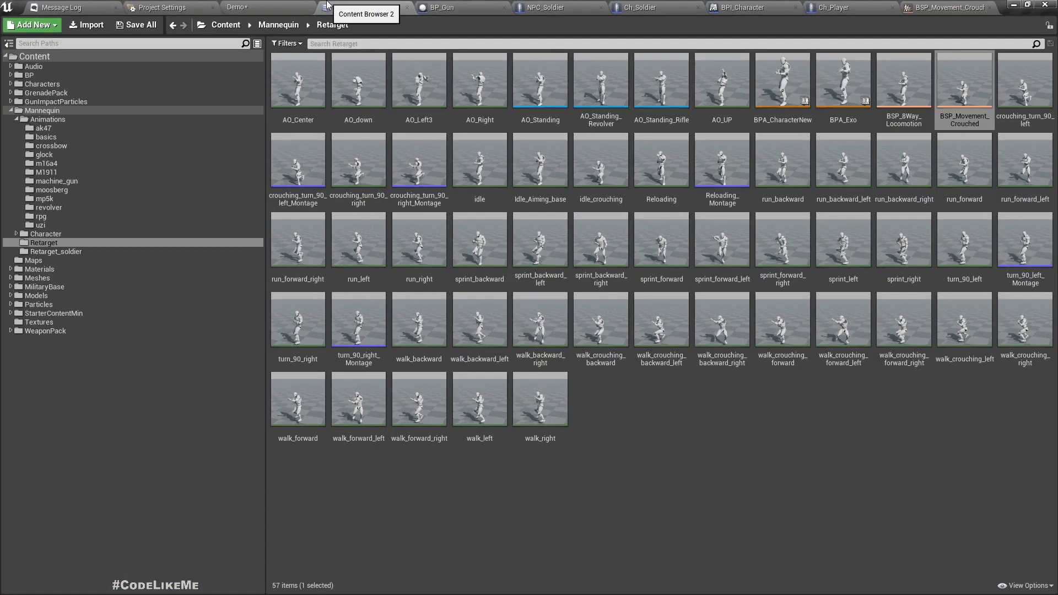
mouse_move(358, 81)
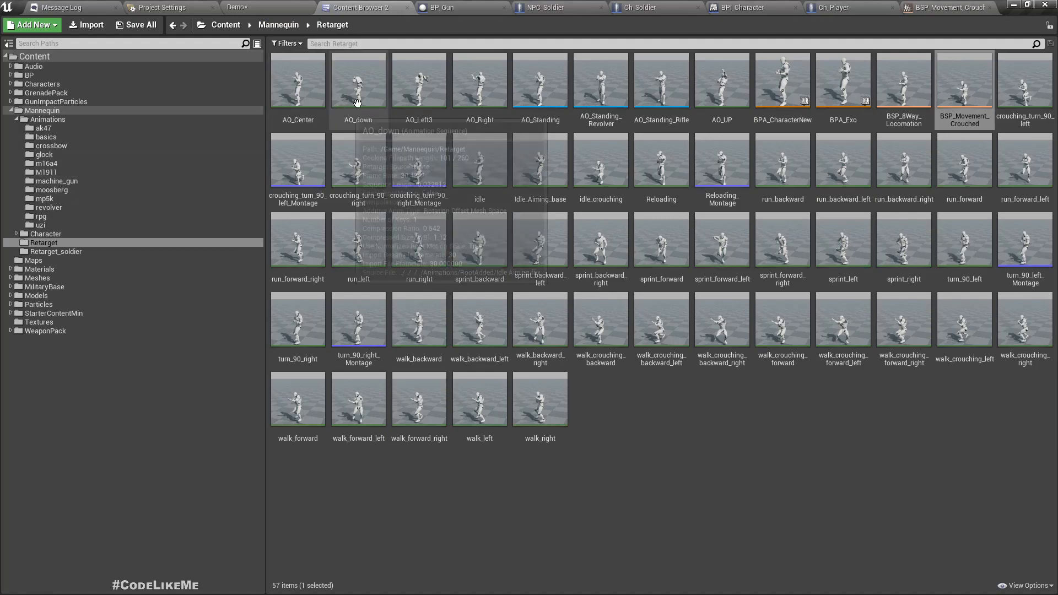
mouse_move(10, 237)
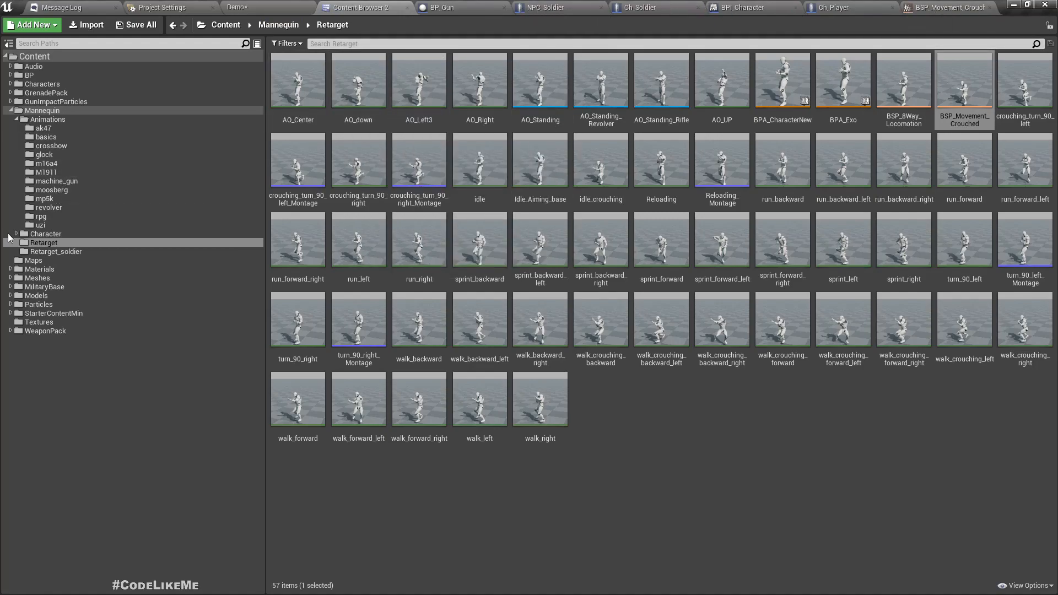
mouse_move(36, 344)
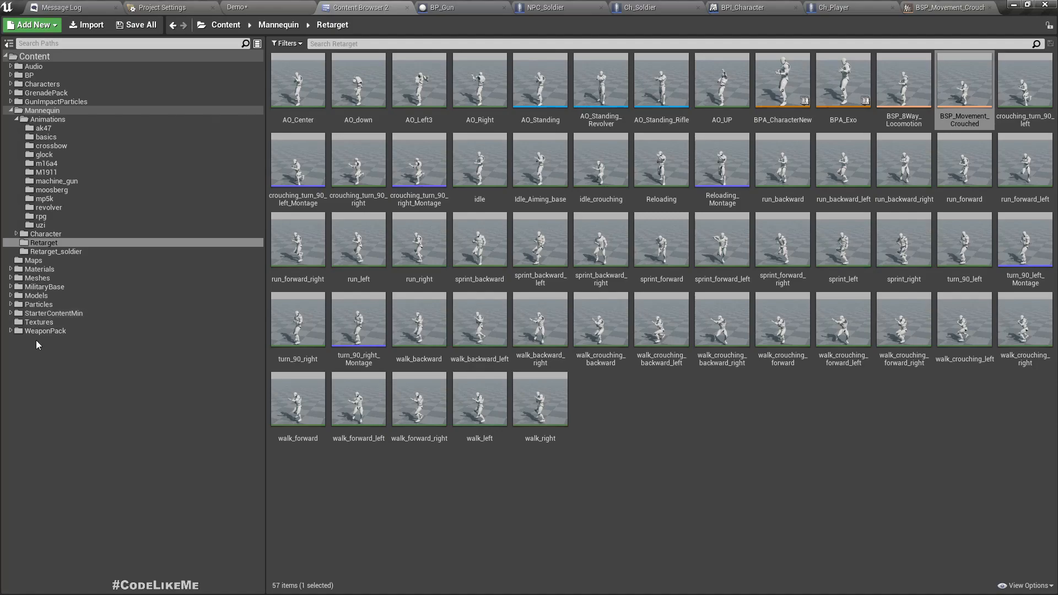
left_click(45, 330)
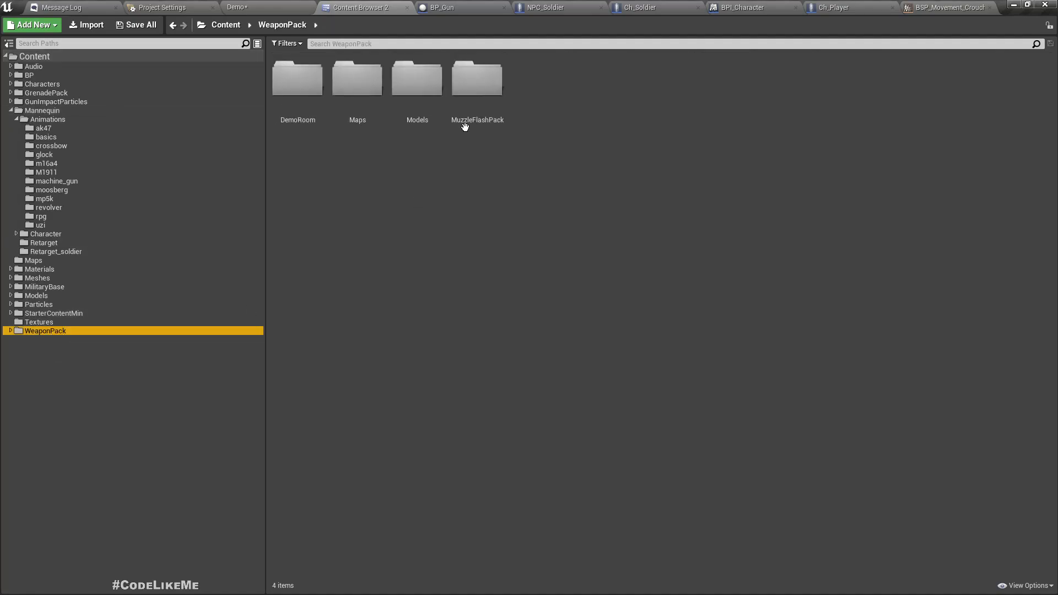
double_click(416, 77)
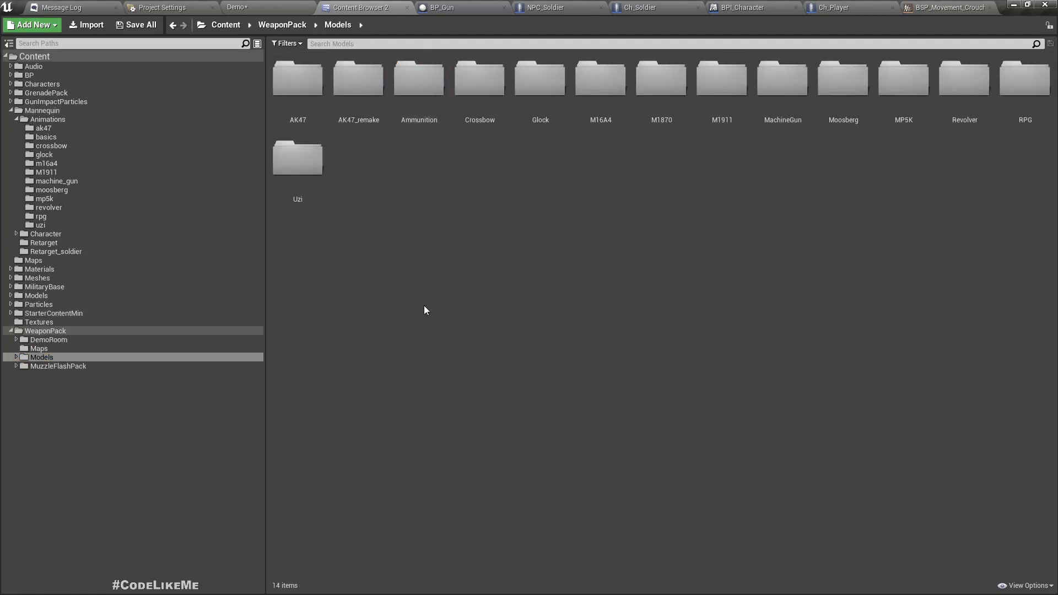
mouse_move(628, 153)
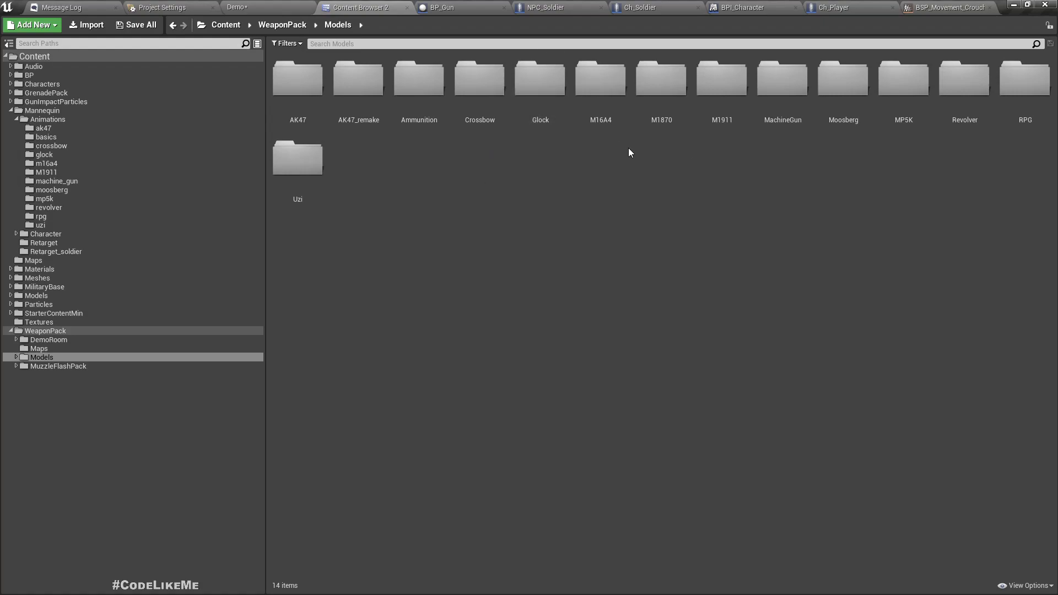
double_click(1024, 79)
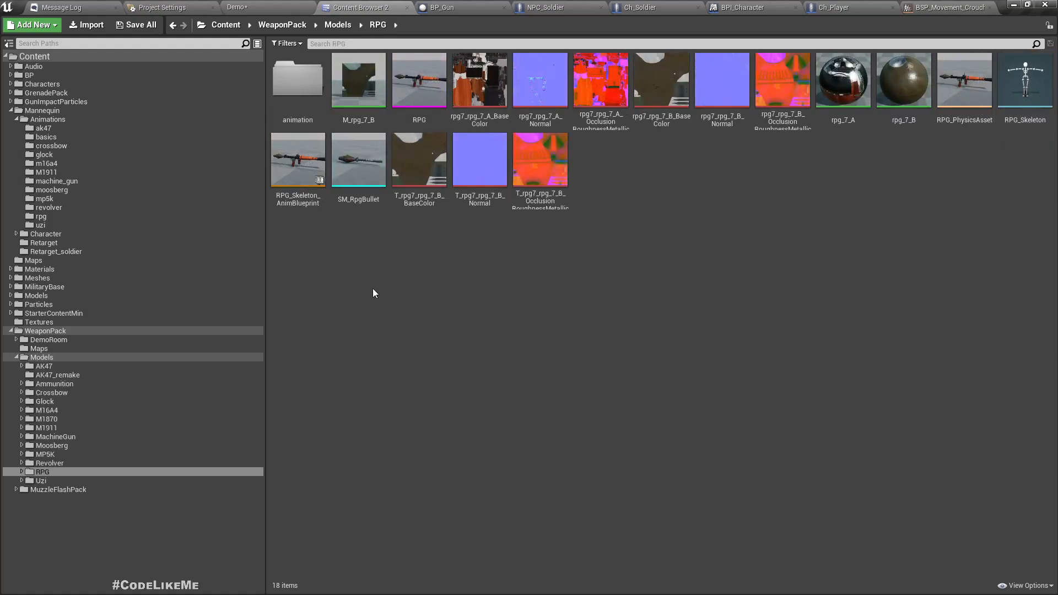
left_click(358, 160)
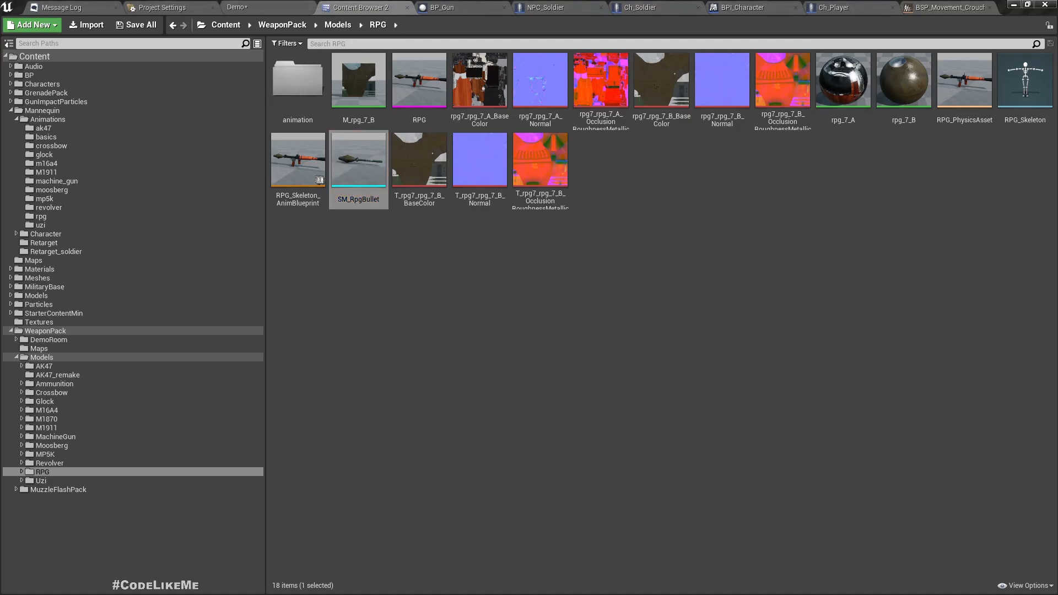
Inspect SM_RpgBullet in the Static Mesh Editor, then return to browse BP > Guns.
double_click(359, 159)
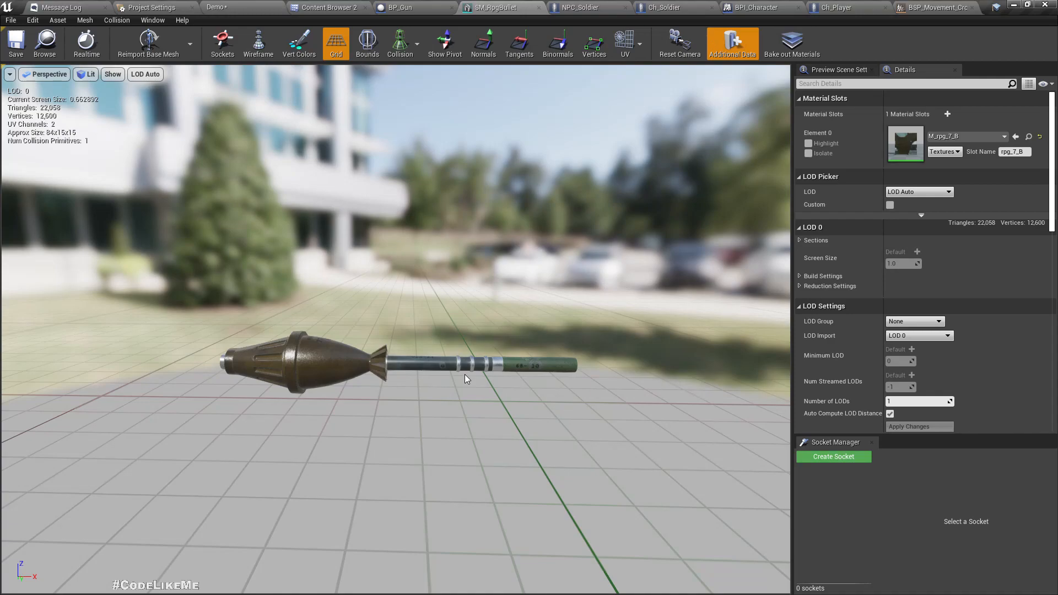
mouse_move(609, 309)
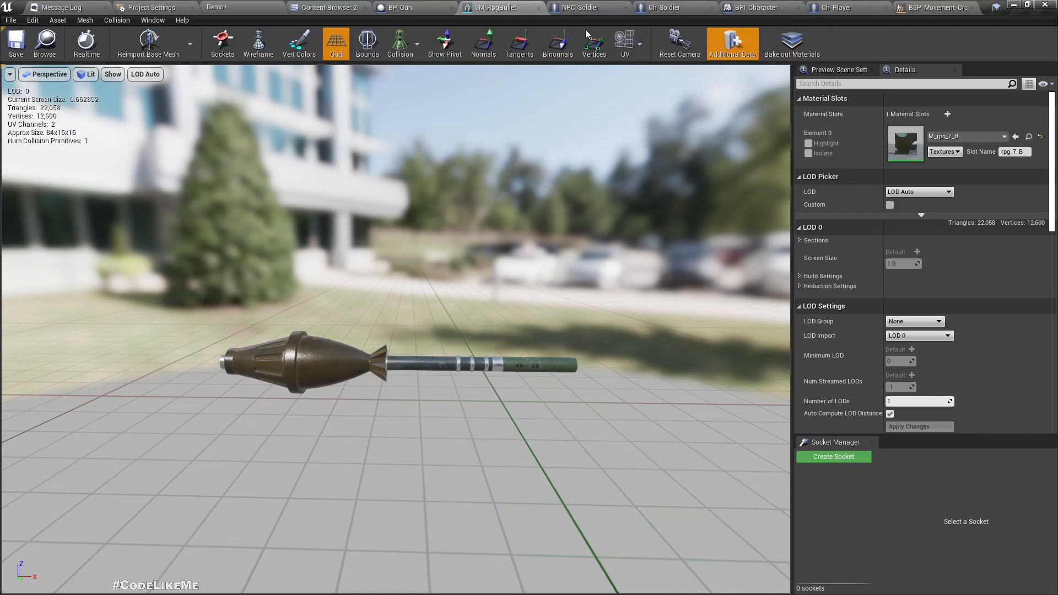
left_click(402, 7)
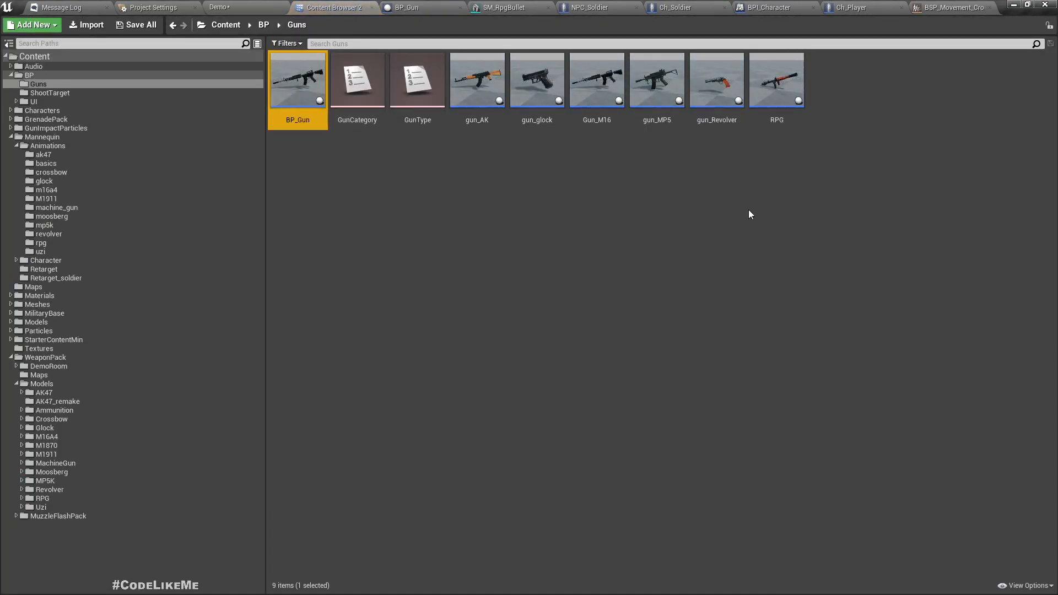
Open the RPG blueprint, jump to parent BP_Gun, and close its other graph tabs.
double_click(776, 79)
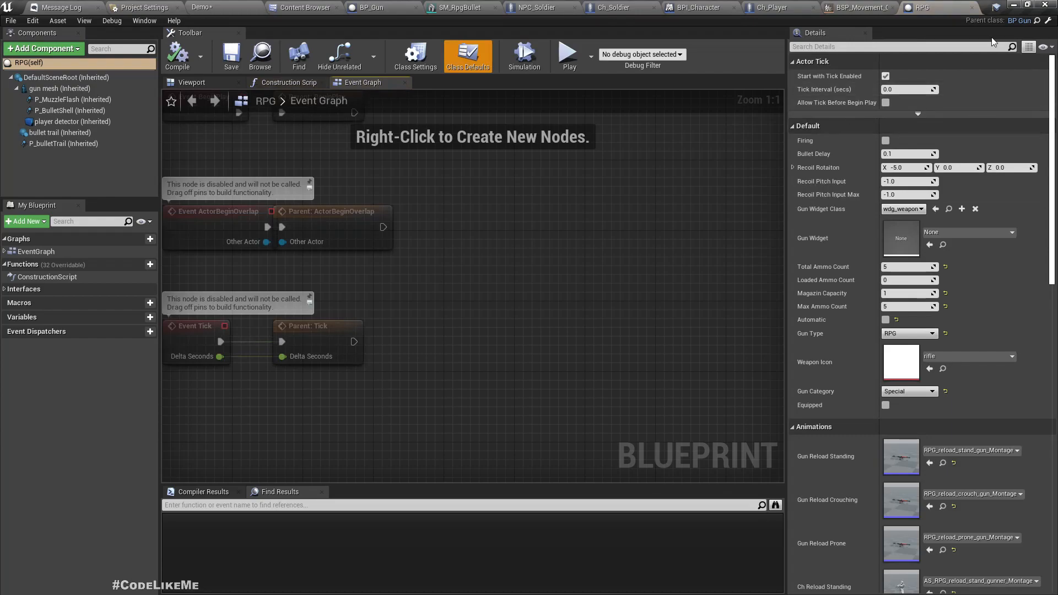
mouse_move(1048, 30)
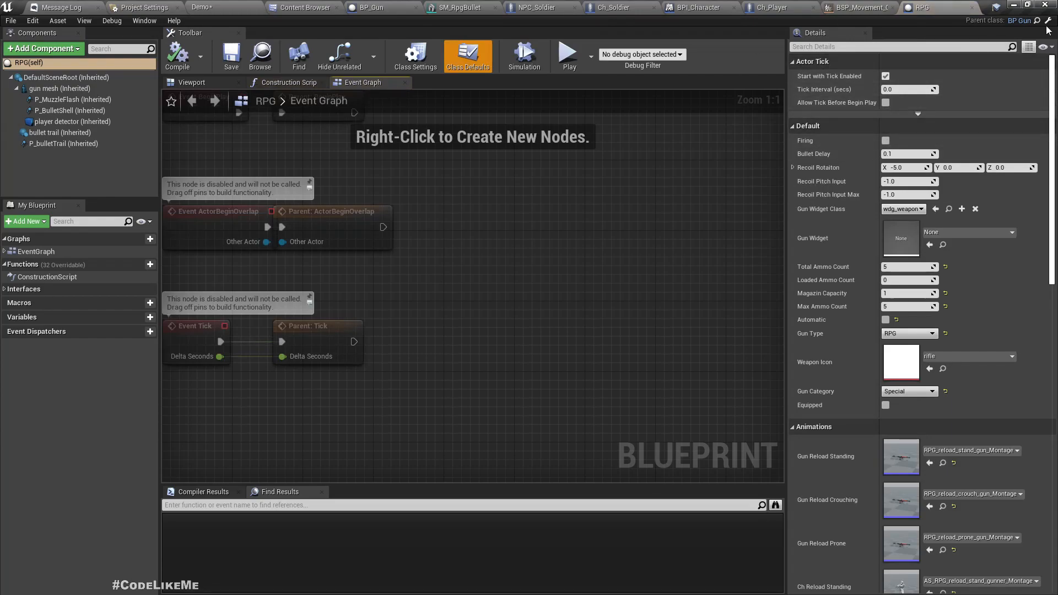
left_click(369, 7)
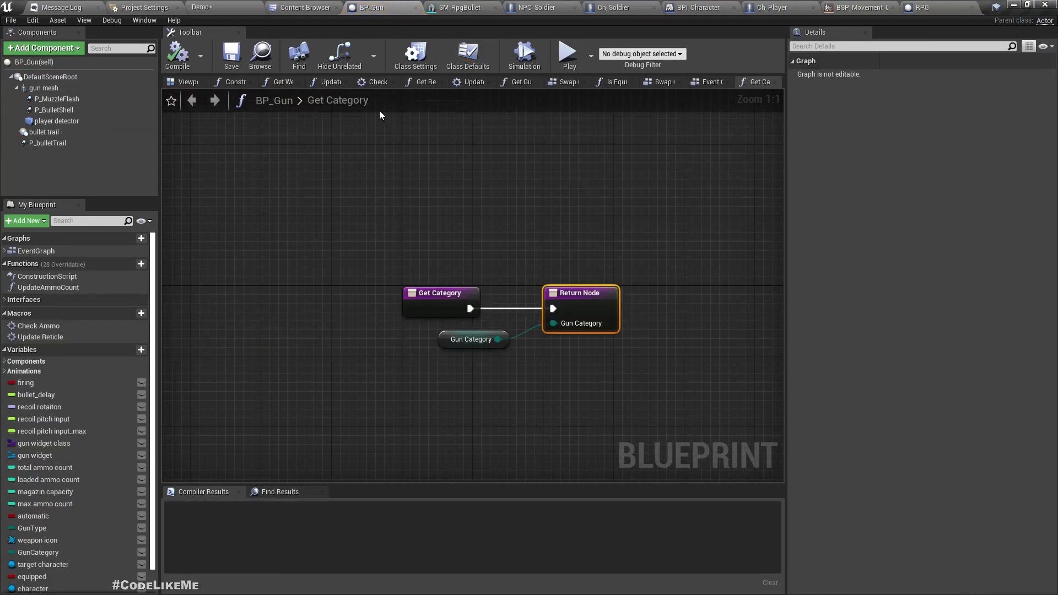
scroll("down", 3)
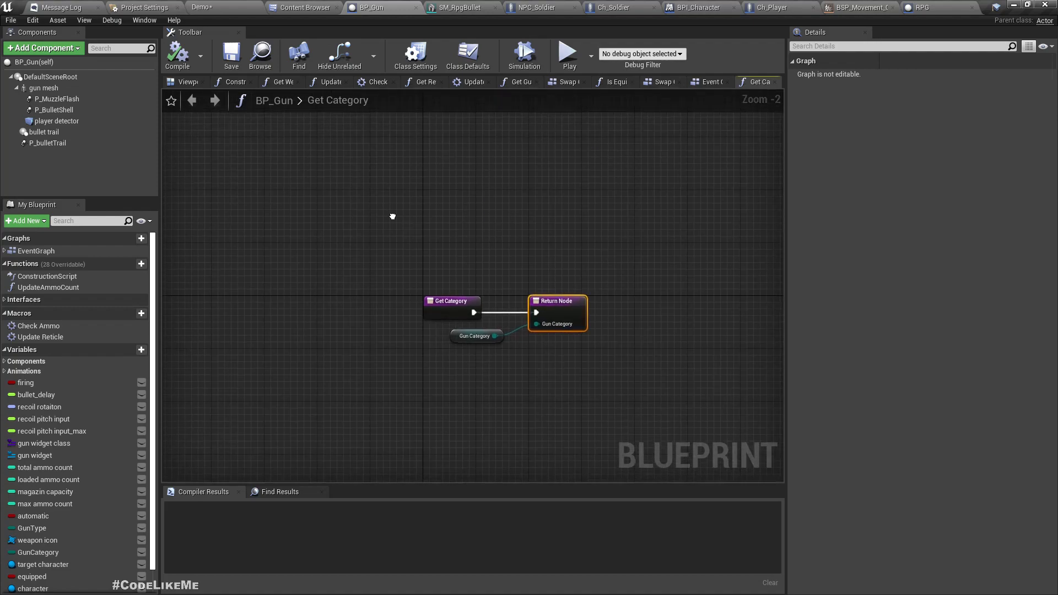
scroll("down", 3)
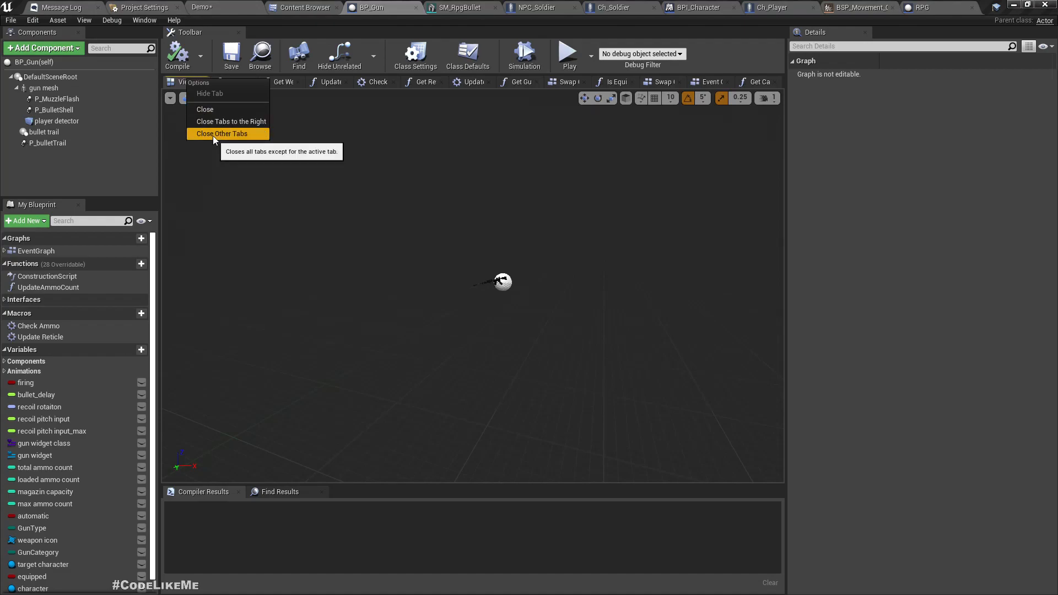
left_click(221, 132)
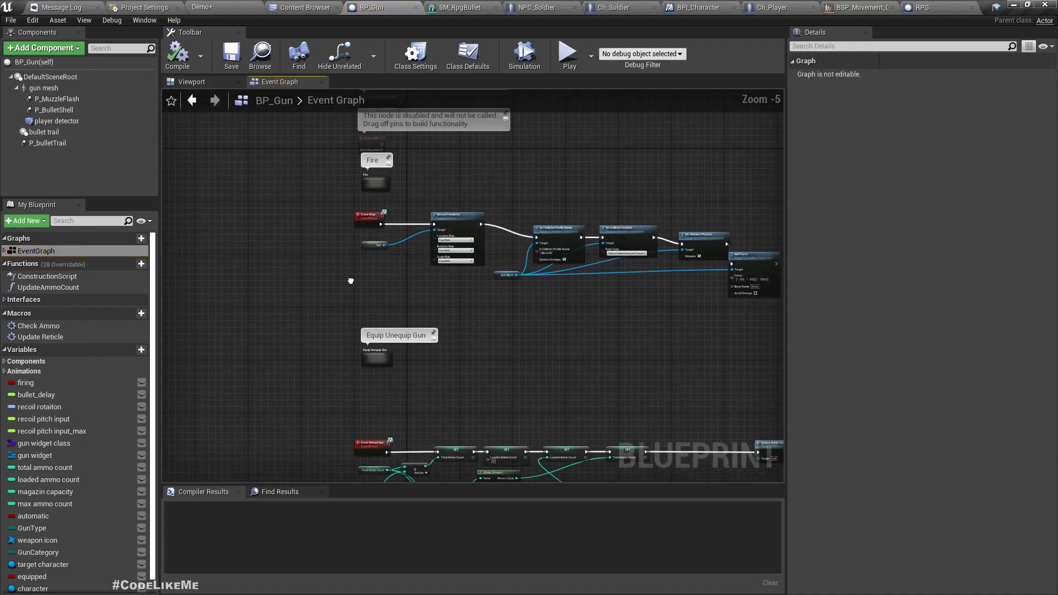
Open the collapsed Fire graph and review LineTraceByChannel, On Bullet Hit and Branch nodes.
left_click(373, 254)
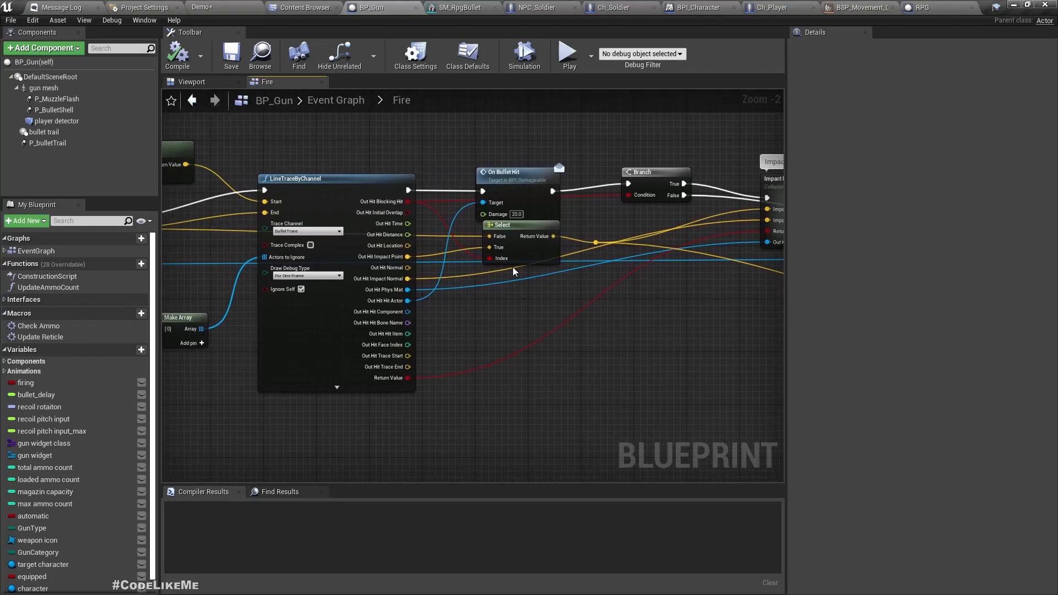
scroll("down", 3)
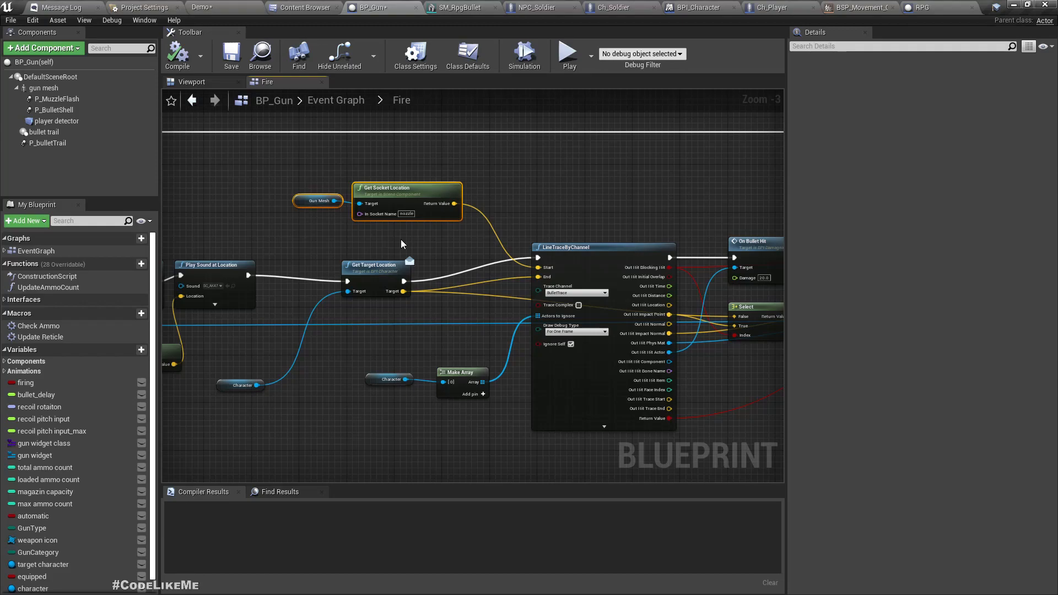
mouse_move(433, 282)
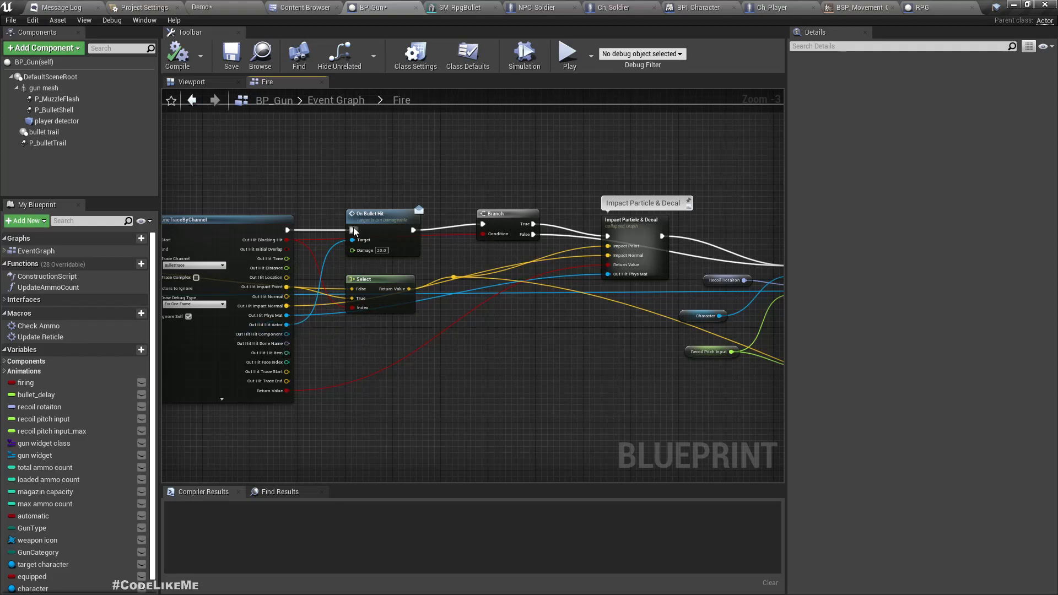
mouse_move(371, 227)
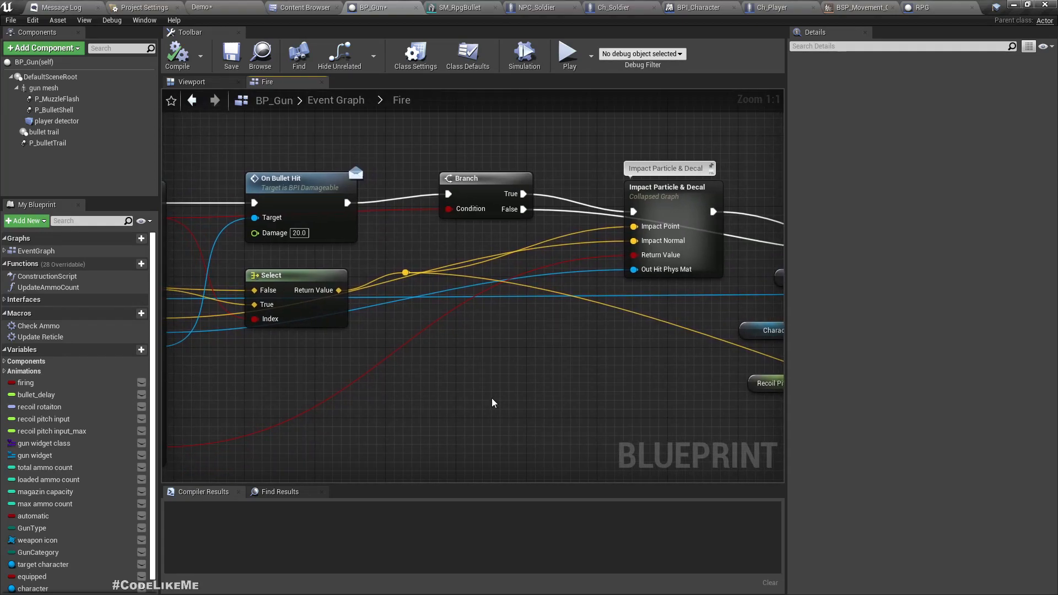
scroll("down", 3)
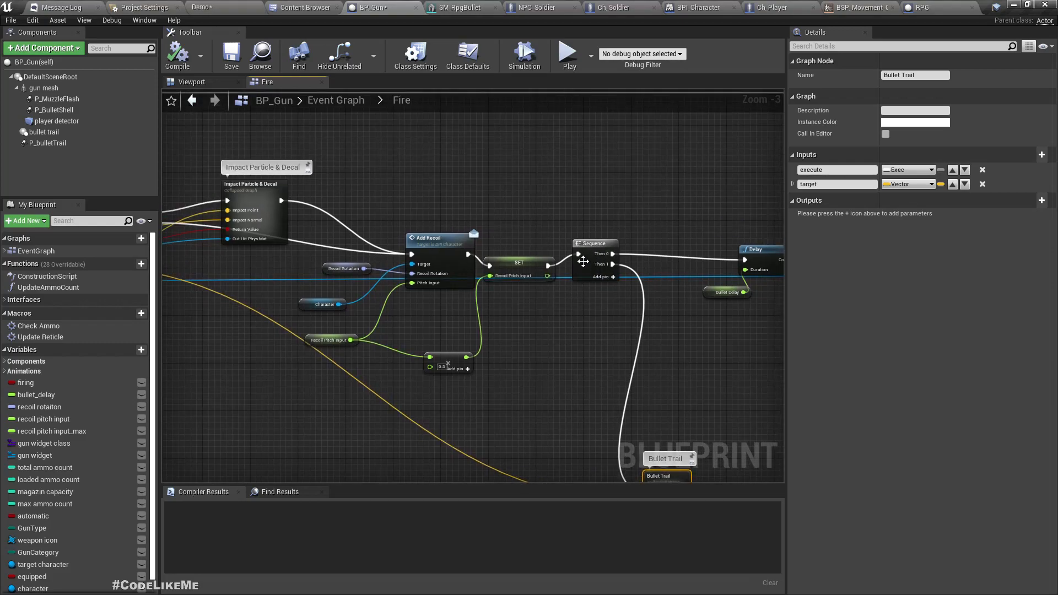
left_click(594, 267)
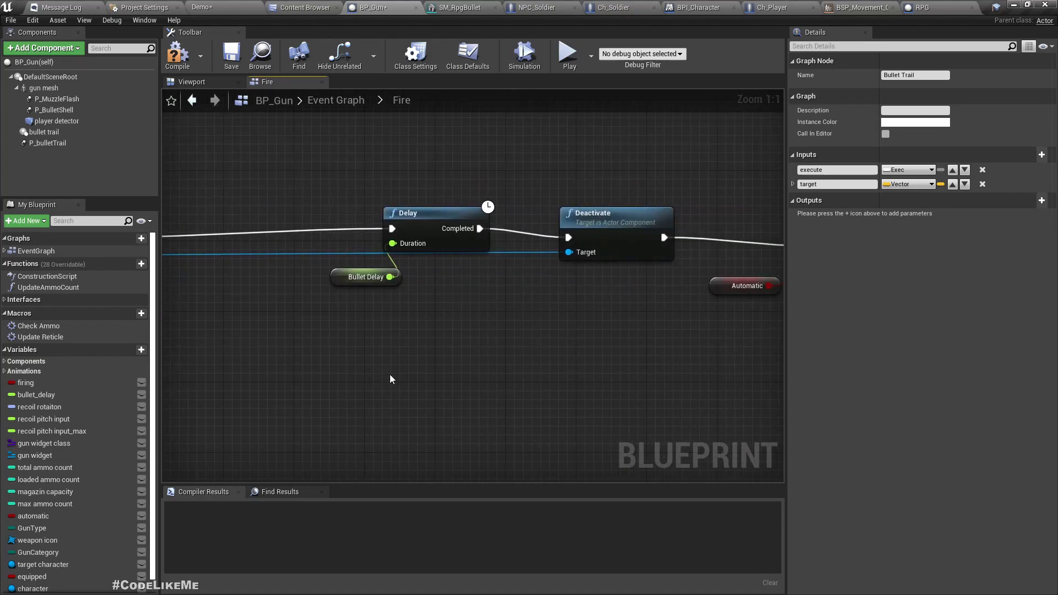
mouse_move(584, 252)
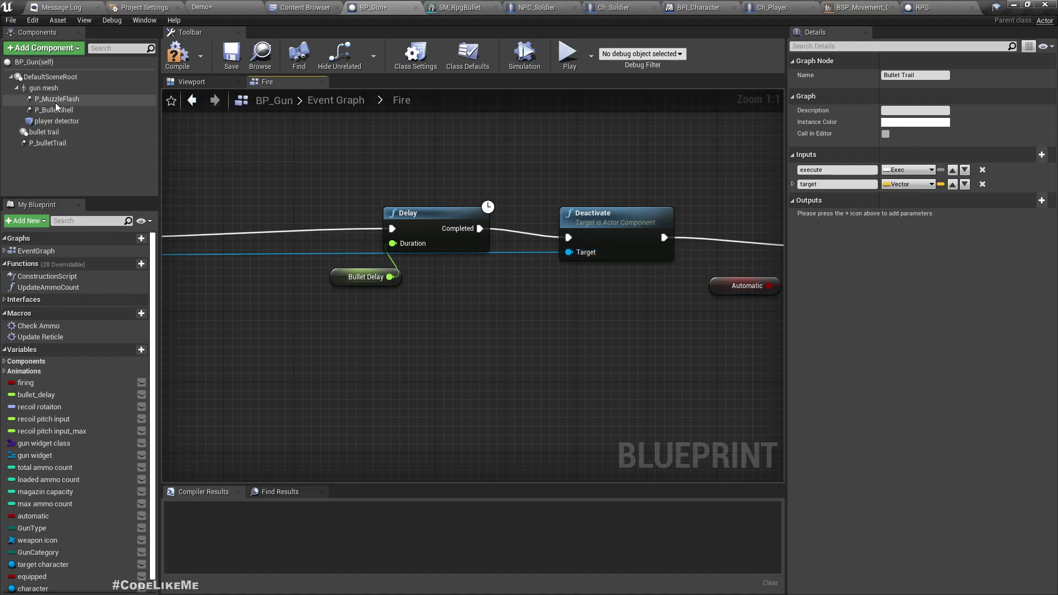
Add a P_MuzzleFlash reference and wire it into Deactivate's Target pin.
left_click_drag(57, 98, 534, 303)
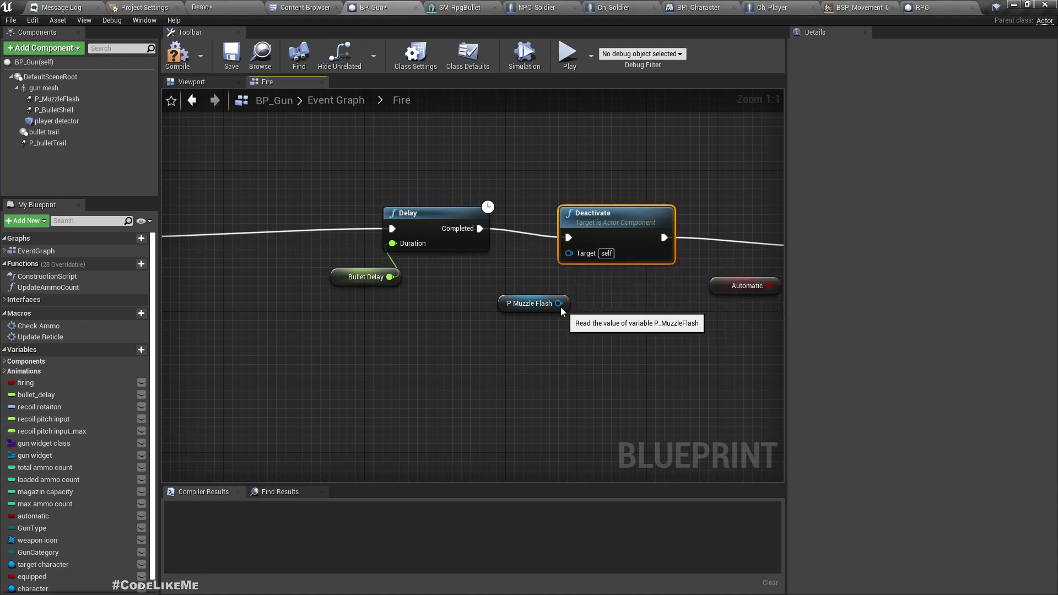
left_click_drag(558, 303, 569, 251)
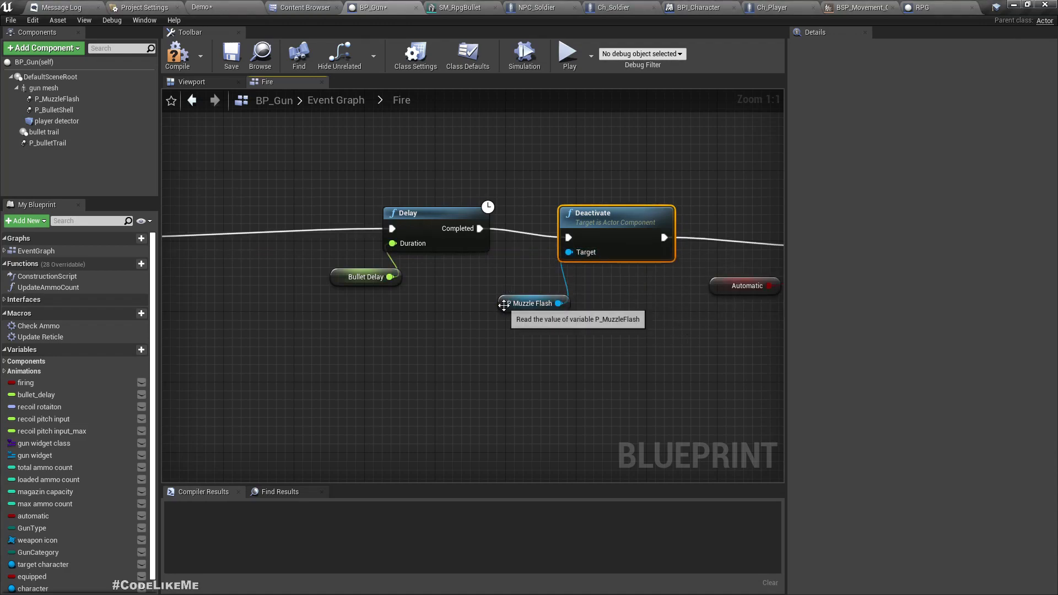
left_click(533, 303)
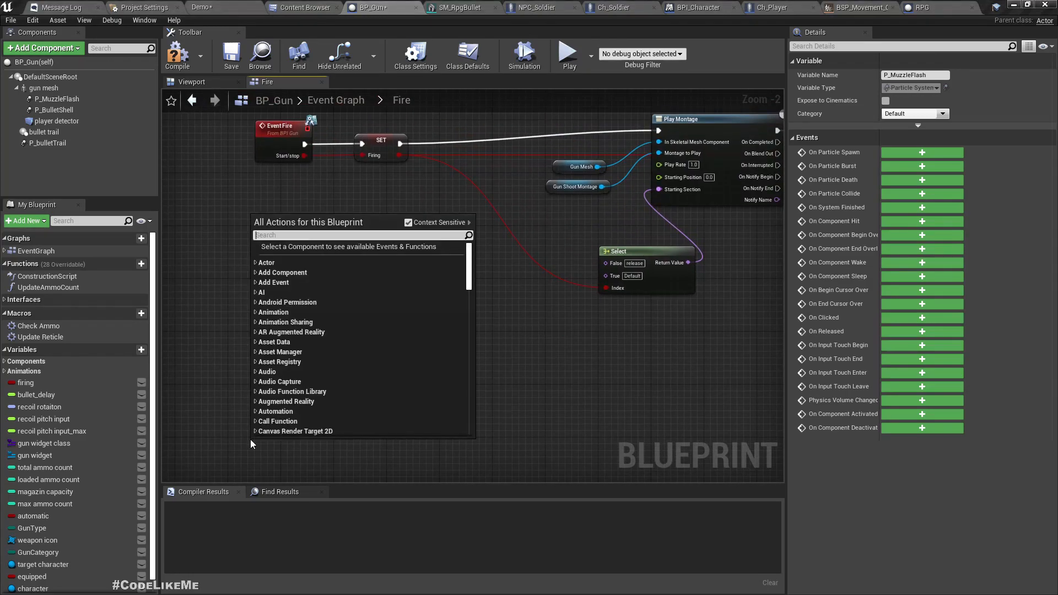
Add a custom event node named 'Emit Bullet' to the Fire graph.
type("custom")
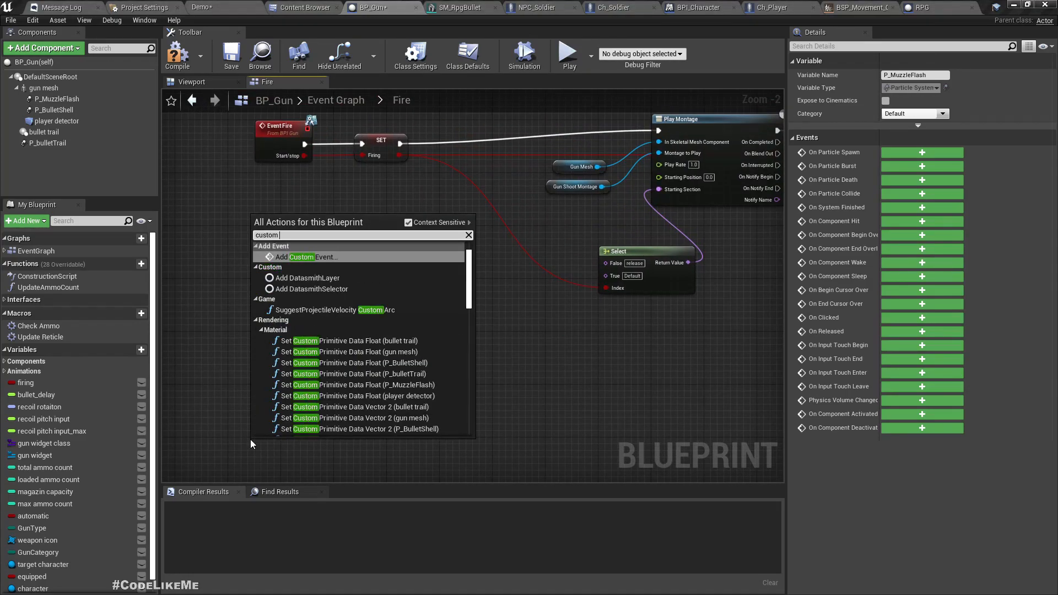
left_click(308, 256)
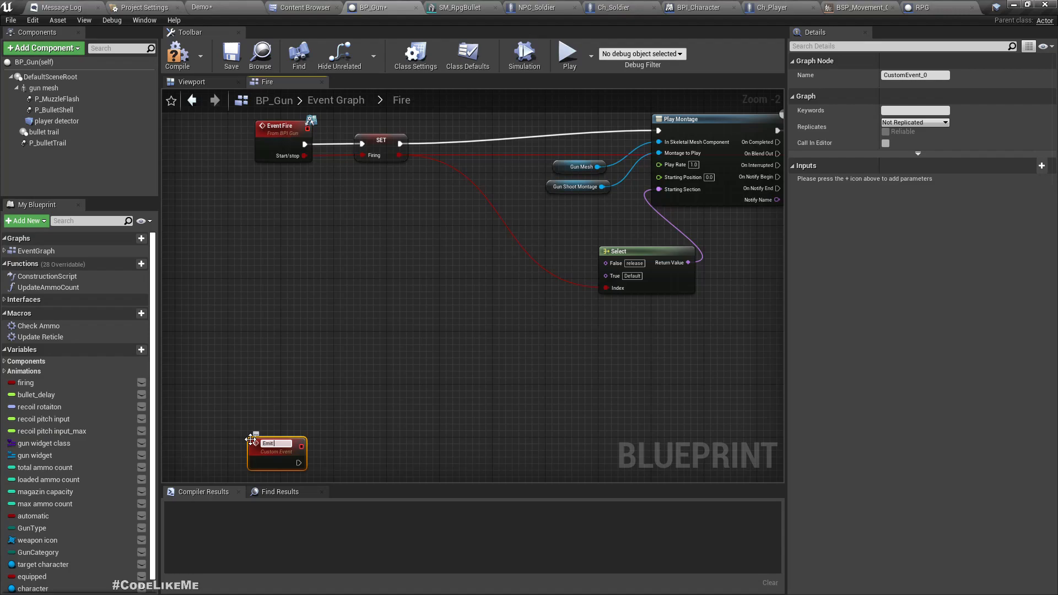
type("Emit Bullet")
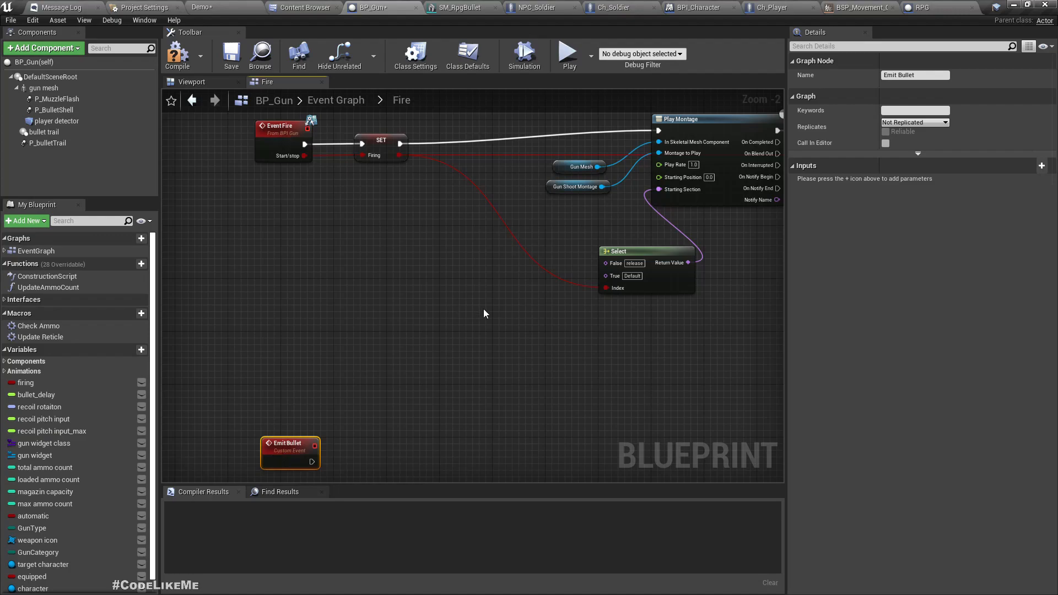
Collapse the selected bullet line trace nodes into an Emit Bullet M macro.
scroll("down", 3)
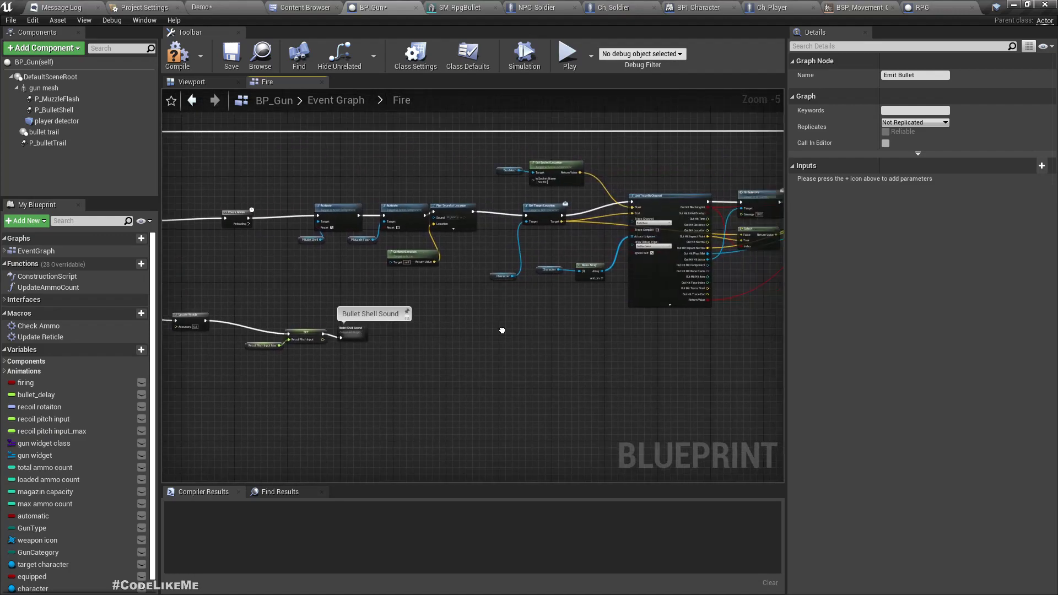
scroll("down", 3)
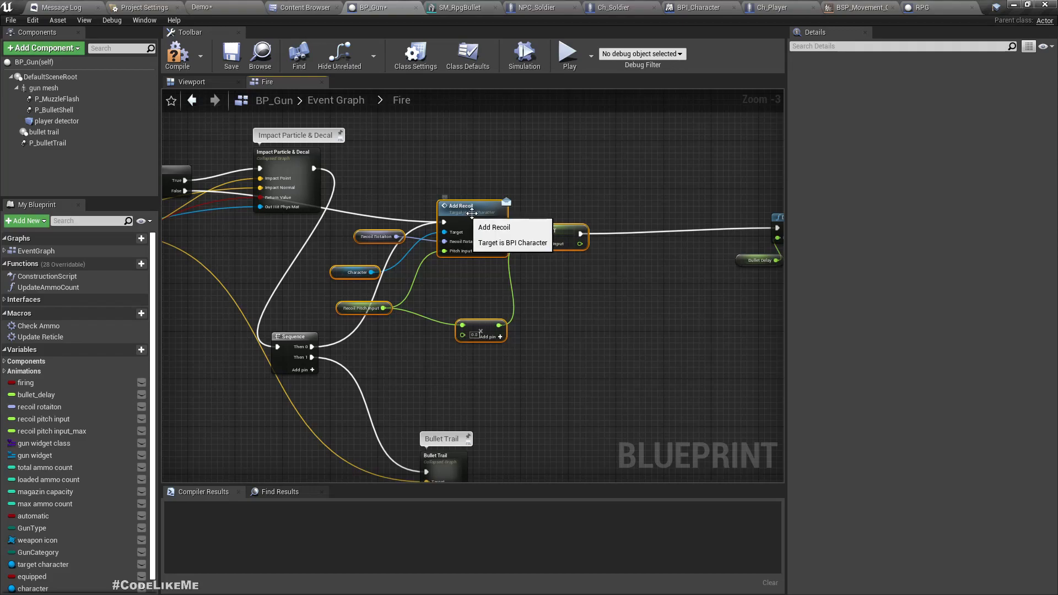
scroll("down", 3)
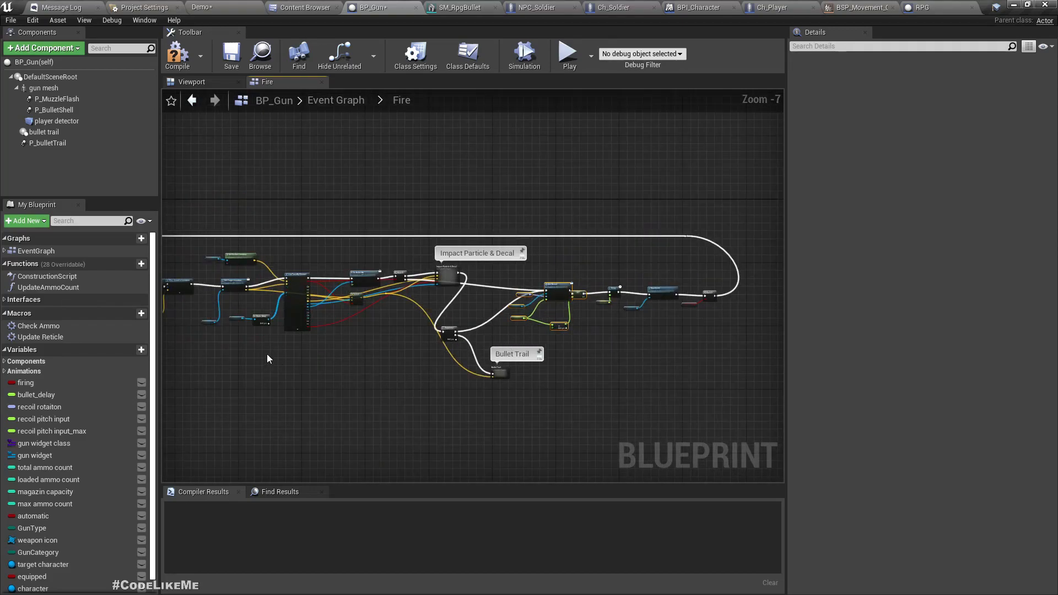
mouse_move(437, 337)
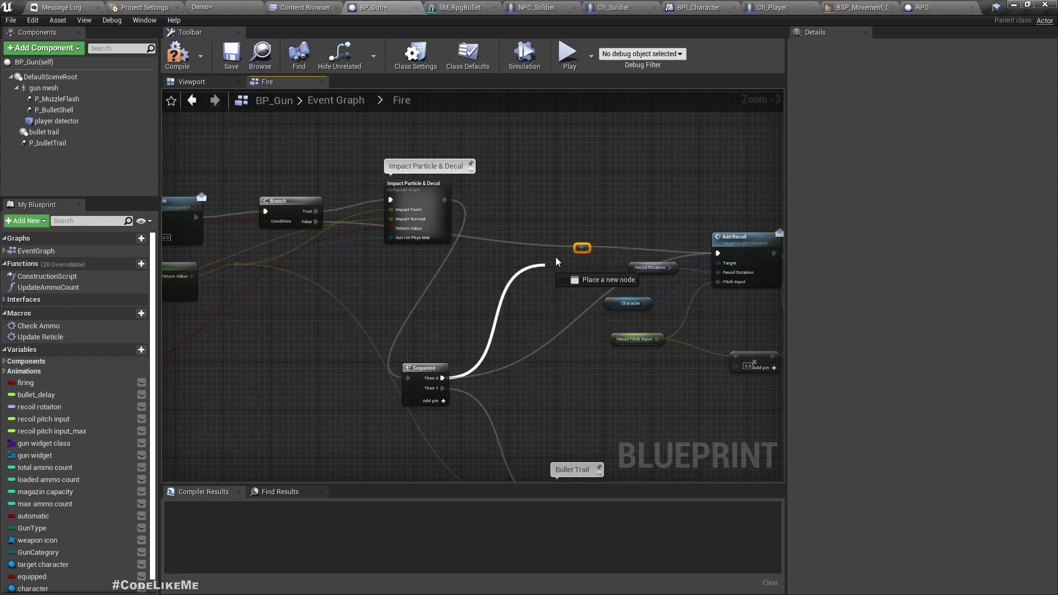
scroll("down", 3)
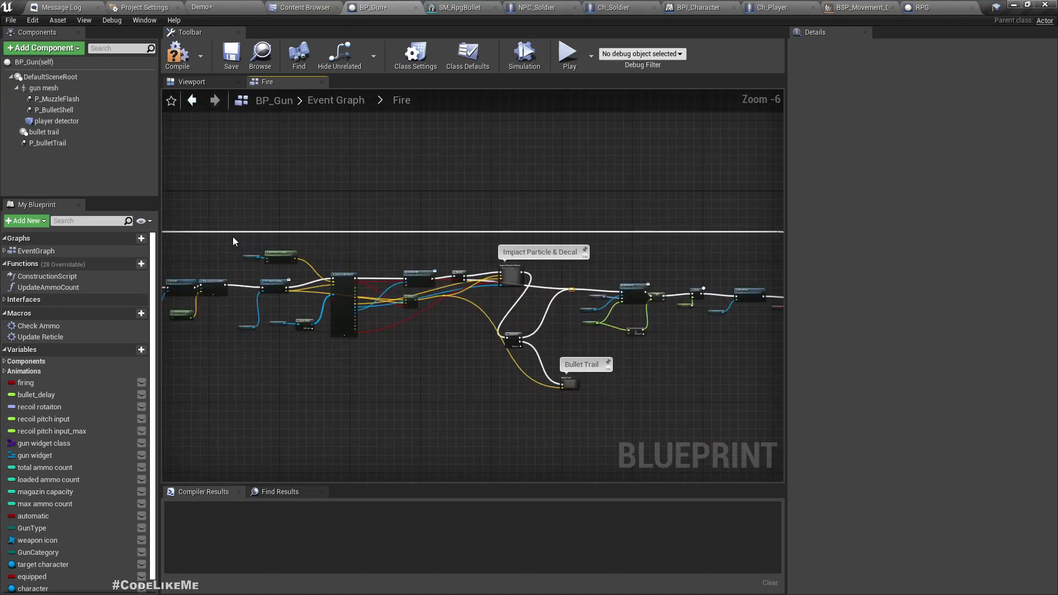
left_click_drag(236, 240, 577, 420)
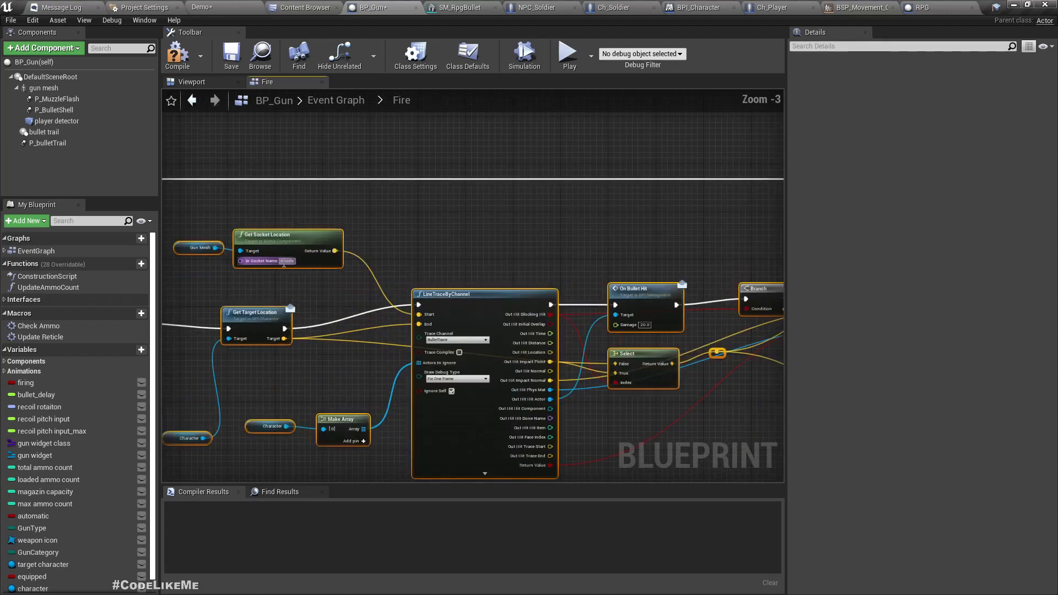
right_click(283, 256)
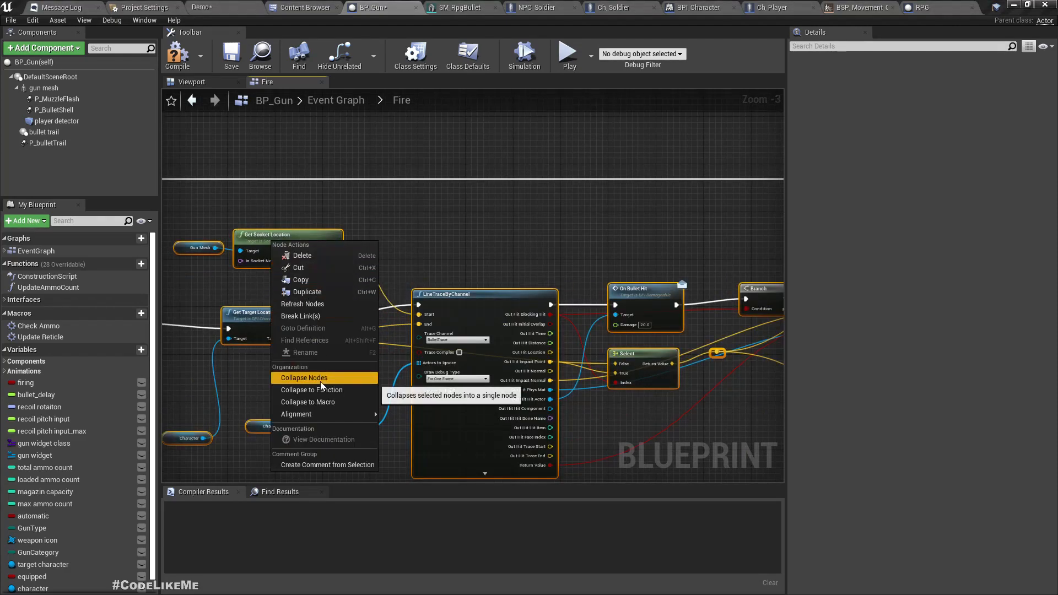
left_click(307, 402)
type("Emit Bullet M")
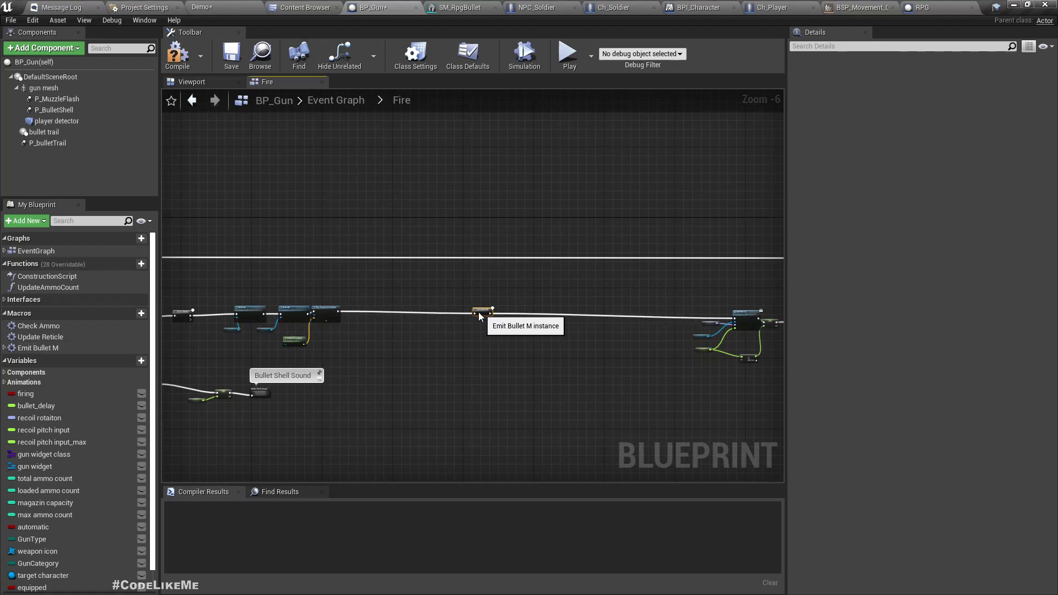
mouse_move(513, 339)
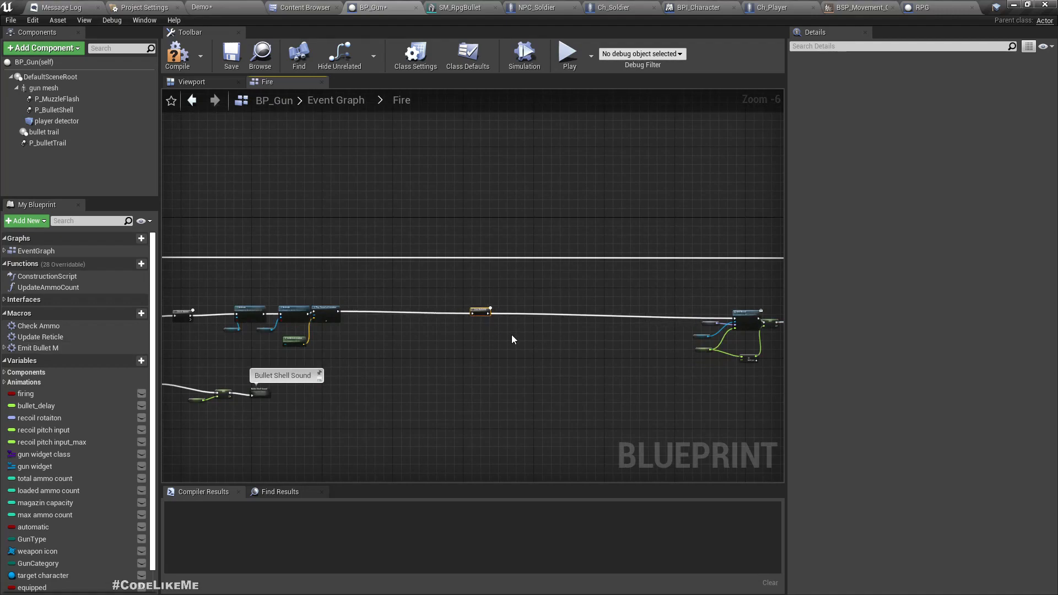
Call Emit Bullet after Play Sound at Location and wire the event to the macro.
scroll("down", 3)
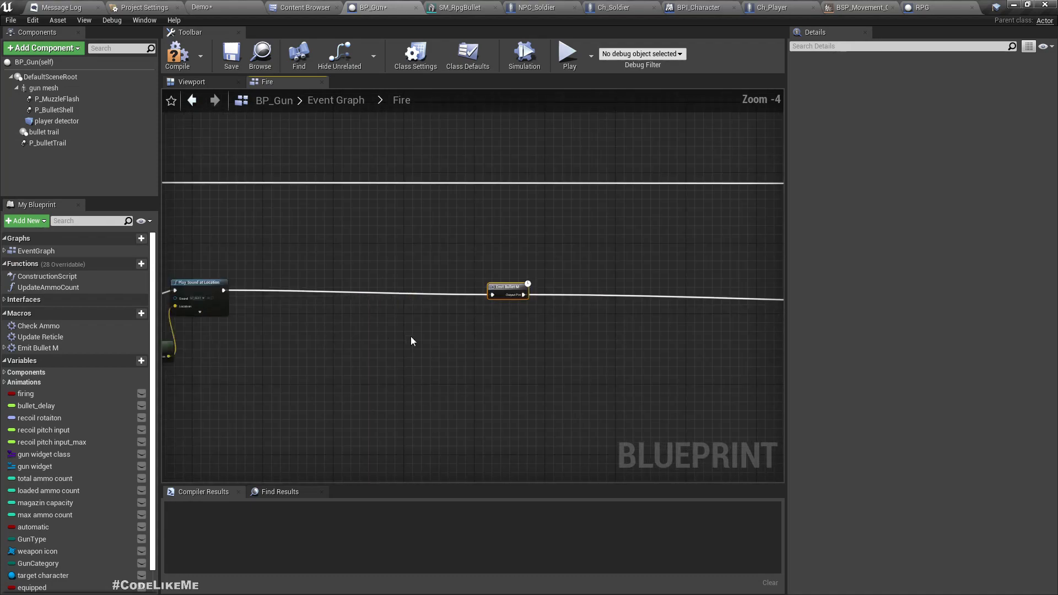
scroll("down", 3)
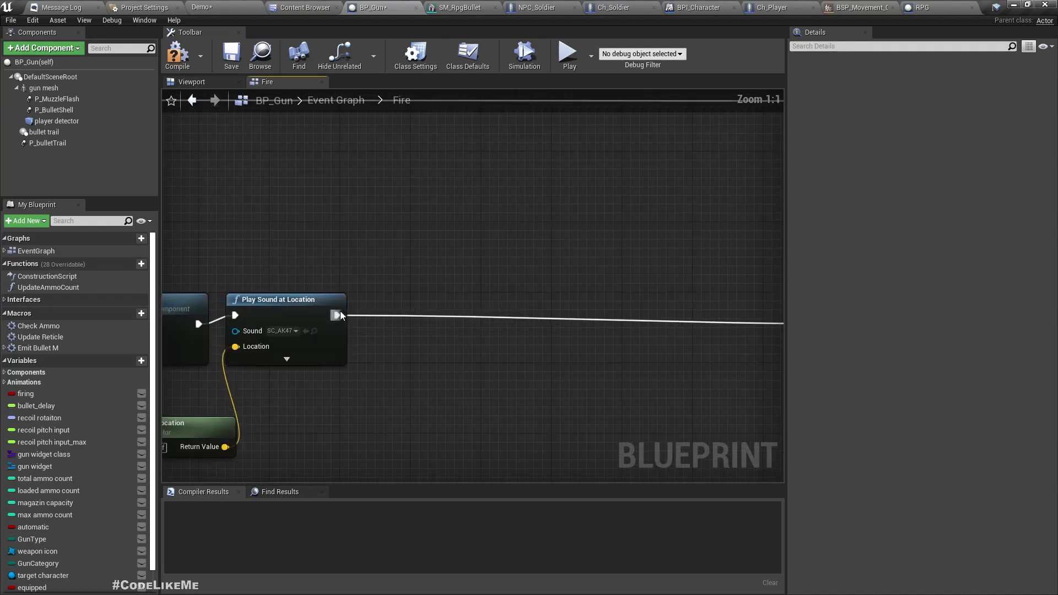
left_click_drag(336, 316, 391, 324)
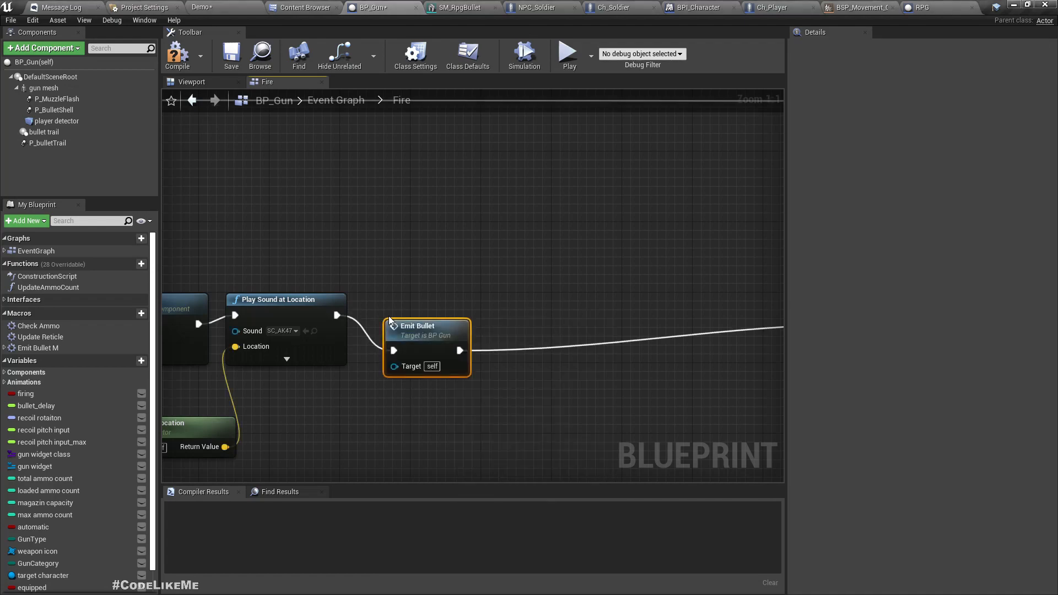
scroll("down", 3)
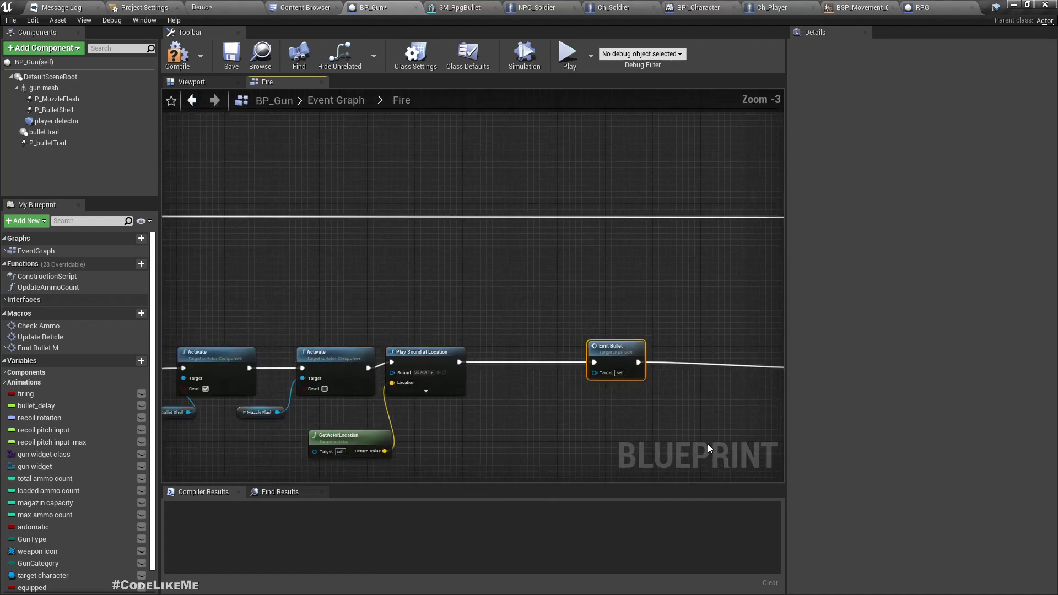
scroll("down", 3)
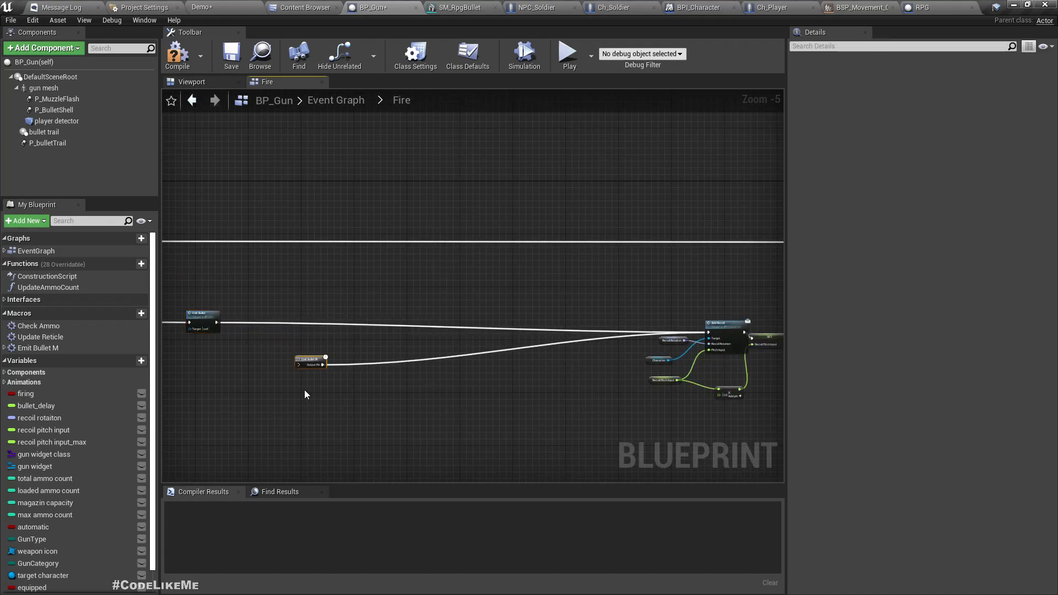
right_click(315, 386)
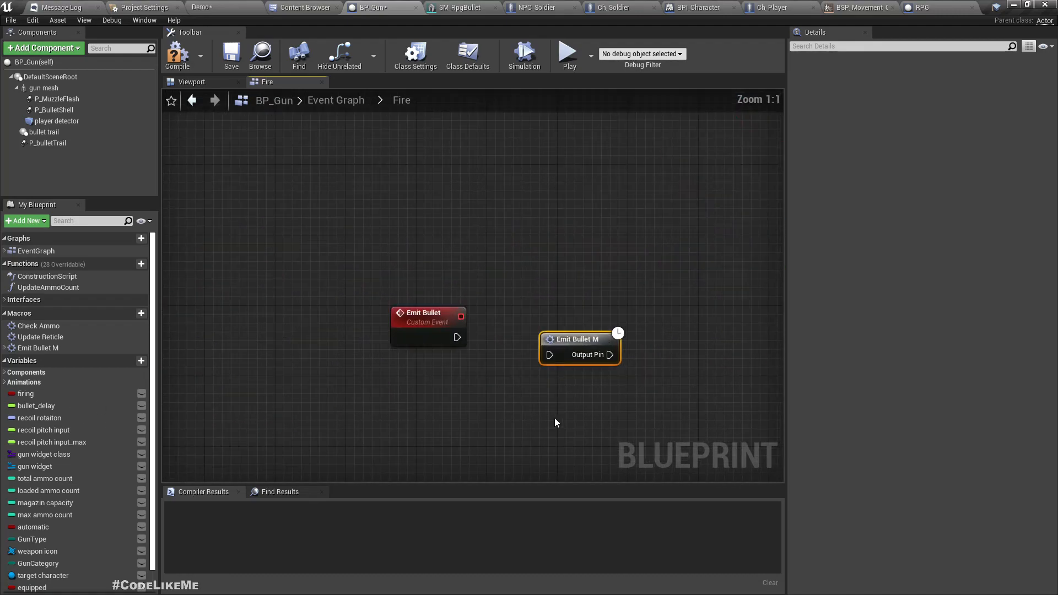
left_click_drag(458, 337, 555, 337)
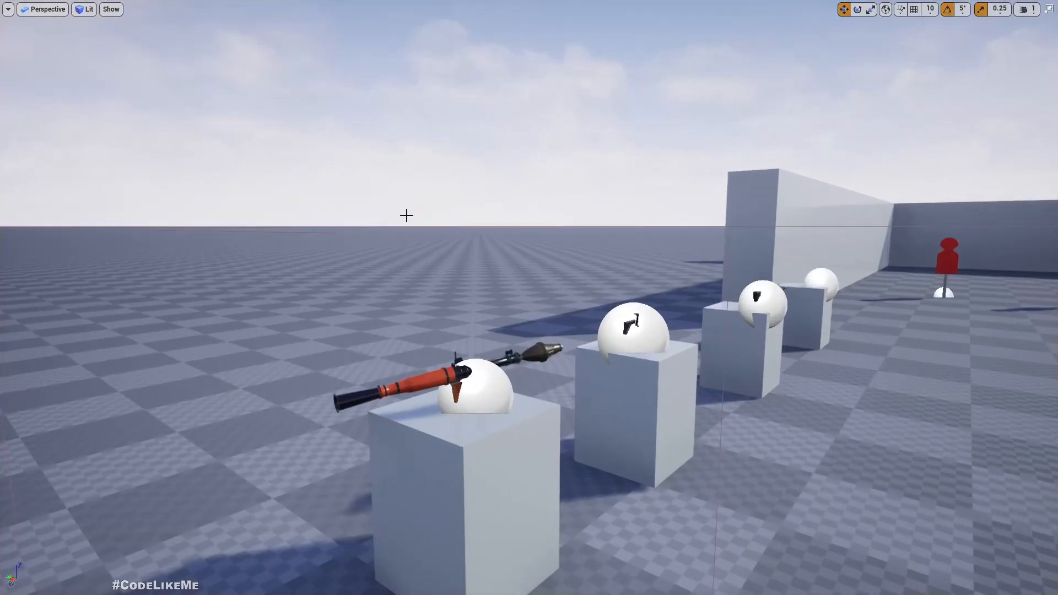
Play the level to test firing the RPG with the new Emit Bullet setup.
left_click(855, 8)
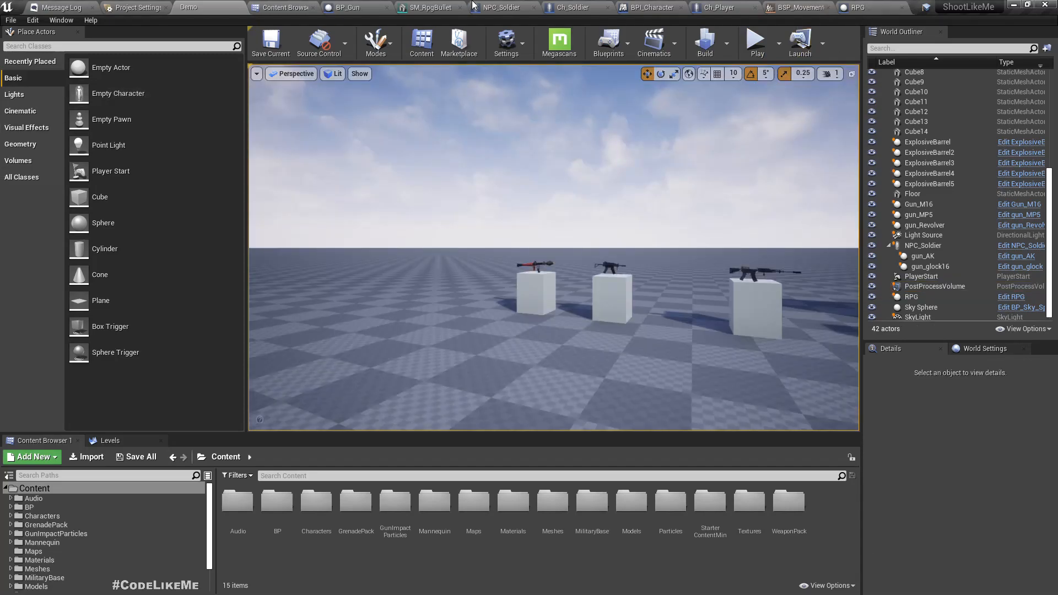
Add an Event Emit Bullet node to the RPG blueprint's Event Graph and position it.
left_click(852, 7)
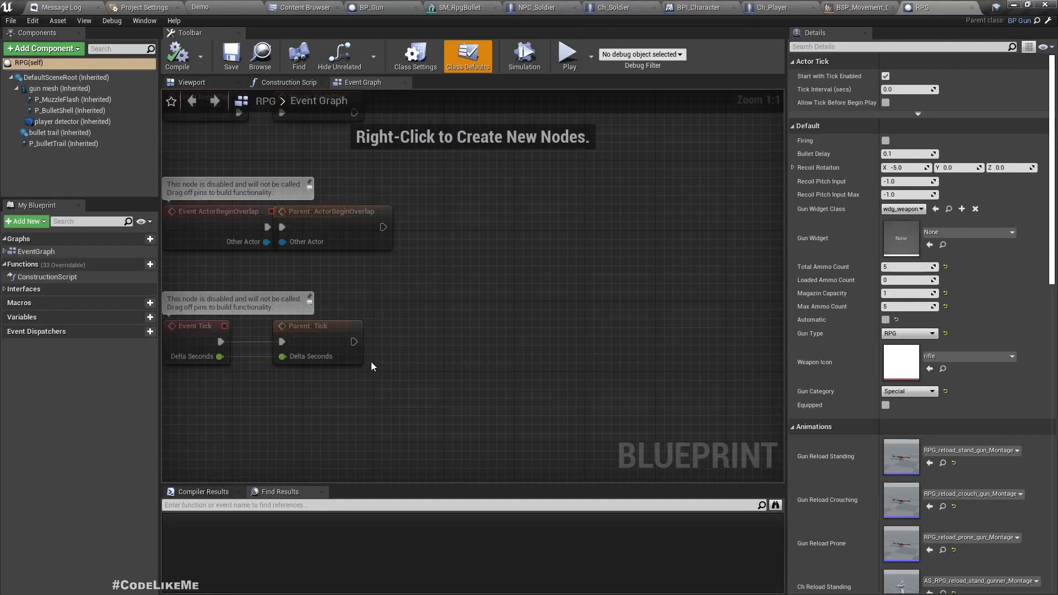
right_click(371, 364)
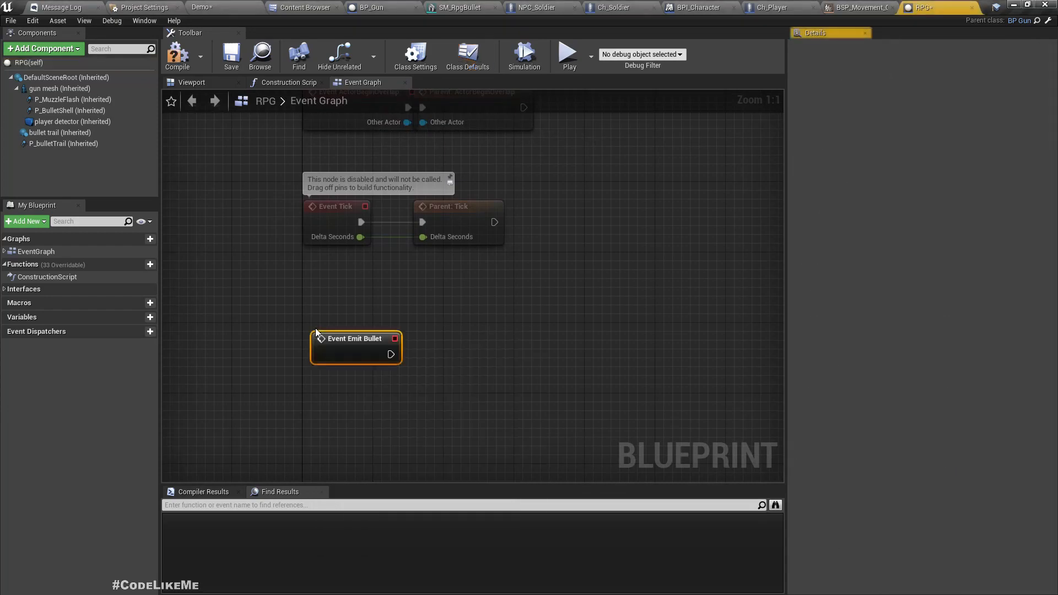
left_click_drag(356, 337, 347, 329)
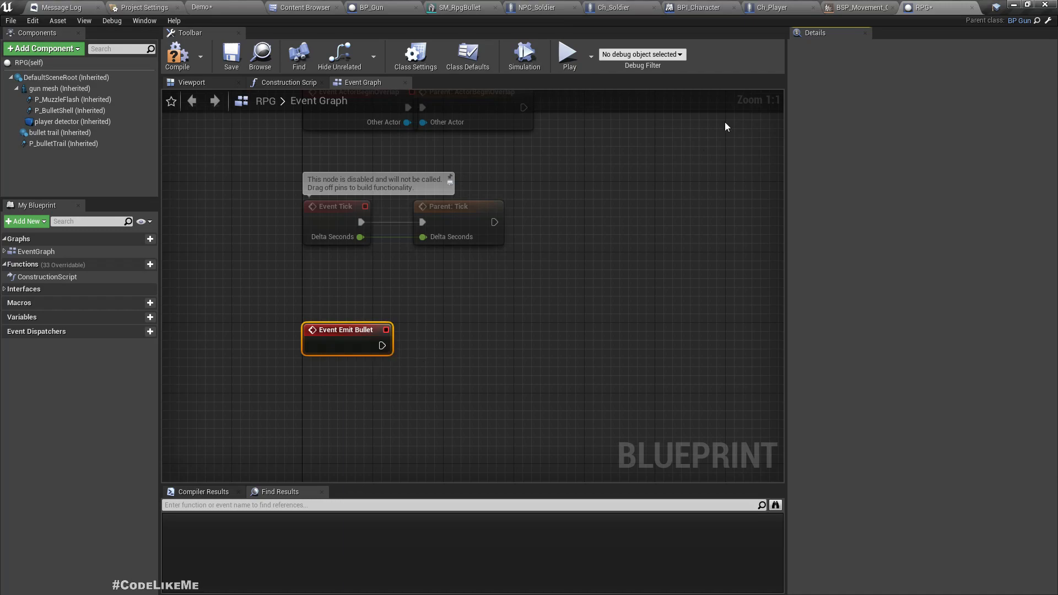
mouse_move(804, 39)
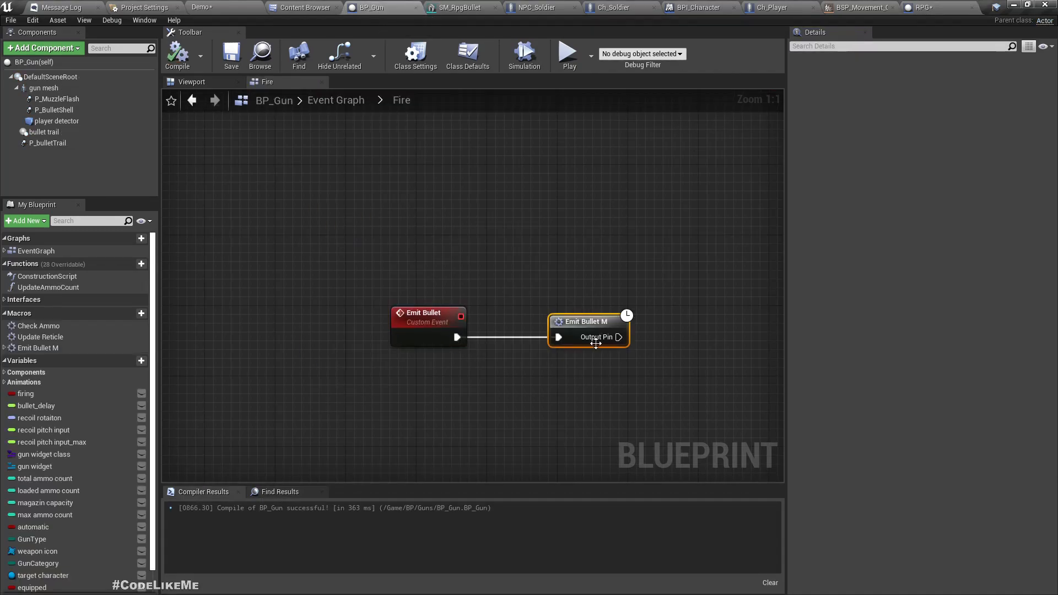
Copy the line-trace nodes from the Emit Bullet M macro graph into the RPG blueprint.
double_click(586, 321)
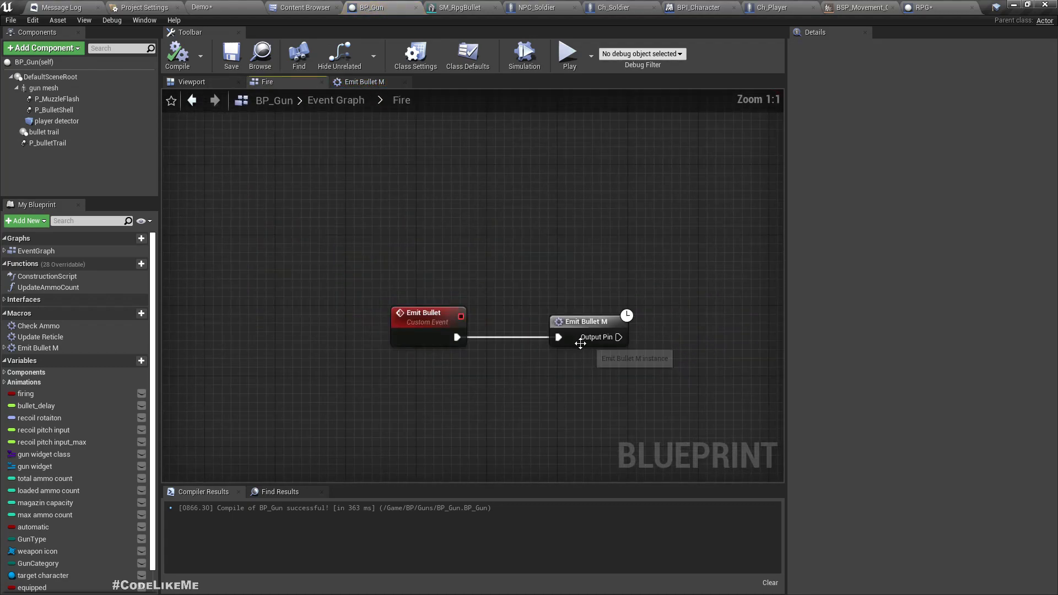
left_click(586, 321)
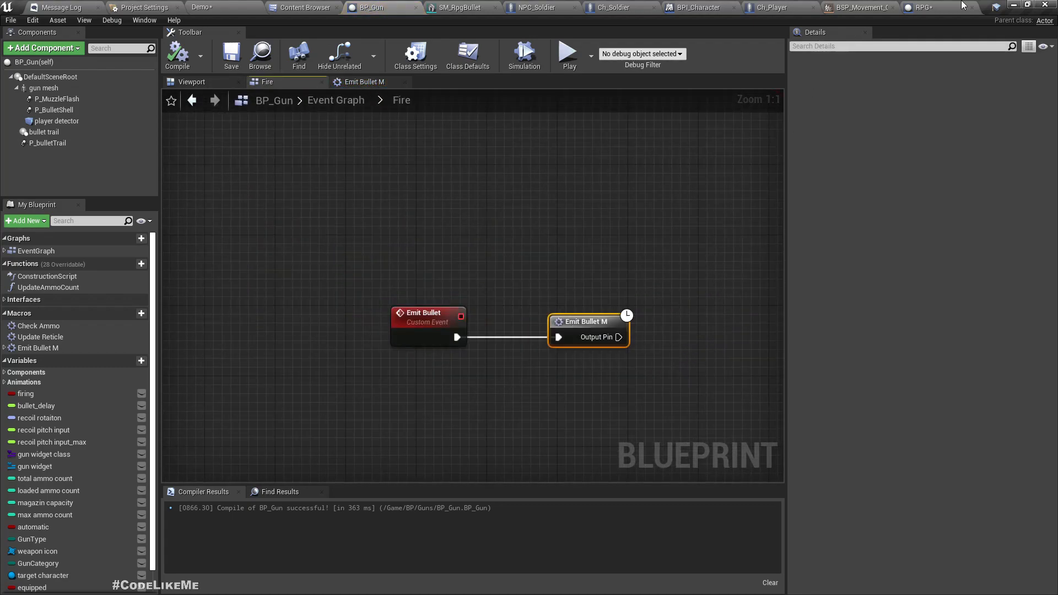
left_click(922, 7)
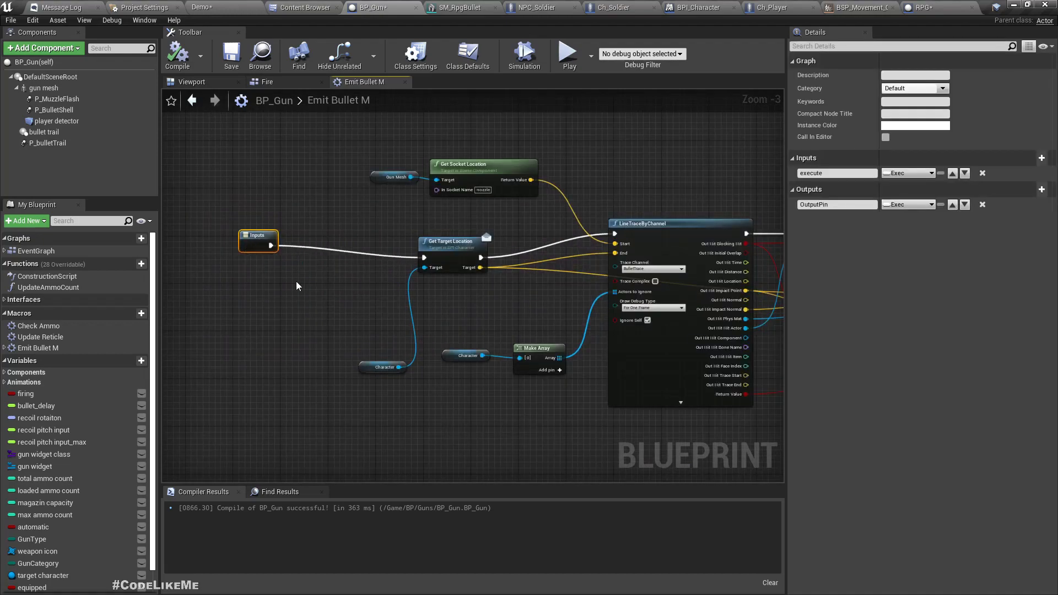
scroll("down", 3)
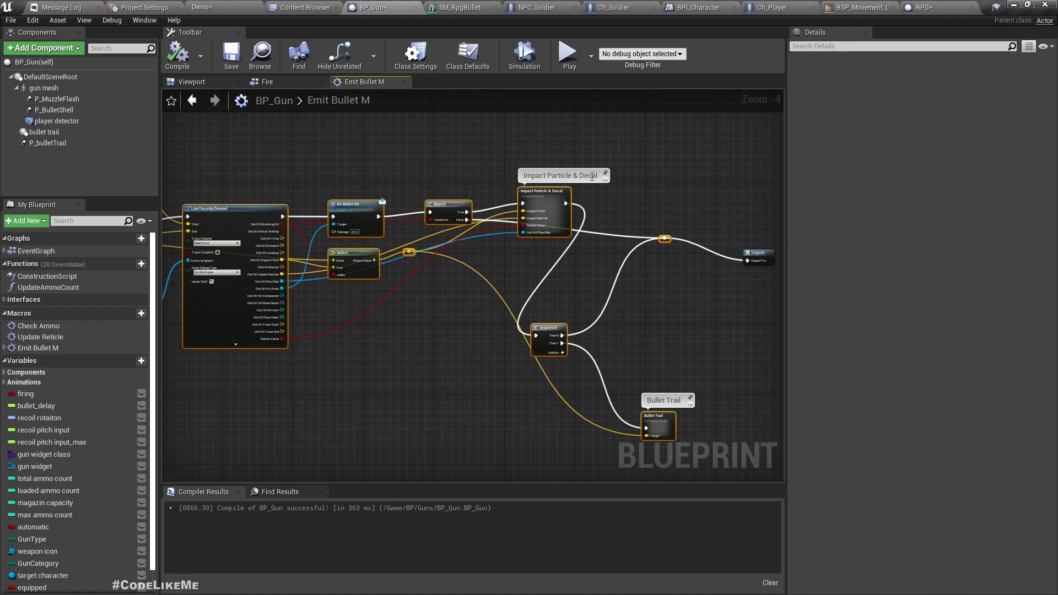
mouse_move(736, 171)
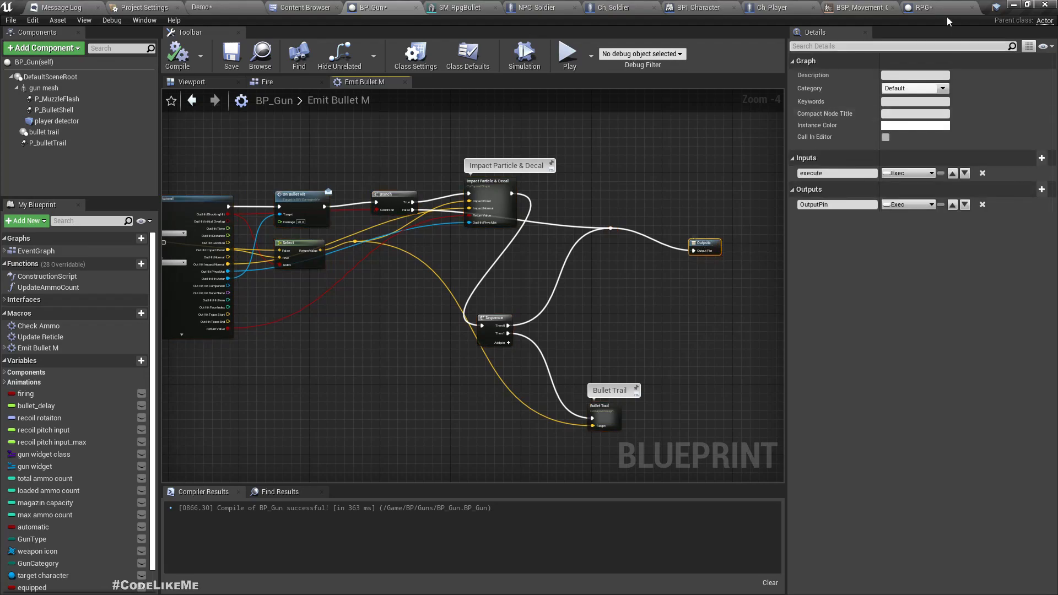
left_click(917, 7)
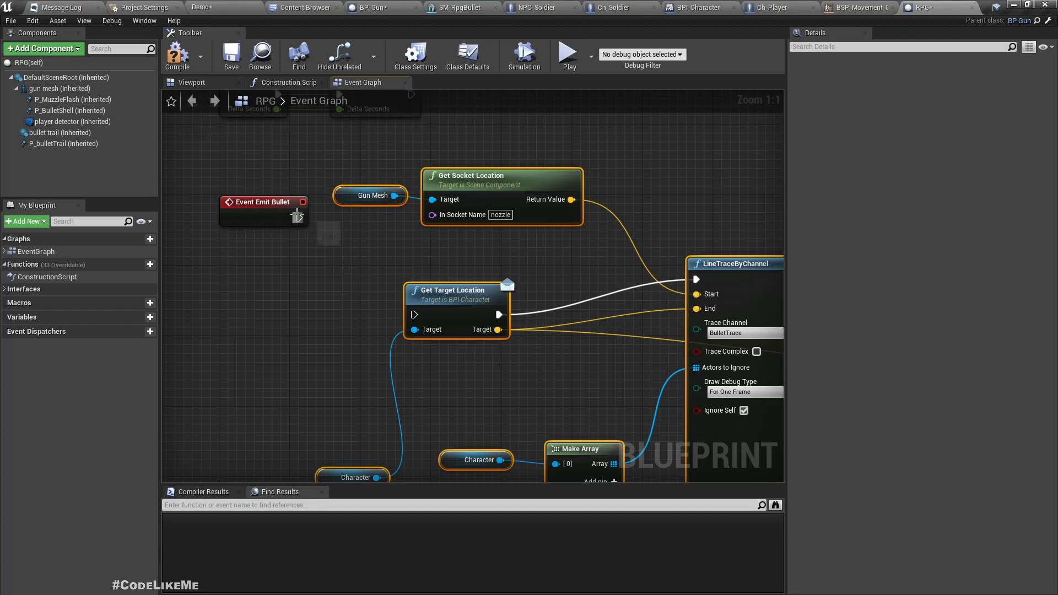
Wire Event Emit Bullet into Get Target Location, then show the BP > Guns folder.
left_click_drag(303, 218, 415, 314)
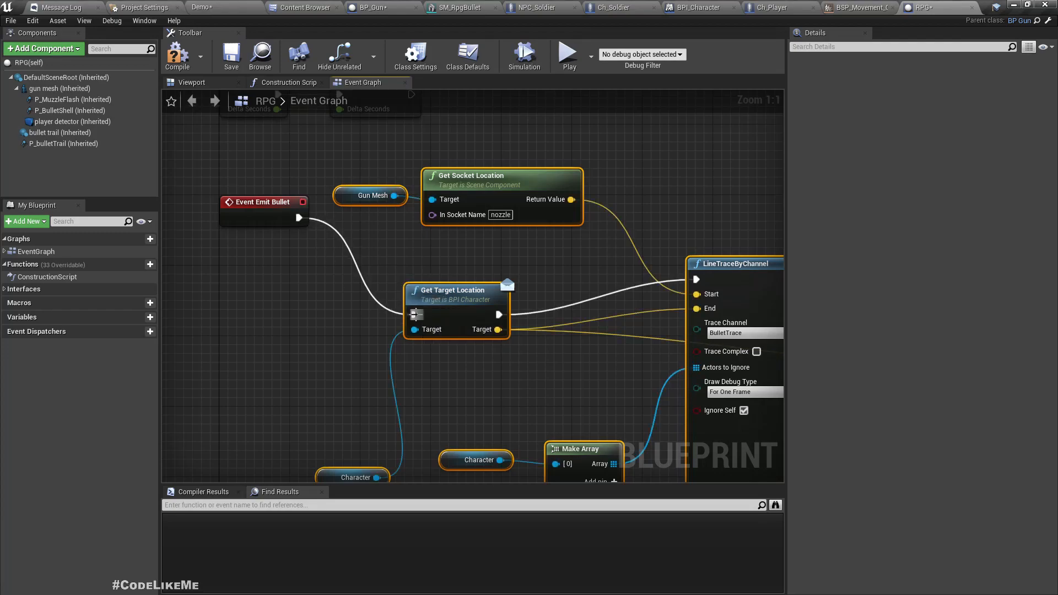
scroll("down", 3)
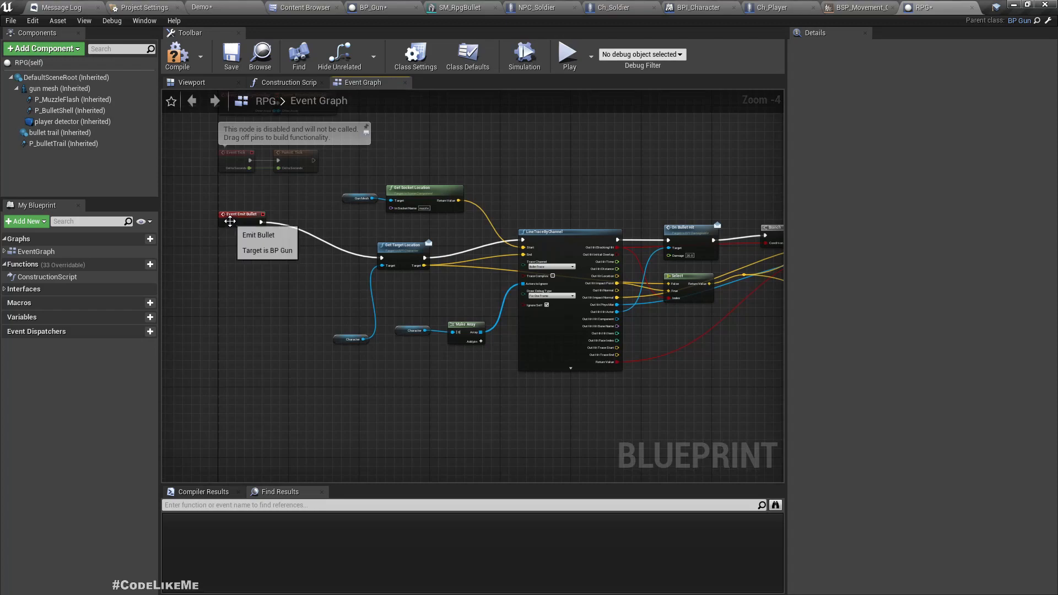
left_click(177, 55)
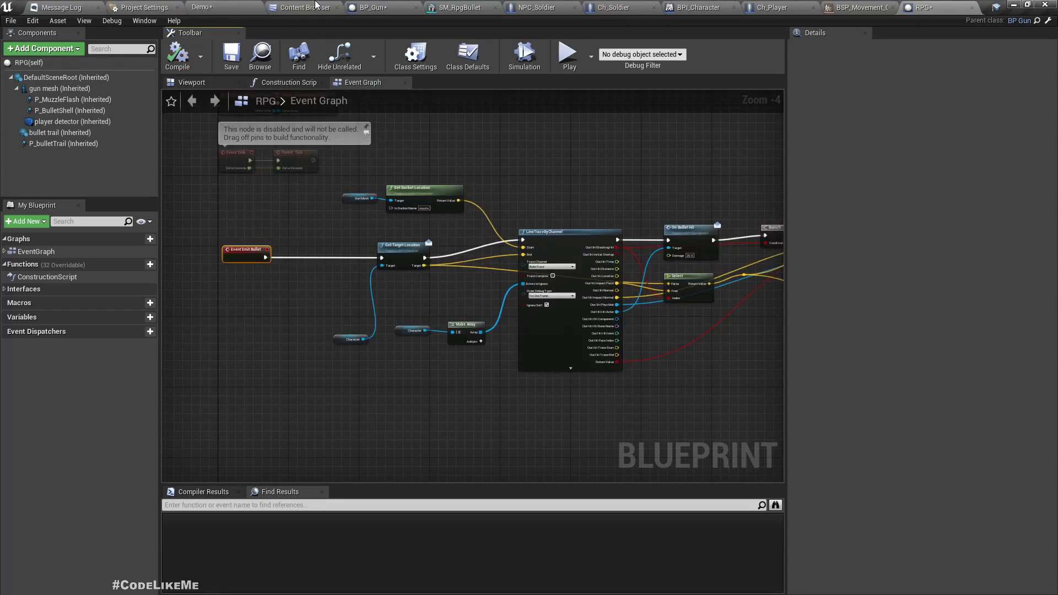
left_click(303, 7)
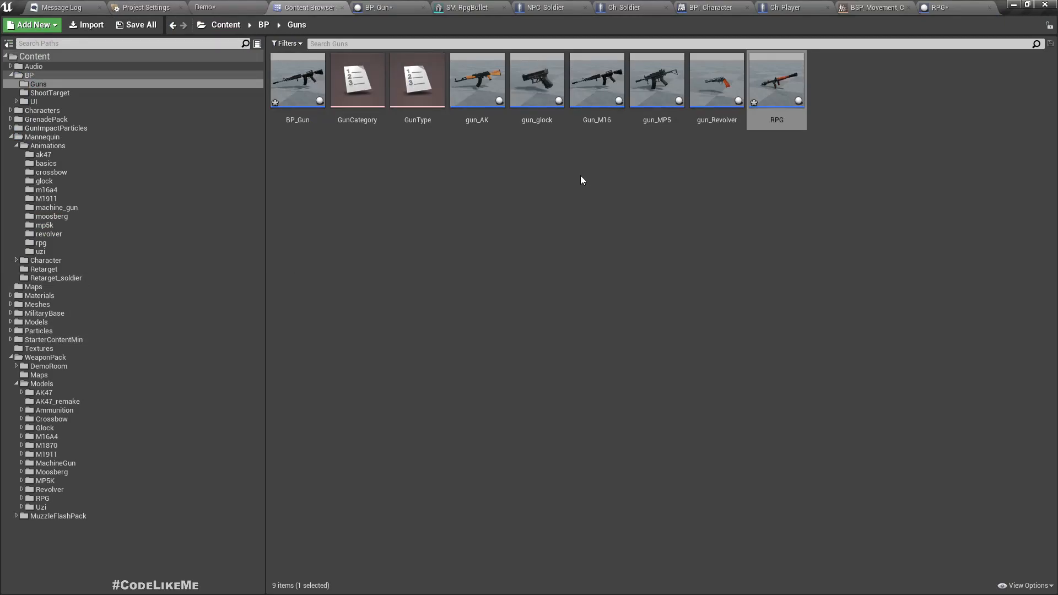
Add an Actor Blueprint Class named RPG_grenade in the Guns folder.
right_click(507, 166)
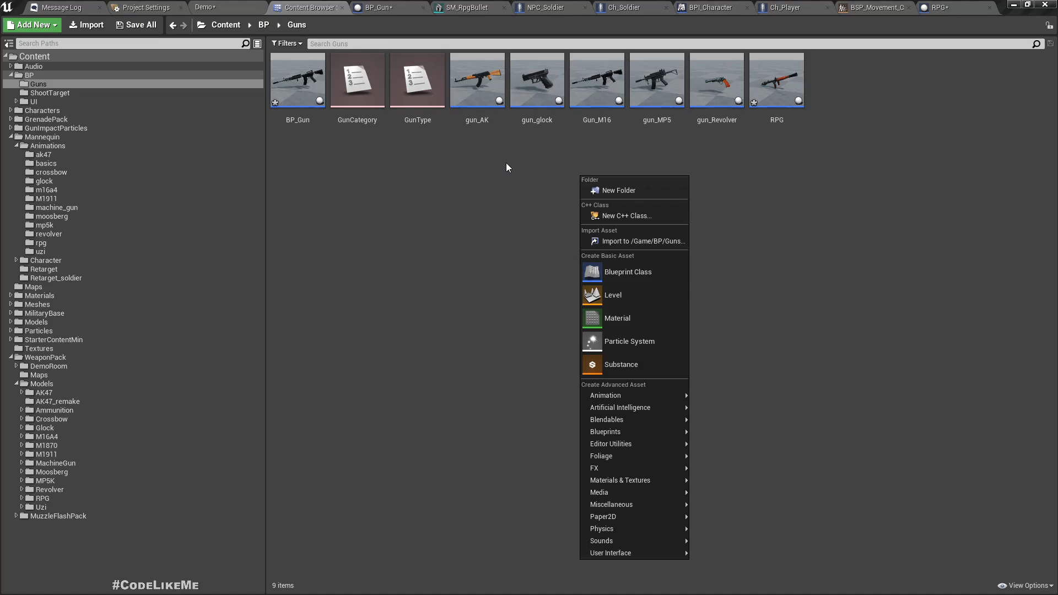
mouse_move(514, 168)
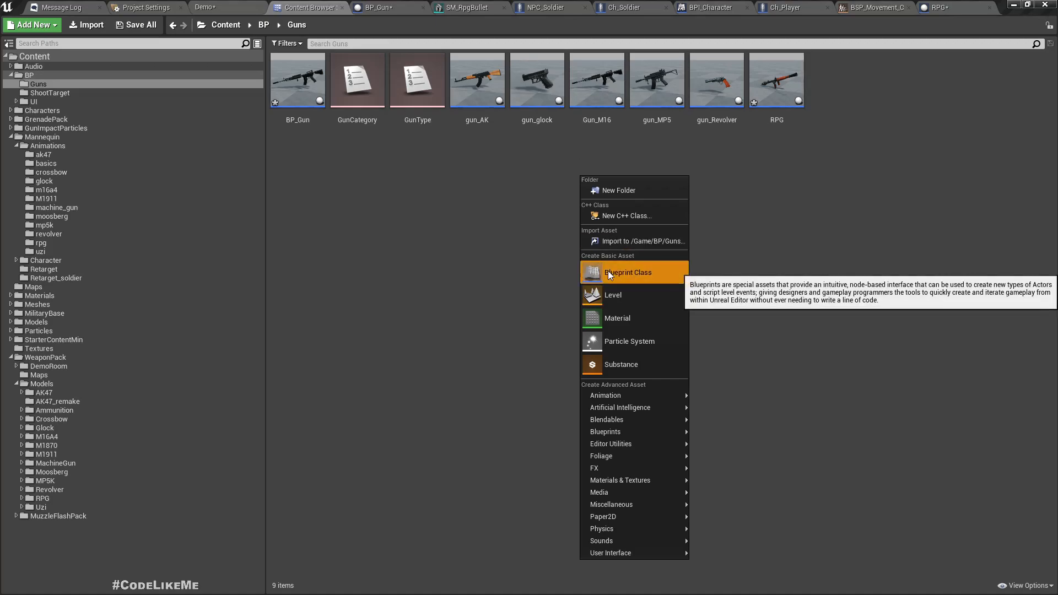
left_click(628, 271)
type("RPG_grenade")
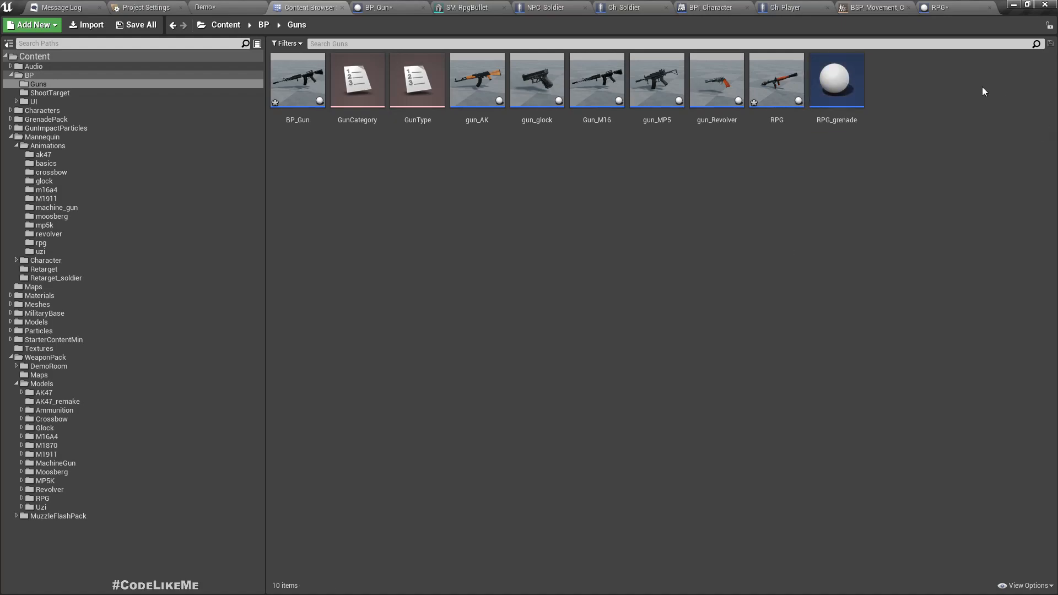
Open RPG_grenade and add the SM_RpgBullet mesh to its Components panel.
double_click(836, 79)
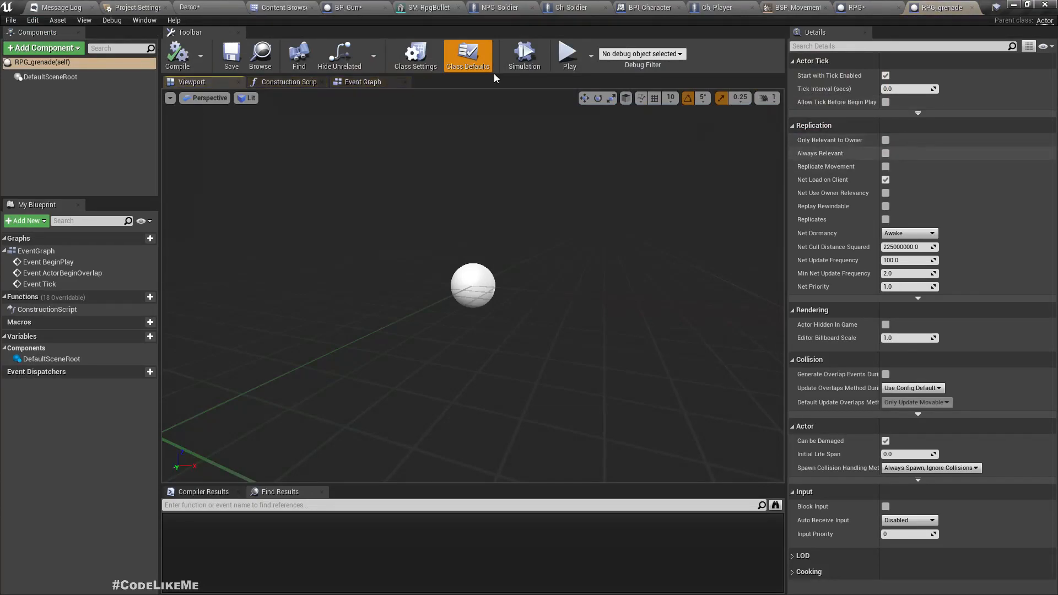
left_click(426, 7)
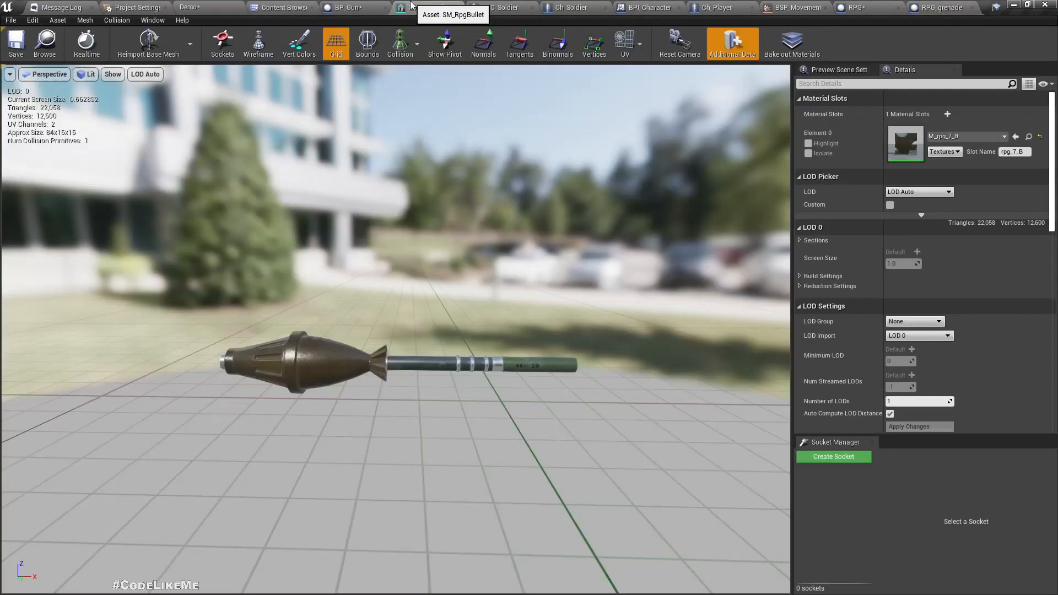
left_click(283, 7)
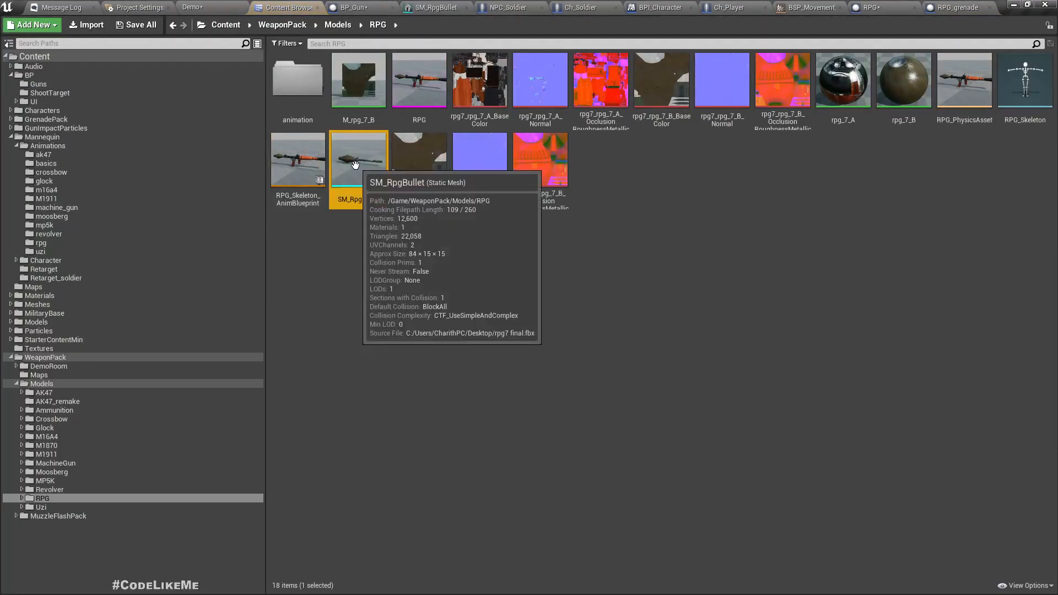
left_click(935, 8)
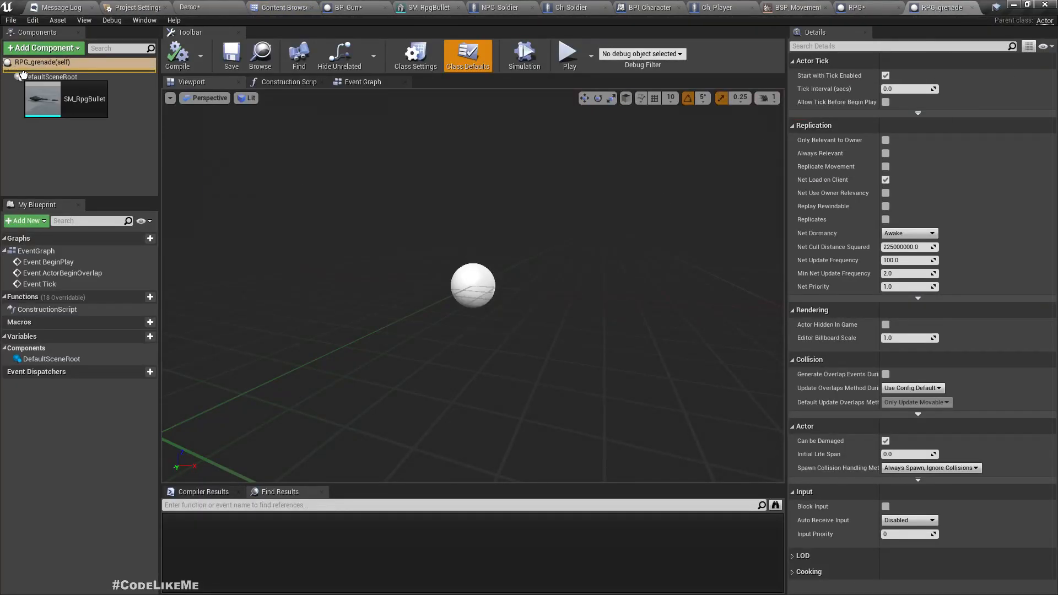
left_click(53, 88)
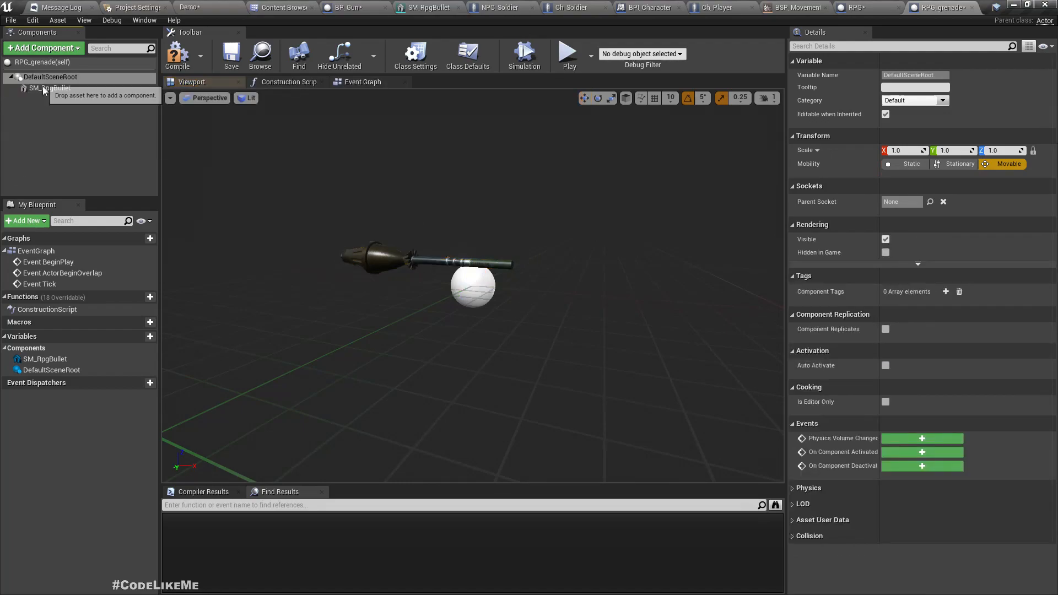
Select the SM_RpgBullet component and view the grenade from the Left.
left_click(49, 88)
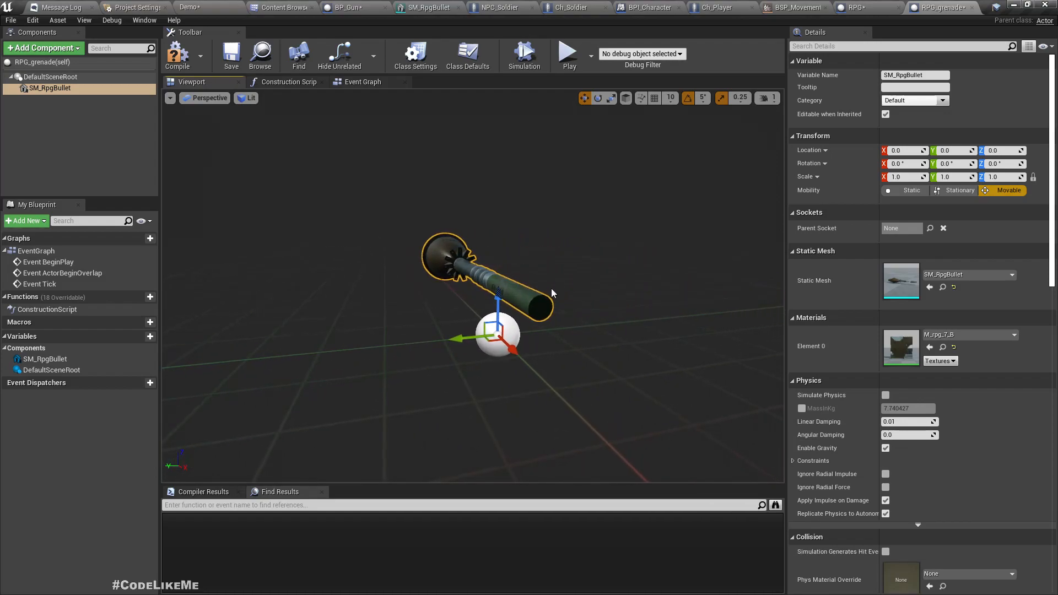
left_click(204, 97)
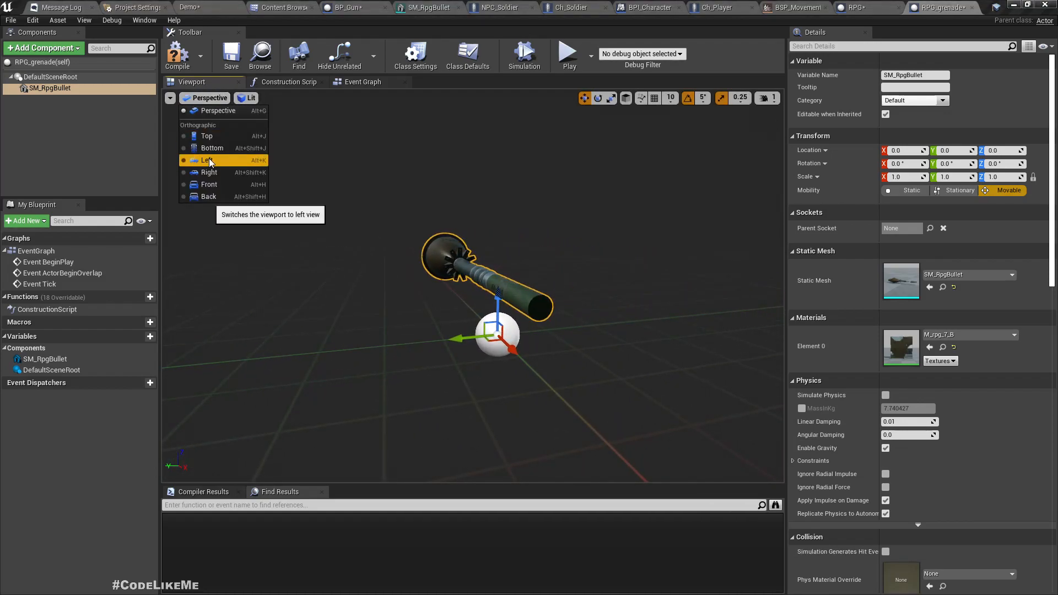
left_click(208, 160)
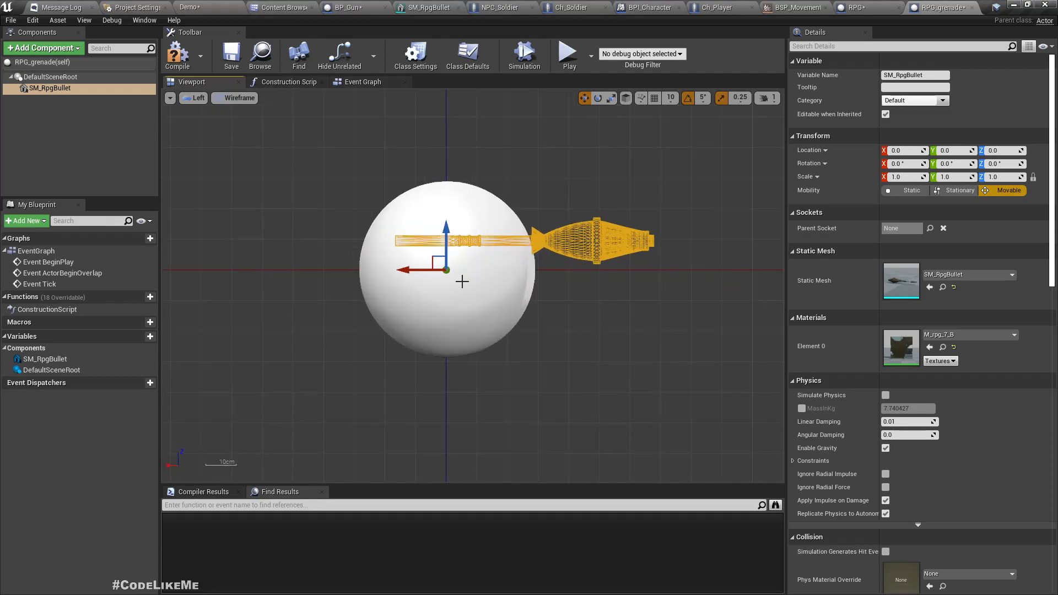
mouse_move(383, 196)
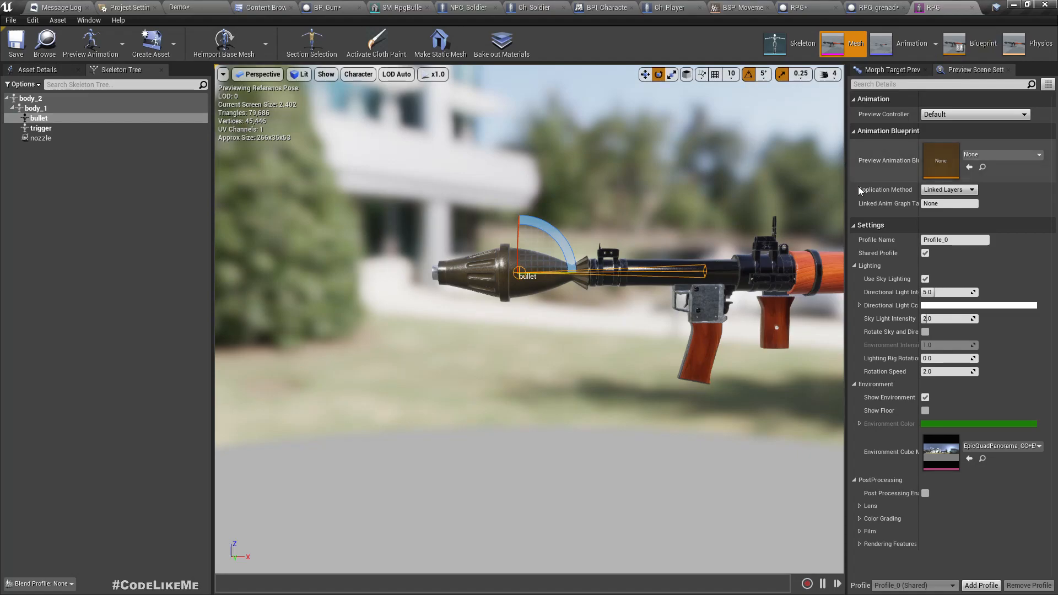
left_click(930, 7)
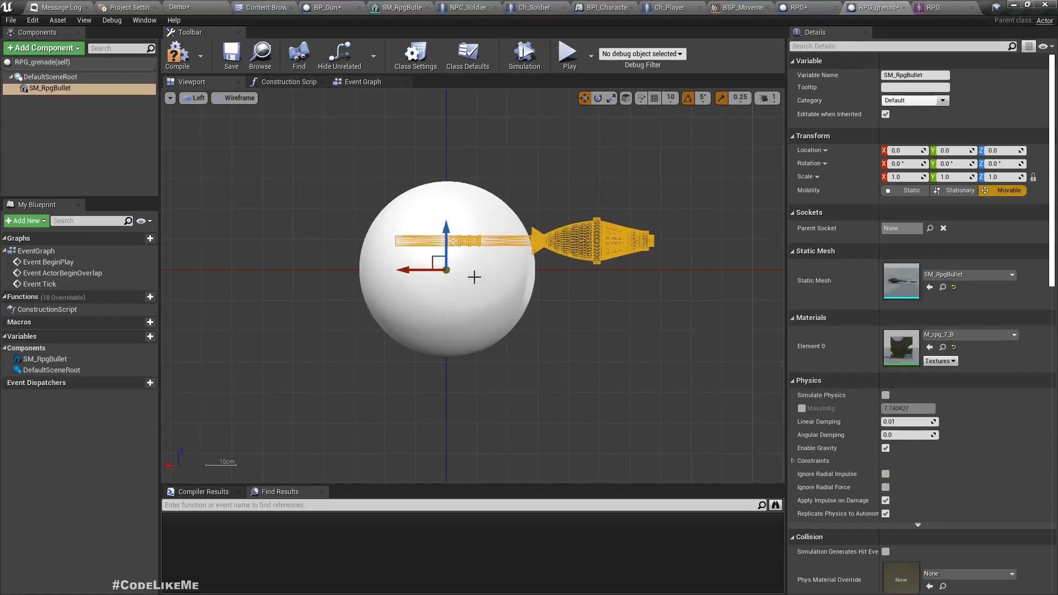
mouse_move(325, 246)
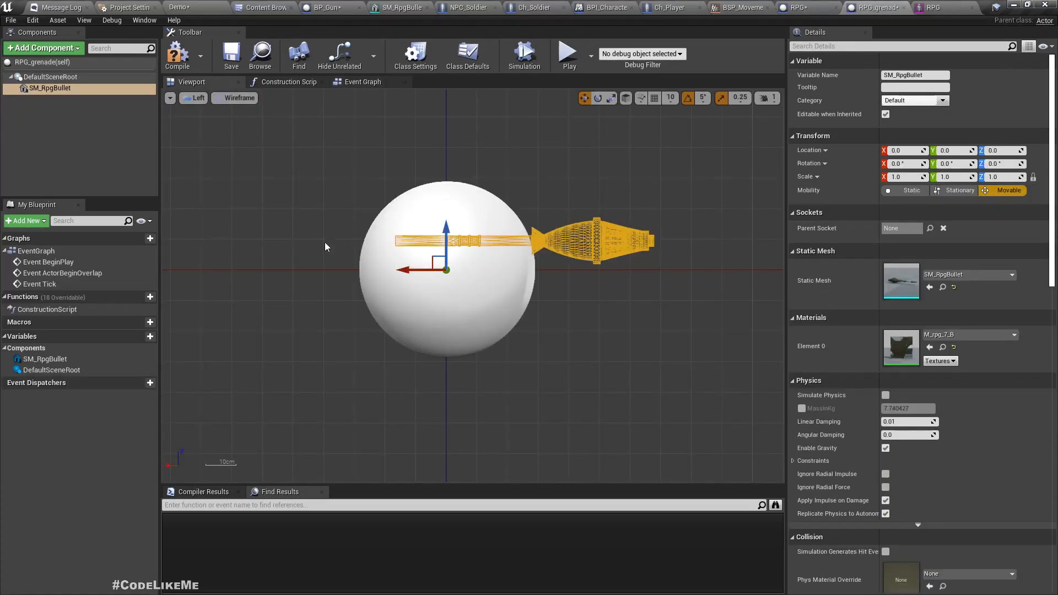
mouse_move(177, 55)
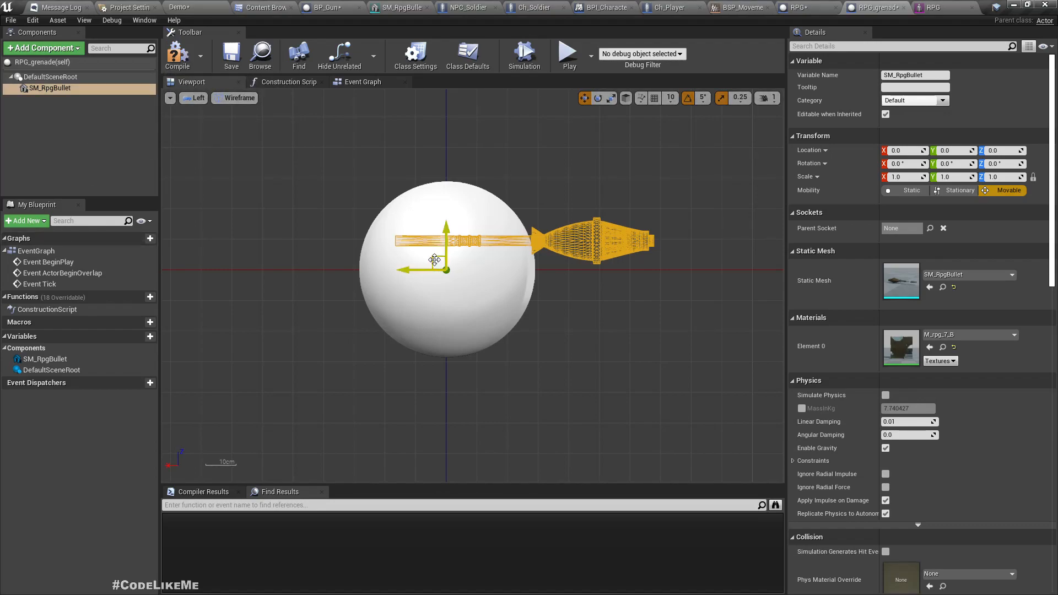
Drag the rocket mesh along X and Z to about X 52.5, Z -9.2.
left_click_drag(435, 260, 346, 289)
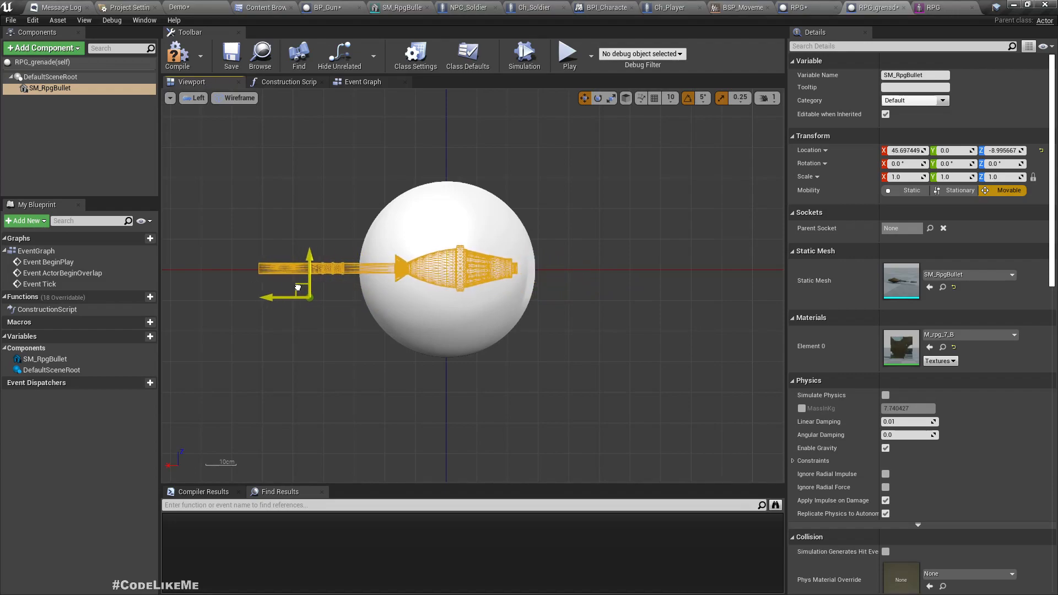
left_click_drag(297, 267, 330, 283)
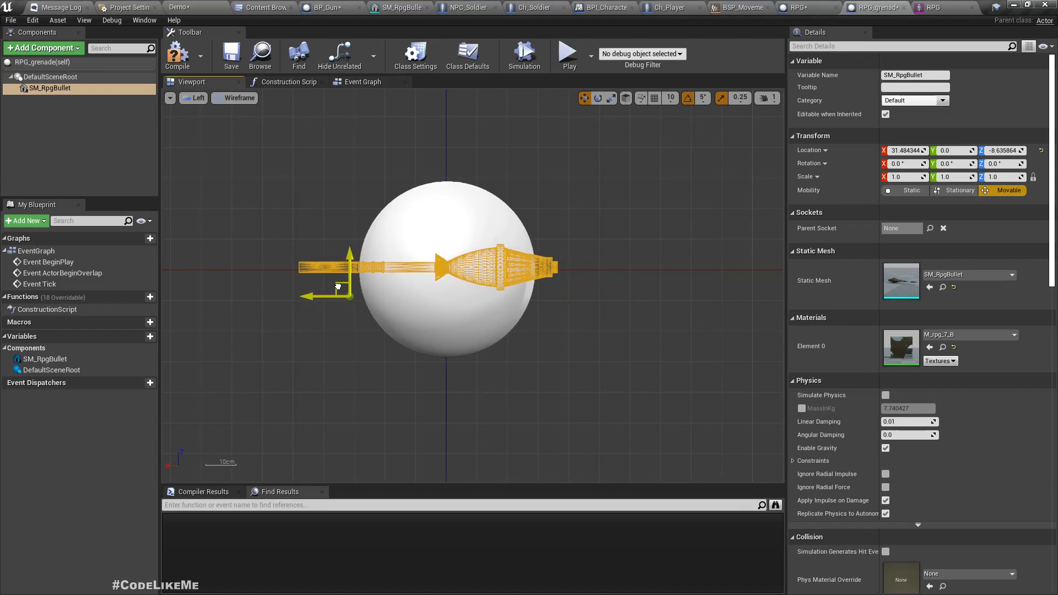
left_click_drag(346, 274, 346, 287)
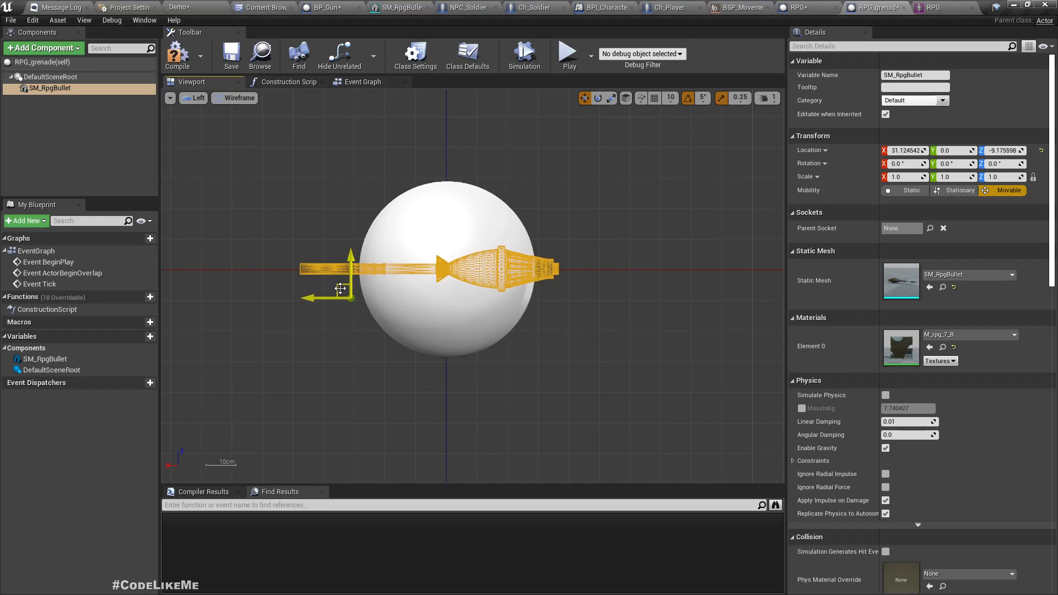
left_click_drag(341, 288, 253, 298)
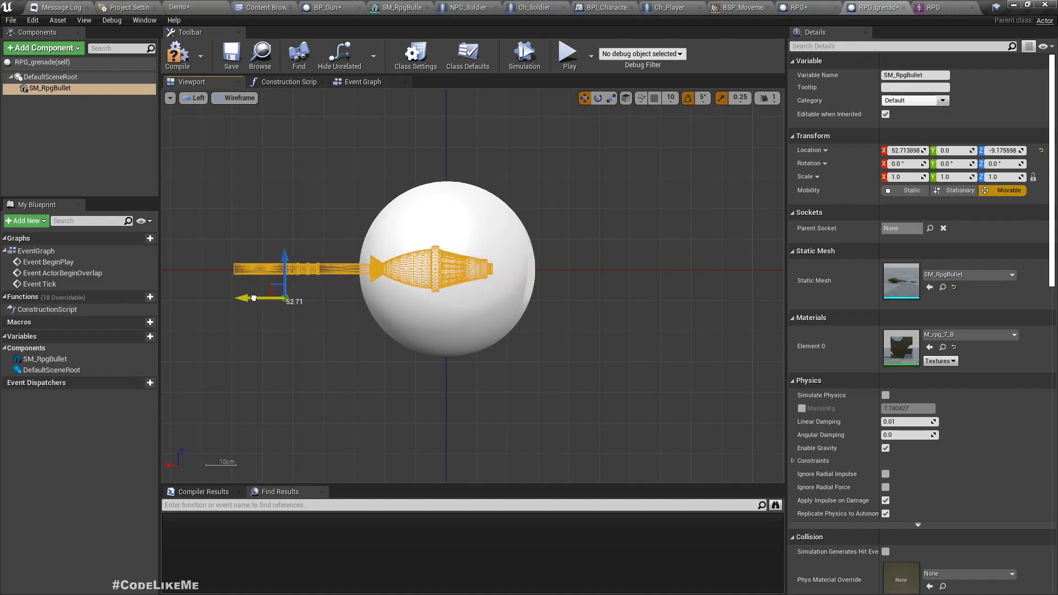
left_click_drag(253, 297, 243, 298)
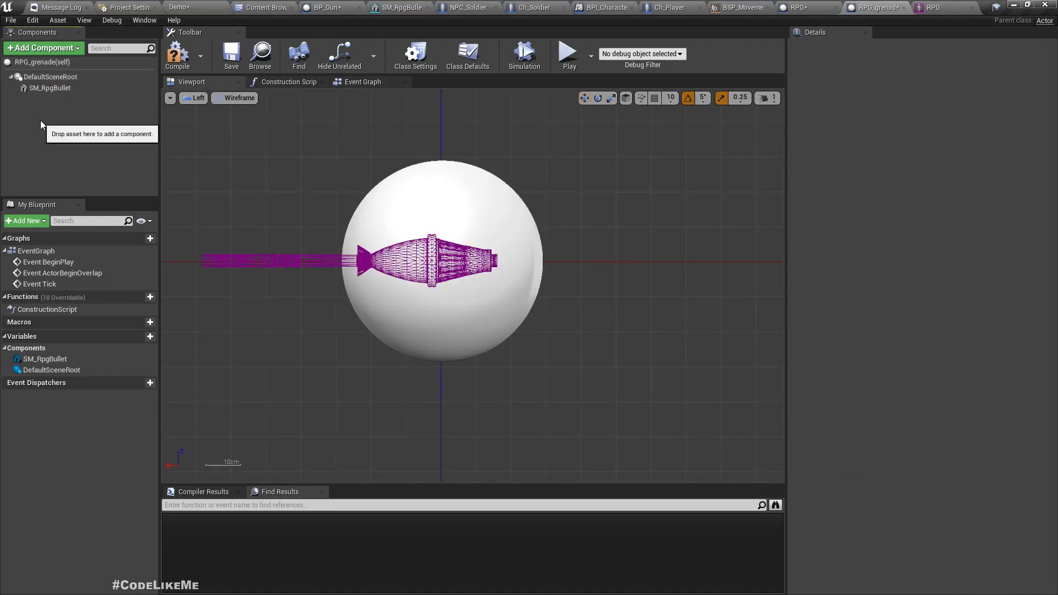
Reselect the rocket mesh component and switch the viewport to Front.
left_click(50, 76)
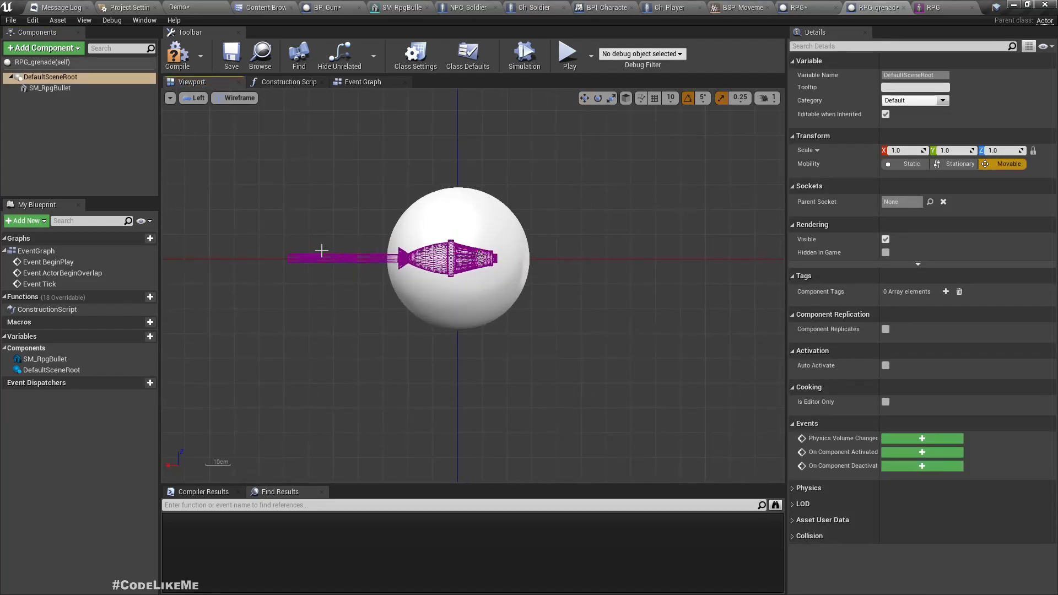
left_click(50, 88)
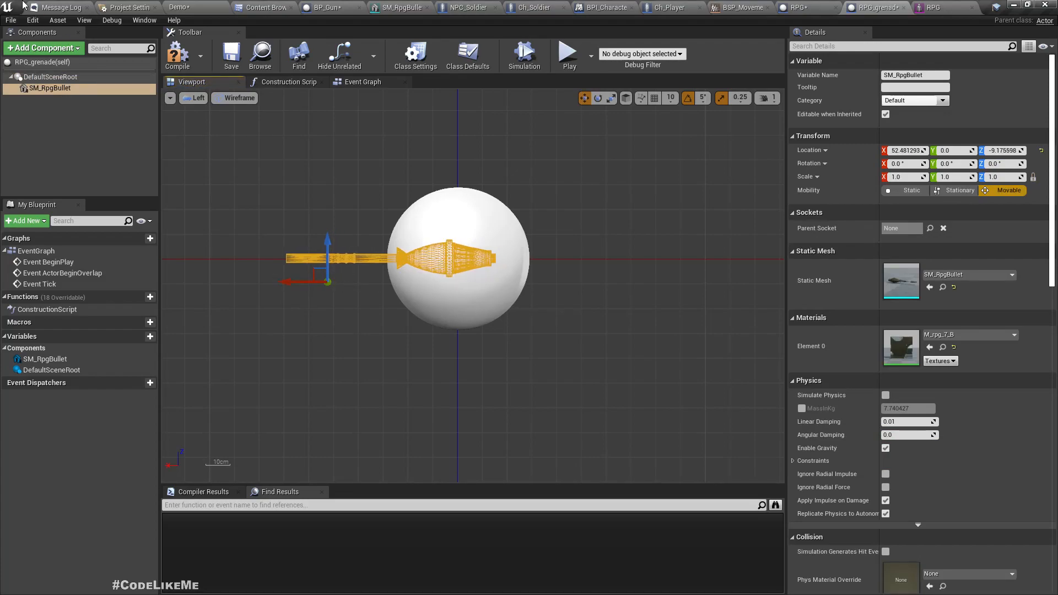
left_click(193, 98)
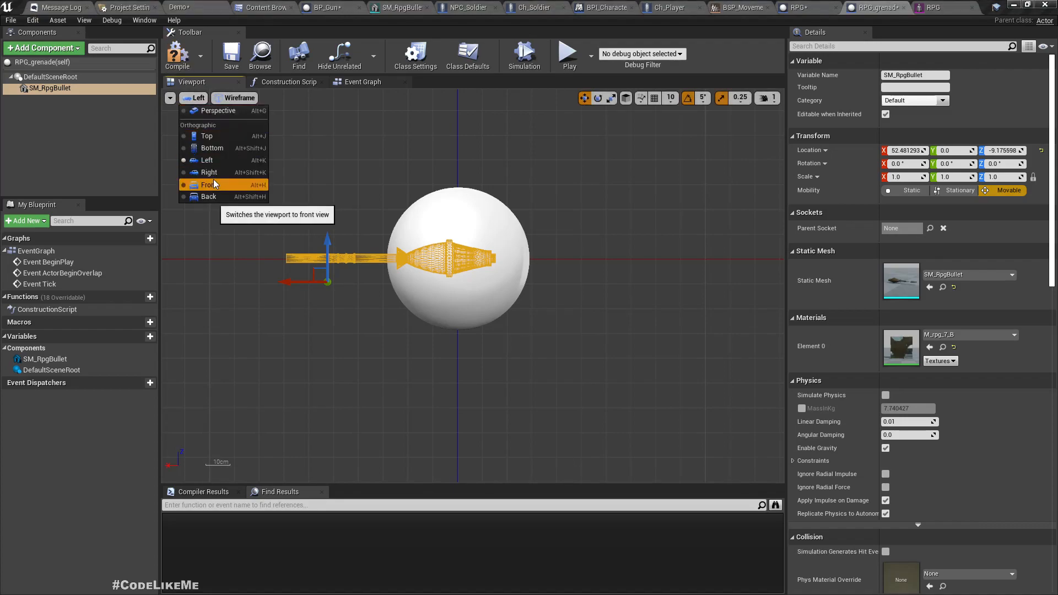
left_click(209, 186)
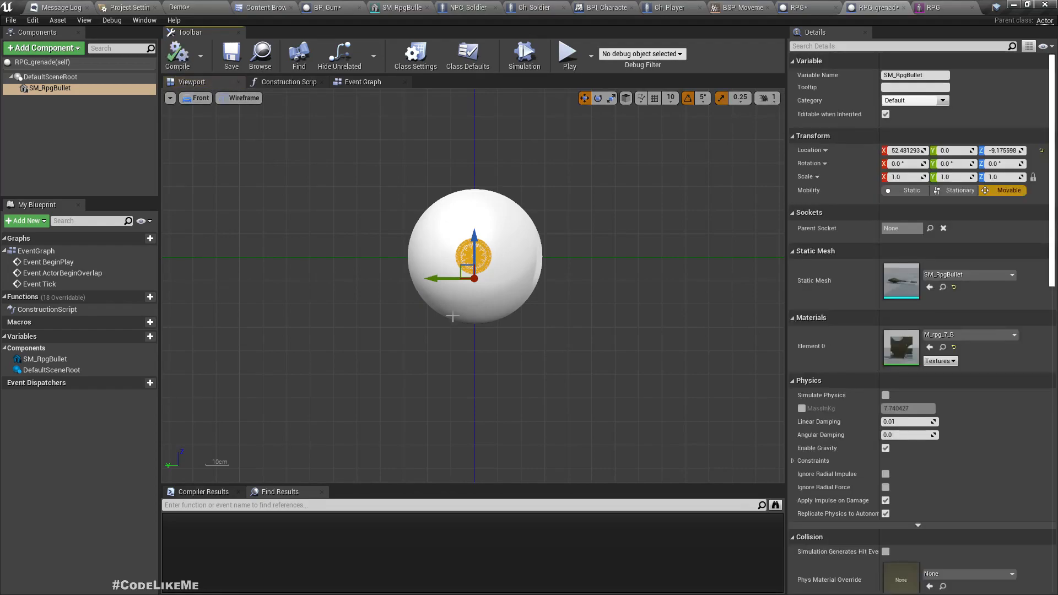
mouse_move(505, 165)
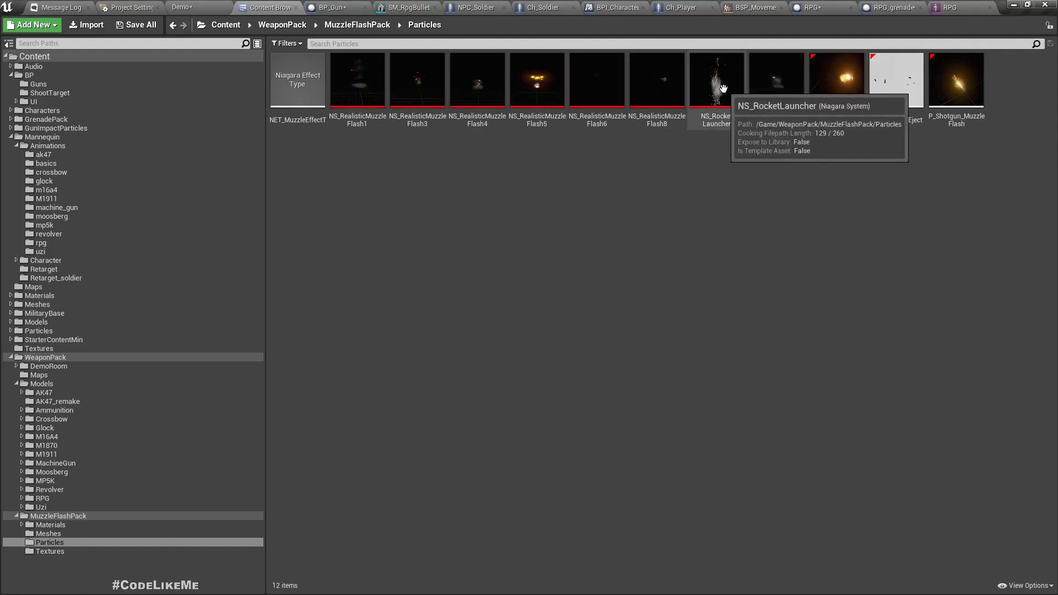
Open NS_RocketLauncher from WeaponPack > MuzzleFlashPack > Particles.
left_click_drag(716, 79, 705, 255)
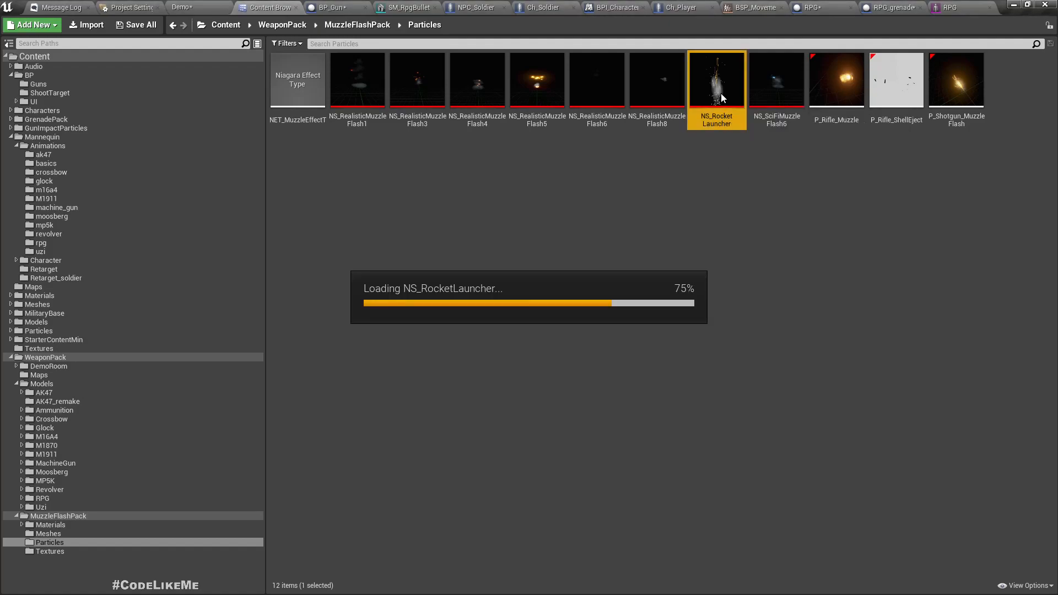
double_click(716, 80)
type("nia")
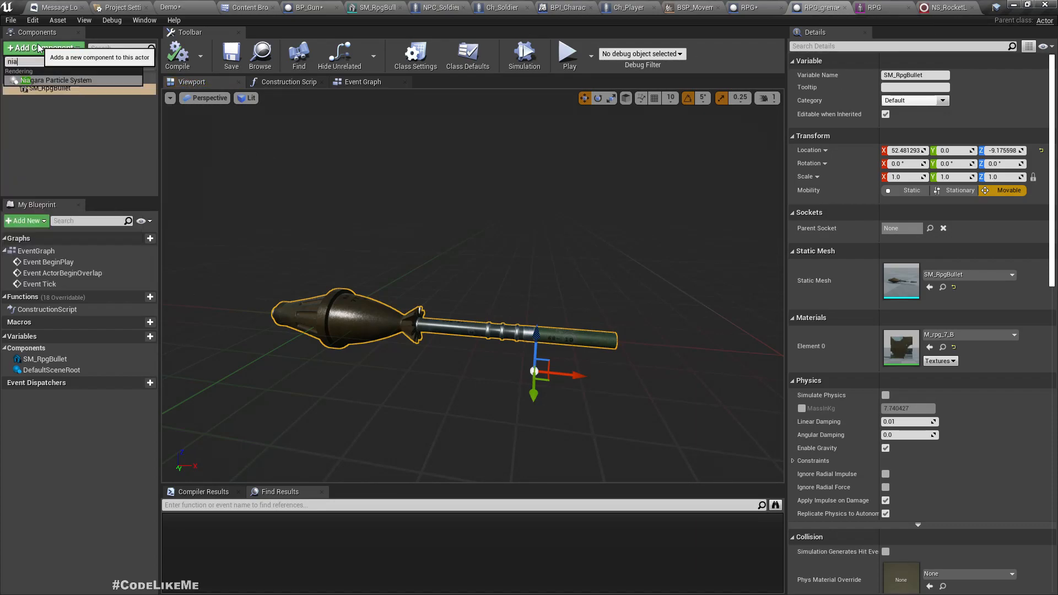
Add a Niagara component named 'trail' playing NS_RocketLauncher, rotated 180 degrees.
left_click(59, 79)
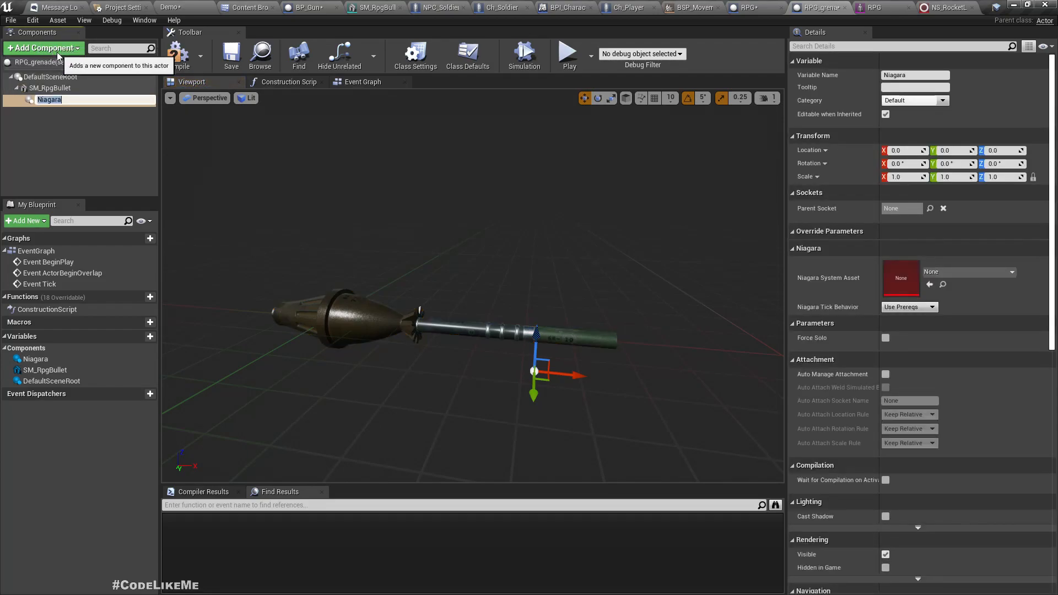
type("trail")
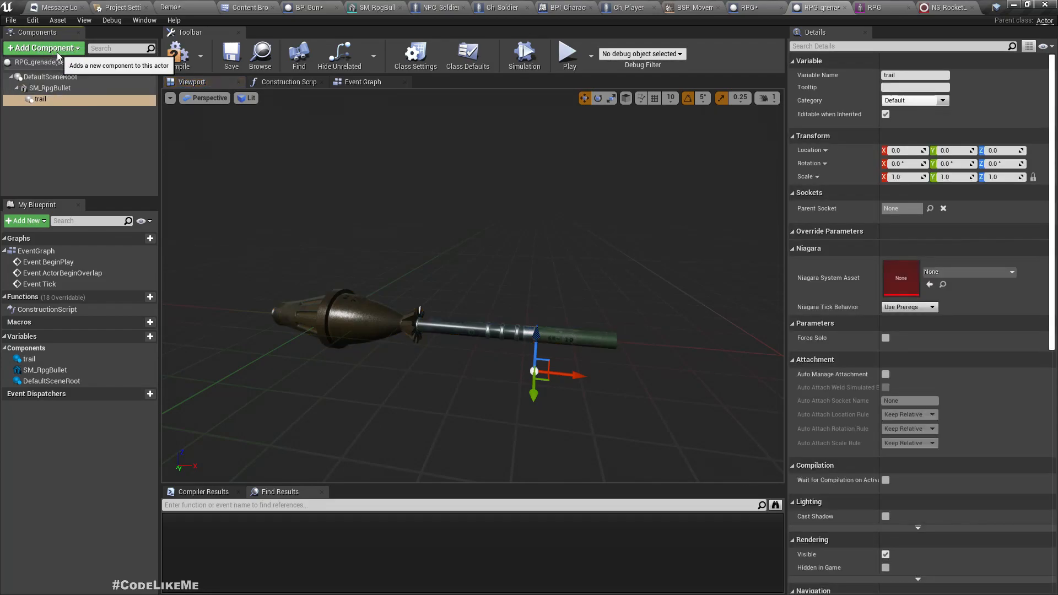
left_click(1010, 271)
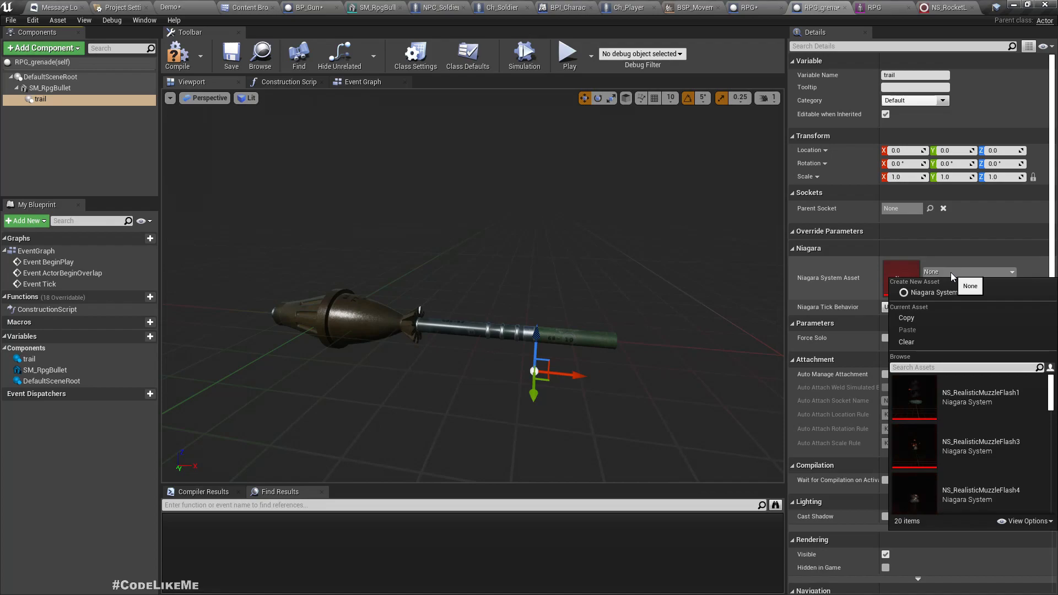
type("rock")
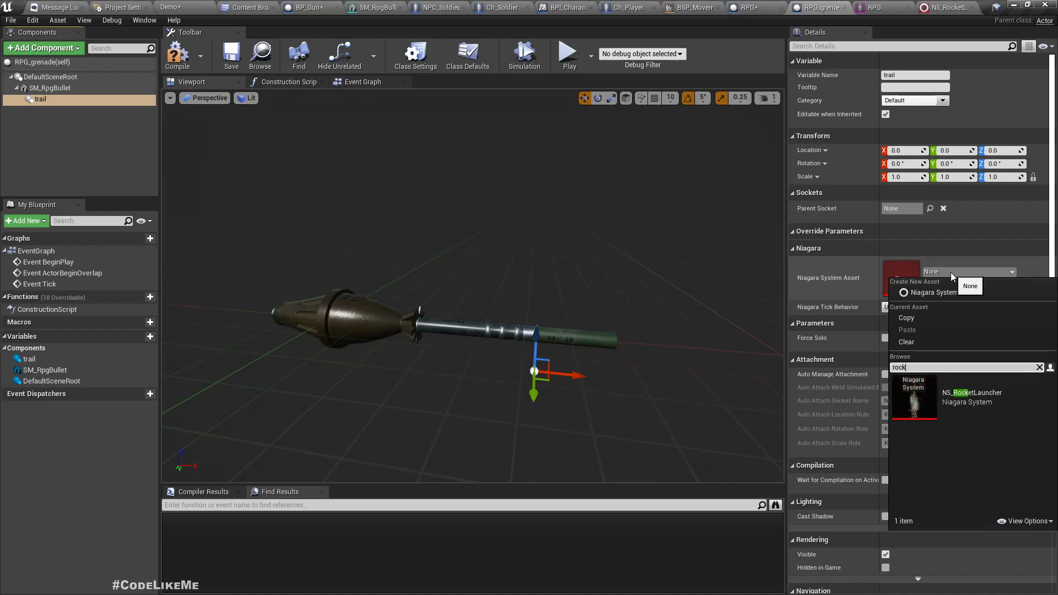
left_click(914, 397)
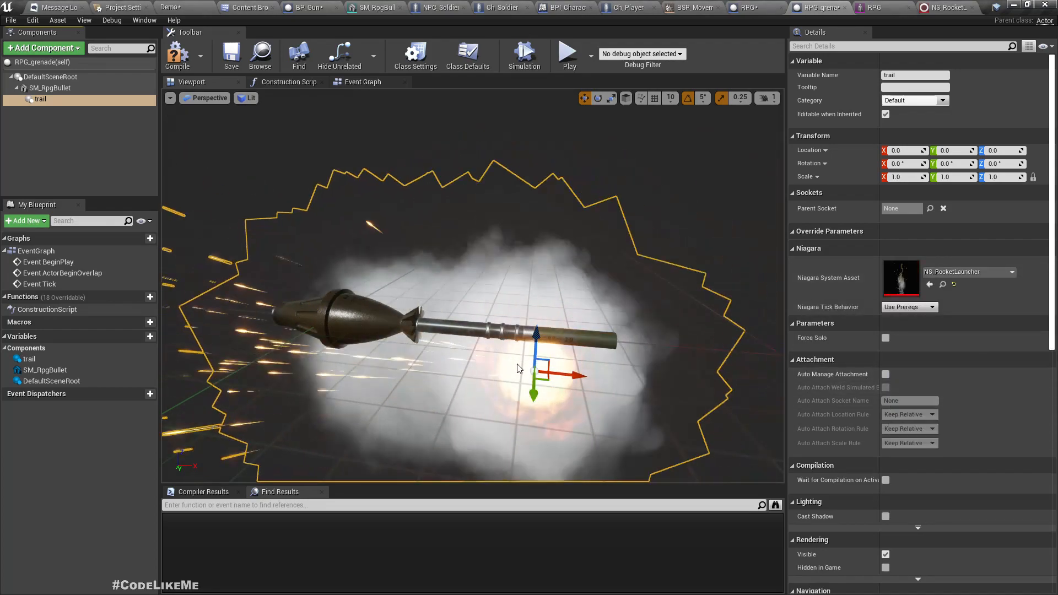
left_click_drag(533, 374, 536, 307)
type("180")
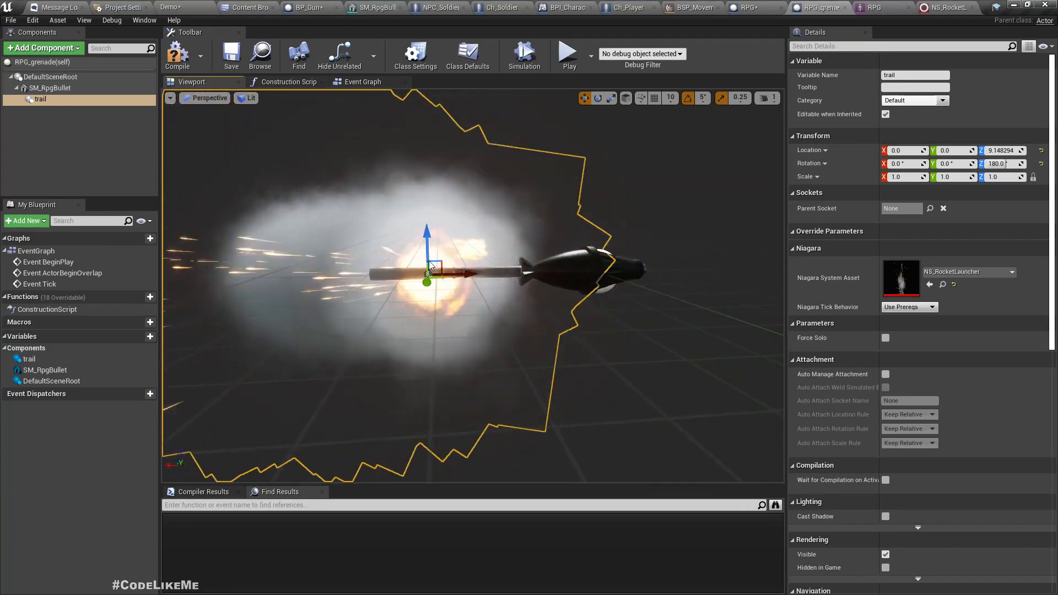
left_click_drag(427, 270, 493, 273)
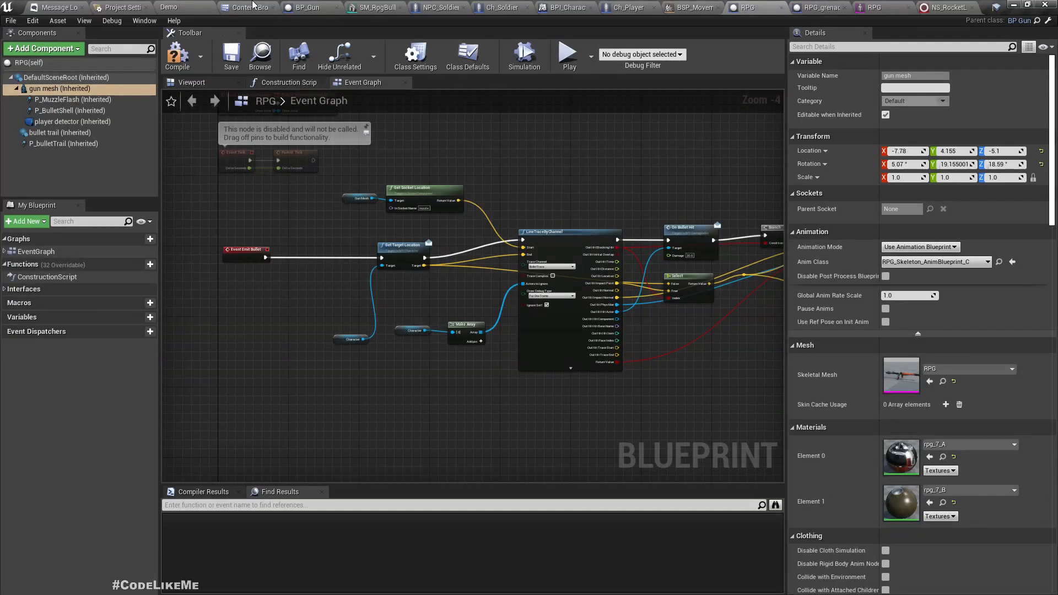
In the RPG viewport, set RPG_grenade's Parent Socket to 'bullet'.
left_click(817, 7)
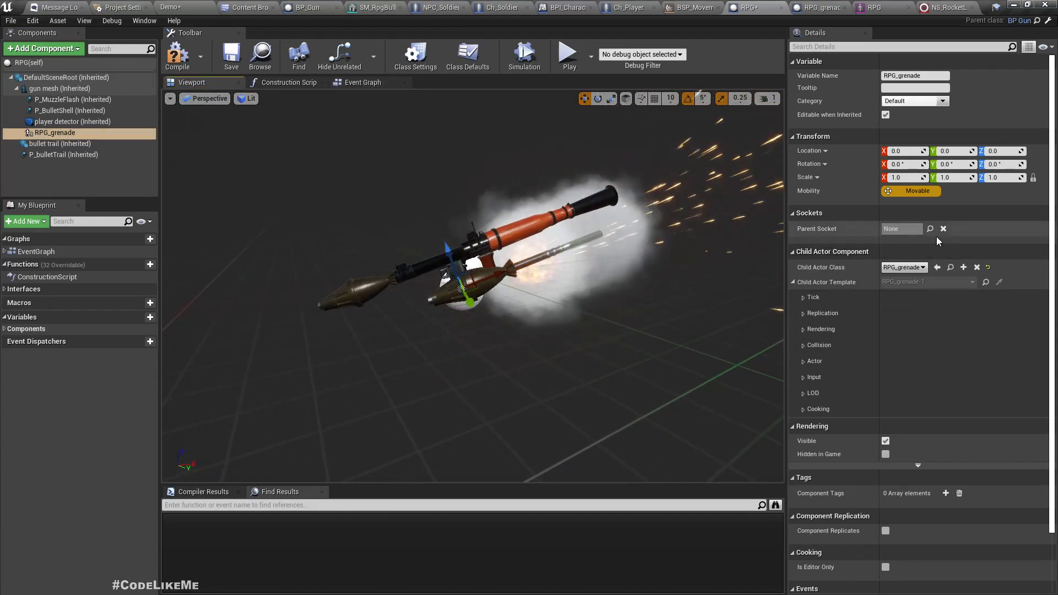
left_click(931, 228)
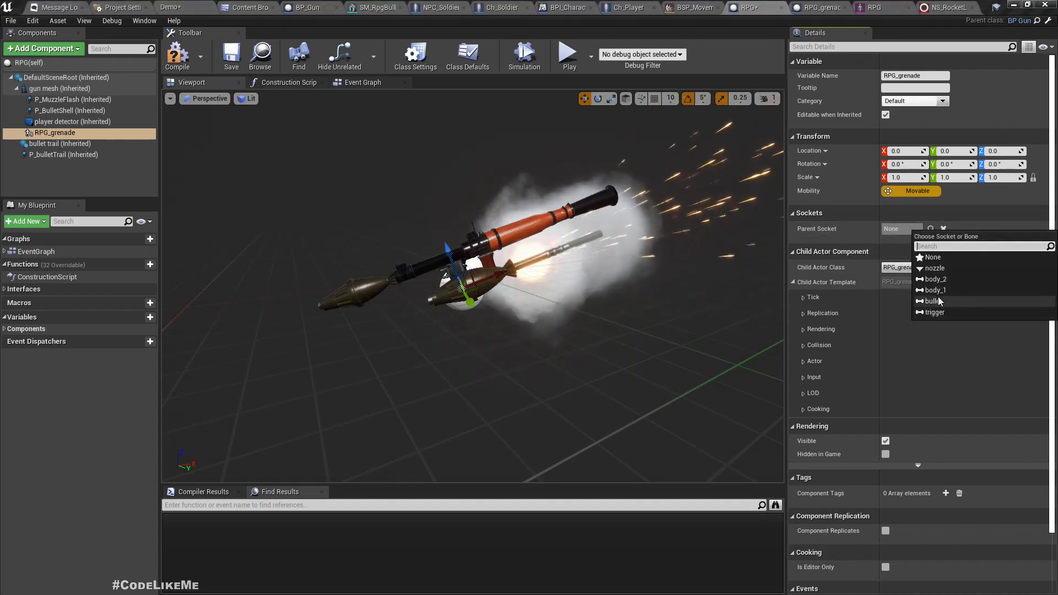
left_click(932, 301)
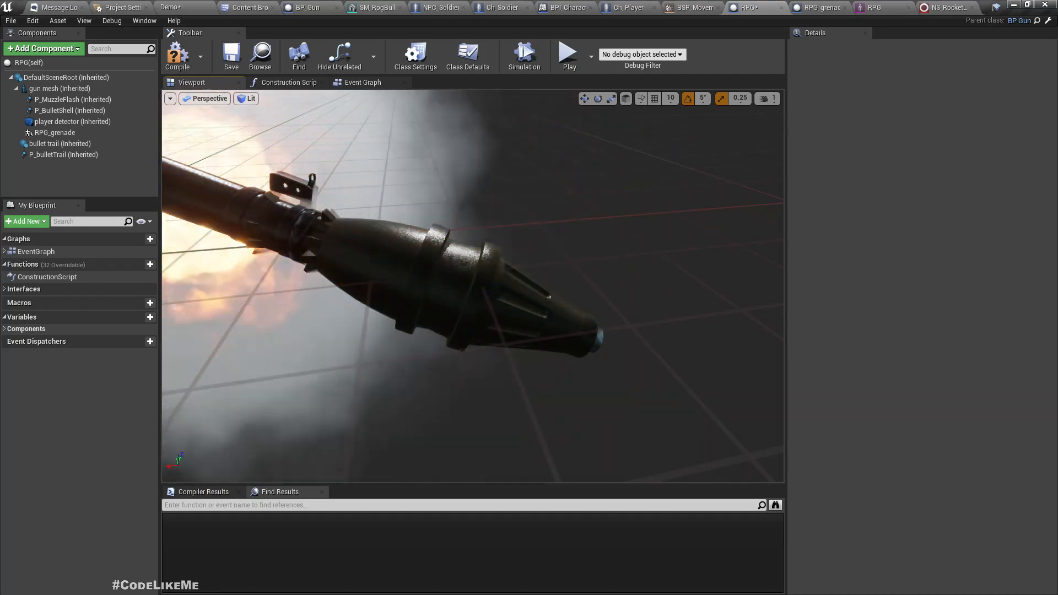
Undo the component change and slide the grenade's rocket mesh back to about X 45.7.
left_click(57, 133)
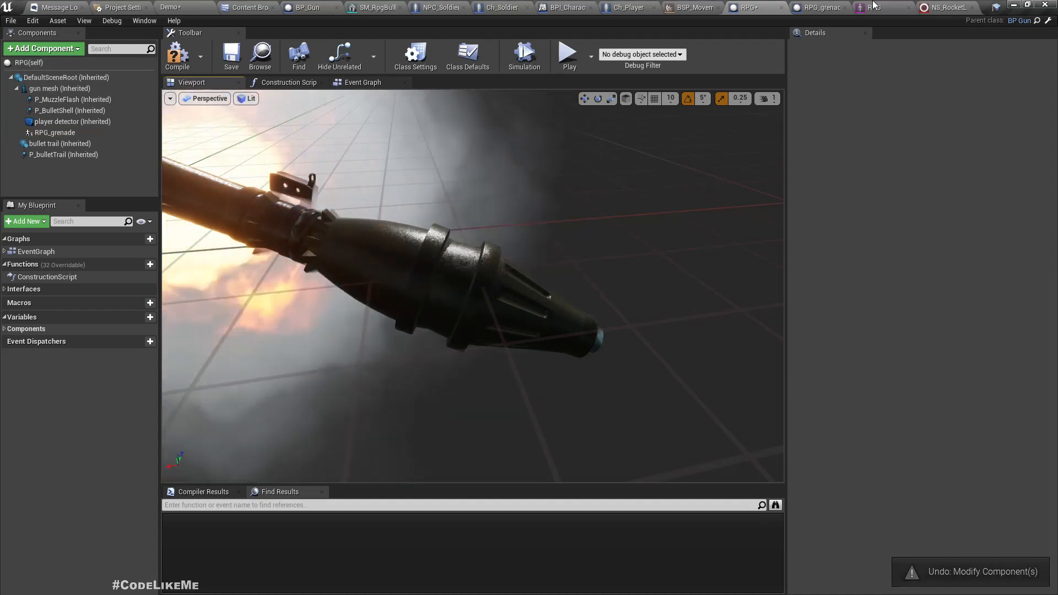
left_click(819, 7)
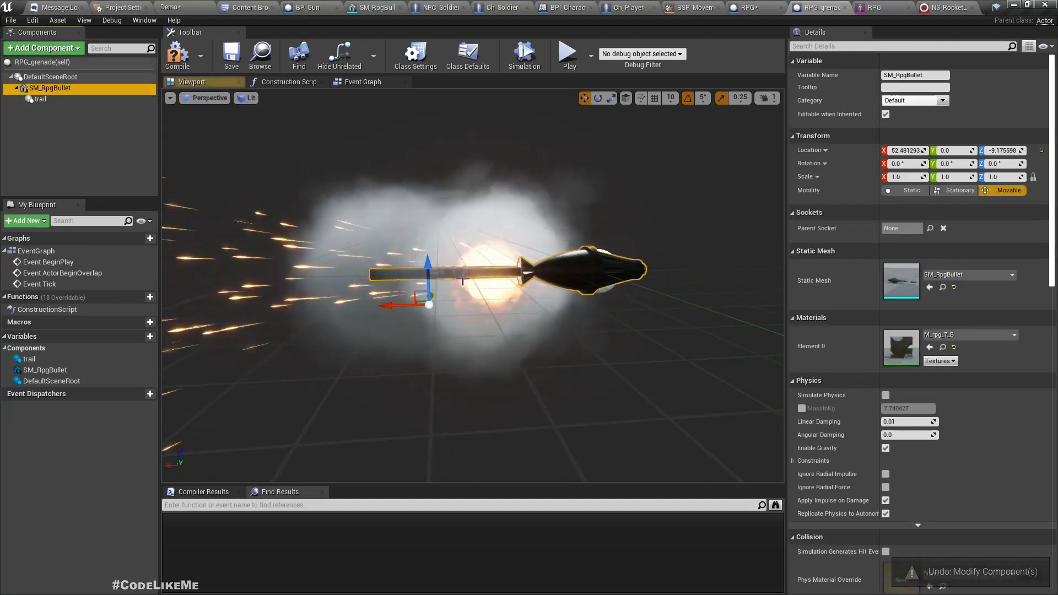
left_click_drag(405, 303, 415, 306)
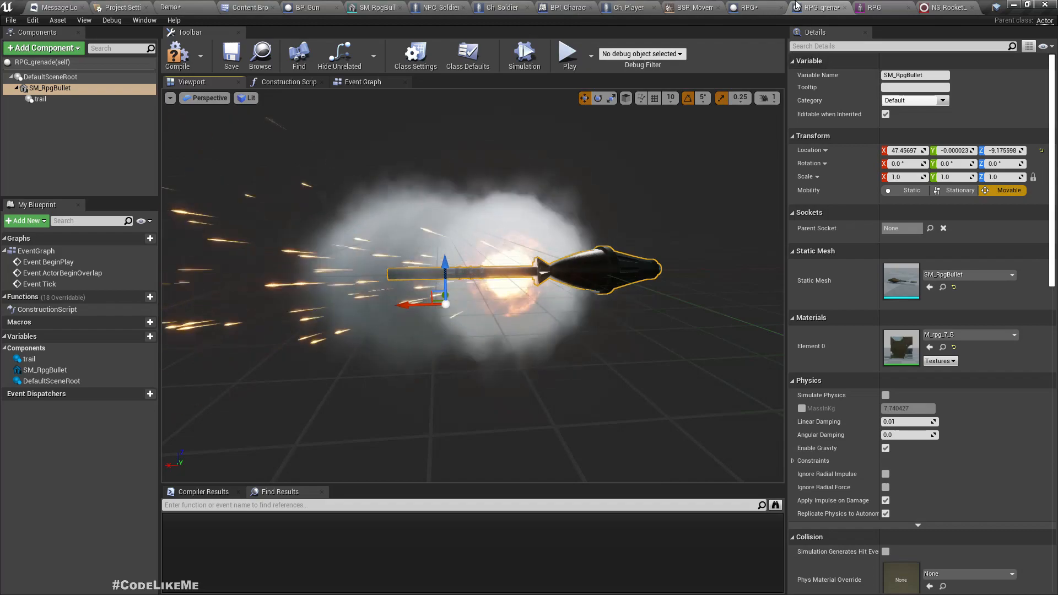
left_click(818, 7)
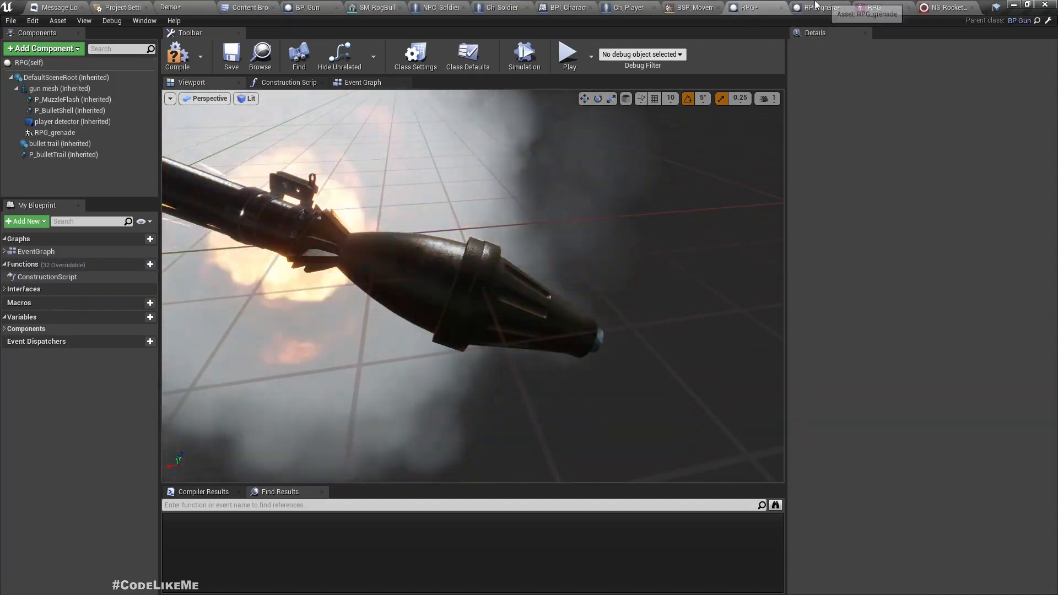
left_click(818, 7)
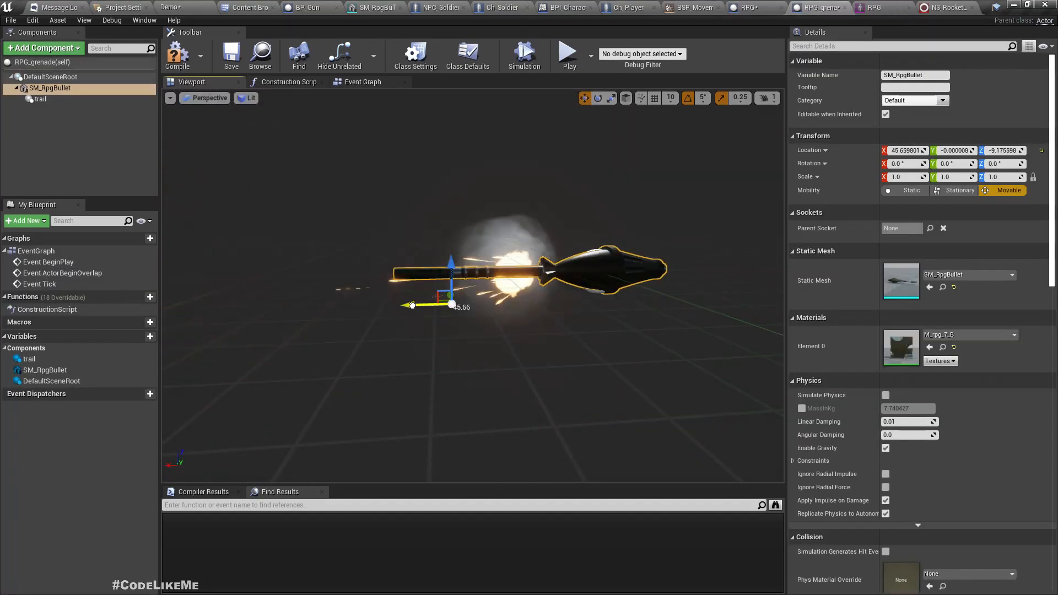
left_click(747, 8)
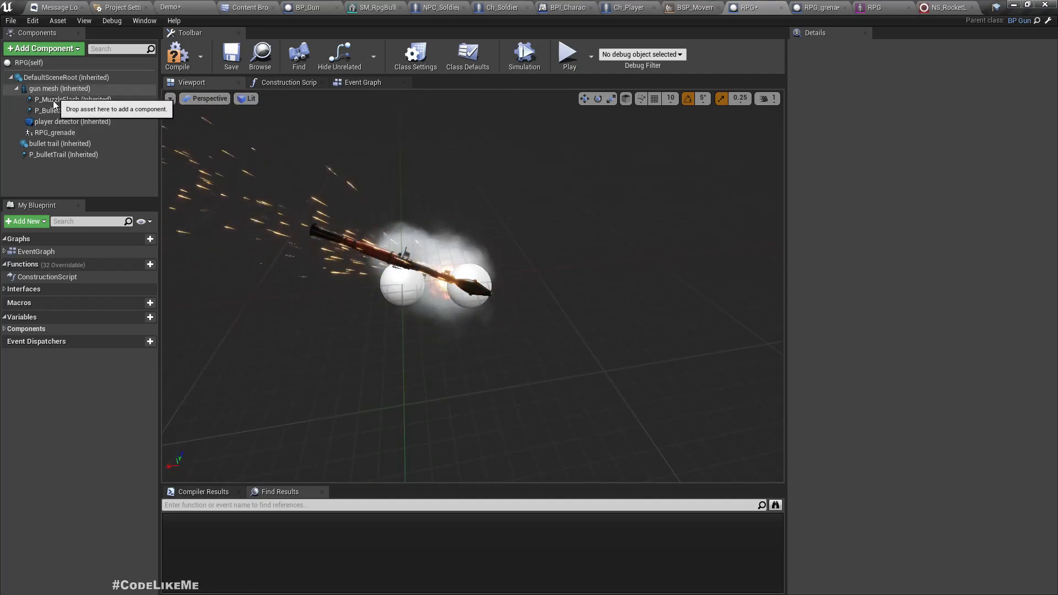
Delete RPG_grenade from RPG, check SM_RpgBullet's Collision Presets, and return to RPG's event graph.
left_click(55, 132)
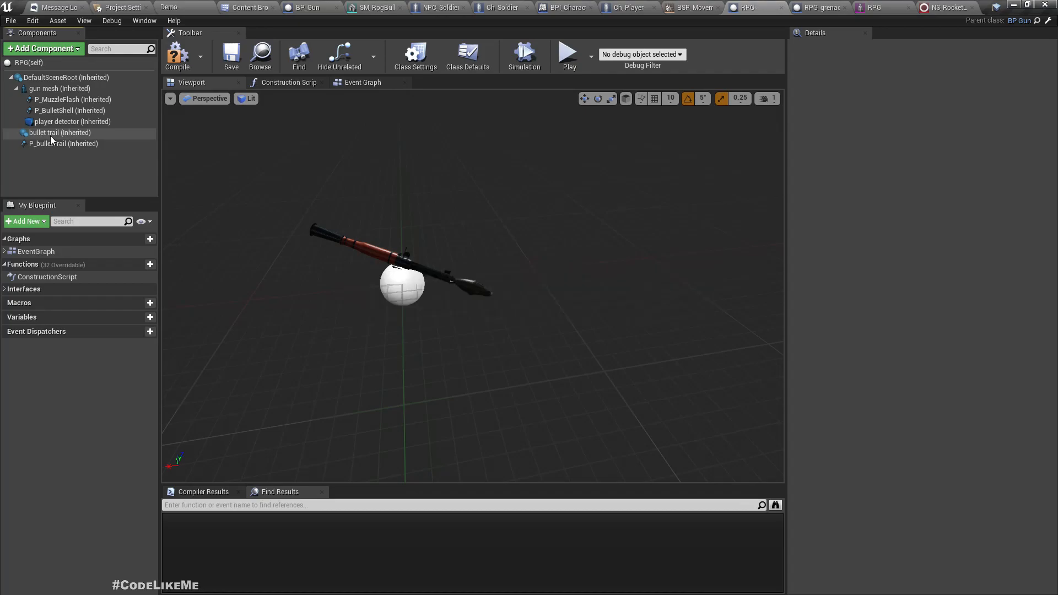
mouse_move(51, 143)
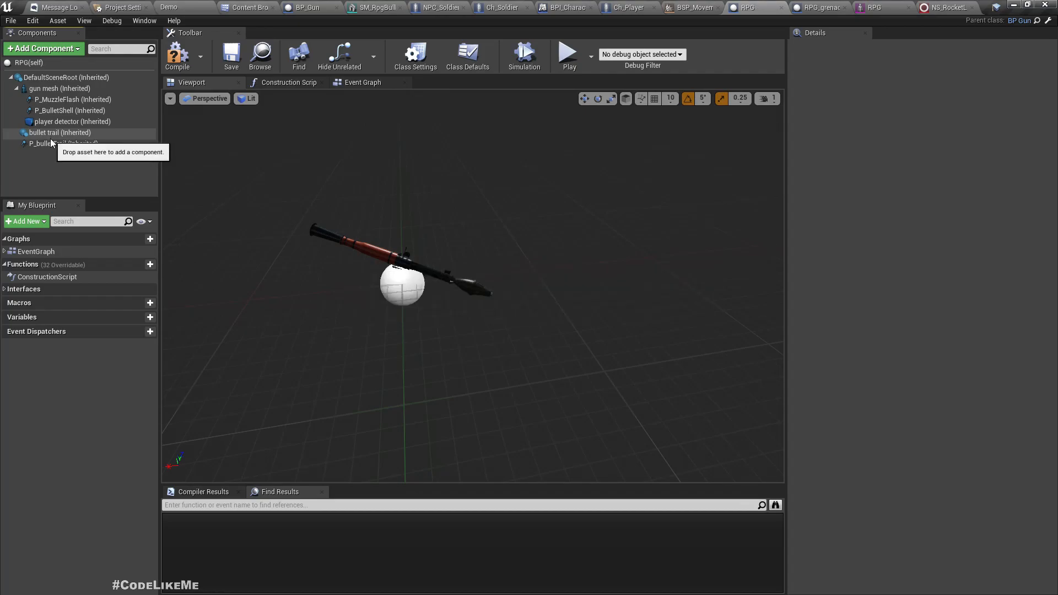
left_click(818, 7)
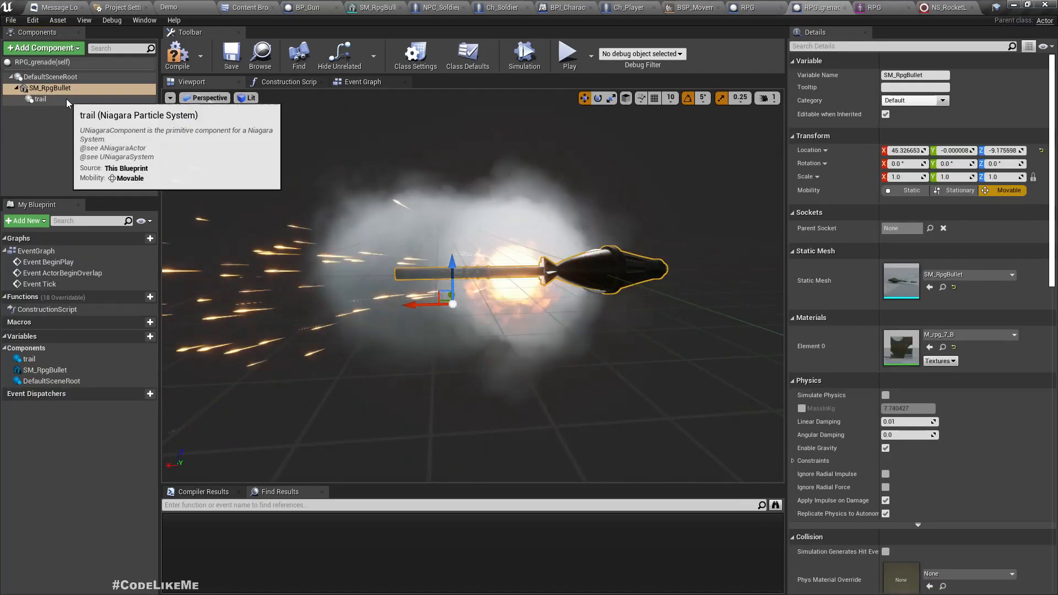
scroll("down", 3)
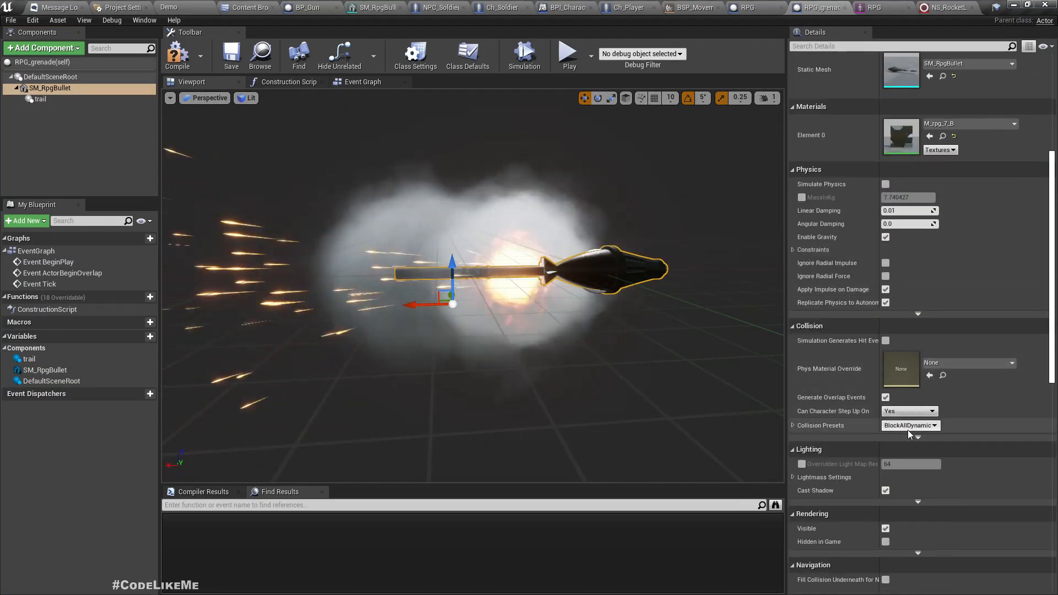
left_click(908, 425)
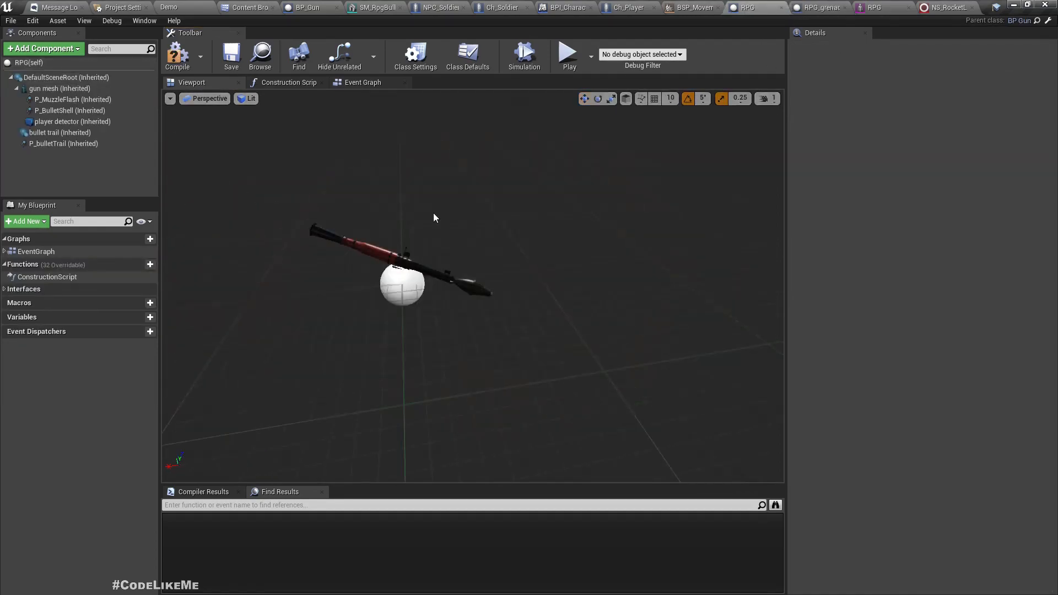
left_click(363, 82)
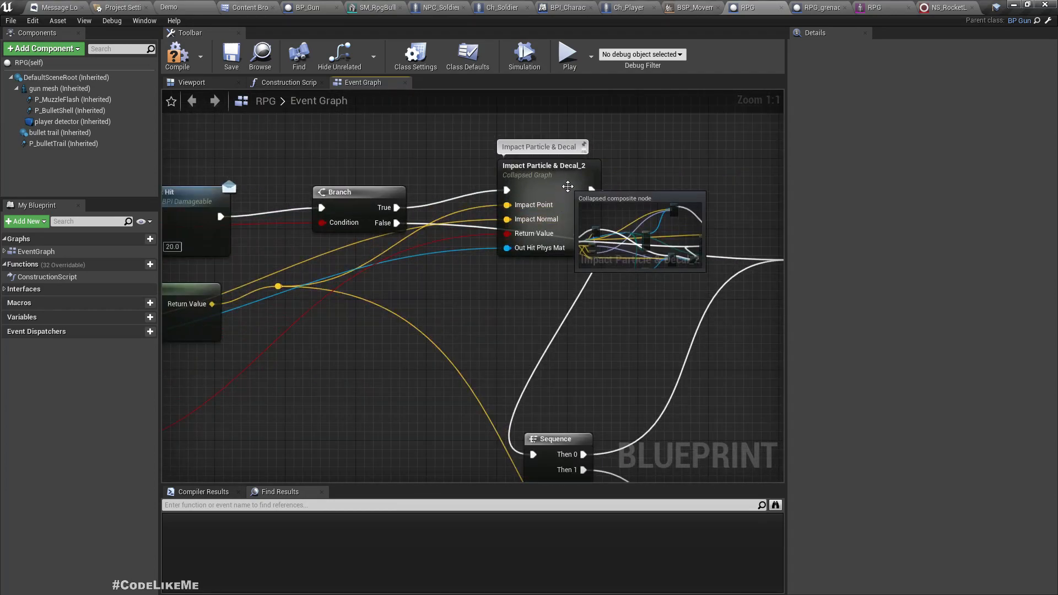
scroll("down", 3)
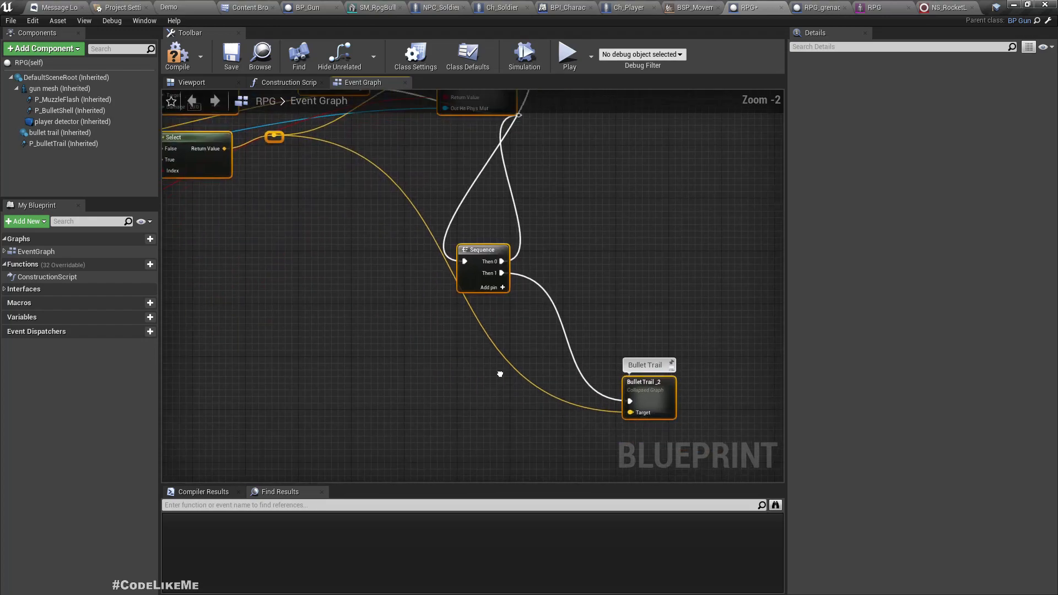
double_click(647, 396)
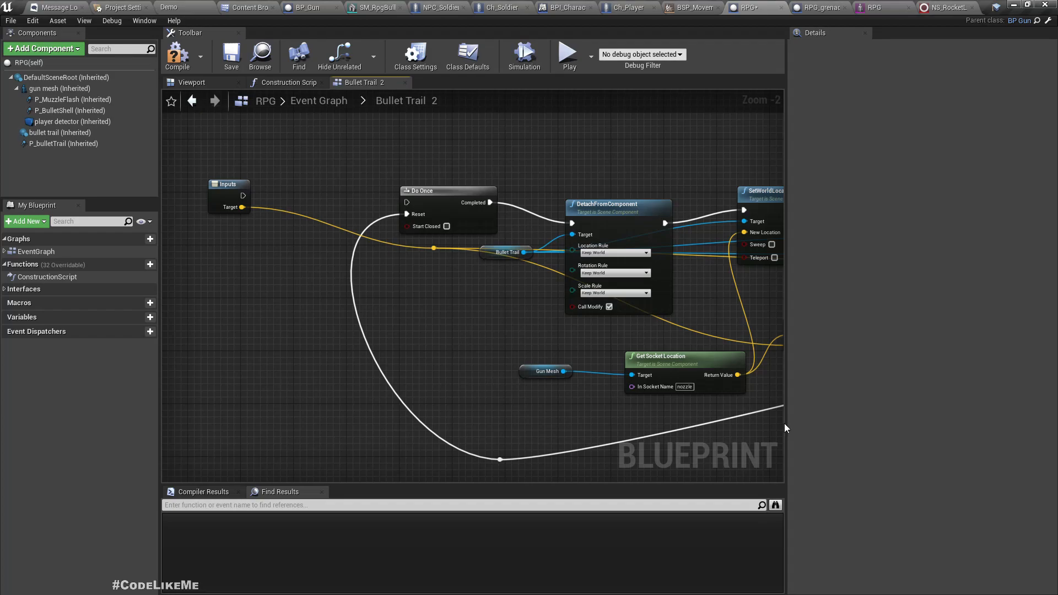
left_click(63, 144)
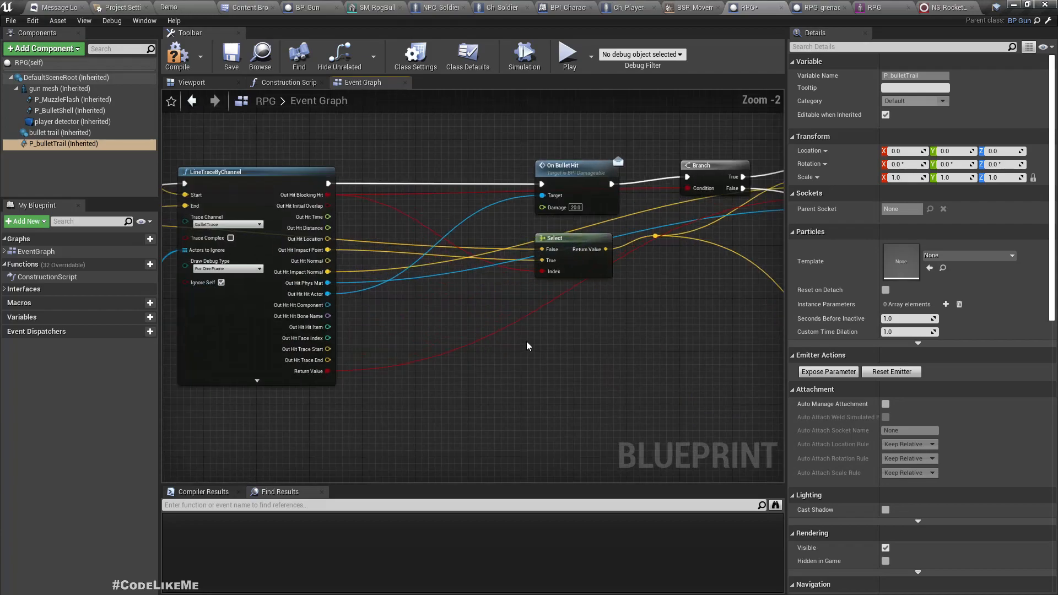
scroll("down", 3)
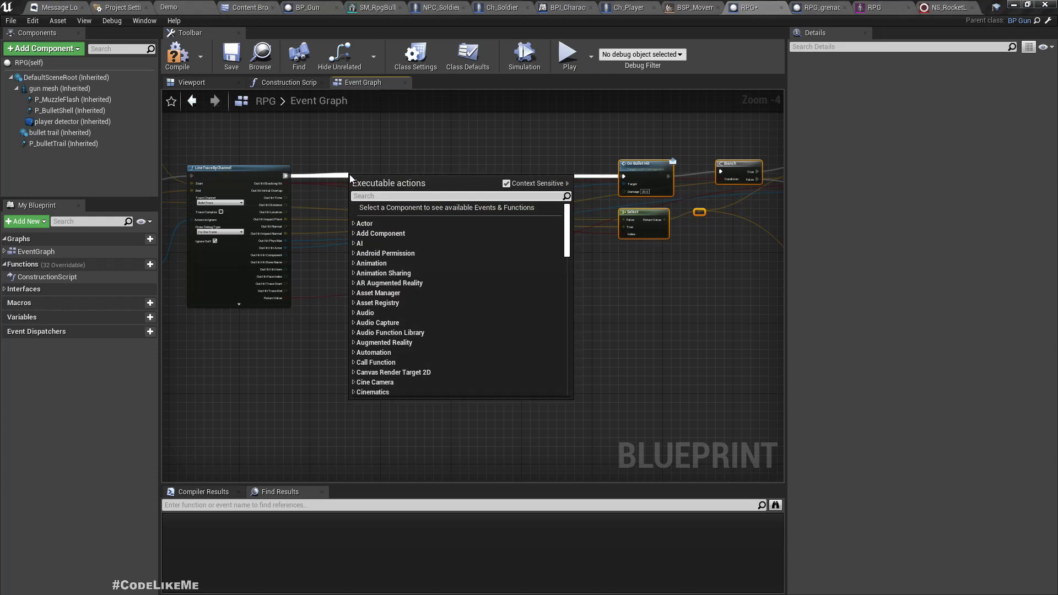
Add a Spawn Actor from Class node that spawns the RPG_grenade class.
type("spawn")
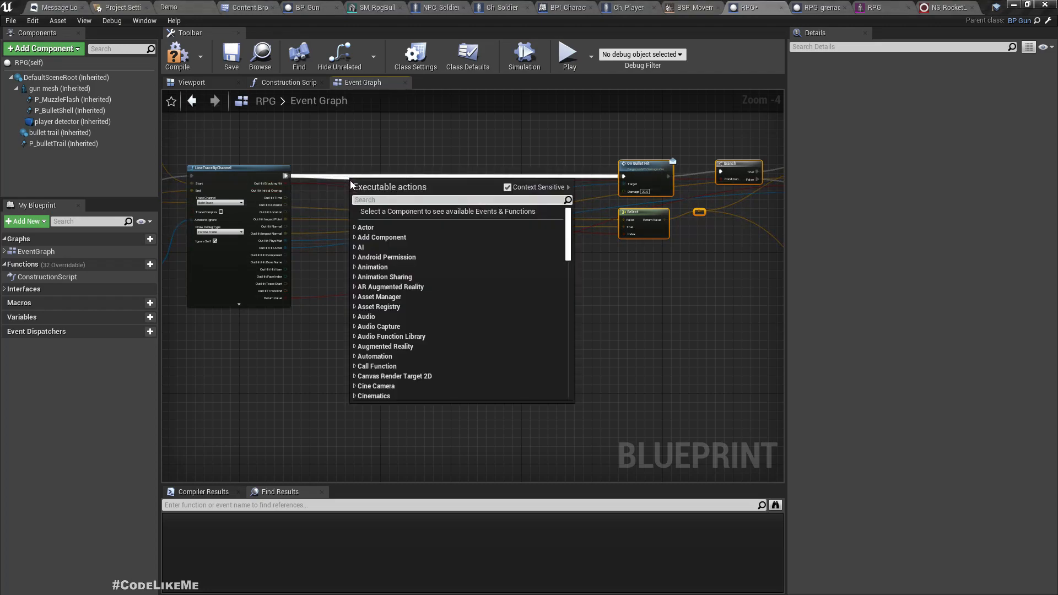
type("spawn actor from")
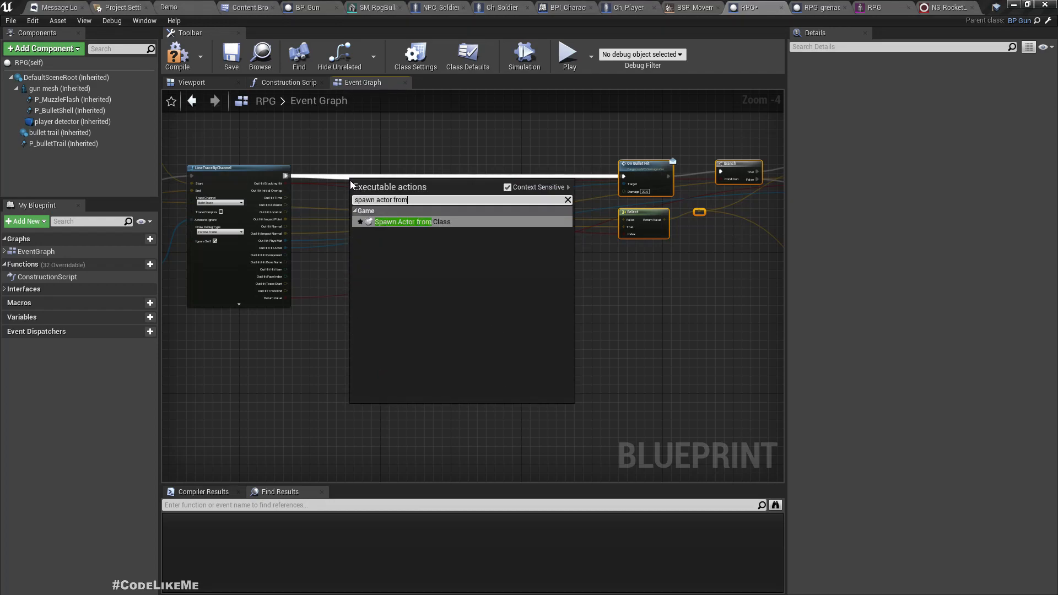
left_click(402, 222)
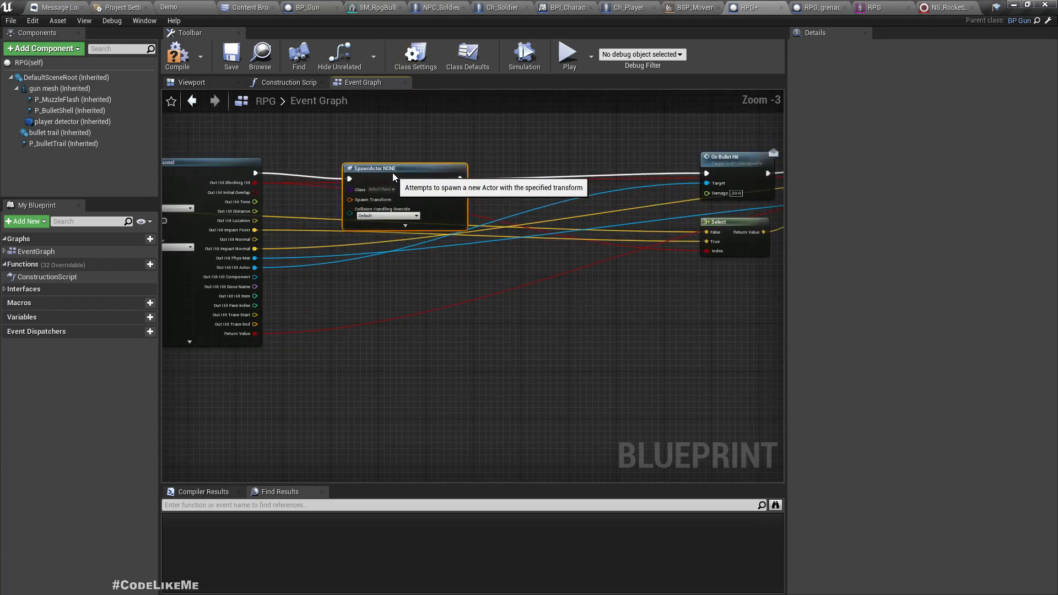
left_click(379, 189)
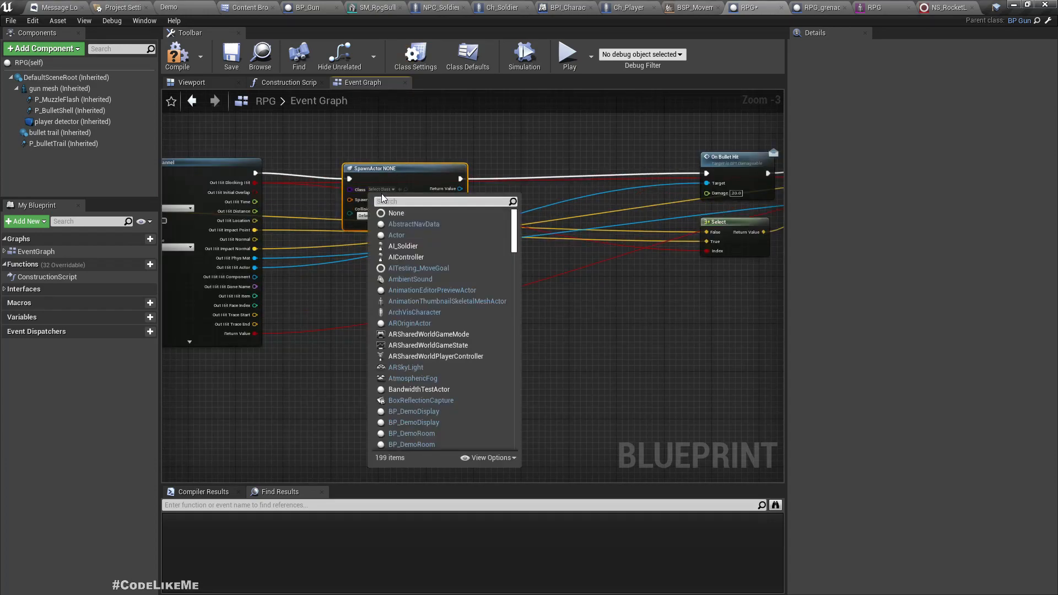
type("rpg")
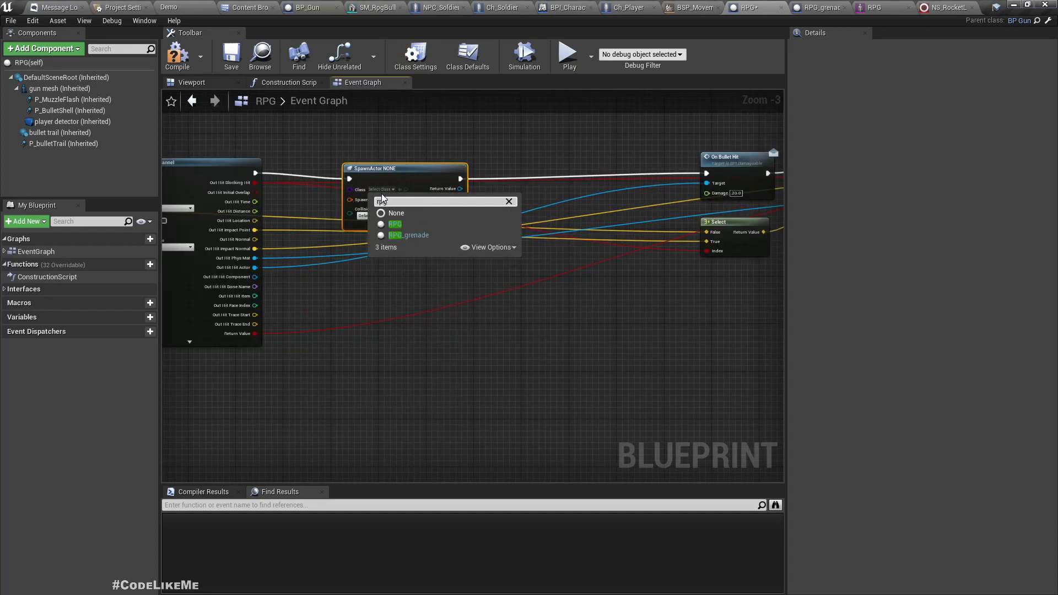
left_click(409, 235)
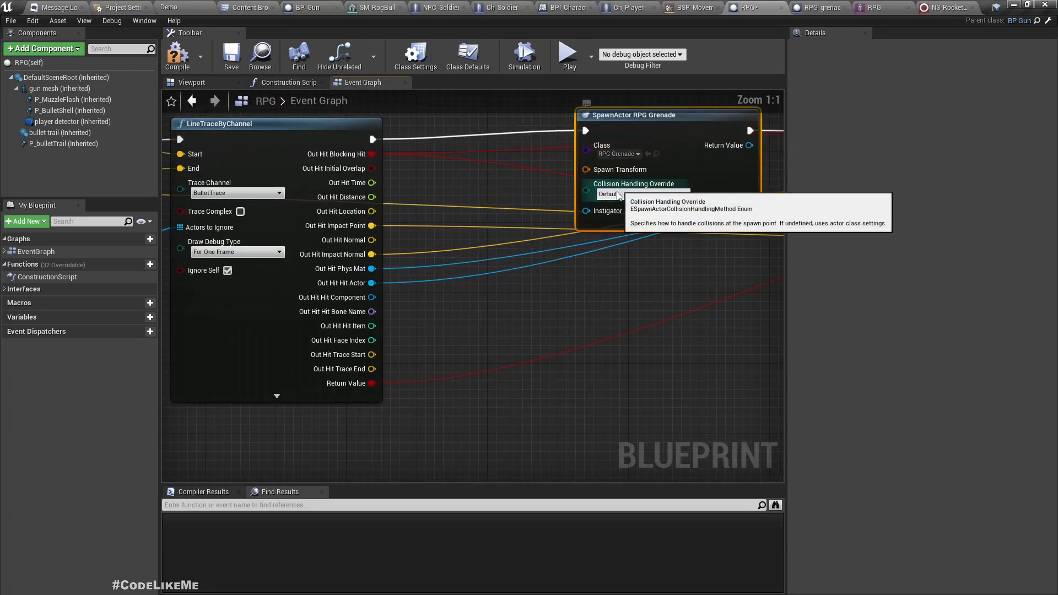
Set collision handling to Always Spawn, Ignore Collisions and split the Spawn Transform pin.
left_click(640, 193)
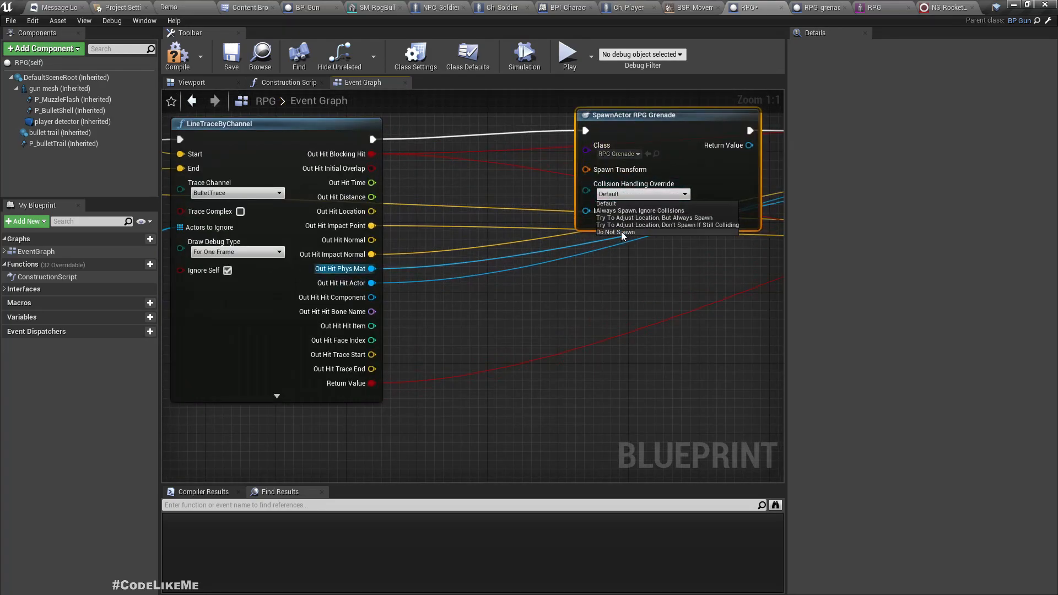
mouse_move(652, 217)
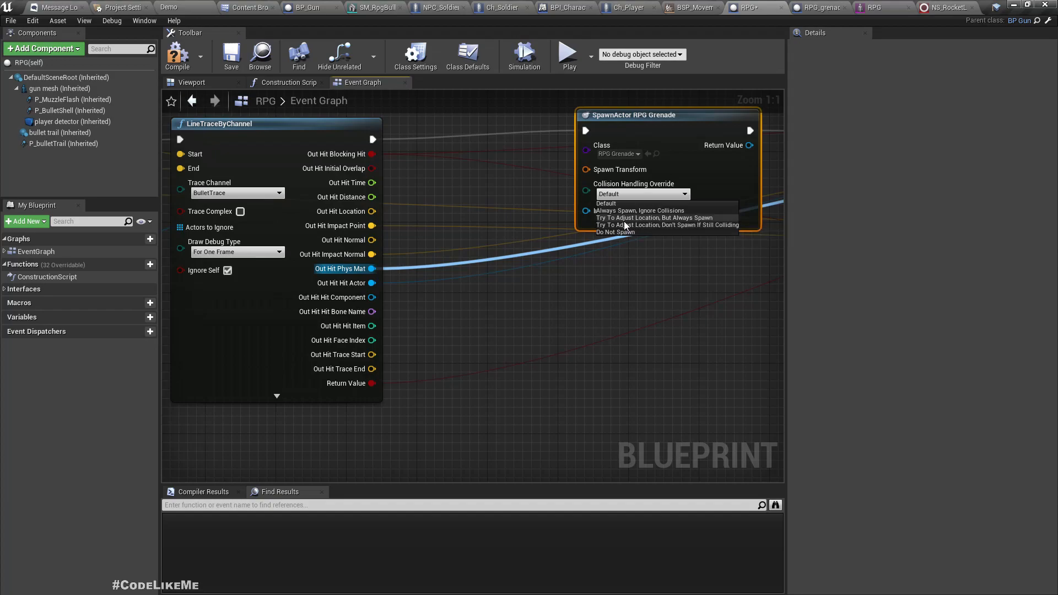
left_click(638, 210)
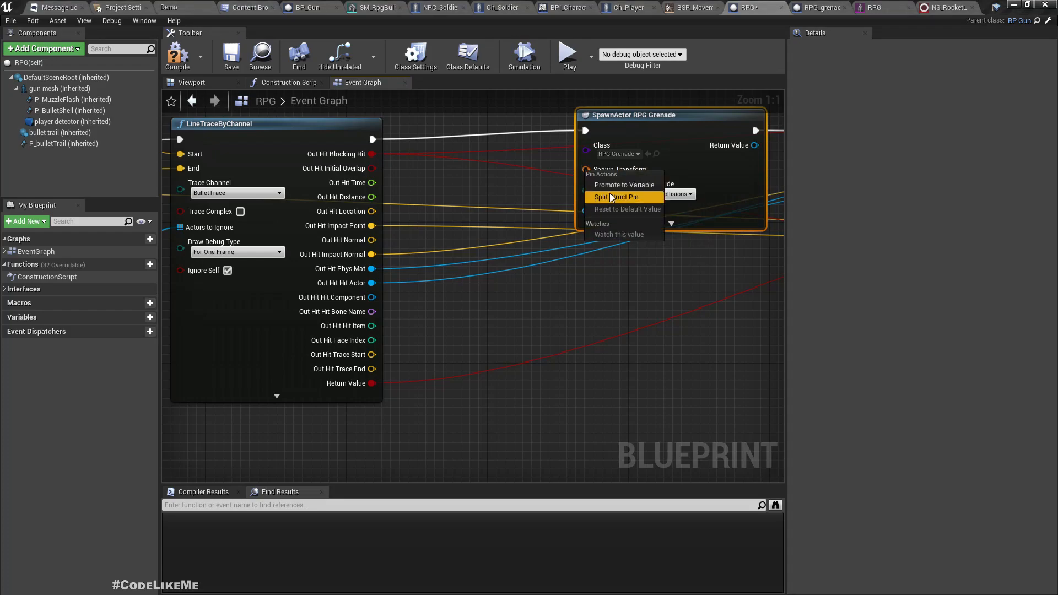
left_click(613, 196)
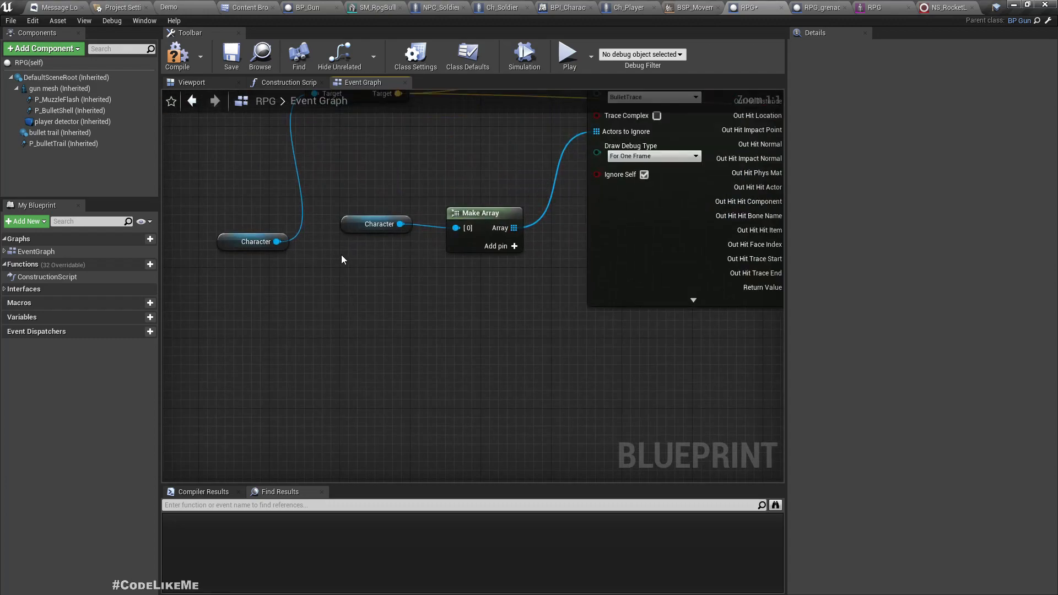
Place a Gun Mesh getter and search for Get Socket from its pin.
left_click(60, 88)
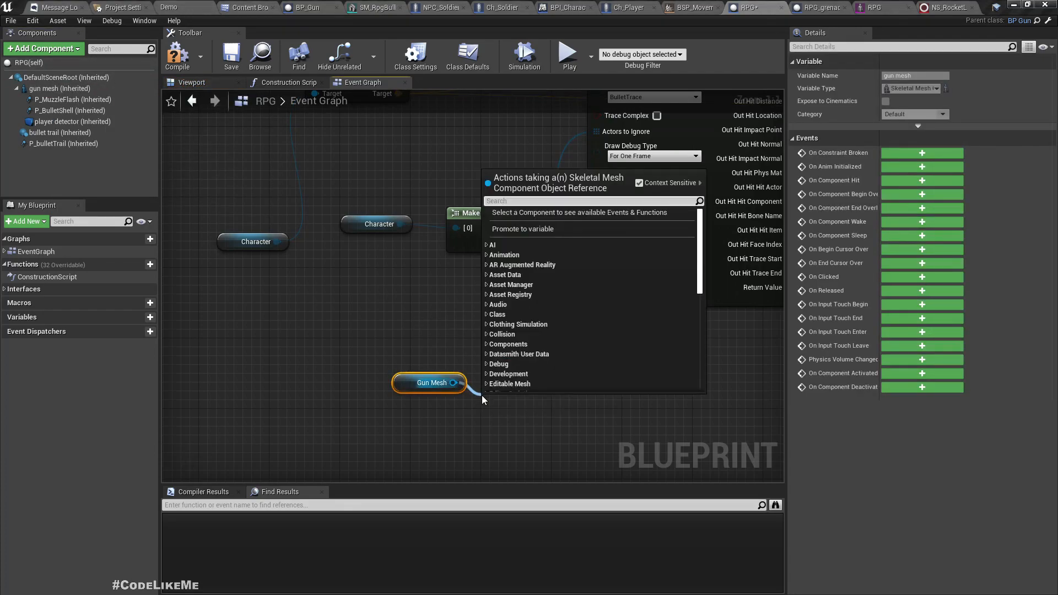
type("get socket")
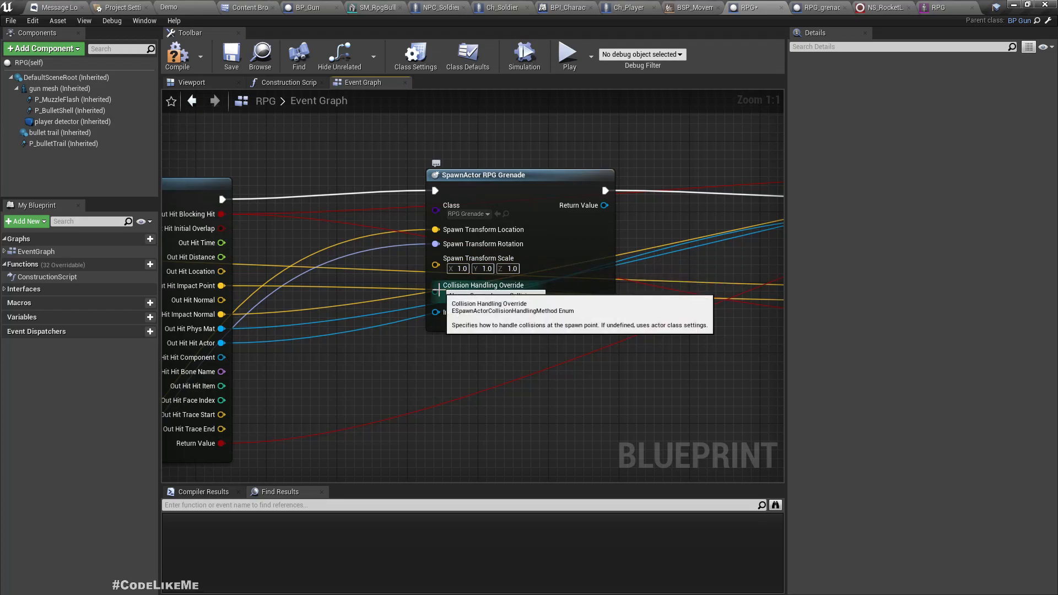
scroll("down", 3)
type("m")
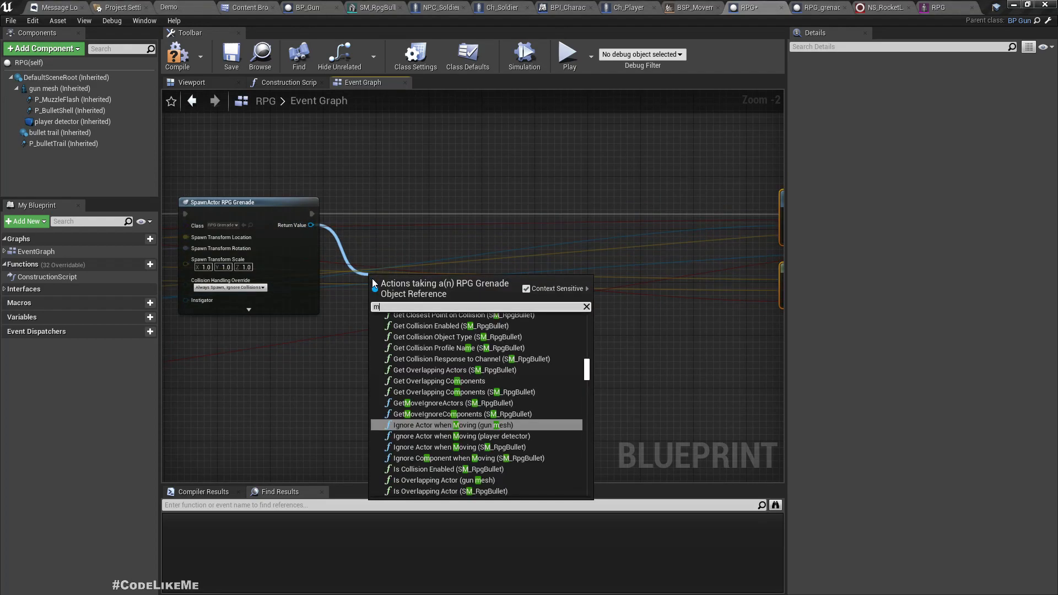
Get the spawned grenade's Root Component and drive Move Component To with Over Time 0.6.
type("oveco")
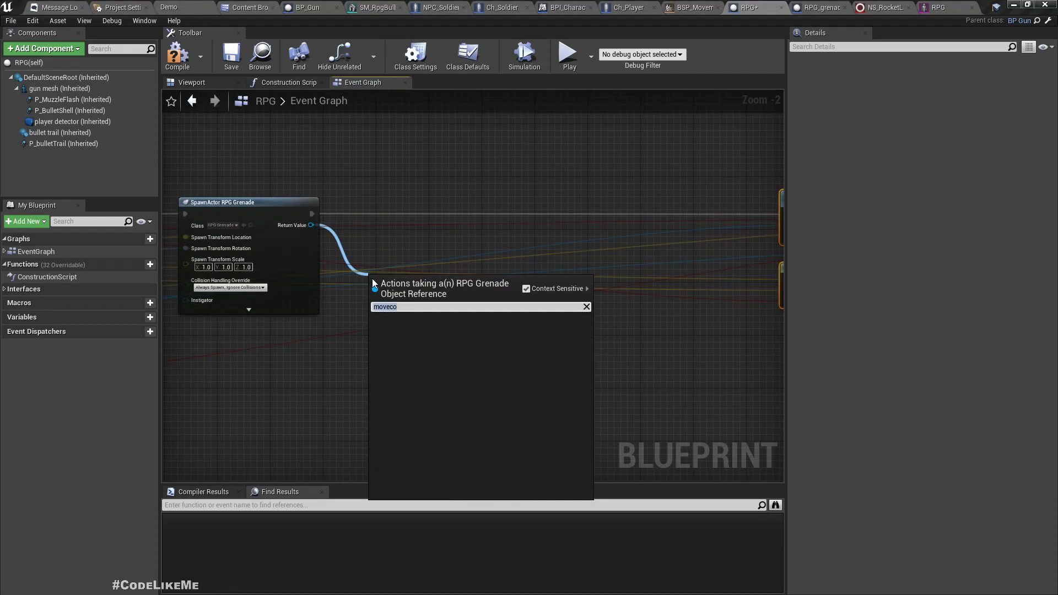
type("get roo")
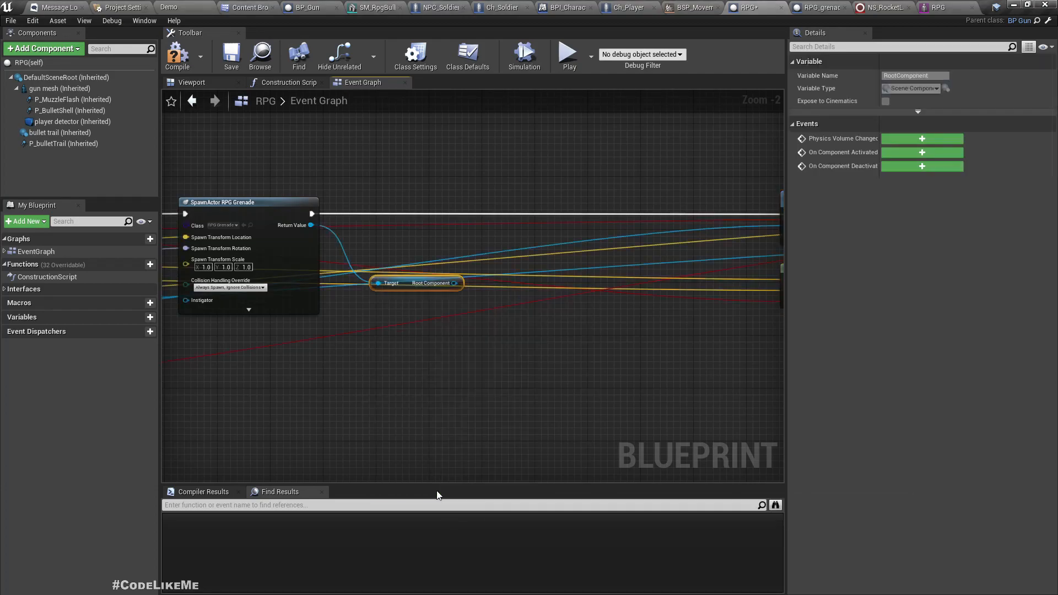
left_click_drag(460, 283, 463, 241)
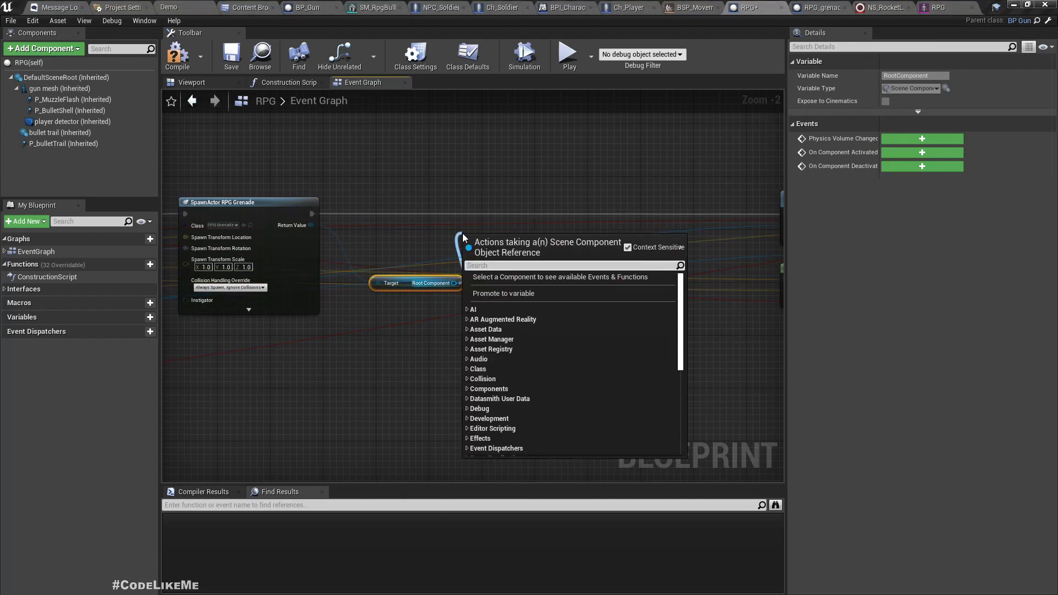
type("move compo")
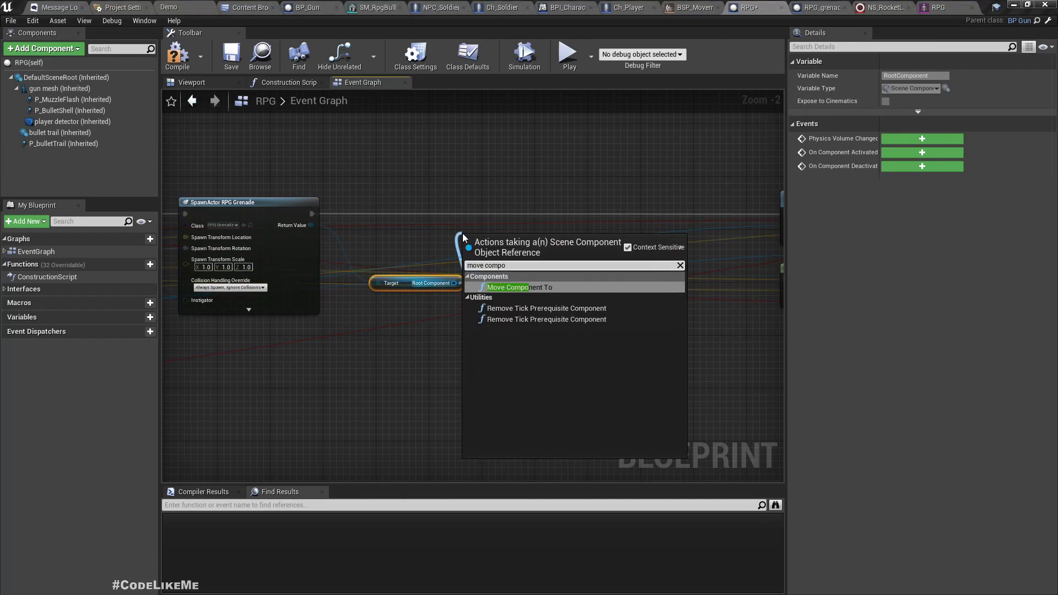
left_click(507, 286)
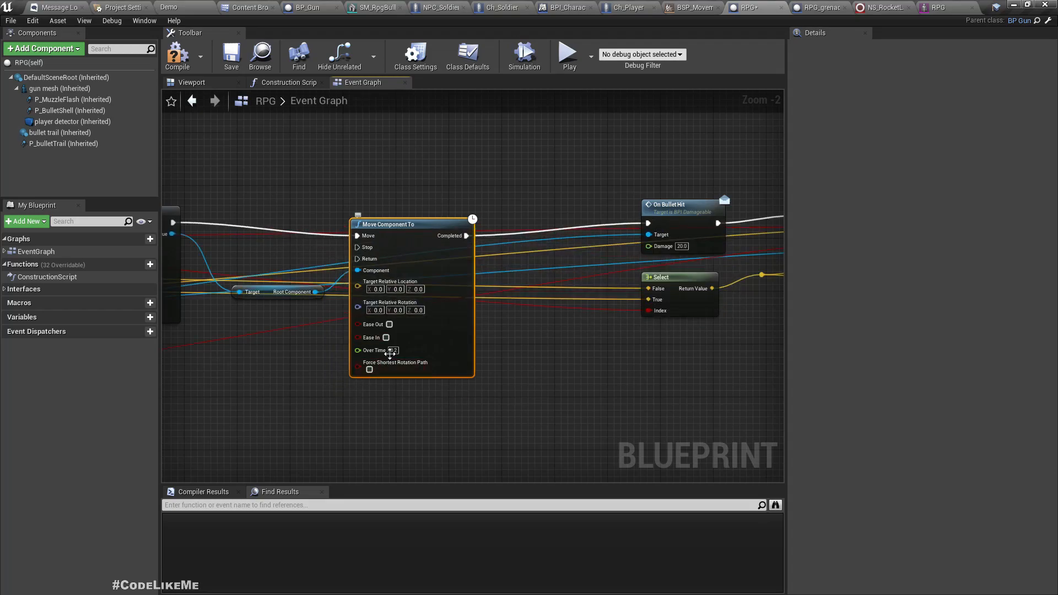
type("0.6")
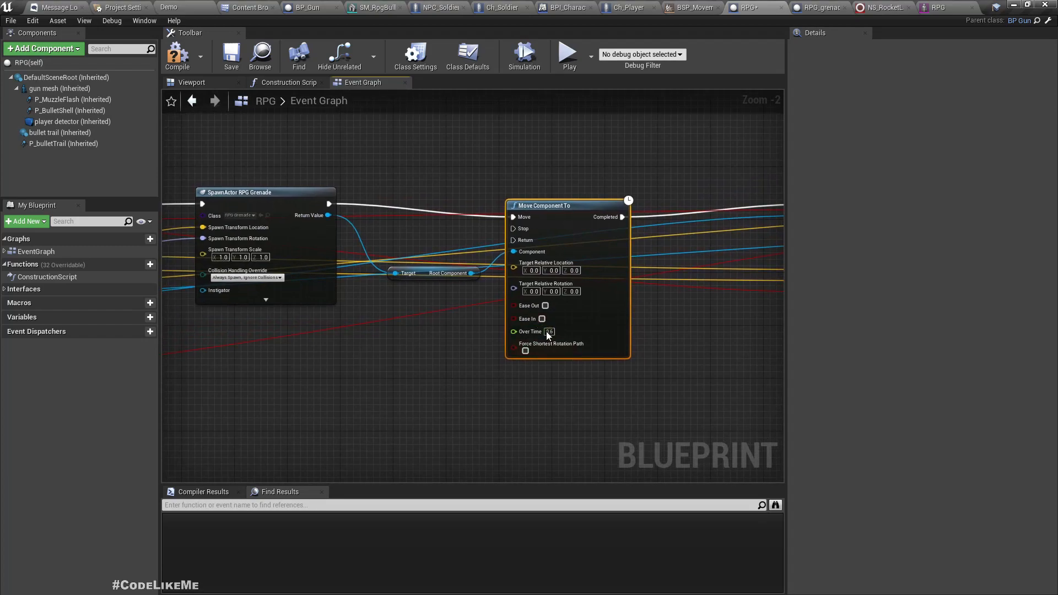
left_click(549, 331)
type("/")
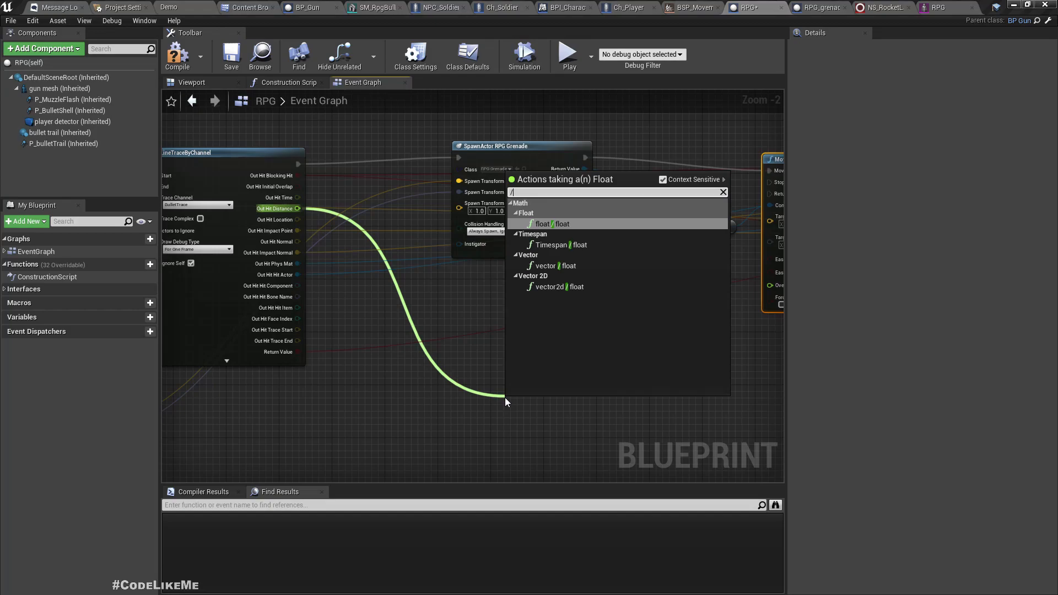
Add a float division node on Out Hit Distance with divisor 500.0.
left_click(548, 223)
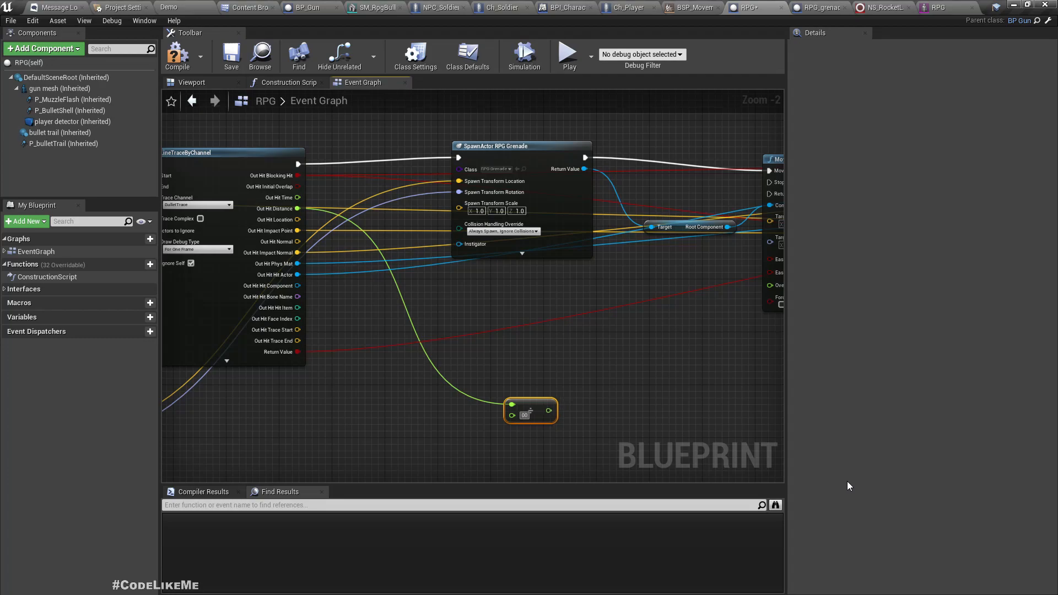
type("500.0")
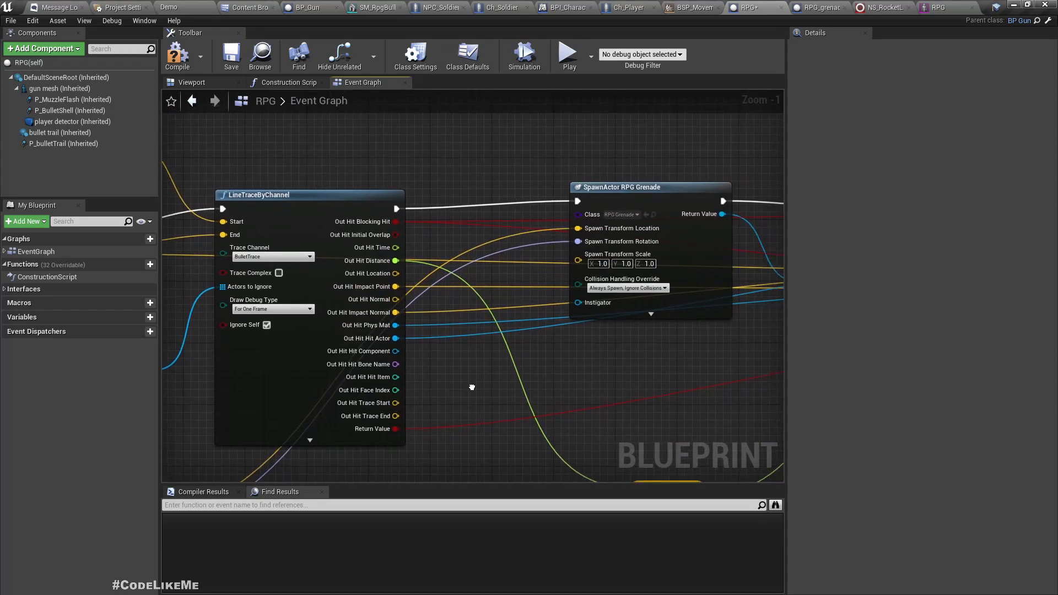
mouse_move(418, 354)
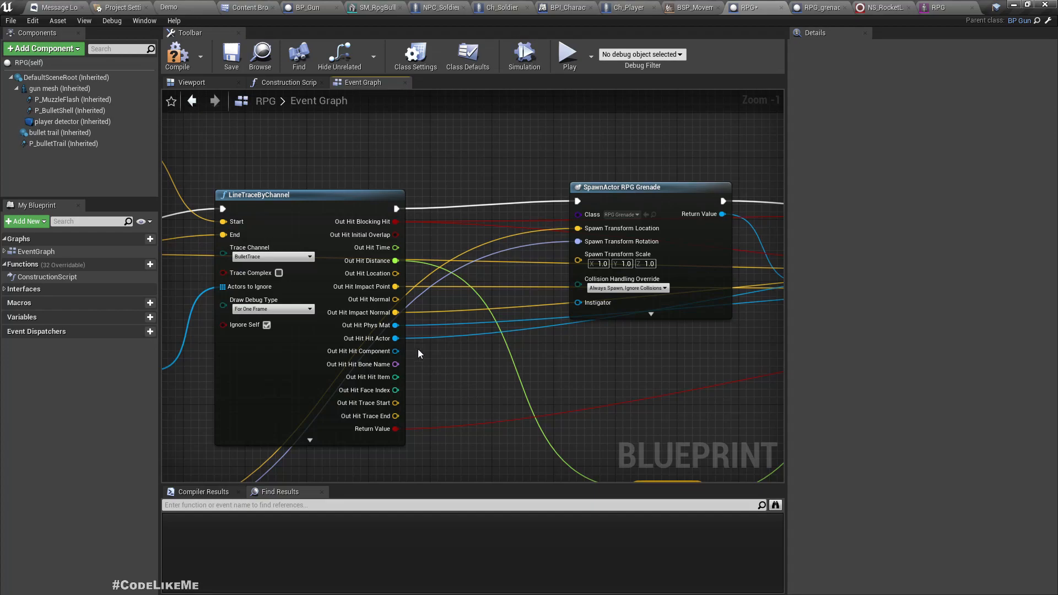
mouse_move(395, 273)
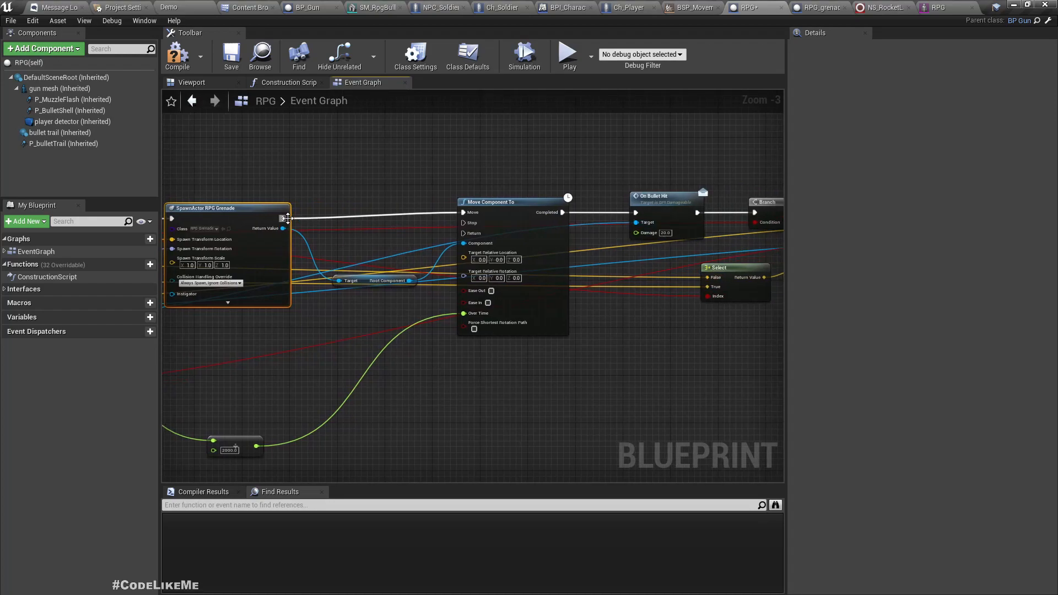
Insert a Branch after SpawnActor and search for a Get Rotation node for the target rotation.
left_click(282, 218)
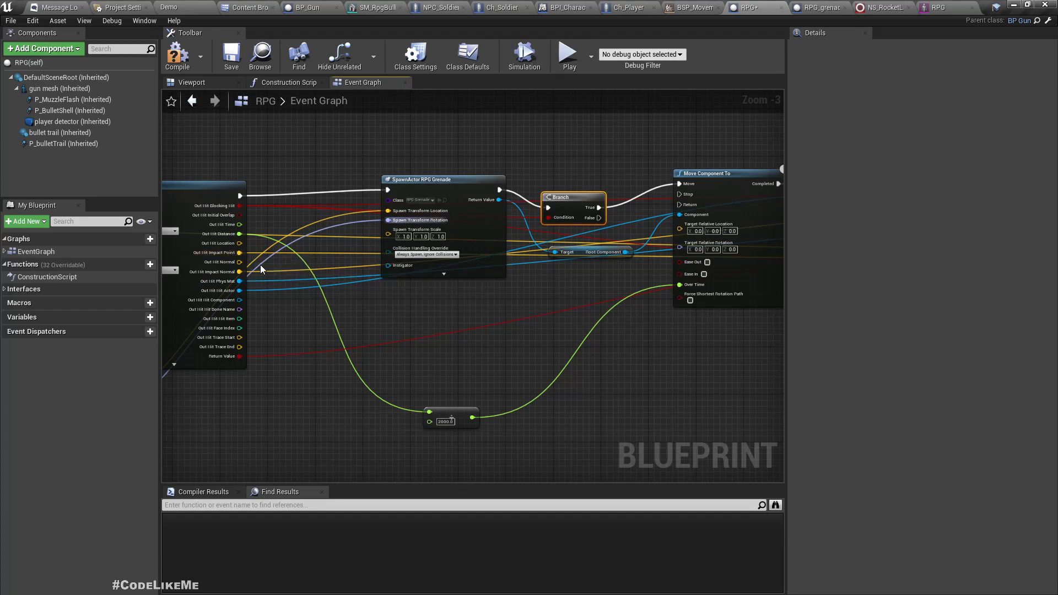
mouse_move(223, 243)
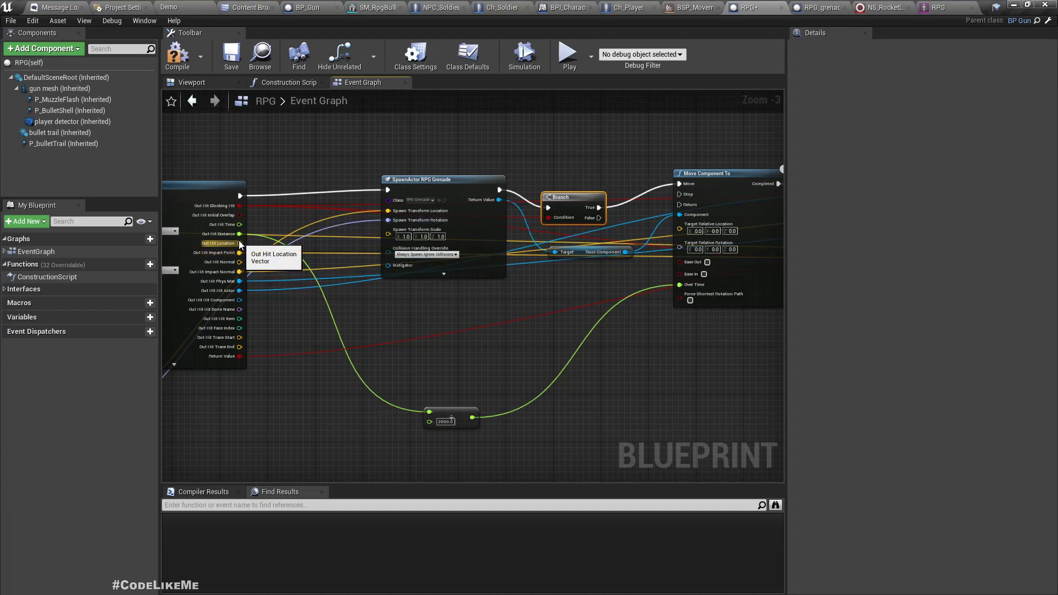
mouse_move(240, 252)
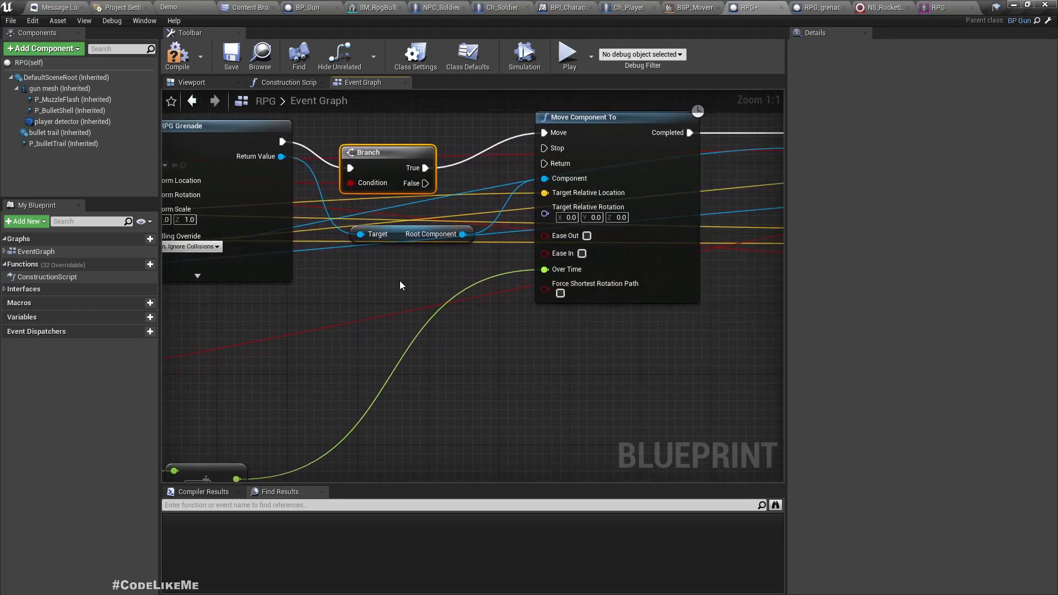
scroll("down", 3)
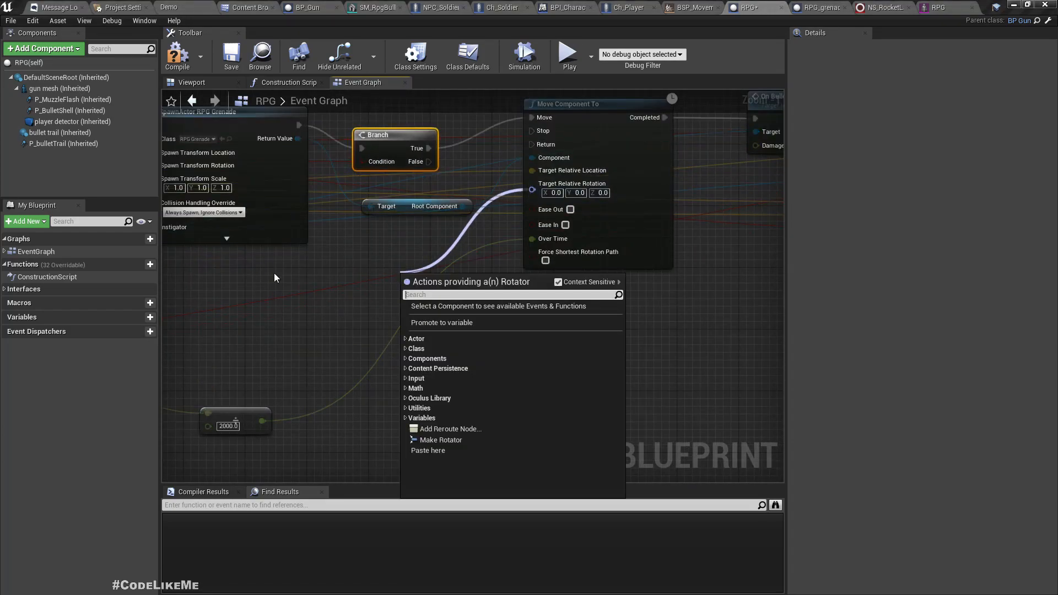
left_click(408, 290)
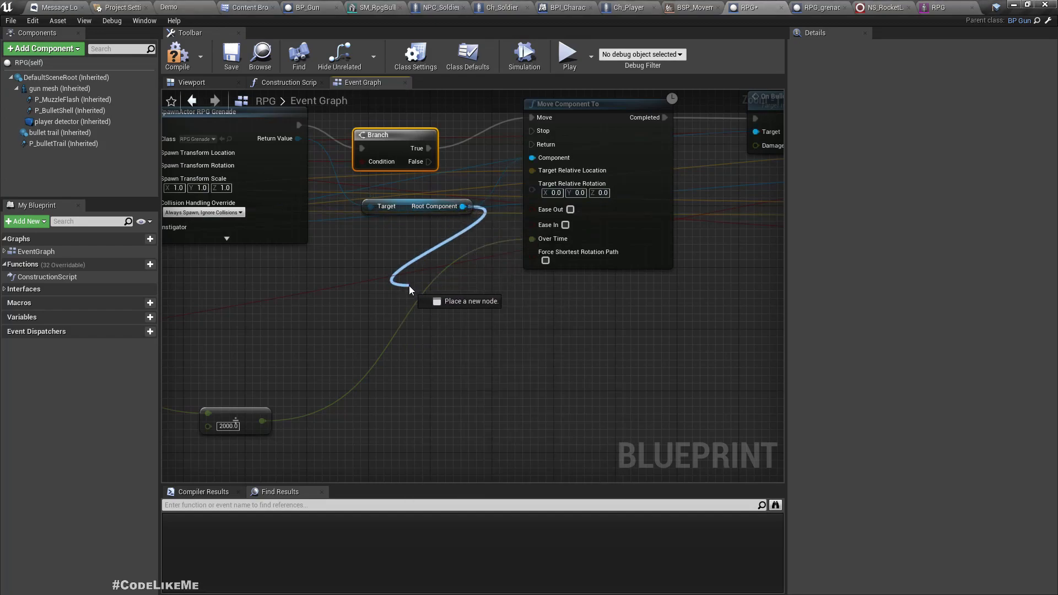
type("get rotati")
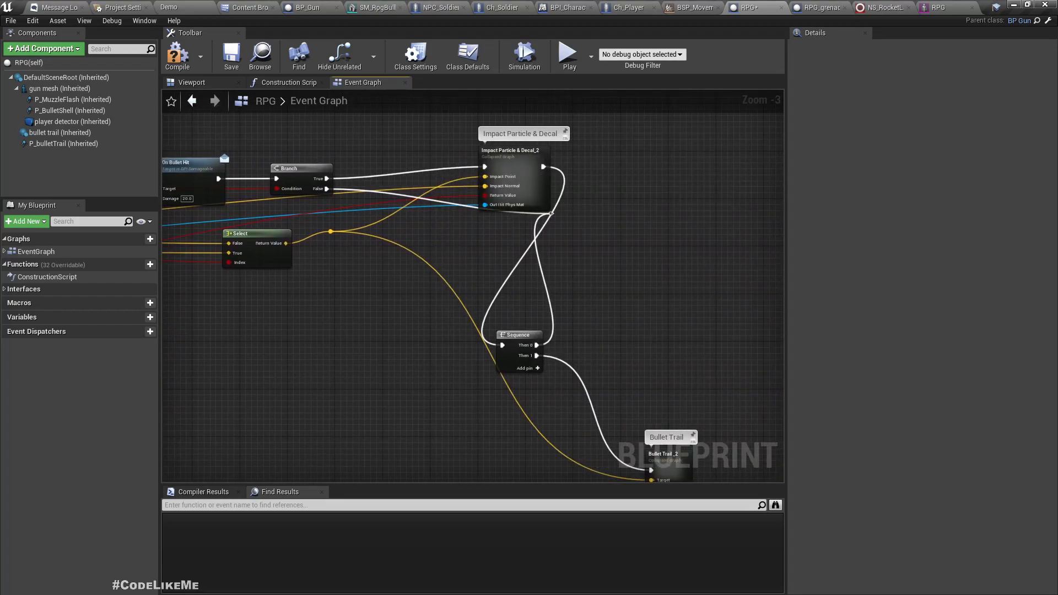
mouse_move(551, 208)
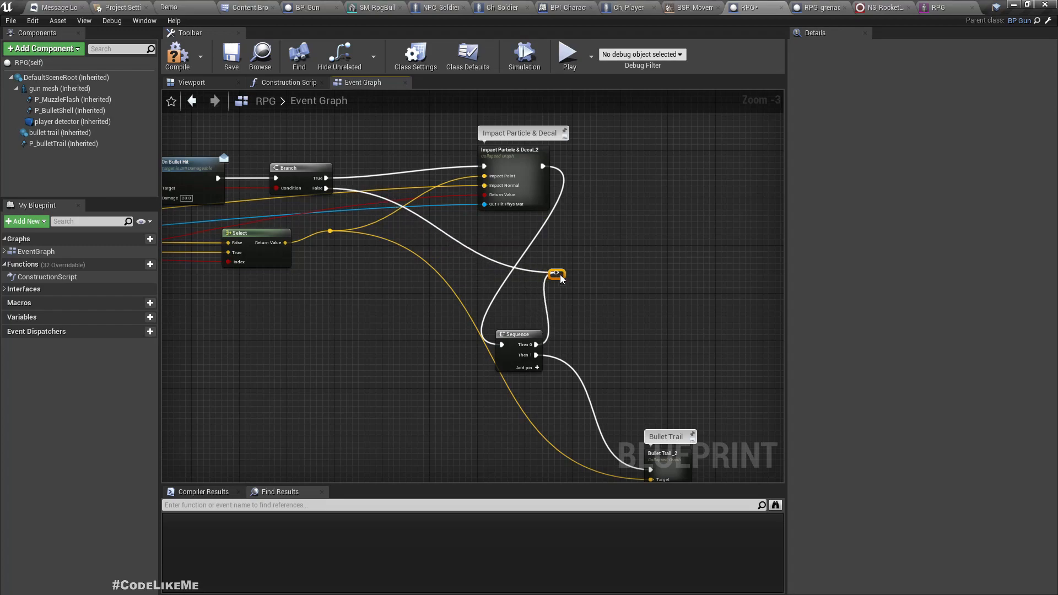
mouse_move(556, 274)
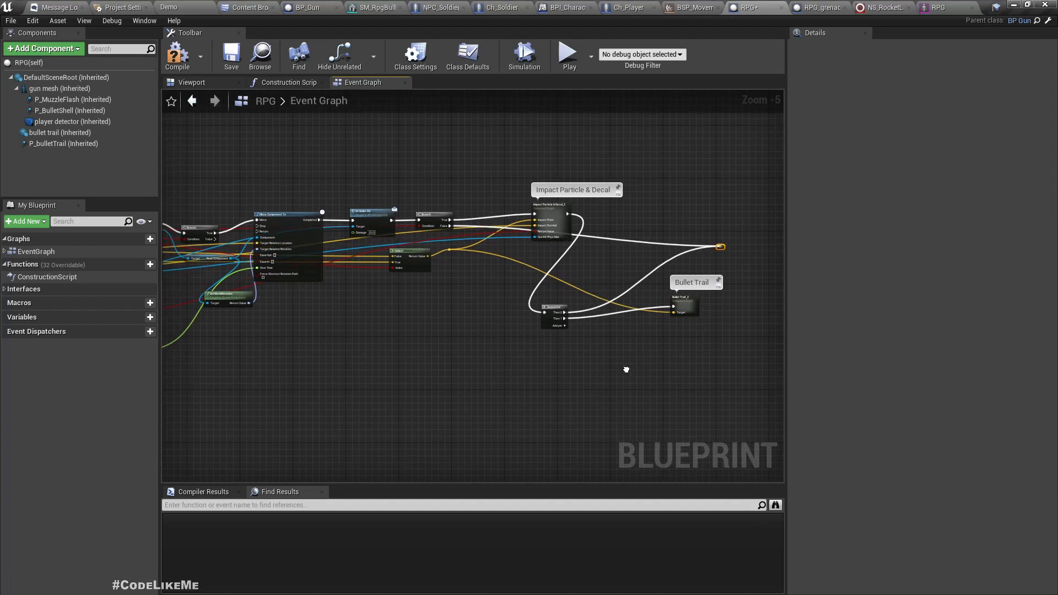
Pan around the RPG event graph and enter a 1.0 node value.
left_click_drag(625, 369, 437, 309)
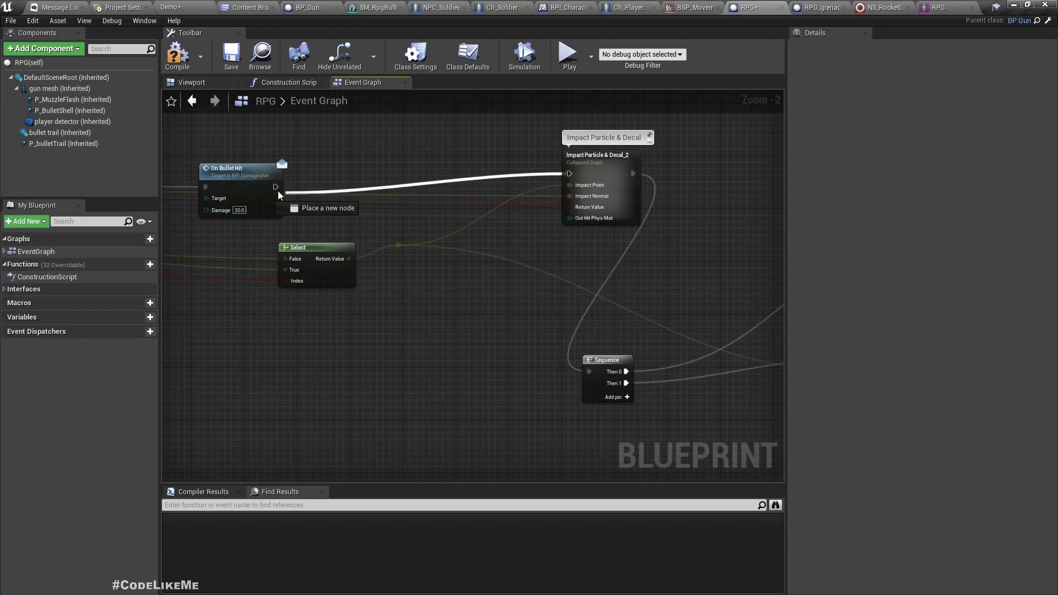
scroll("down", 3)
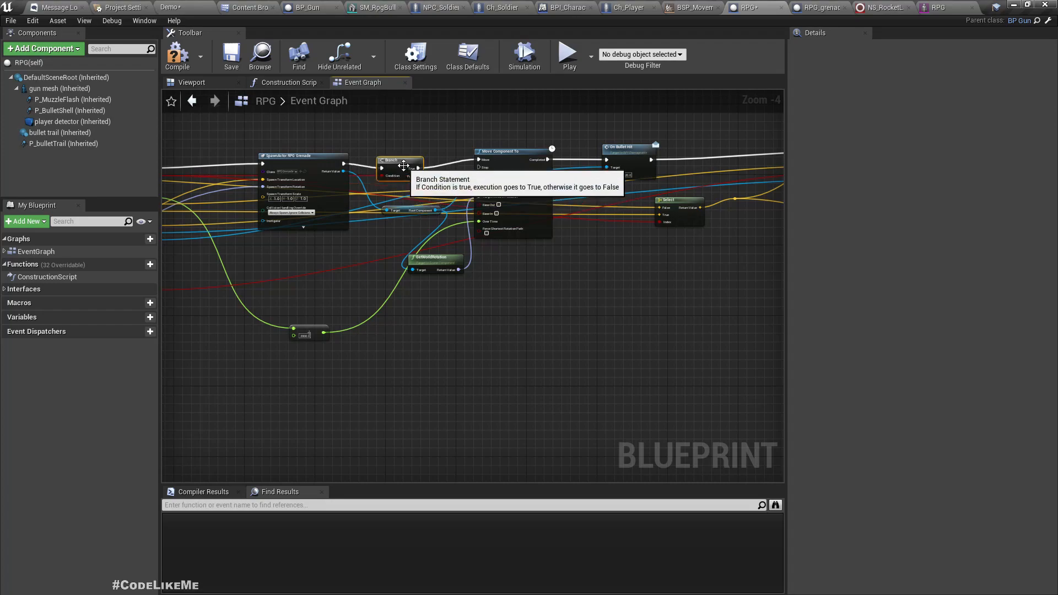
scroll("up", 3)
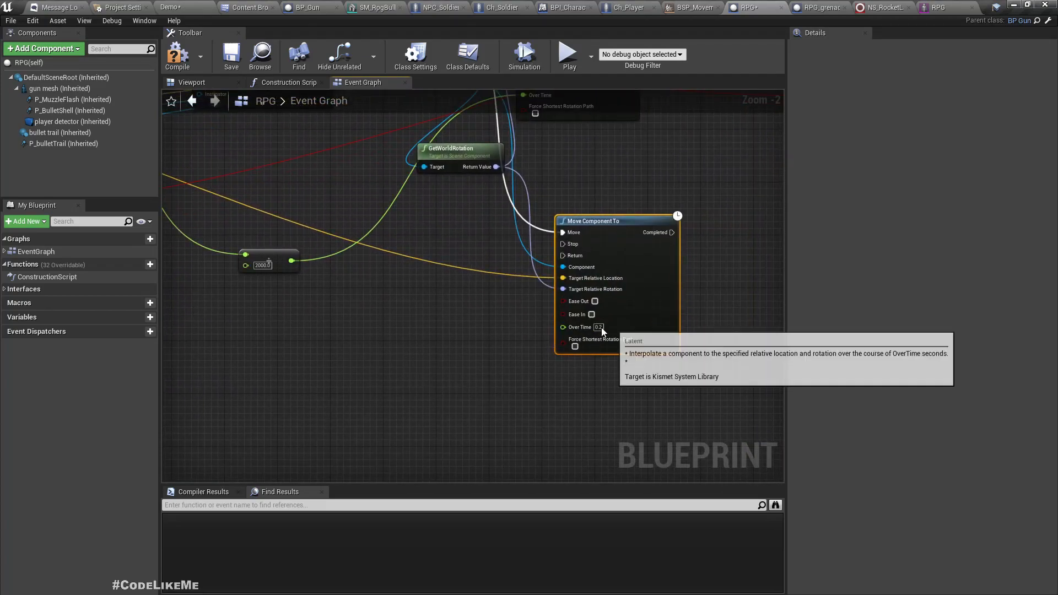
type("1.0")
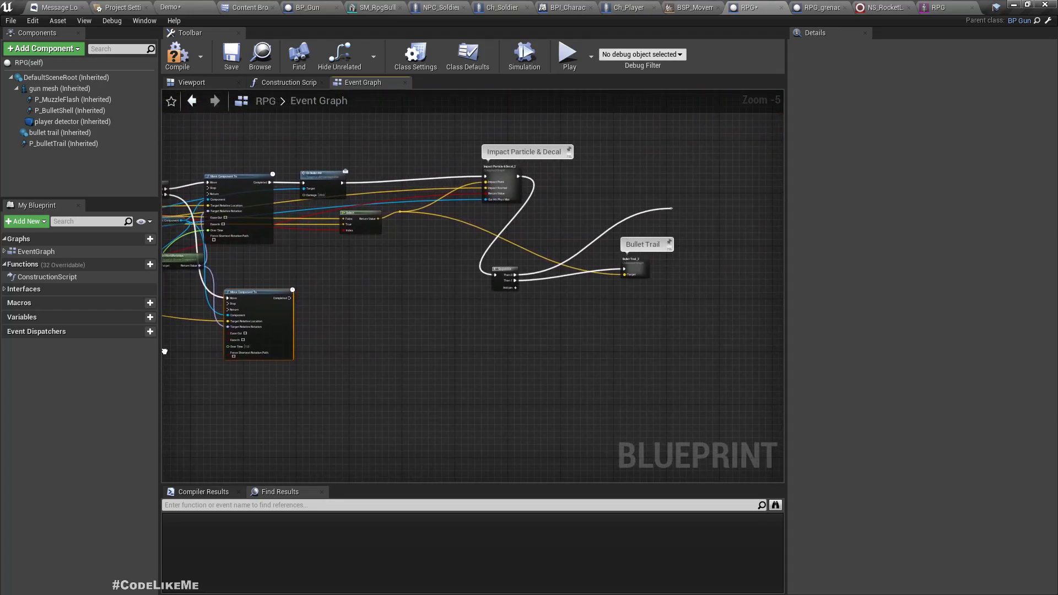
mouse_move(404, 342)
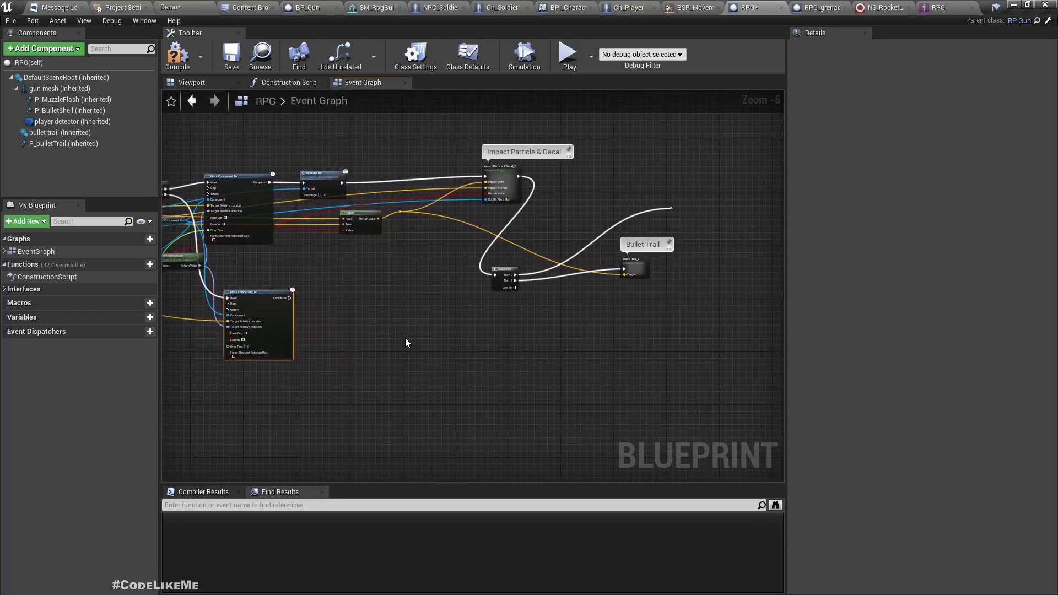
left_click(177, 55)
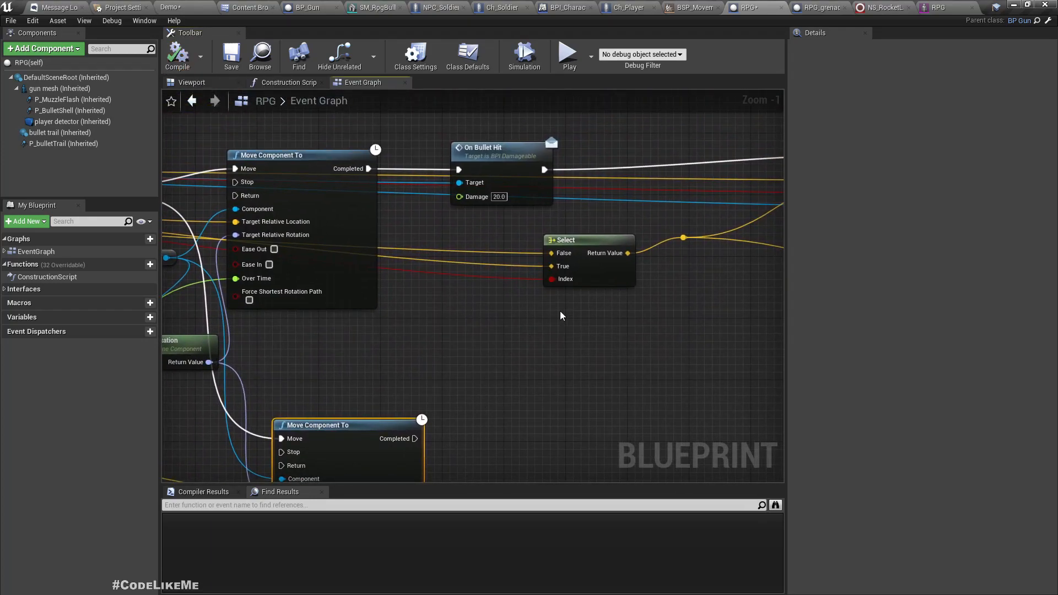
mouse_move(546, 357)
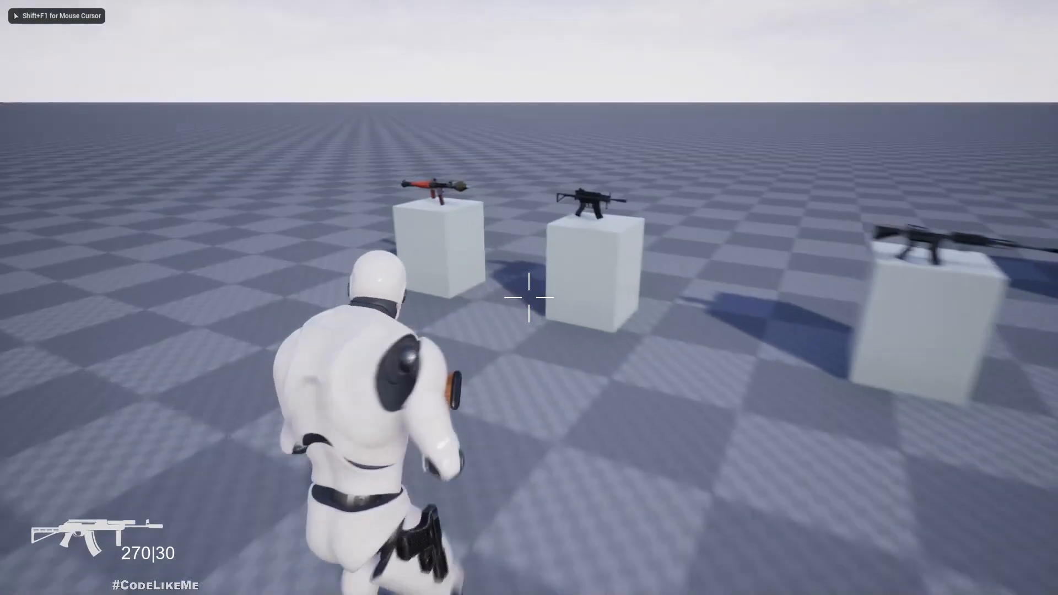
Walk to the RPG, pick it up with E, and fire four rockets at the red targets.
key("w")
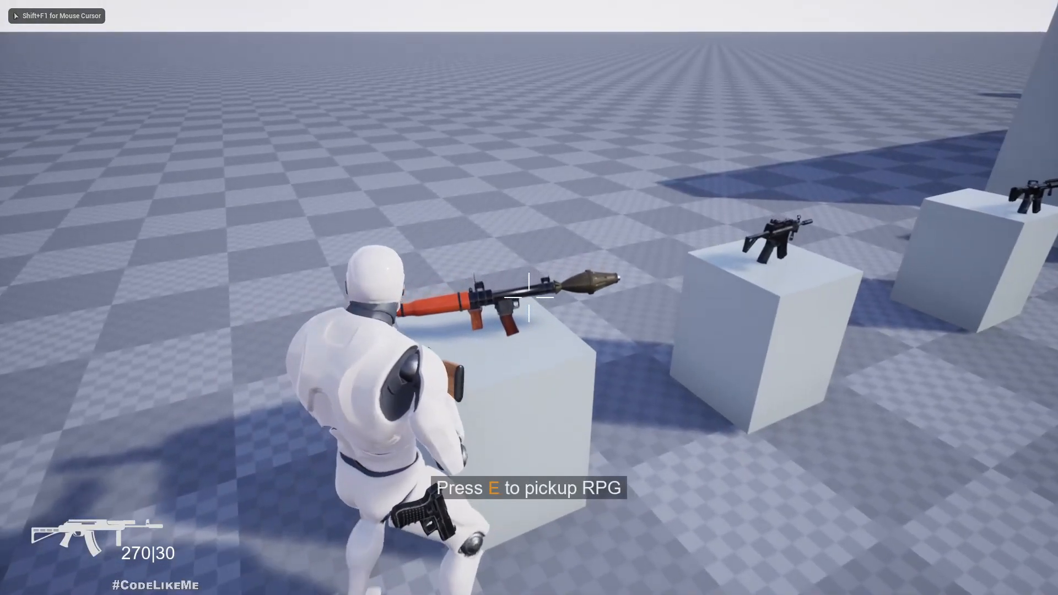
key("e")
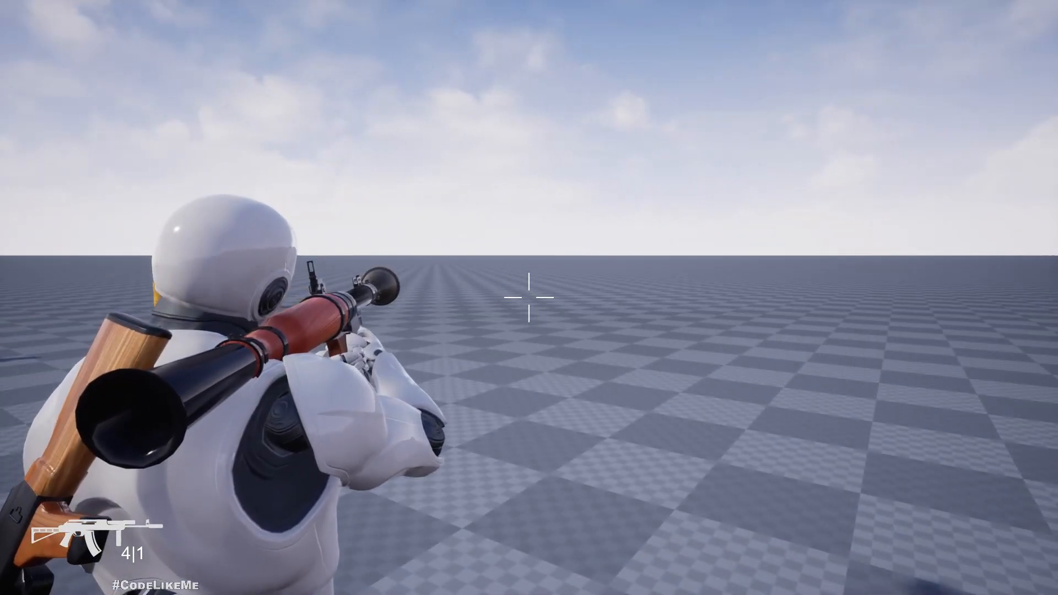
left_click(528, 298)
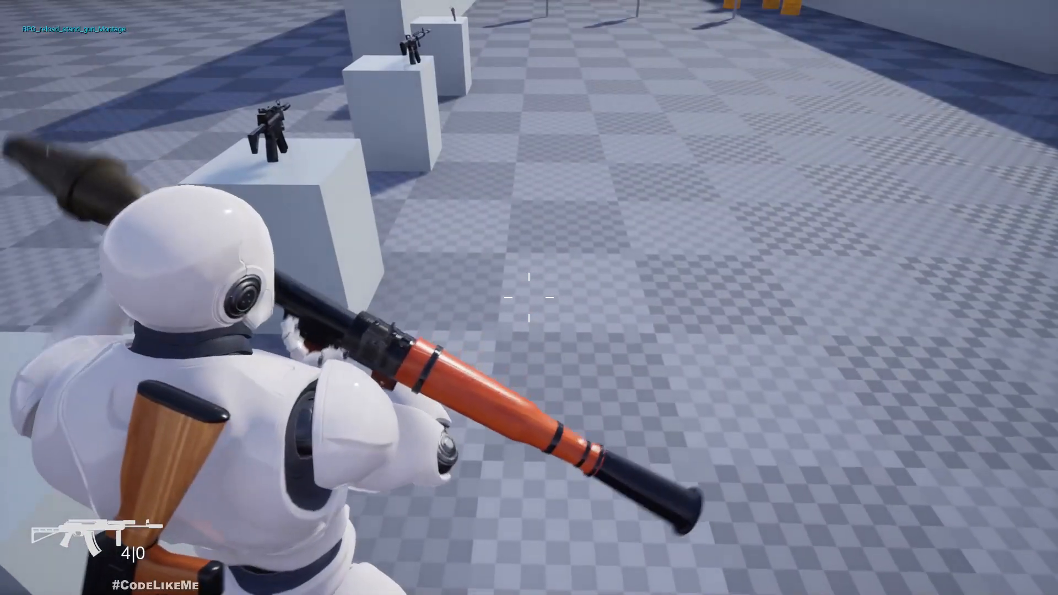
left_click(529, 301)
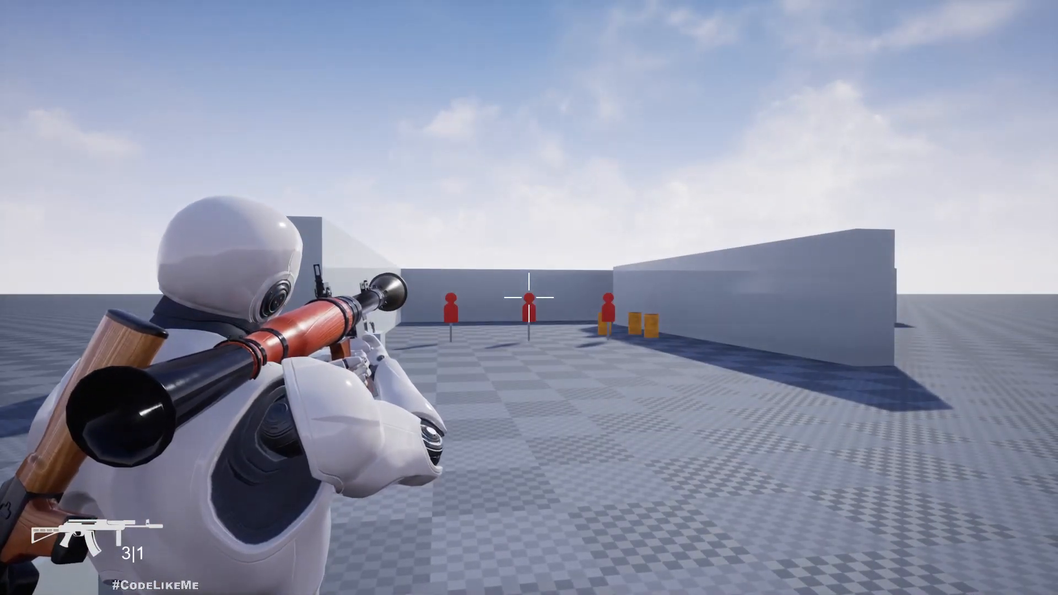
left_click(529, 298)
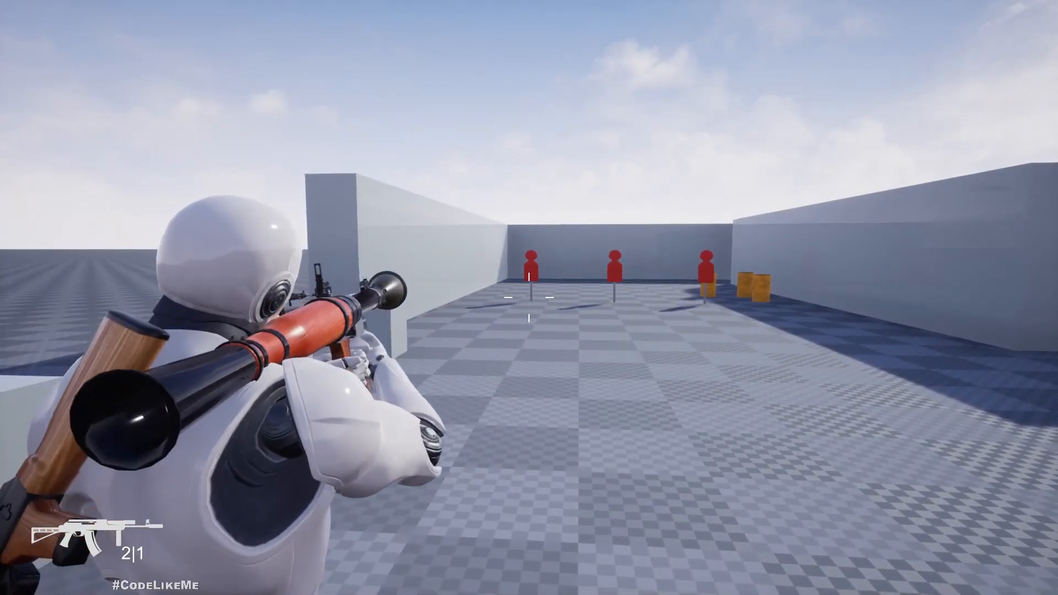
left_click(529, 303)
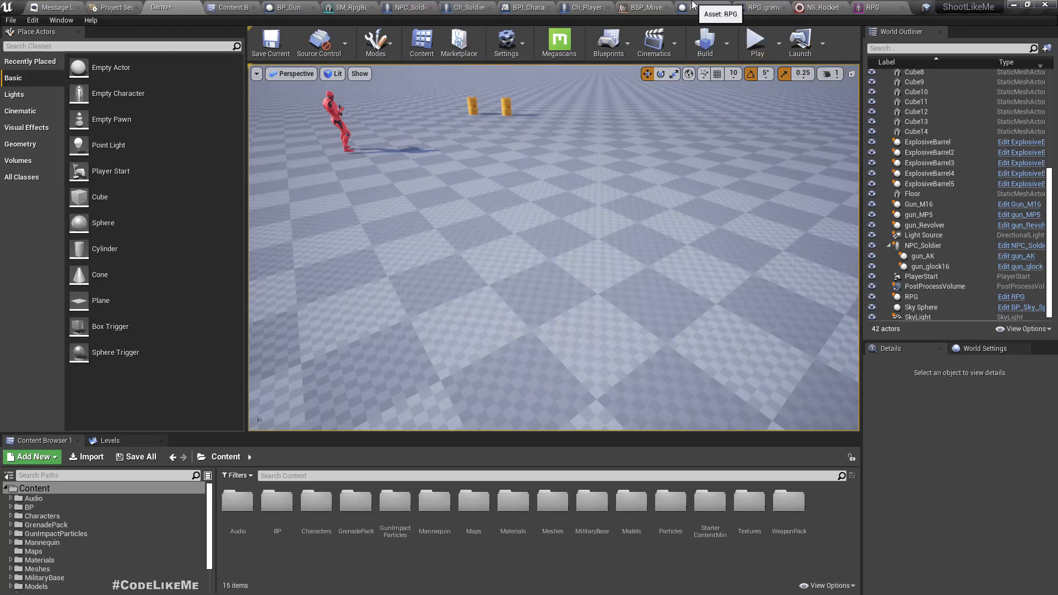
Find References to the Character variable in RPG and BP_Gun, then open Equip Unequip Gun.
left_click(719, 8)
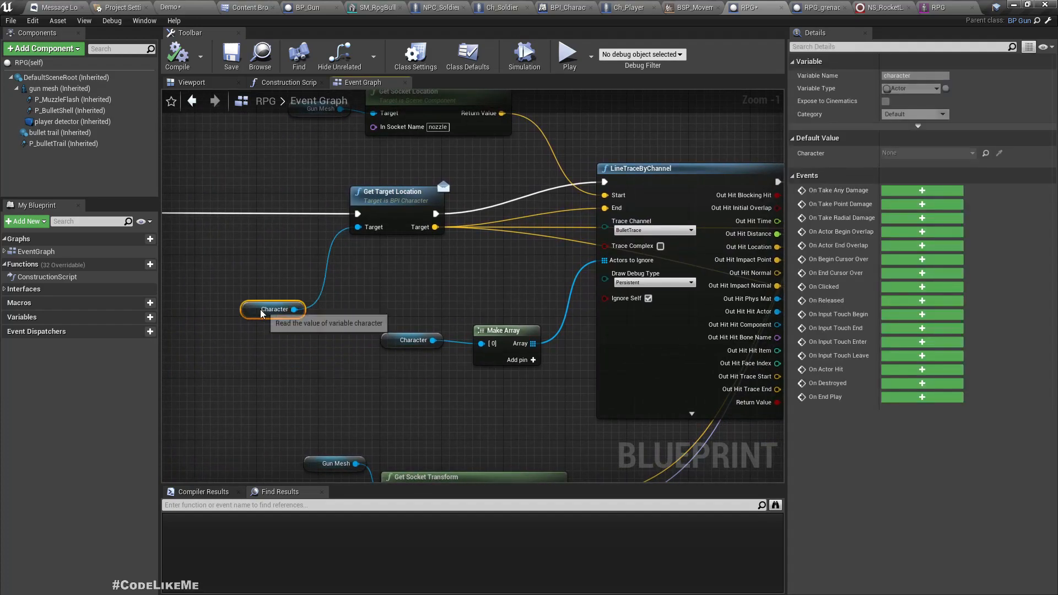
mouse_move(274, 297)
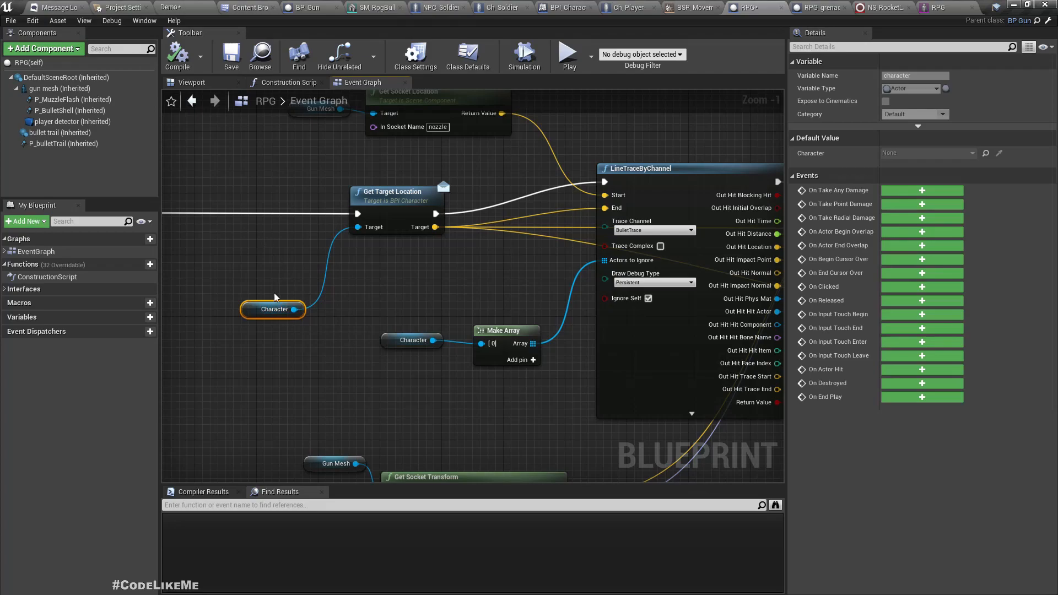
right_click(274, 309)
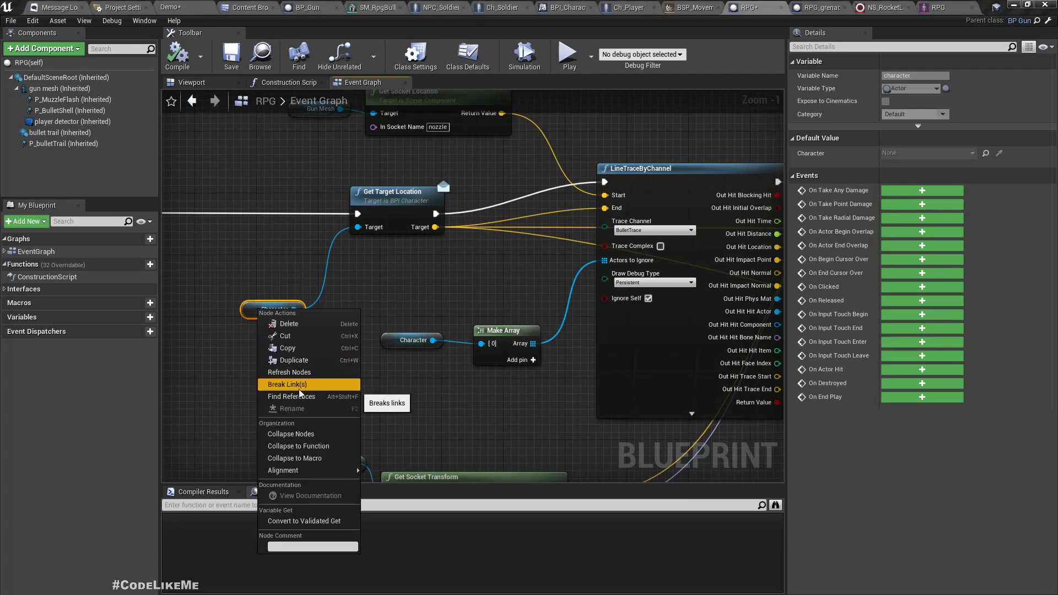
left_click(291, 396)
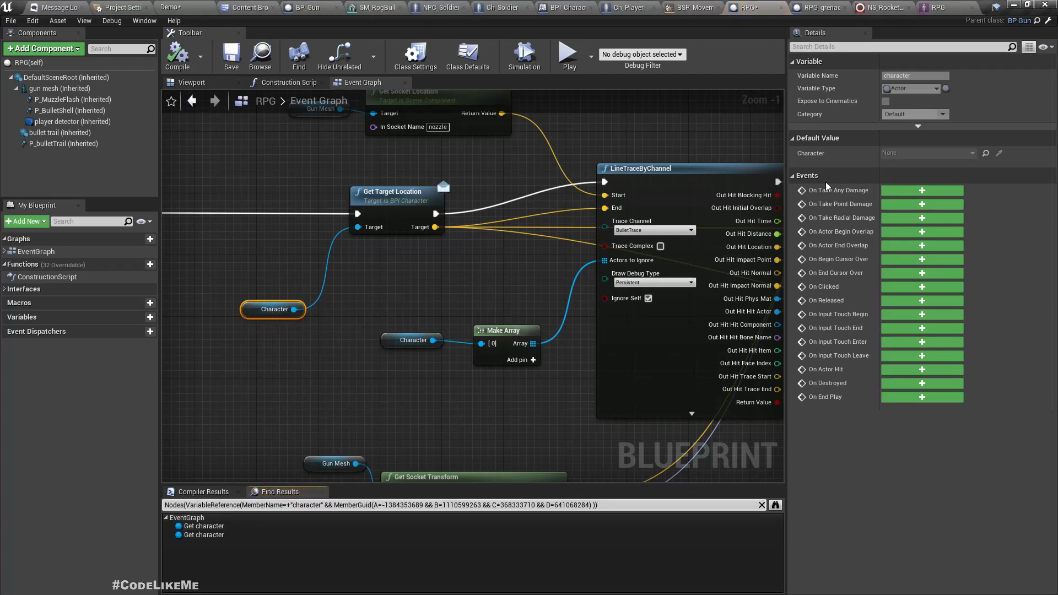
mouse_move(483, 235)
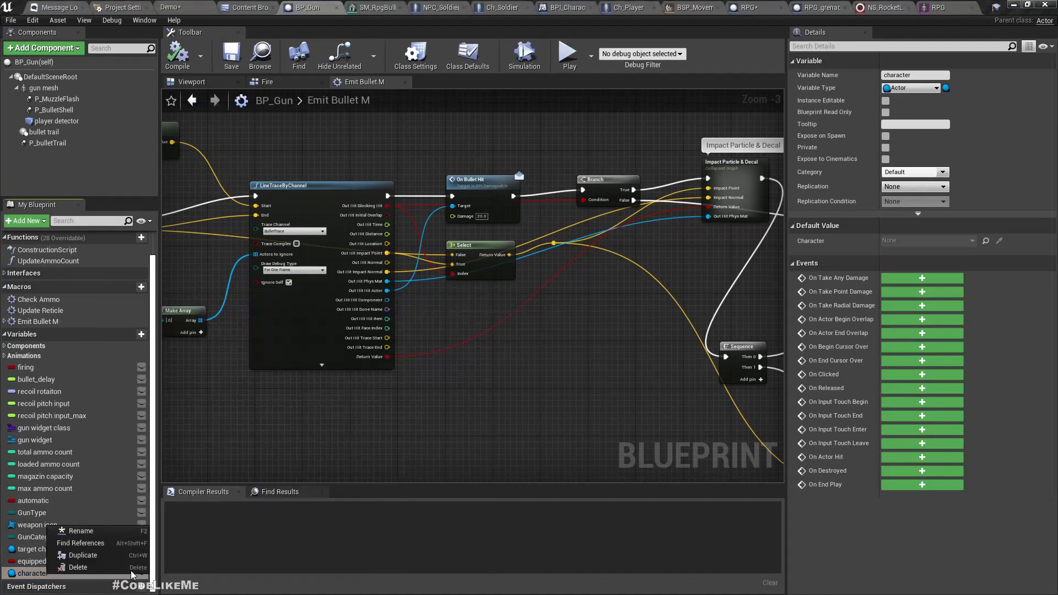
left_click(80, 544)
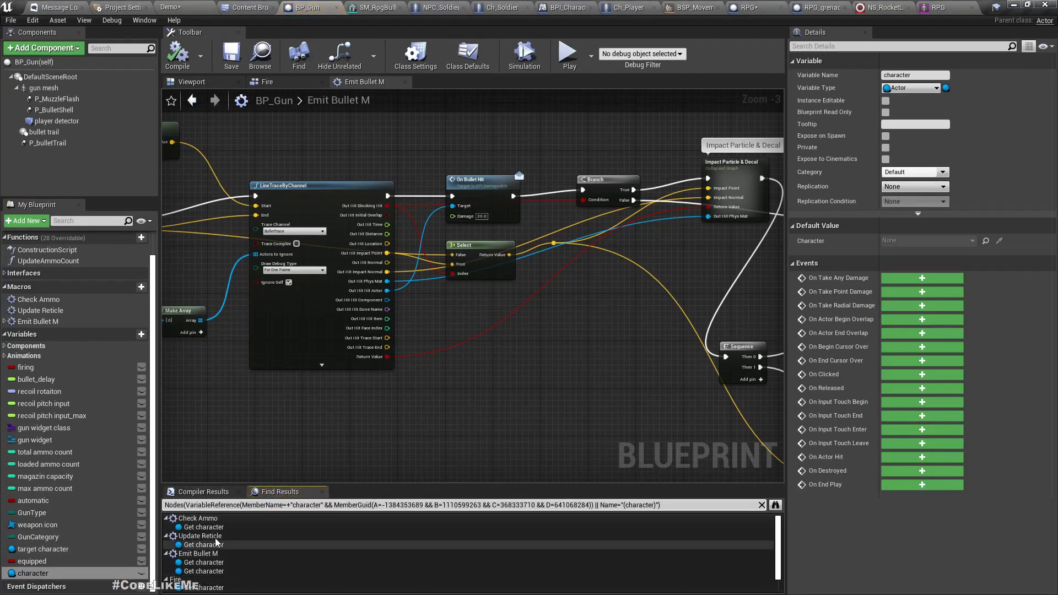
scroll("down", 3)
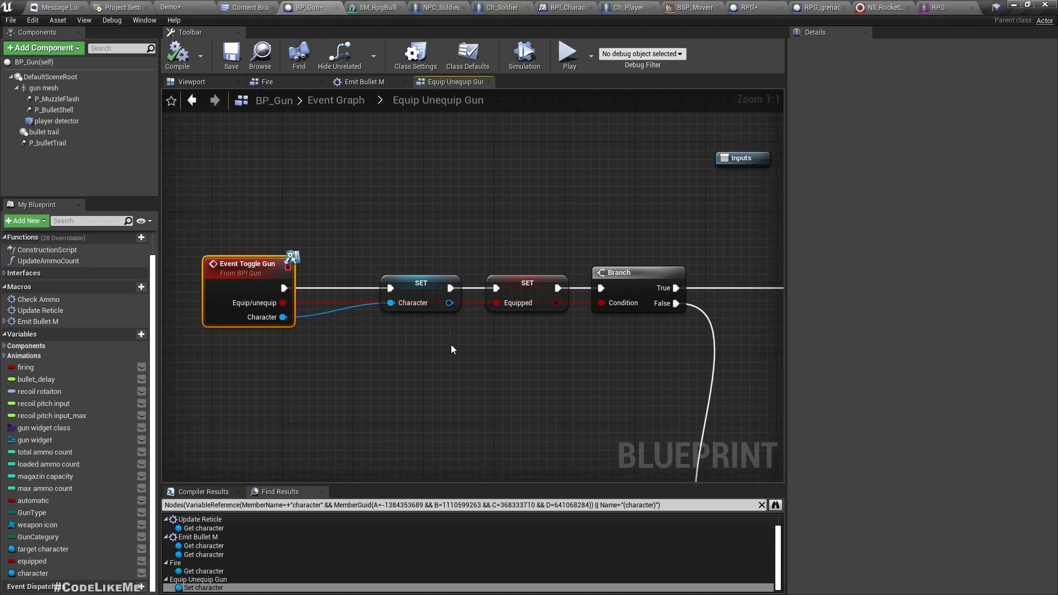
left_click(625, 7)
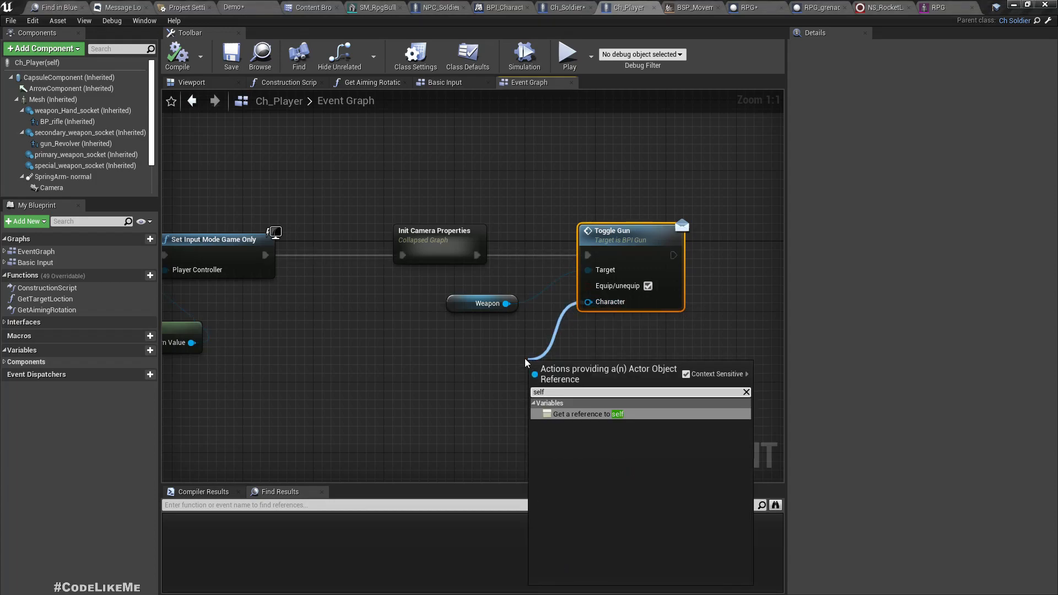
Plug a self reference into Toggle Gun's Character input and test-fire the pistol in Play.
left_click(584, 414)
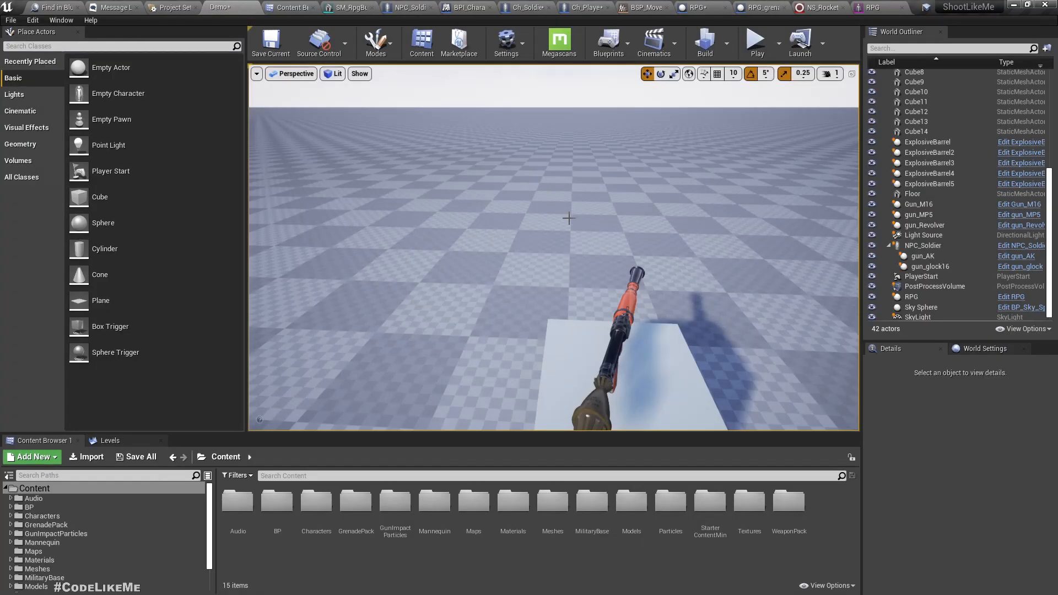
left_click(756, 41)
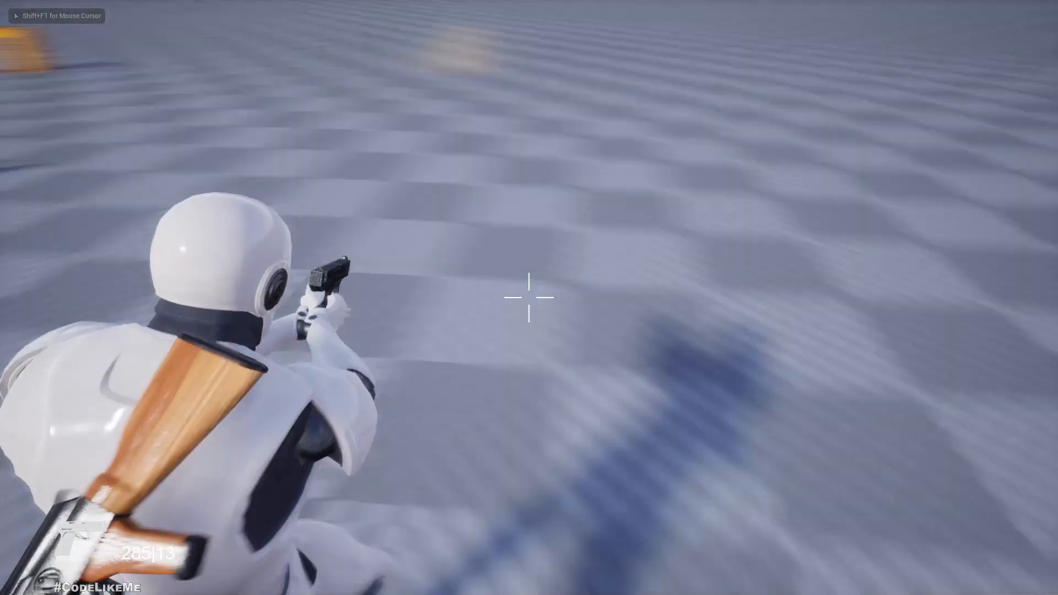
left_click(529, 298)
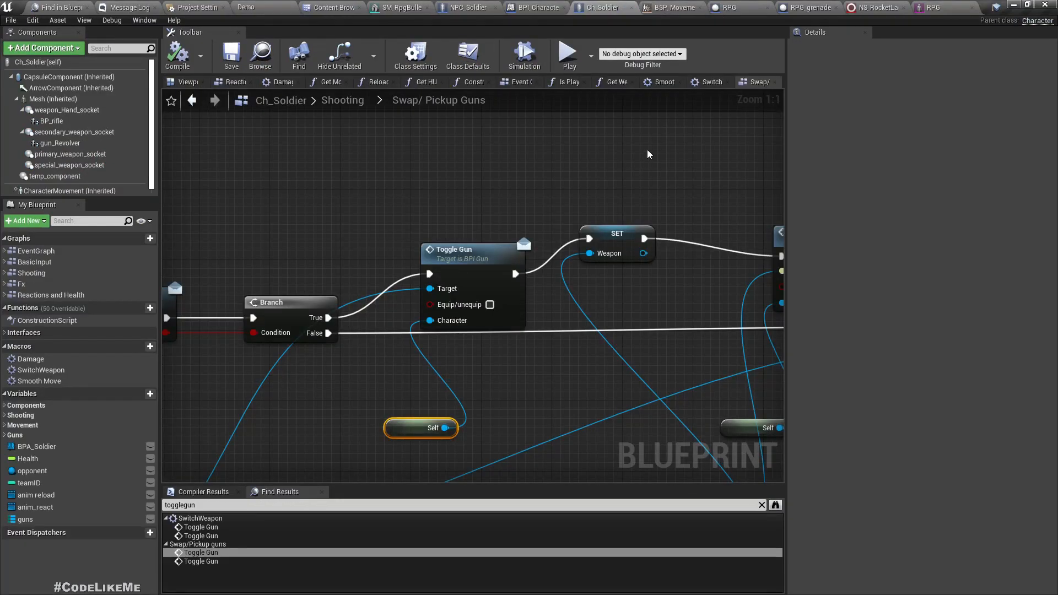
Review NPC_Soldier's Get Target Location, then list Ch_Player_Mannequin's overridable functions.
left_click(438, 8)
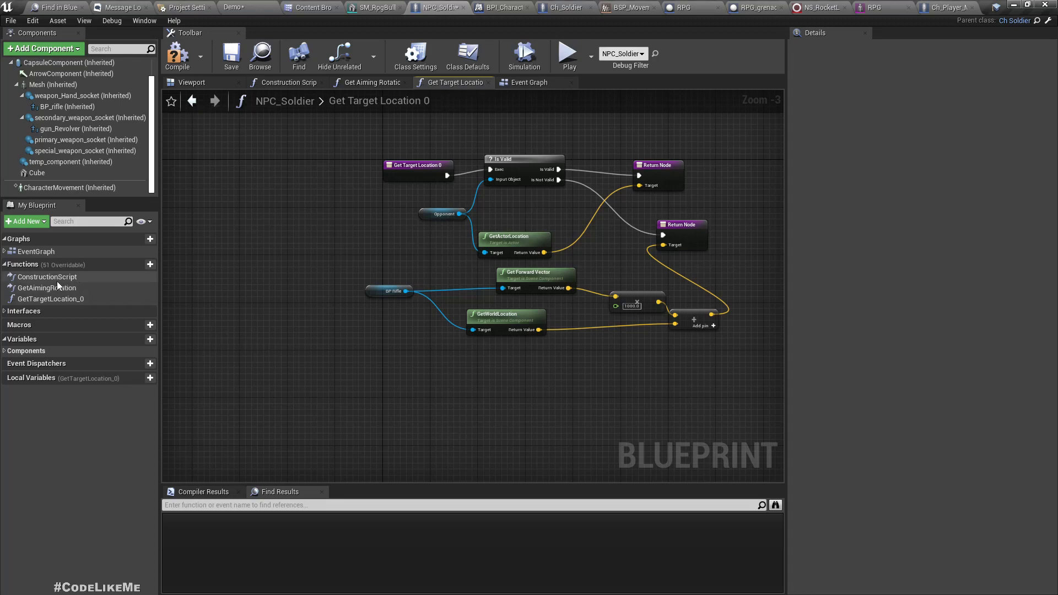
left_click(49, 298)
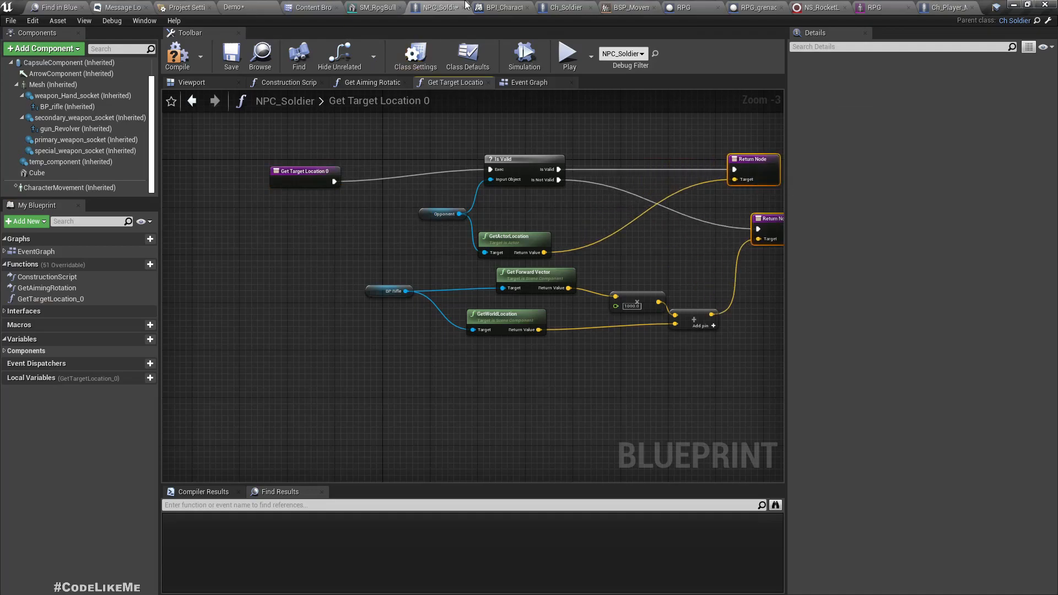
left_click(563, 7)
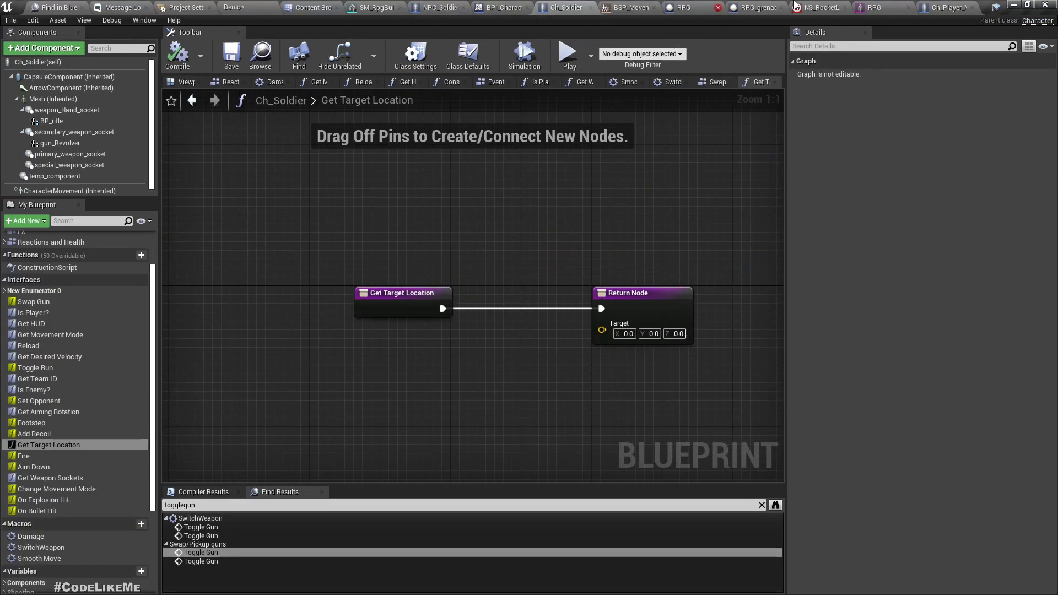
left_click(945, 7)
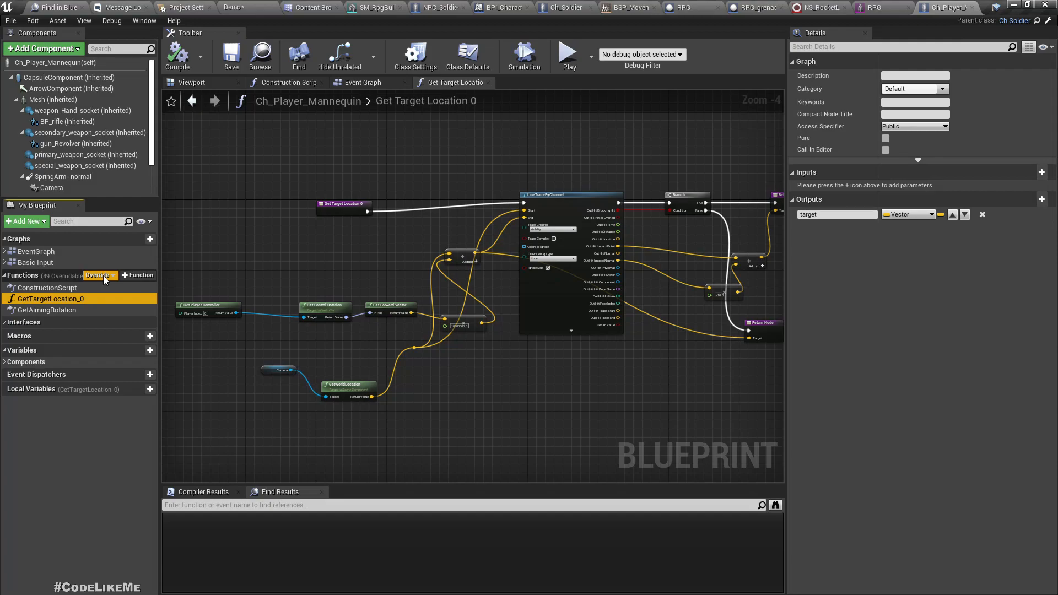
left_click(99, 276)
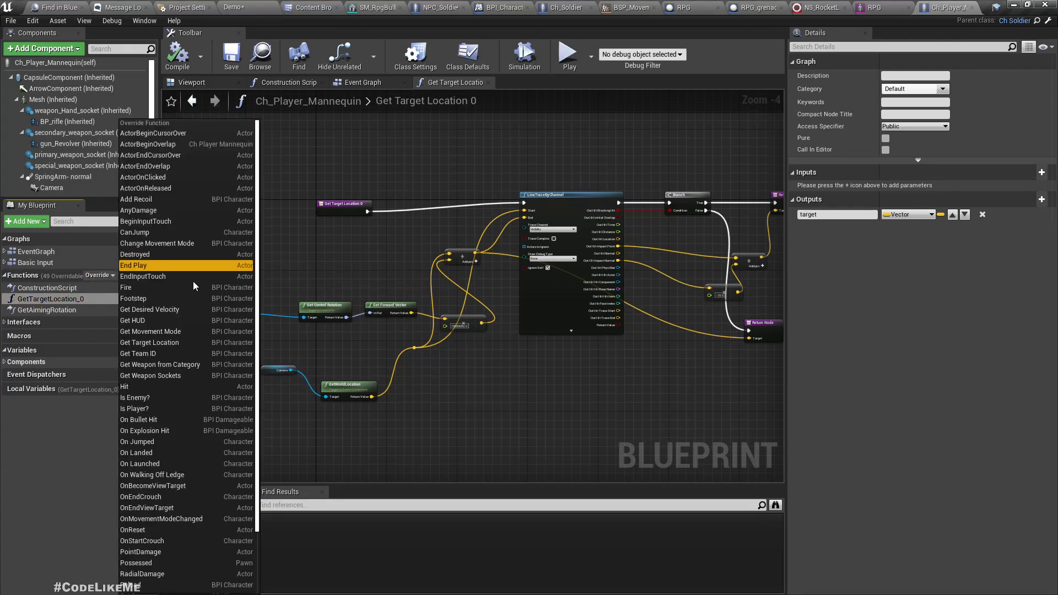
mouse_move(149, 342)
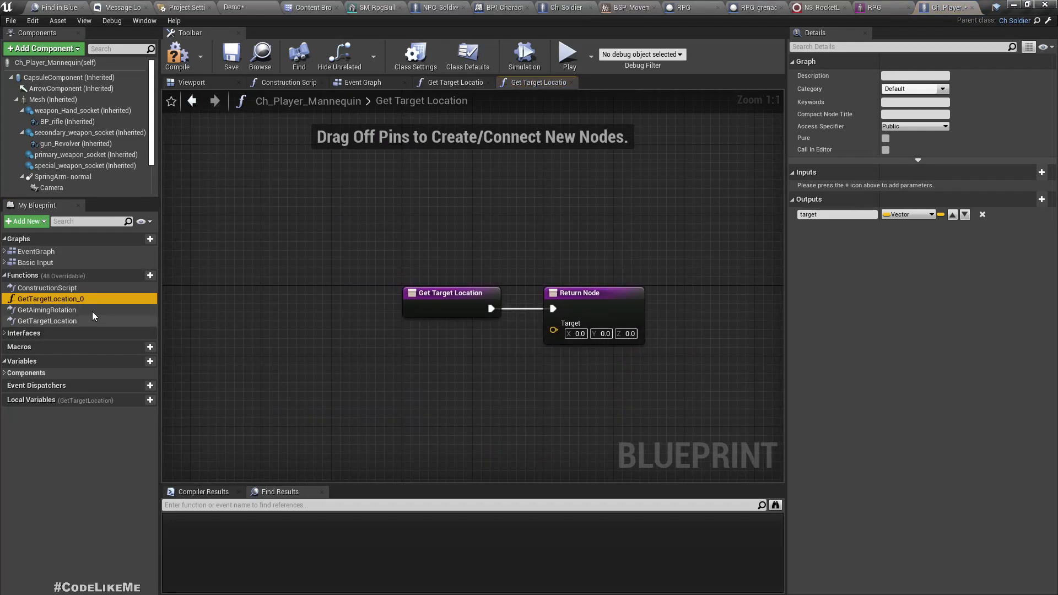
Replace GetTargetLocation_0 with Get Target Location overrides in the player and NPC_Soldier blueprints.
left_click(452, 82)
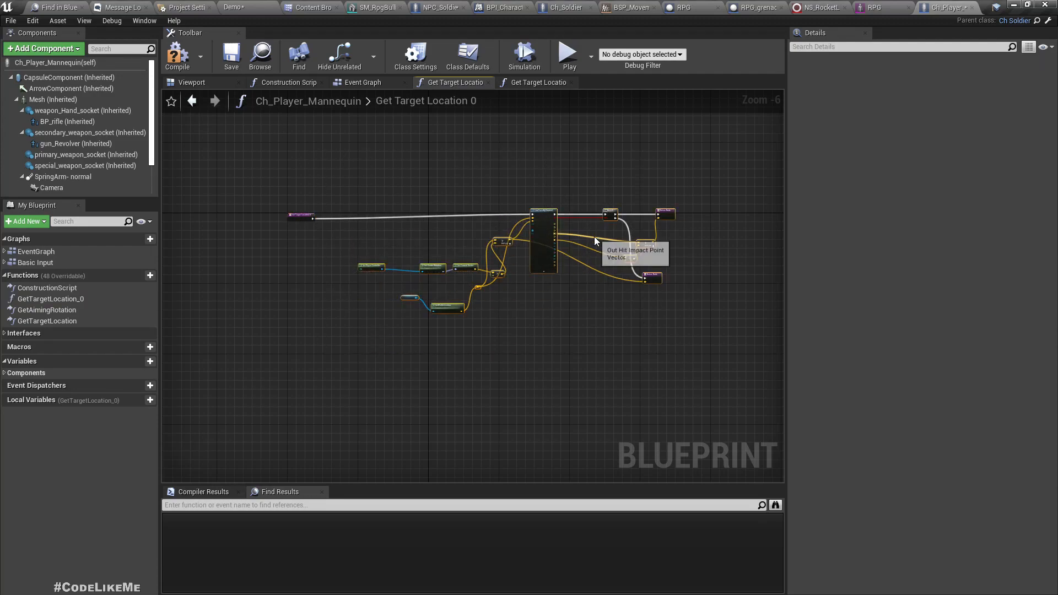
mouse_move(577, 136)
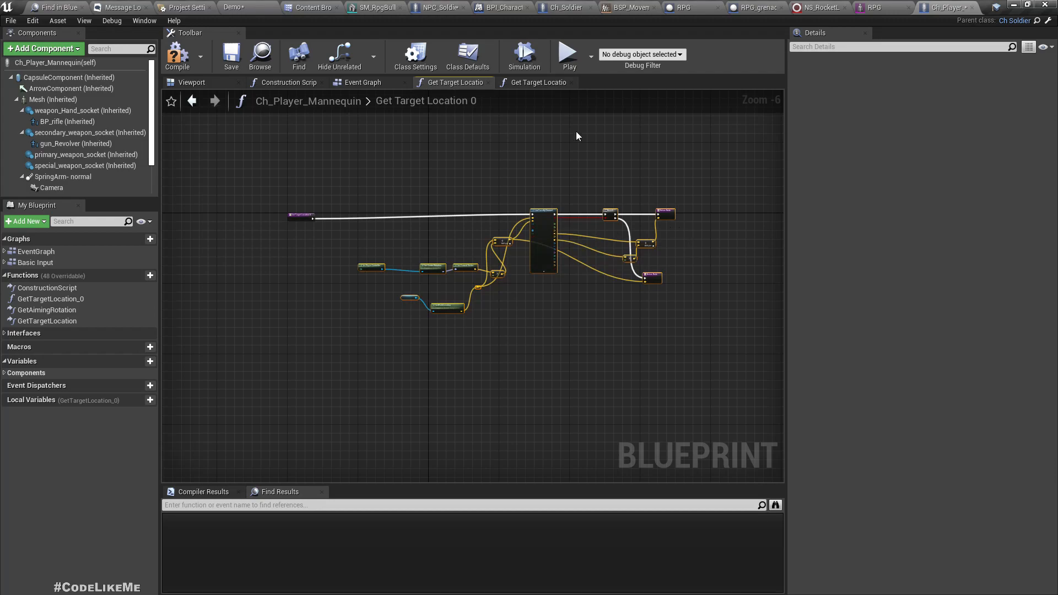
left_click(536, 81)
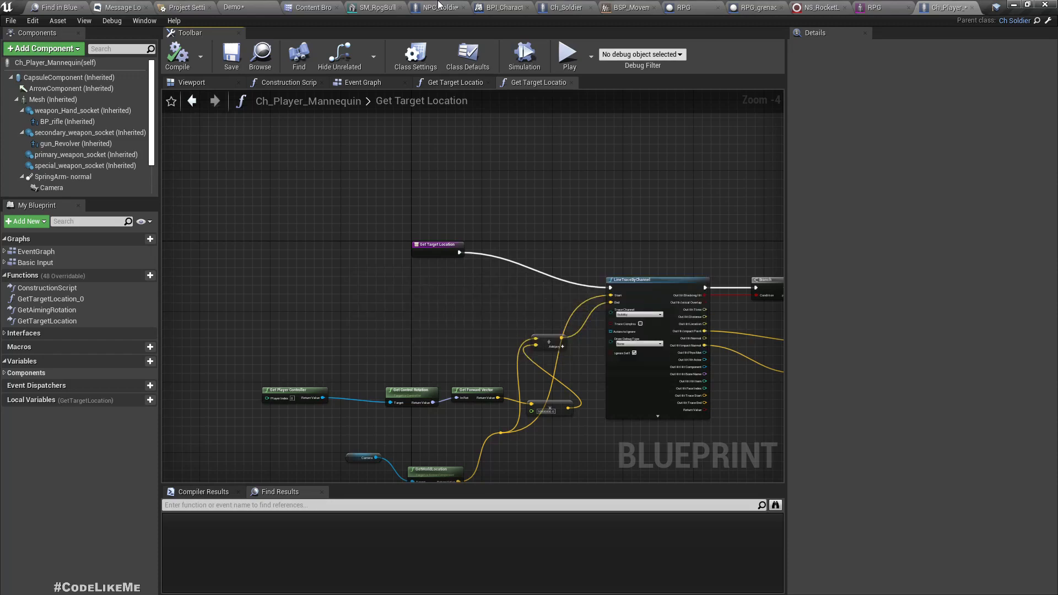
left_click(437, 7)
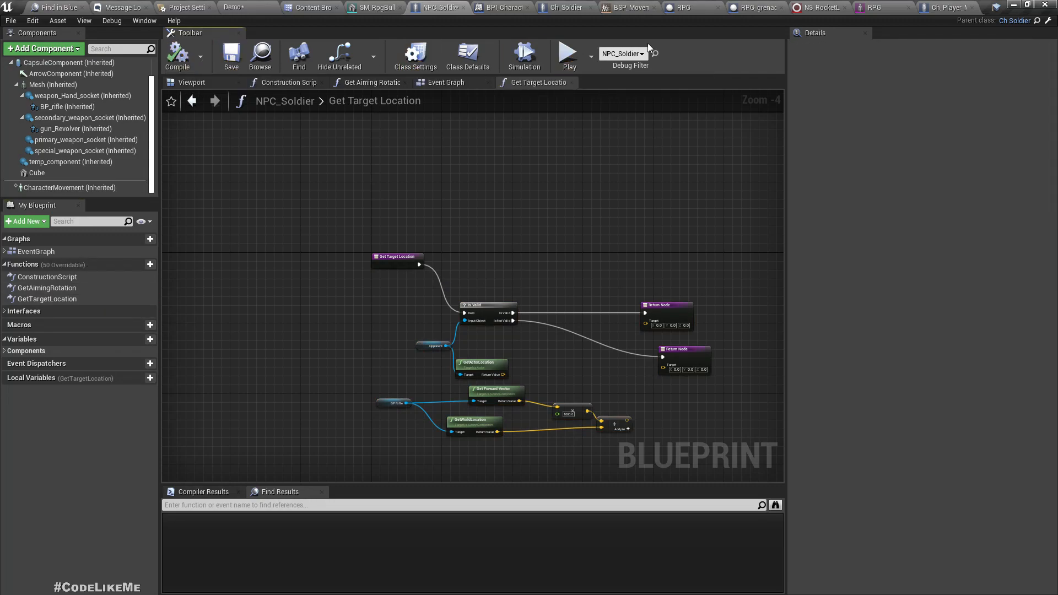
left_click(565, 7)
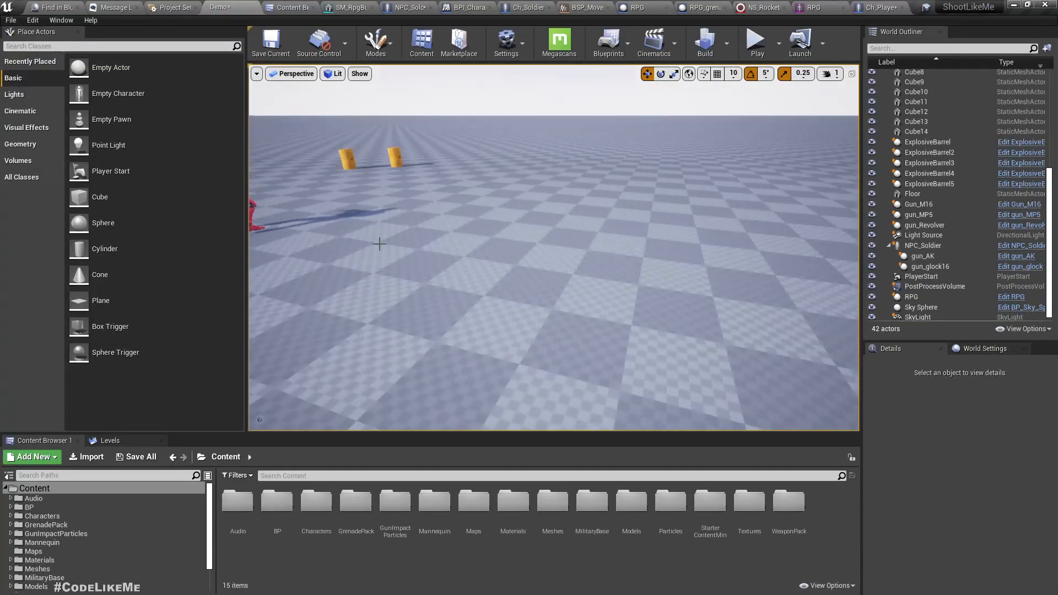
Play-test the level and fire the rifle.
left_click(755, 39)
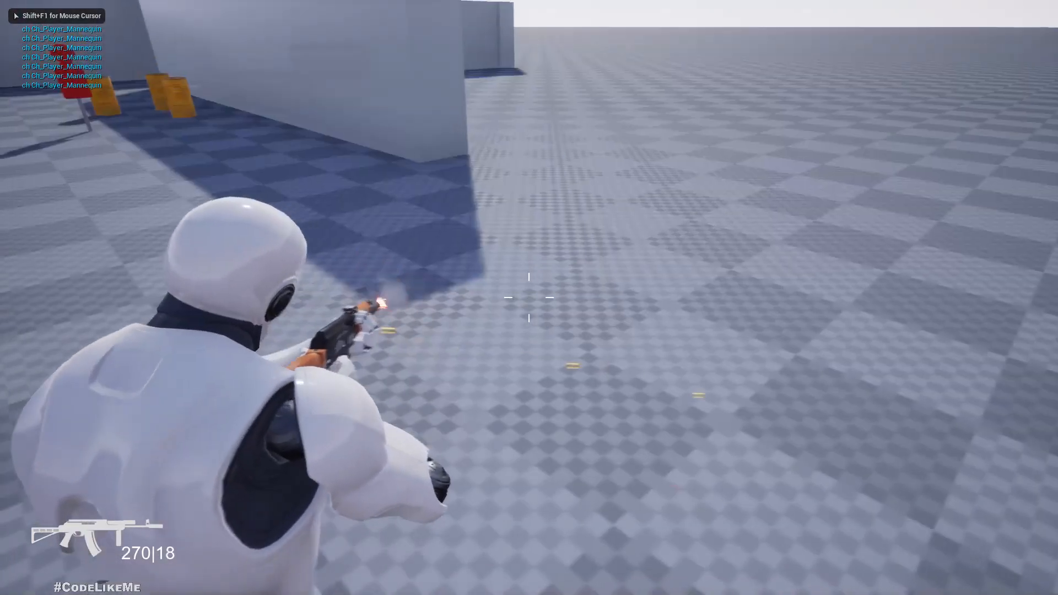
left_click(529, 298)
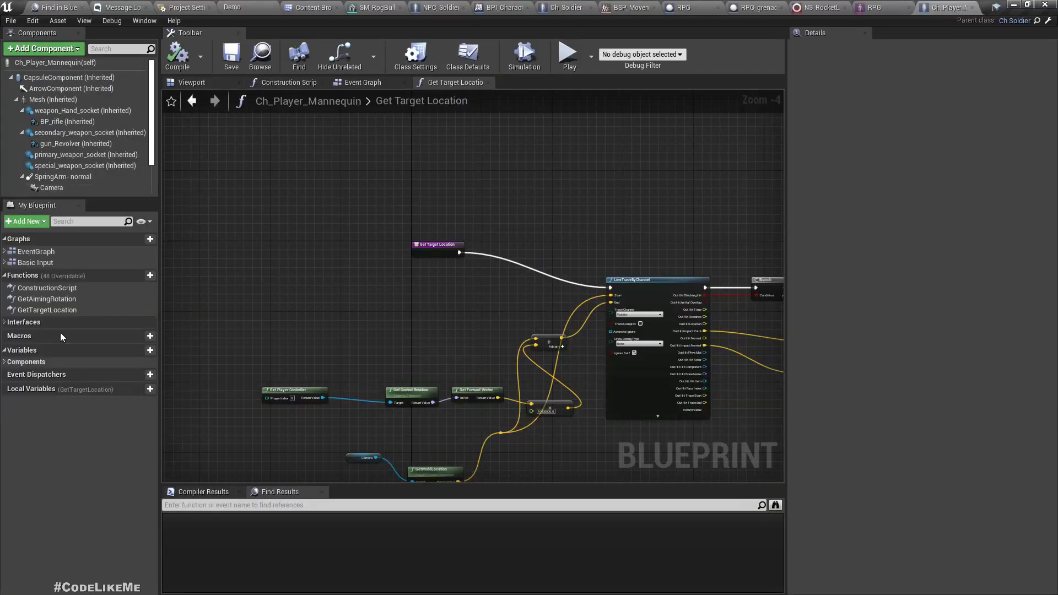
Wire NPC_Soldier's forward-offset Add result into the Return Node Target and compile.
left_click(47, 310)
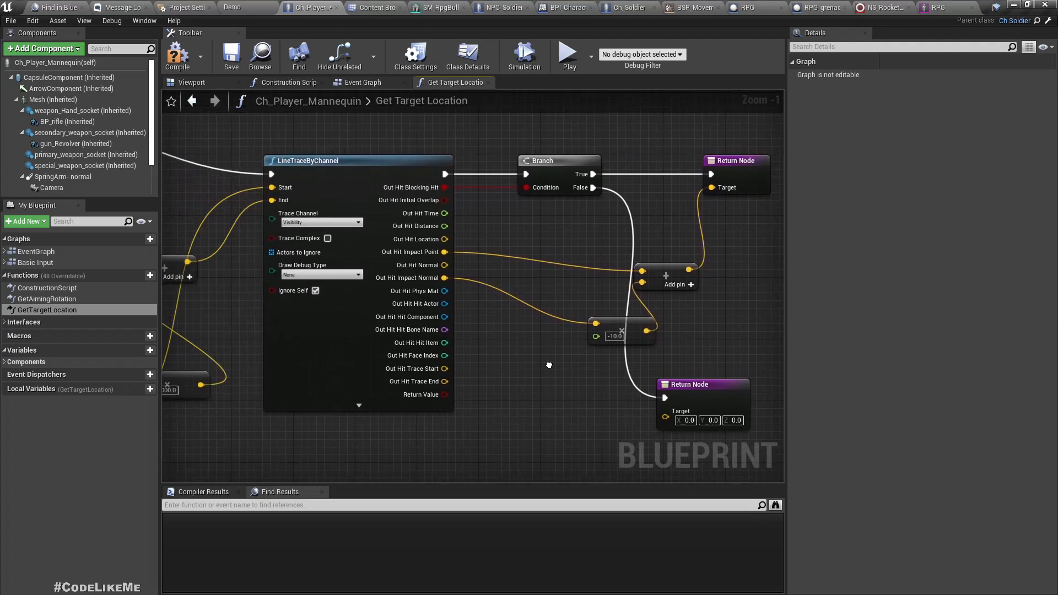
scroll("down", 3)
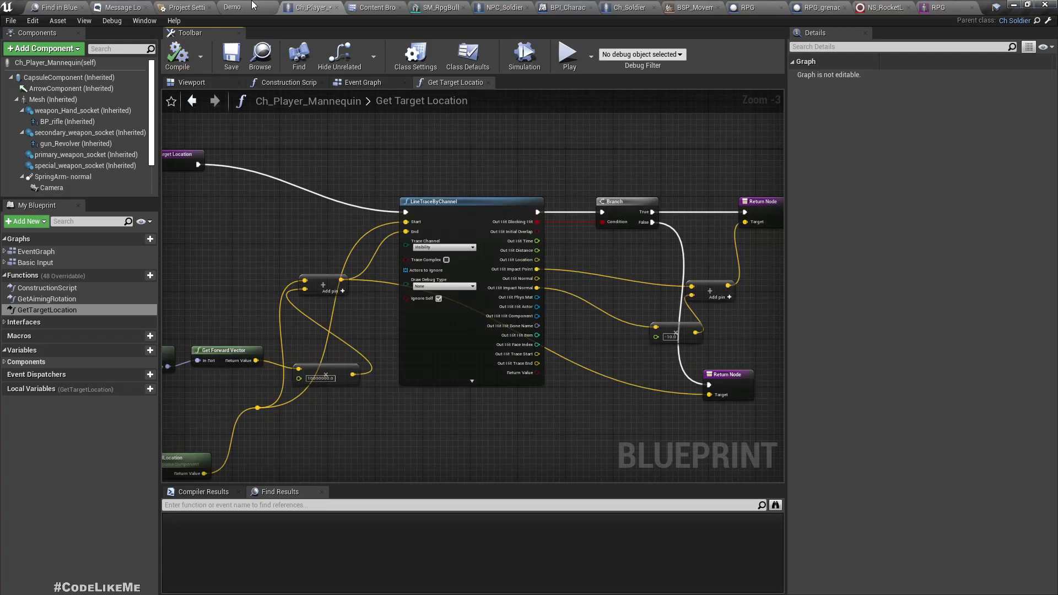
left_click(503, 7)
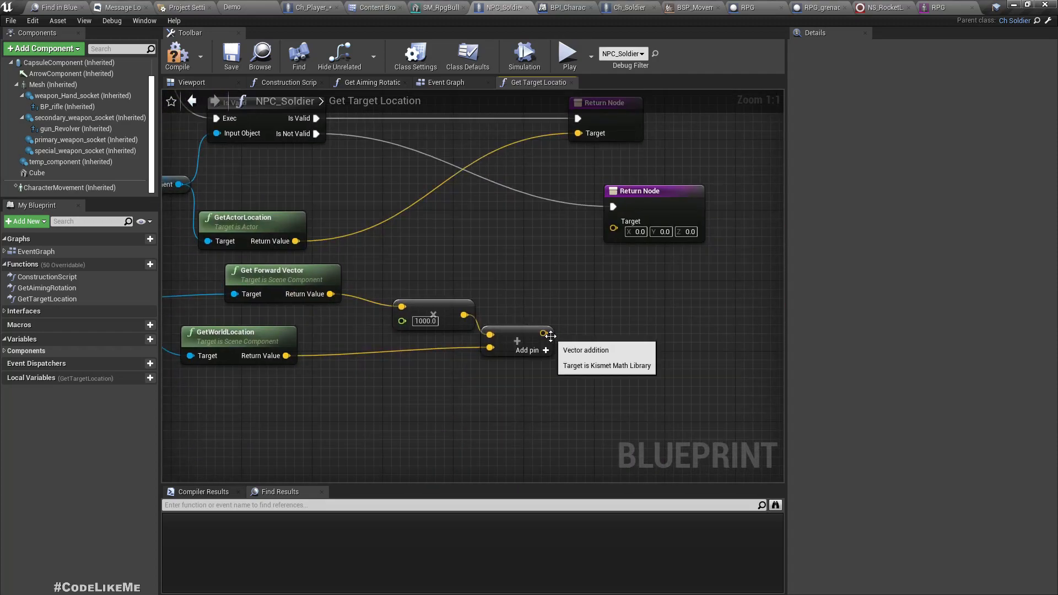
left_click_drag(547, 334, 612, 221)
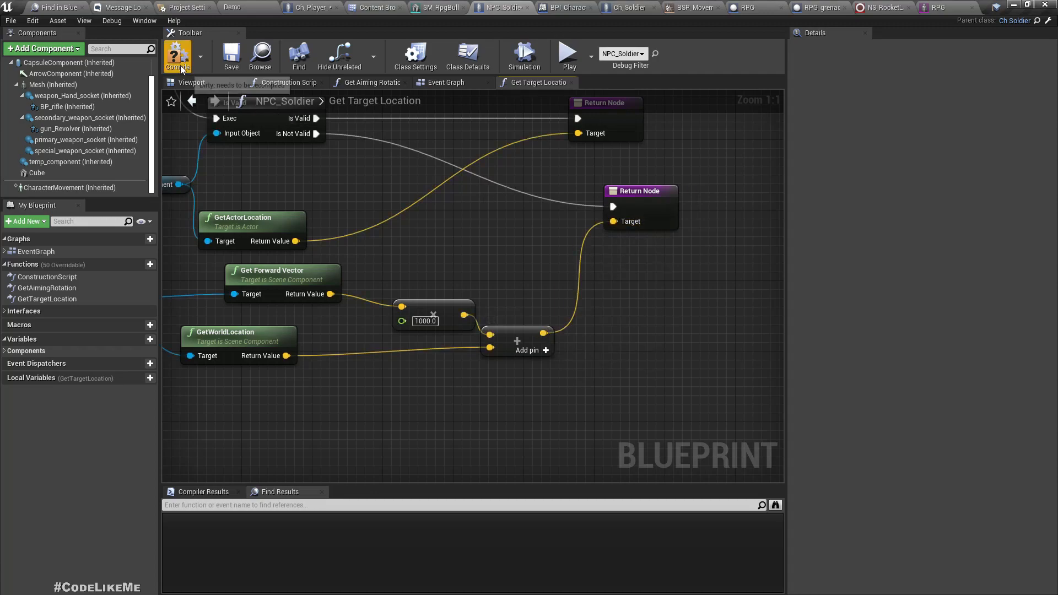
left_click(968, 8)
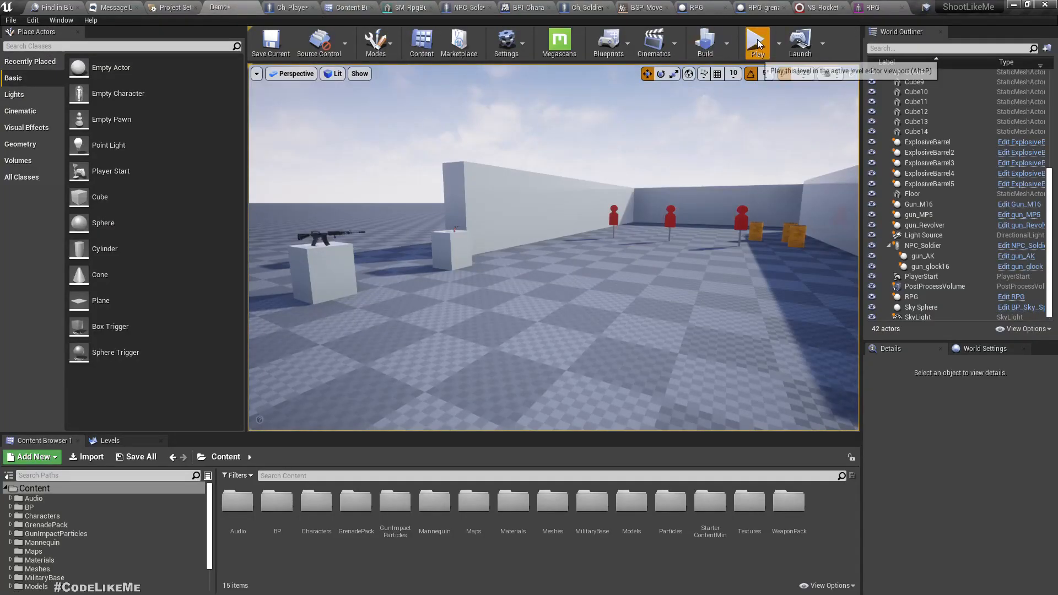
Set the RPG LineTraceByChannel Draw Debug Type to None.
left_click(755, 42)
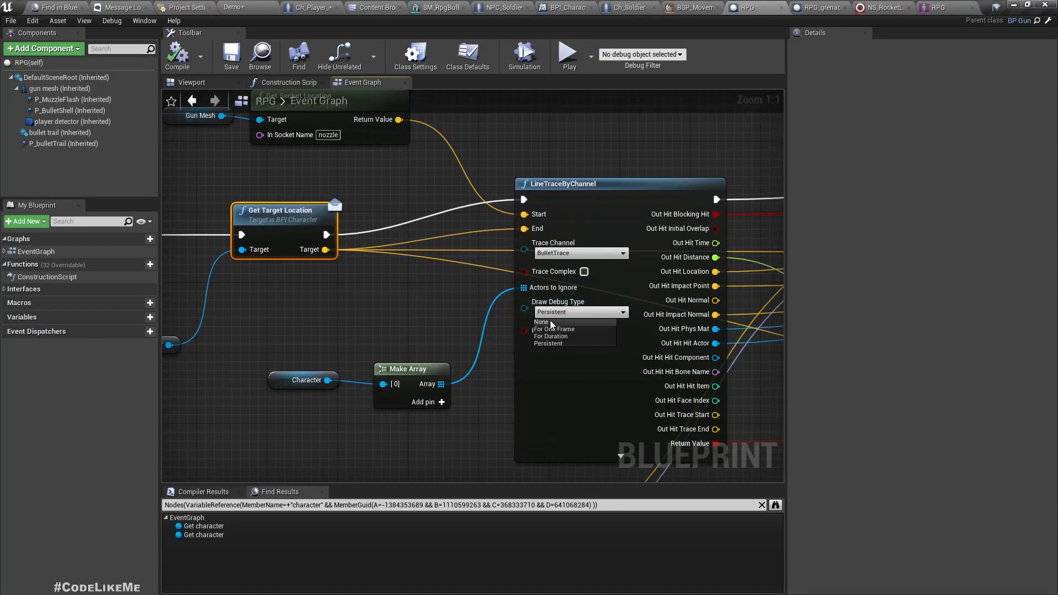
left_click(541, 322)
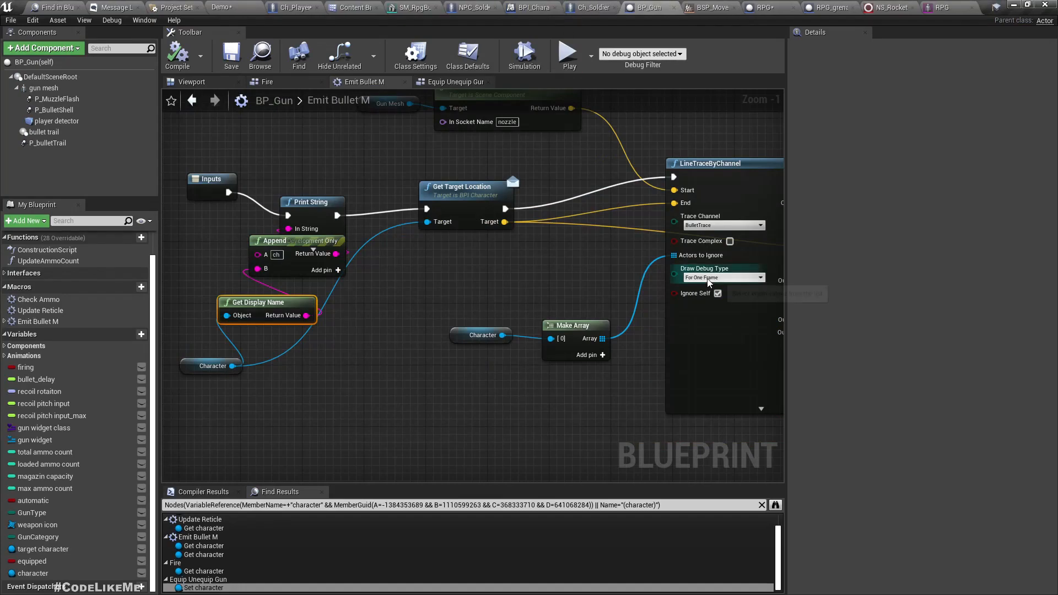
left_click(722, 277)
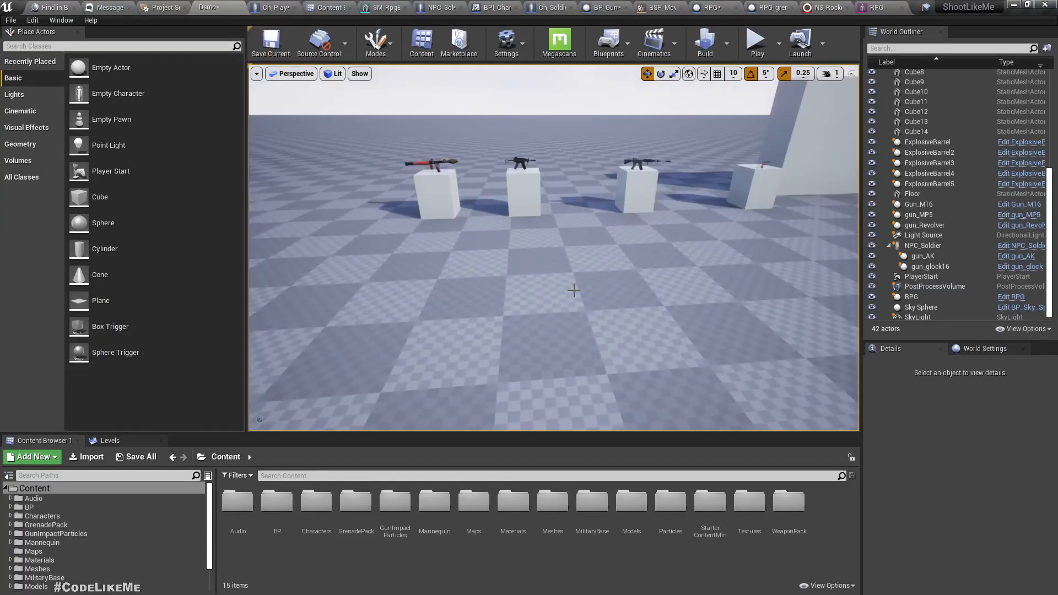
Play the level, pick up the RPG with E, and fire it.
left_click(756, 39)
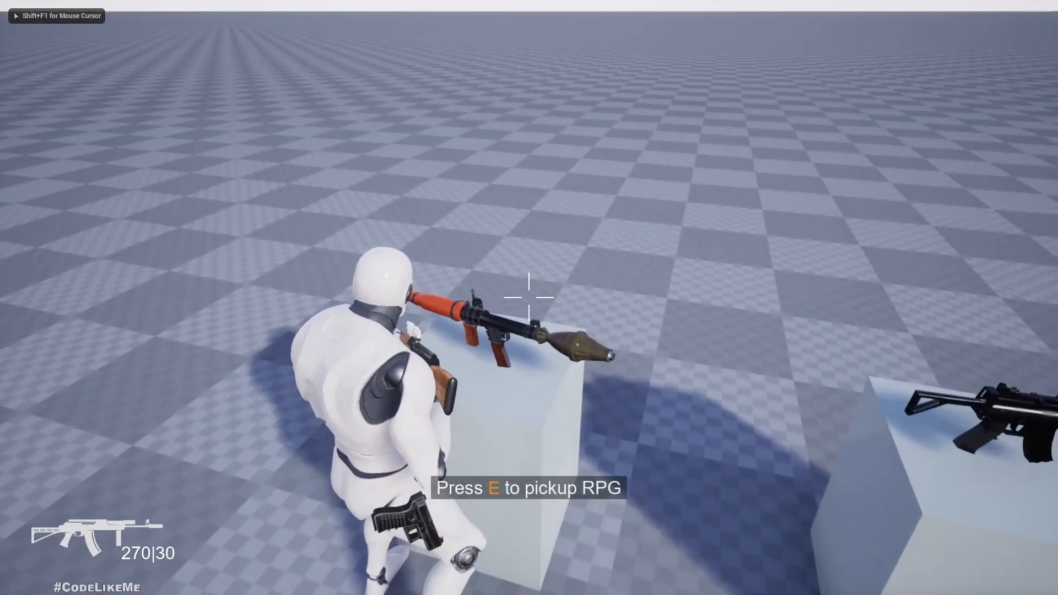
key("e")
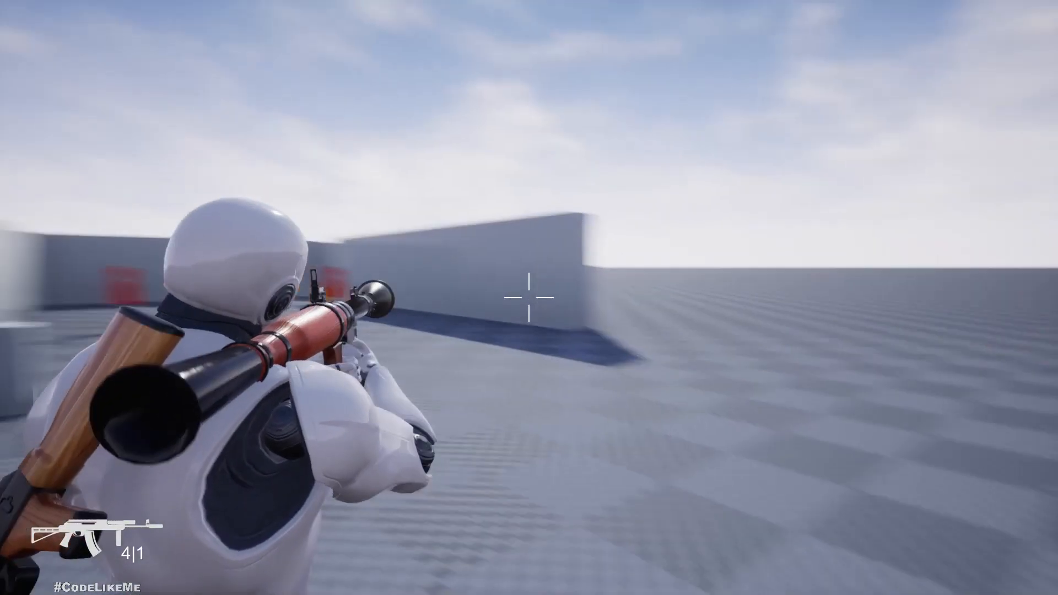
left_click(529, 298)
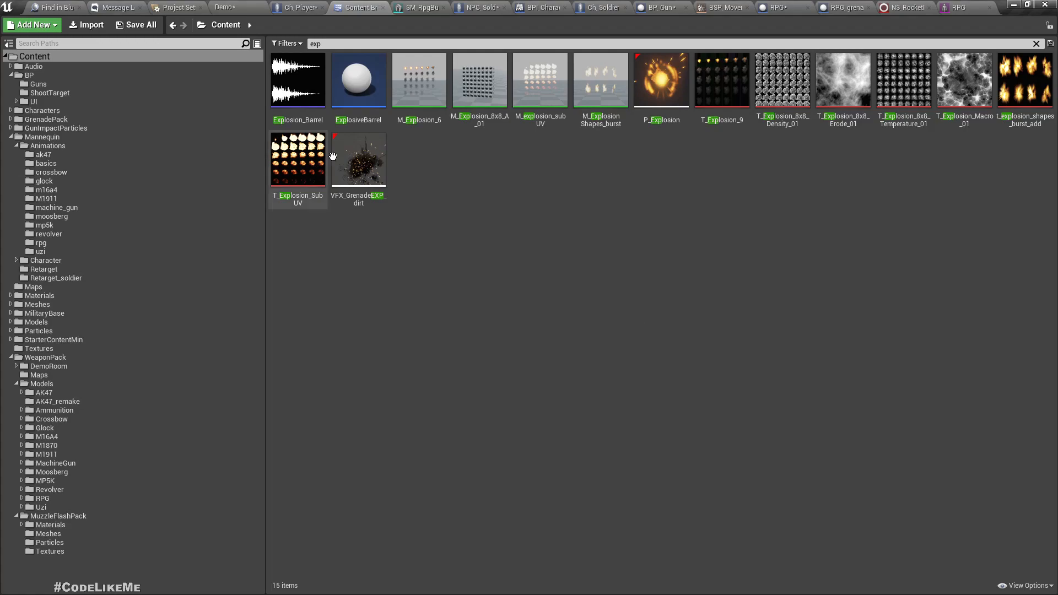
mouse_move(358, 159)
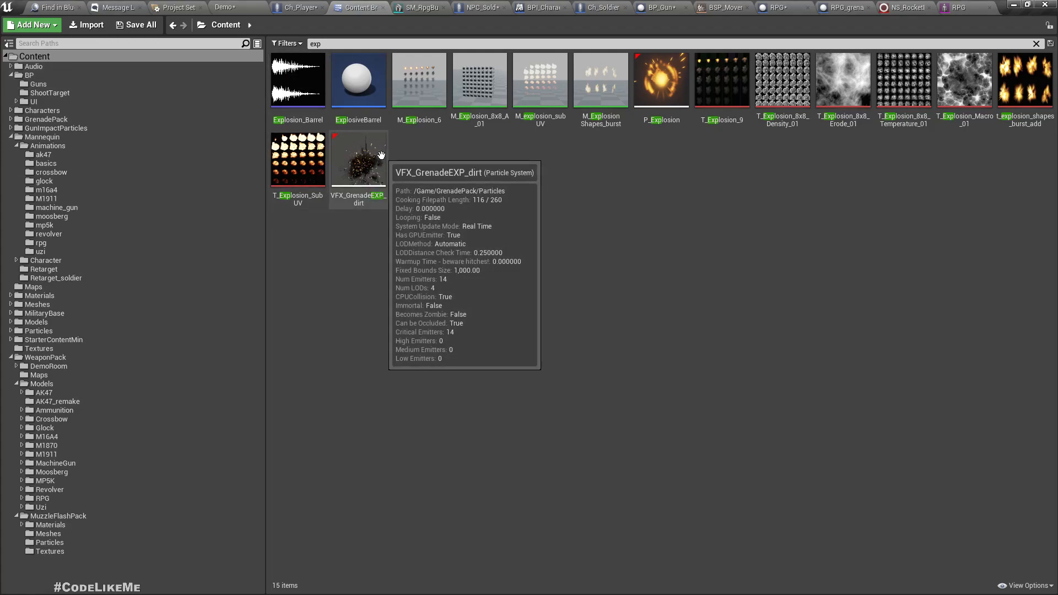
Open VFX_GrenadeEXP_dirt, then search Content for 'explos' and open a result.
left_click(358, 159)
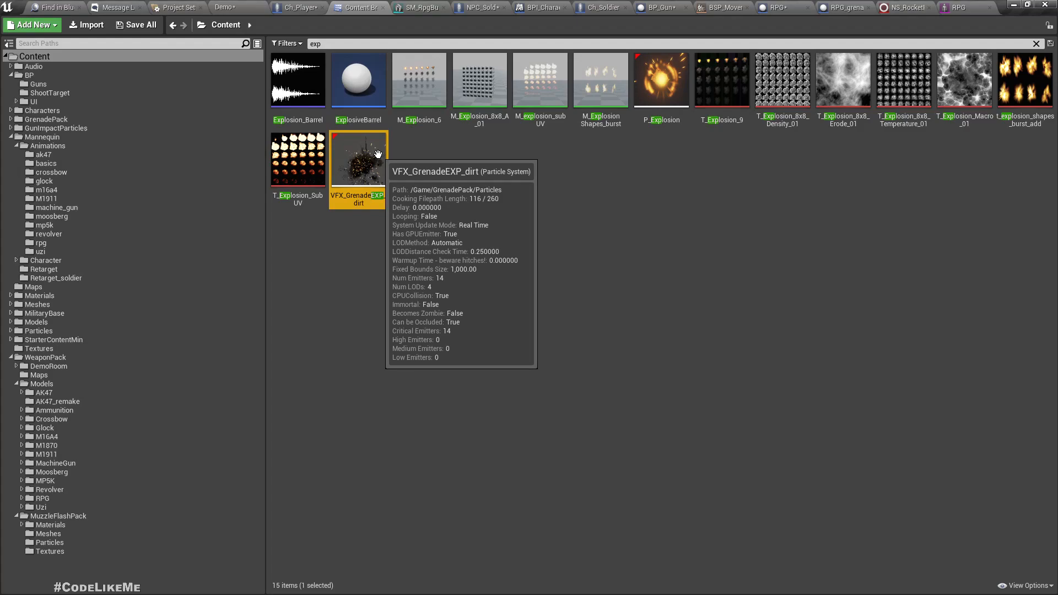
left_click(45, 119)
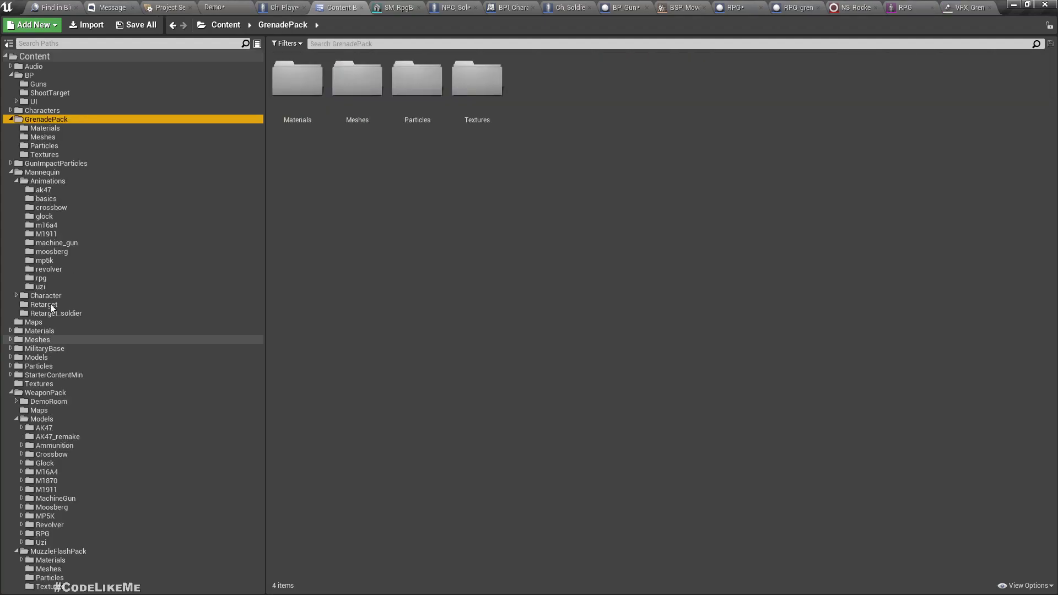
left_click(226, 25)
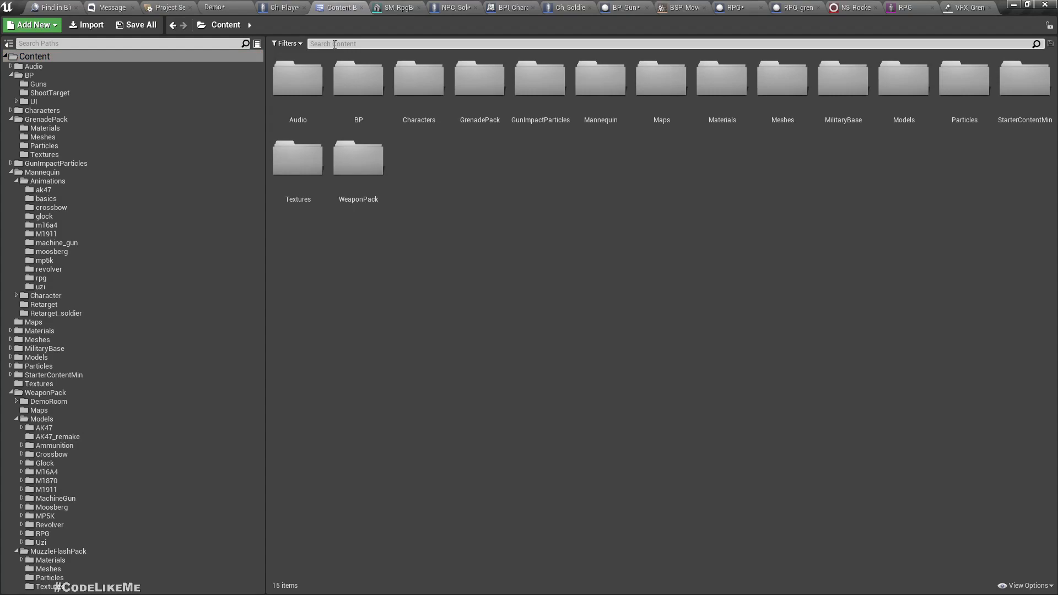
type("explos")
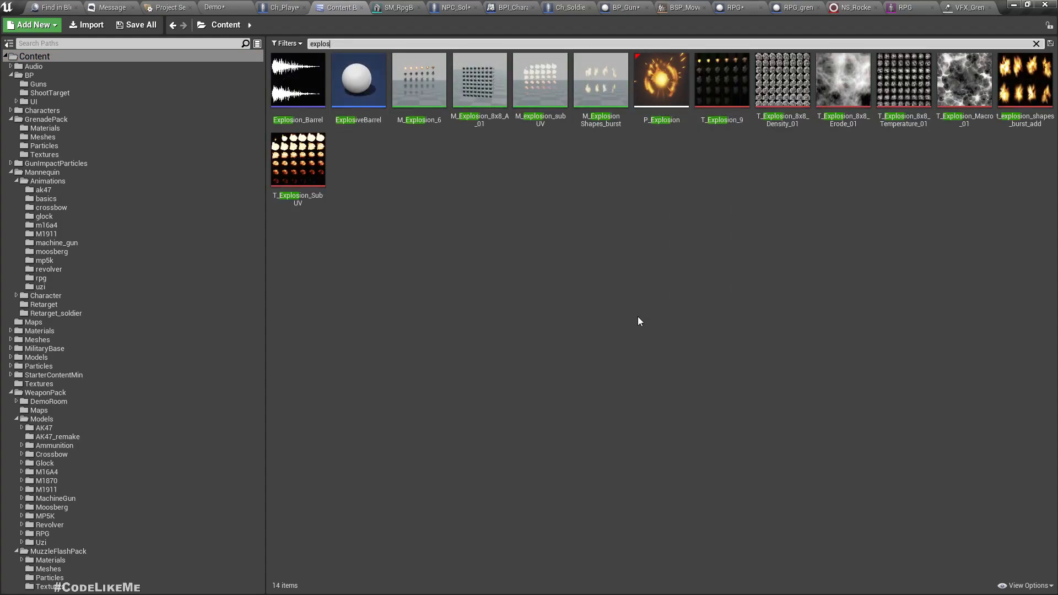
double_click(661, 79)
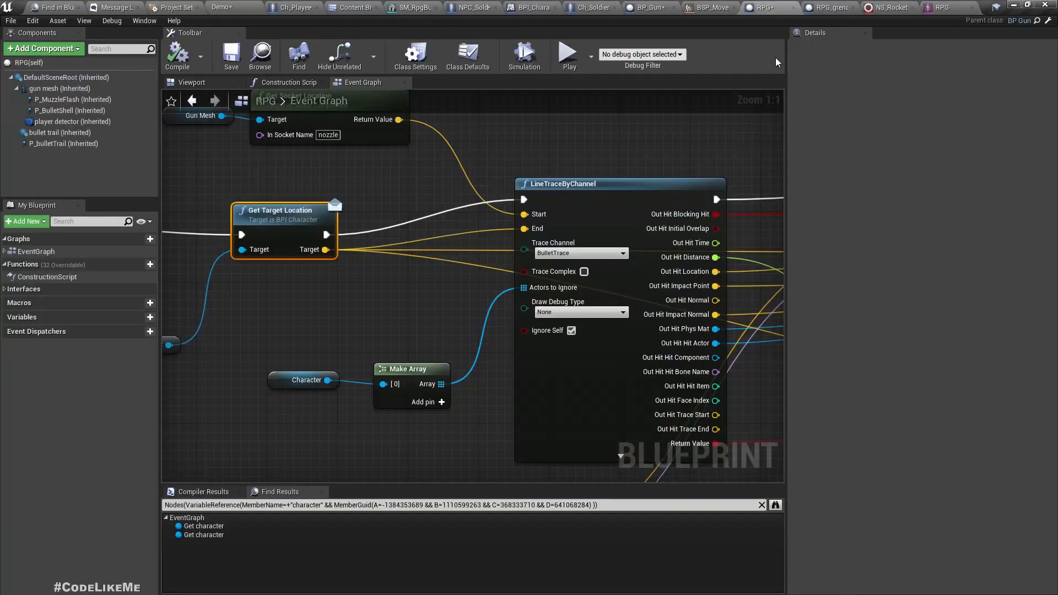
Zoom the RPG Event Graph to On Bullet Hit and dismiss the node search.
scroll("down", 3)
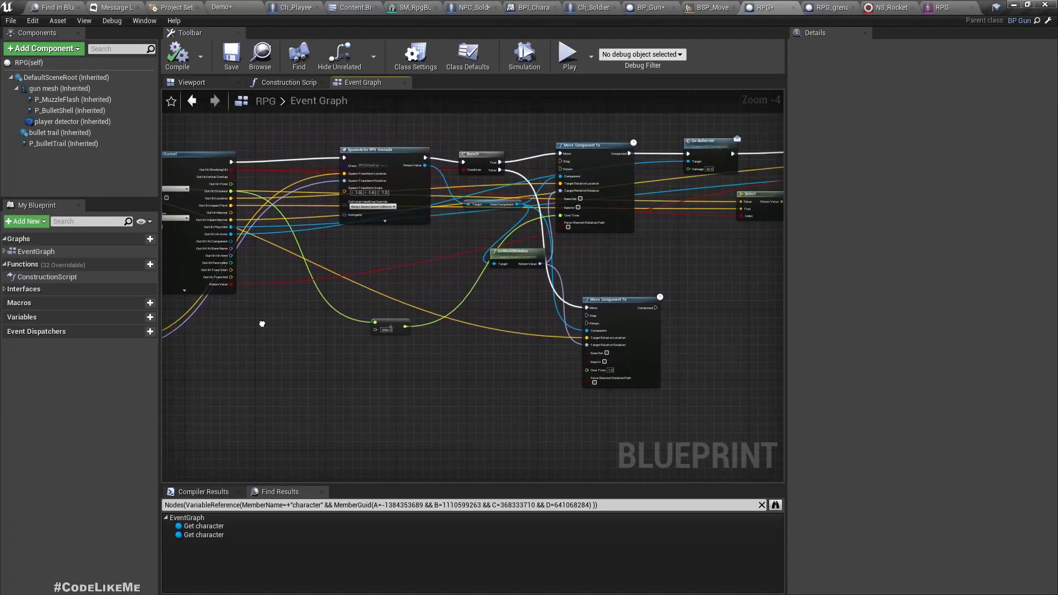
scroll("down", 3)
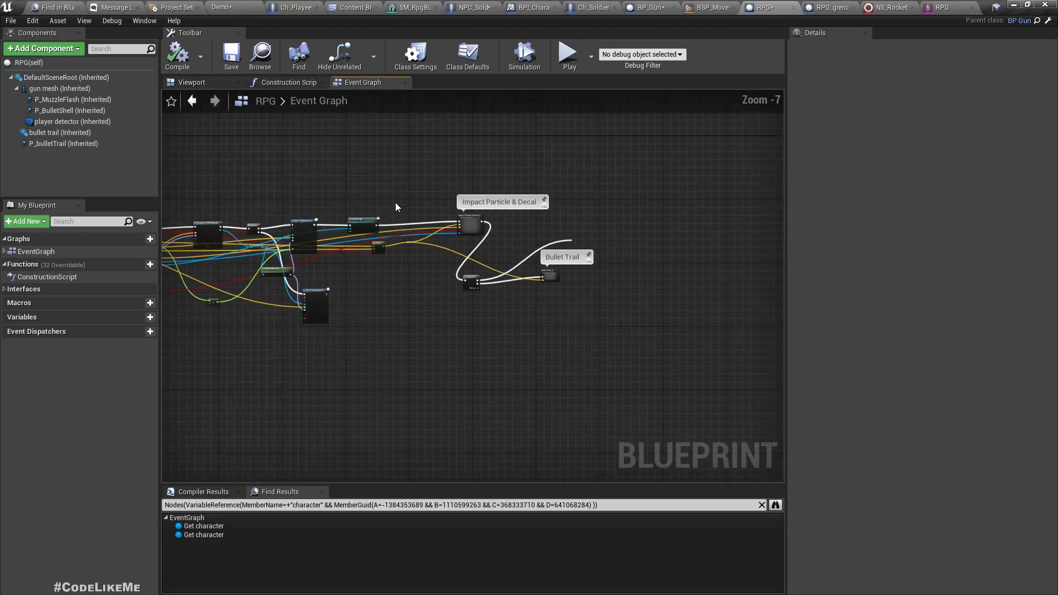
scroll("up", 3)
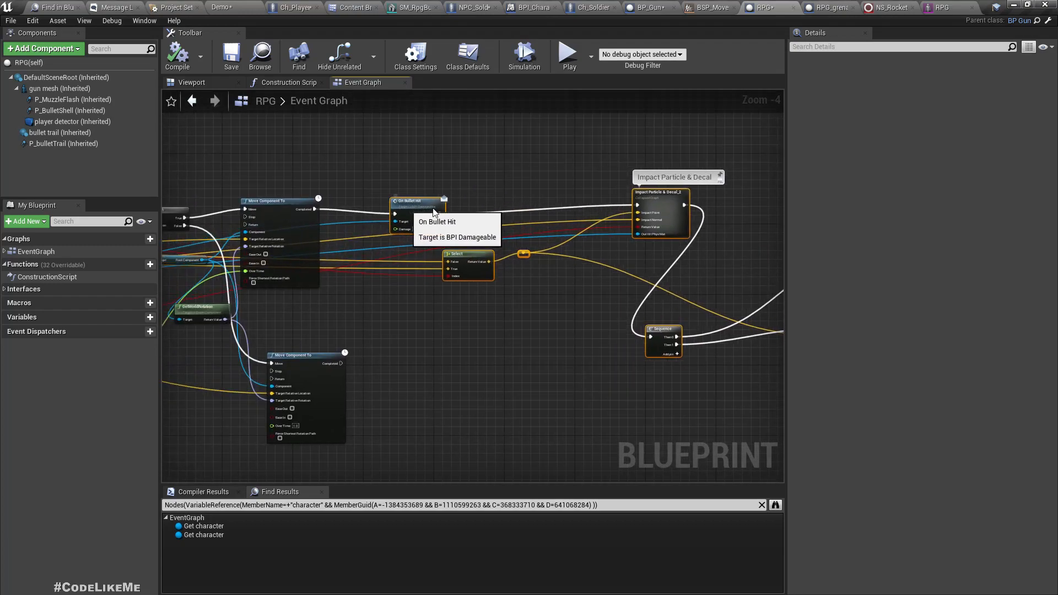
scroll("up", 3)
type("s")
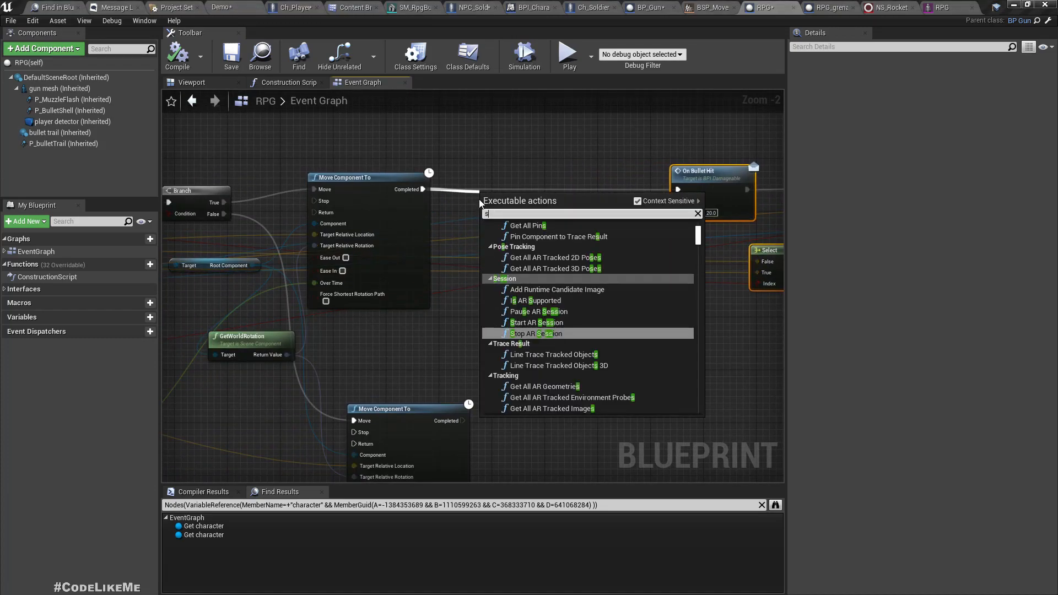
left_click(481, 202)
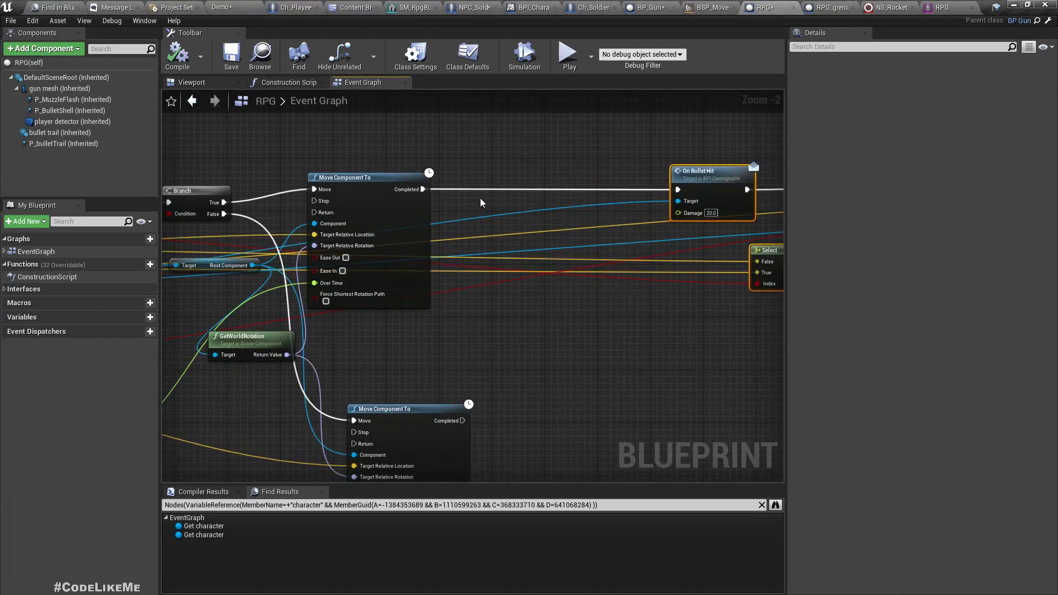
mouse_move(582, 41)
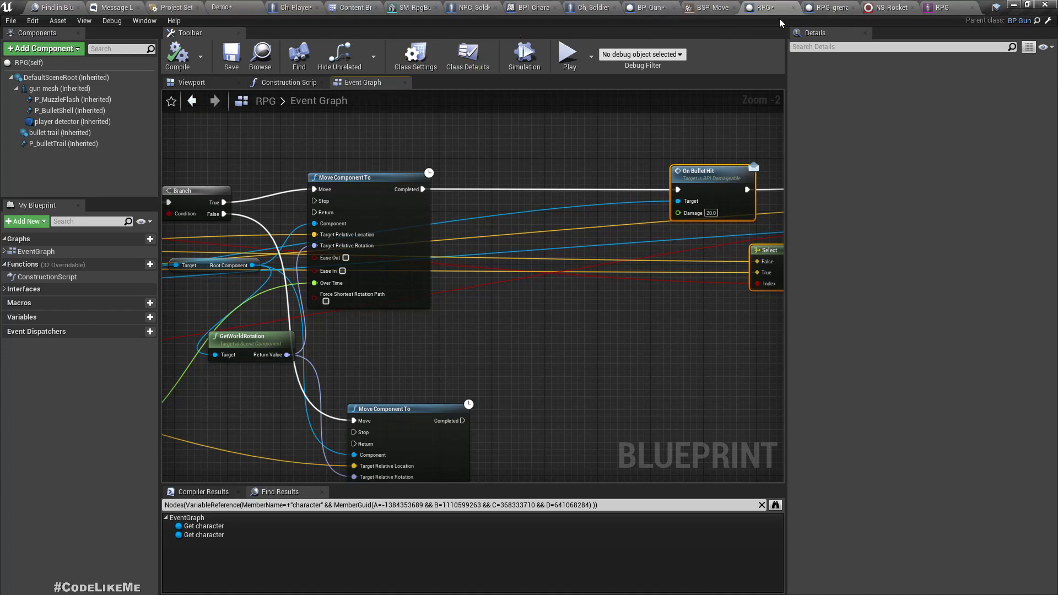
In RPG_grenade, add an Explode custom event calling Set Life Span 0.2 seconds.
left_click(825, 7)
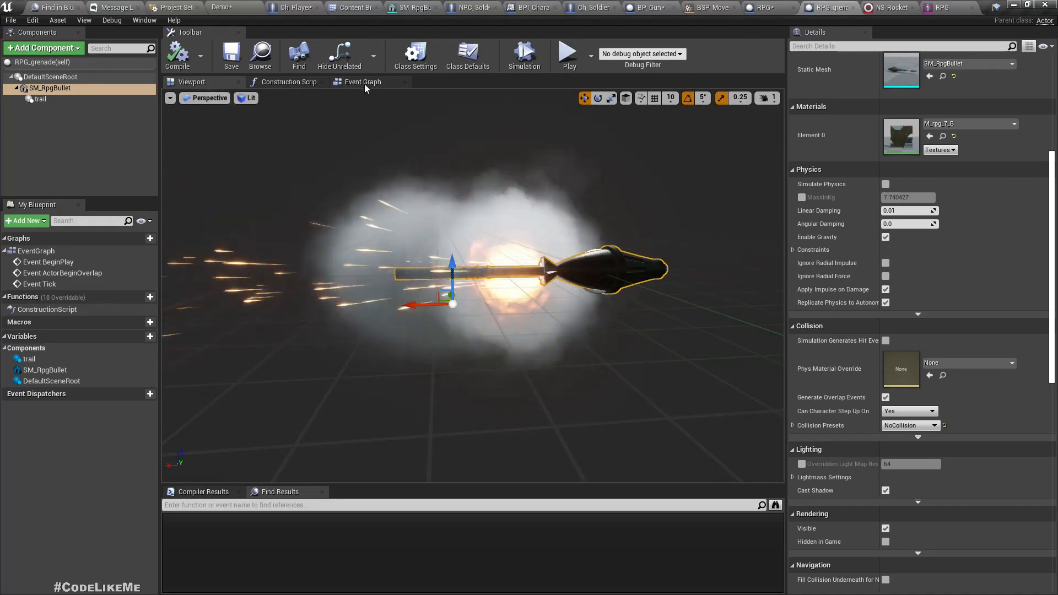
left_click(362, 81)
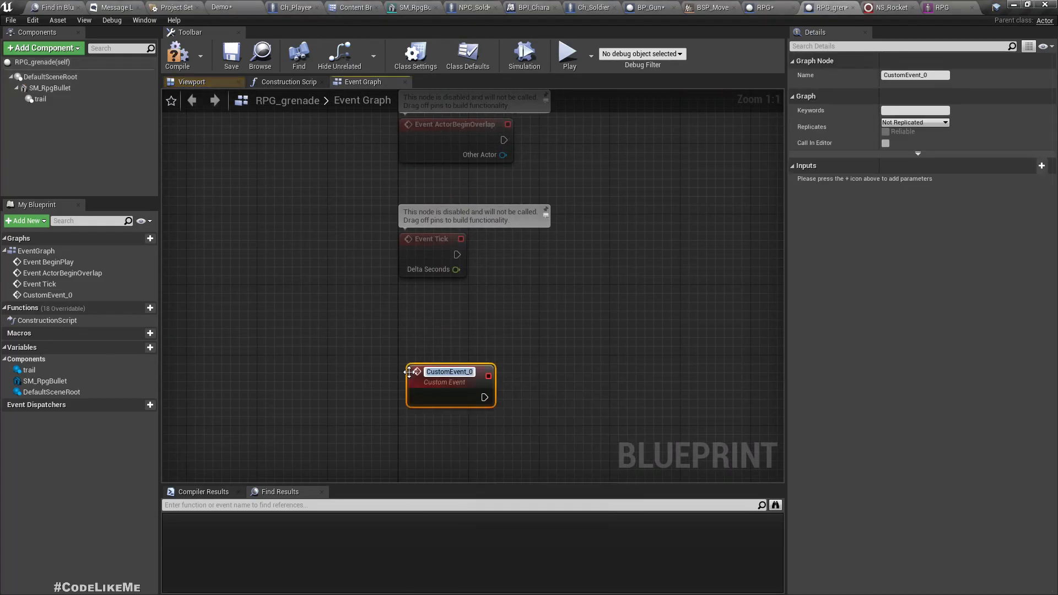
type("Explode")
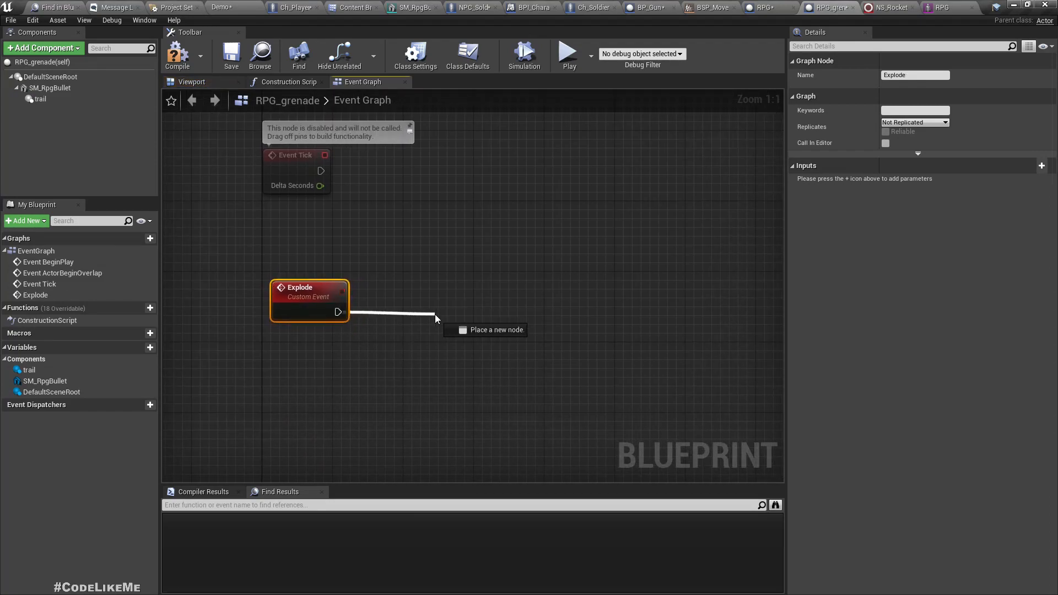
type("set lidfe")
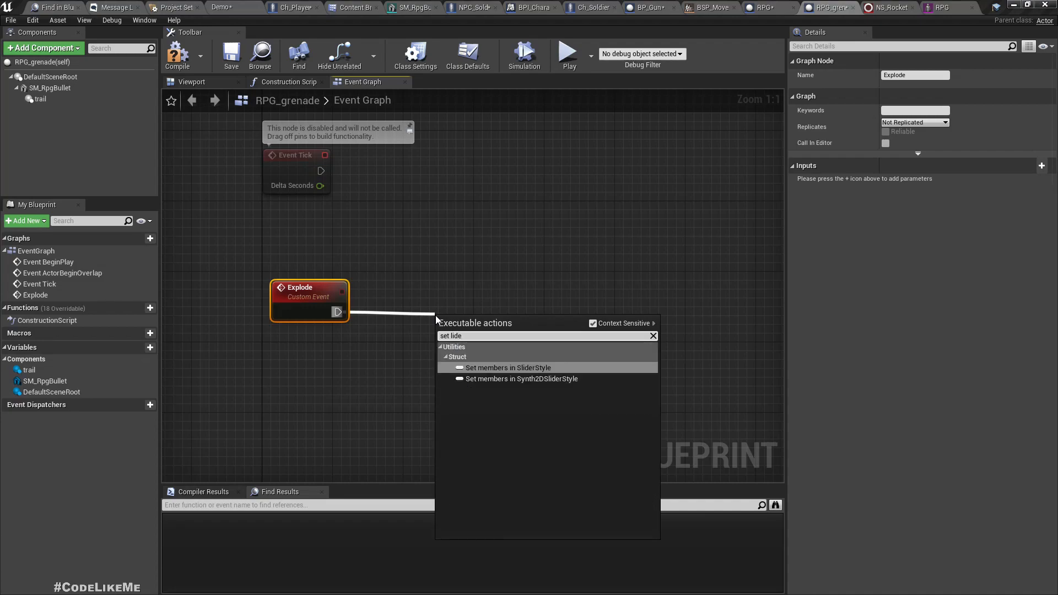
type("spa")
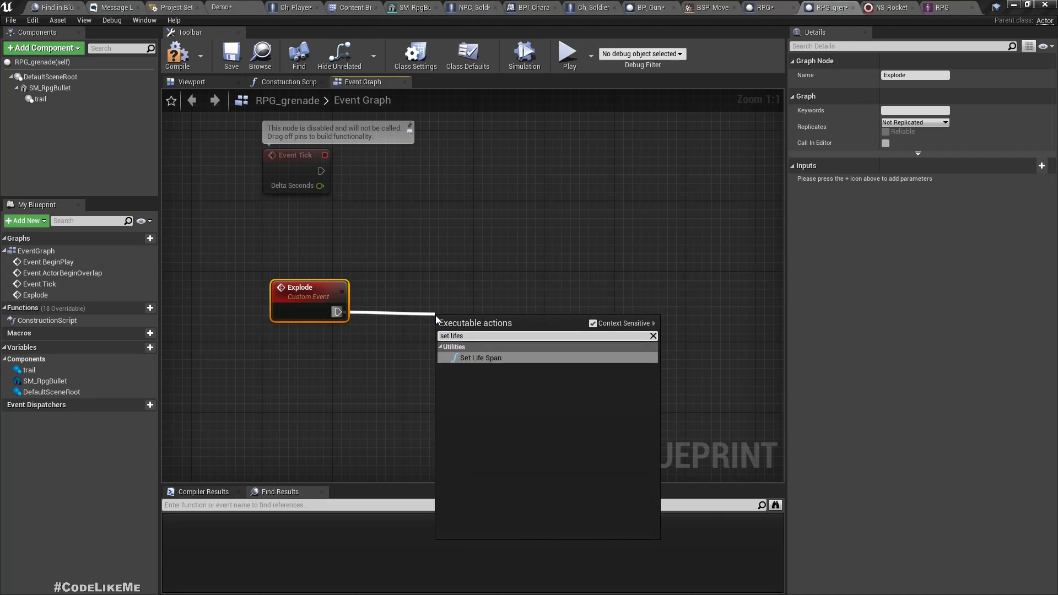
left_click(480, 357)
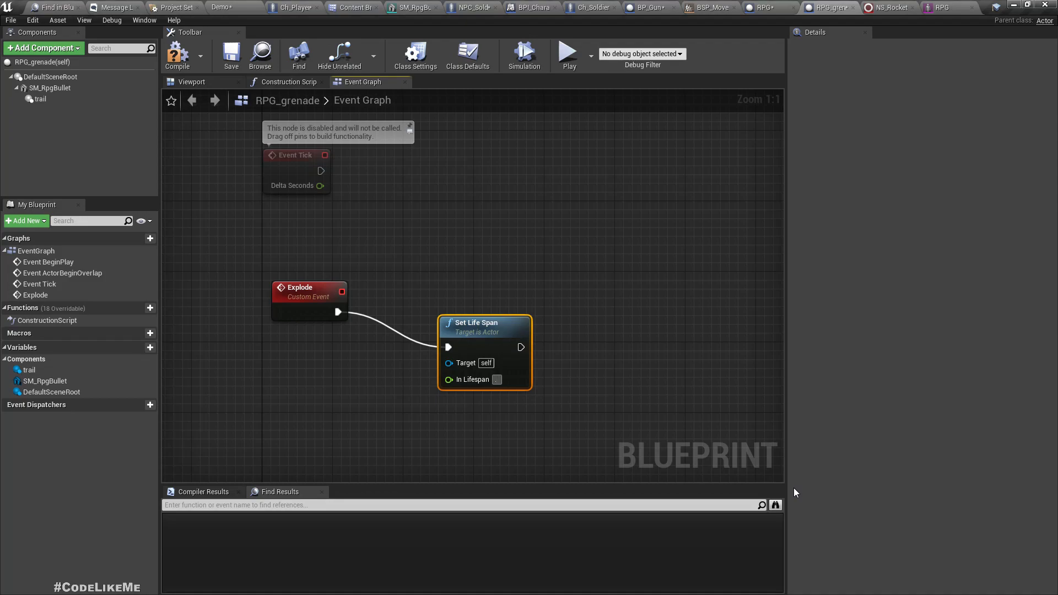
left_click_drag(484, 323, 496, 290)
type("spawn parti")
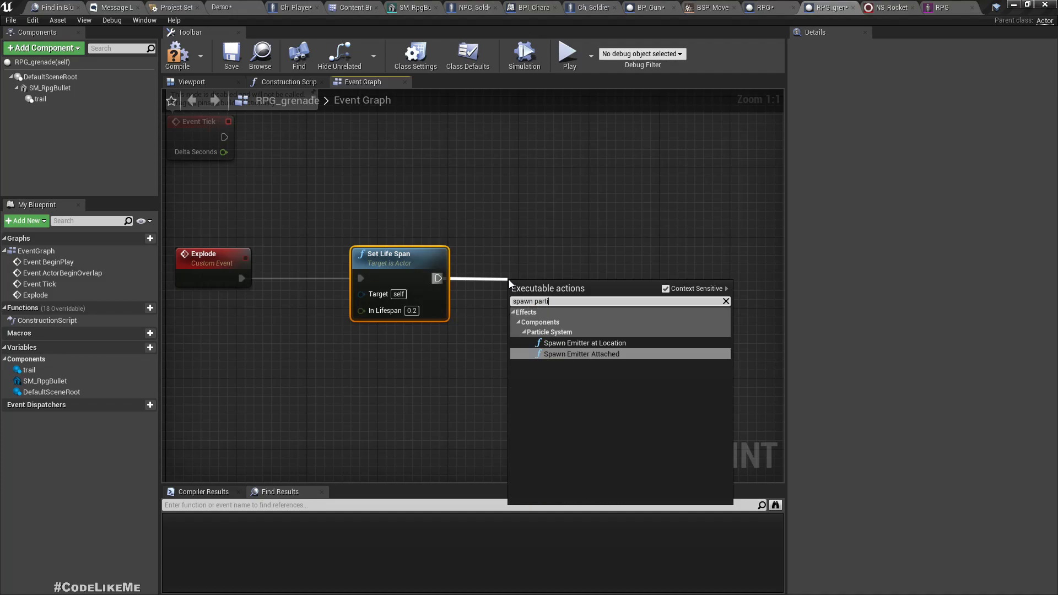
Spawn the P_Explosion emitter at the grenade's GetActorLocation.
left_click(584, 343)
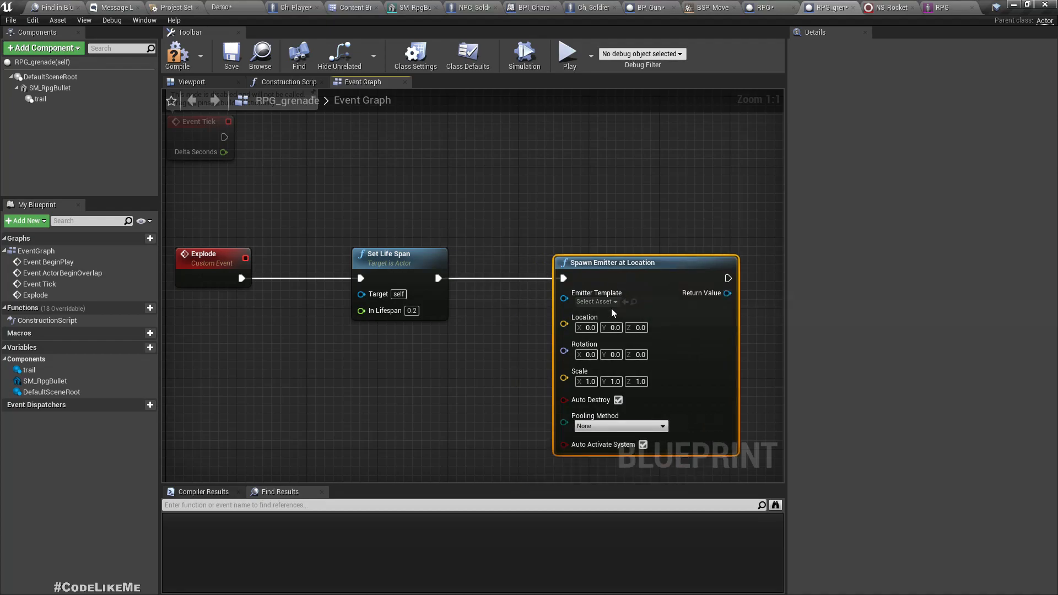
type("get a")
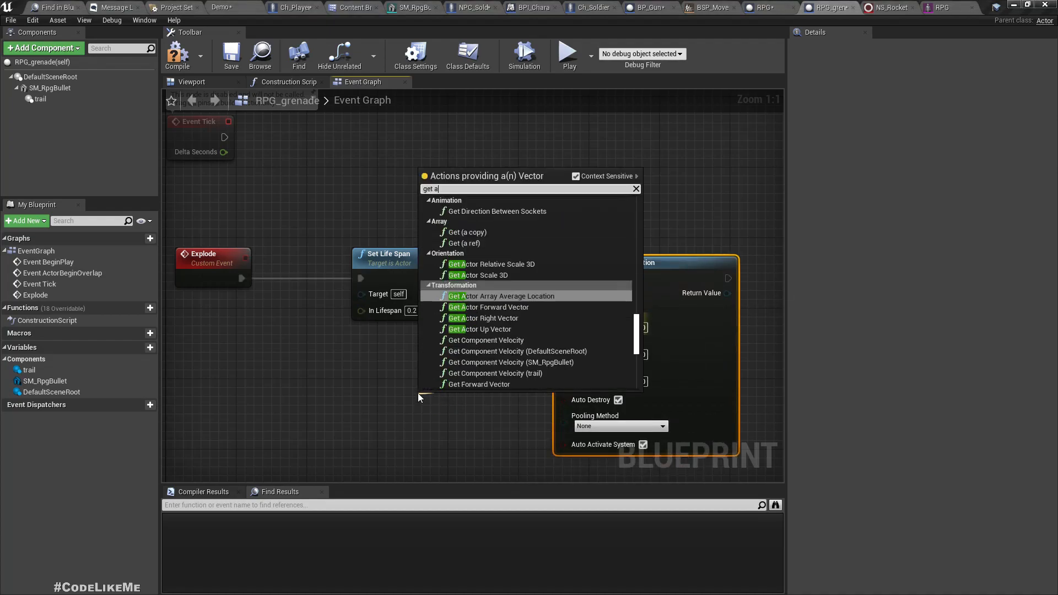
left_click(483, 295)
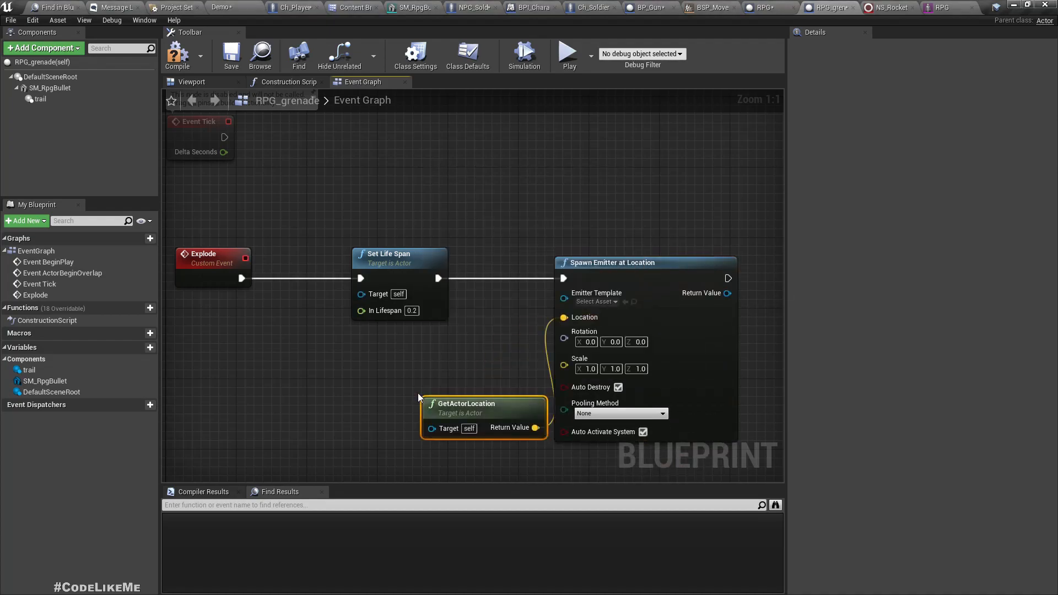
left_click(596, 301)
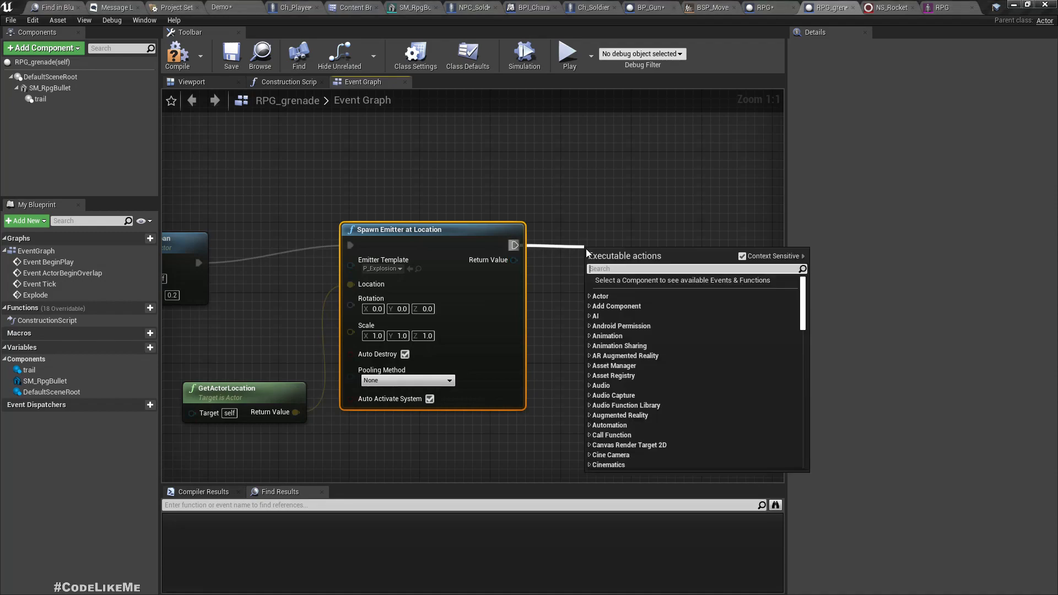
Add Play Sound at Location and search sounds for 'expl'.
type("play sound")
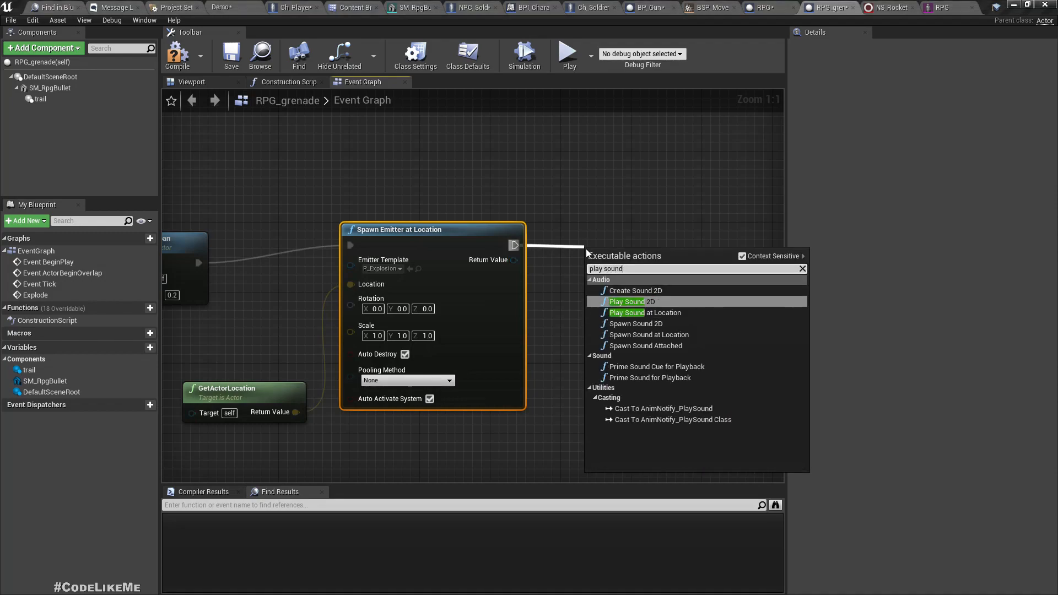
left_click(643, 312)
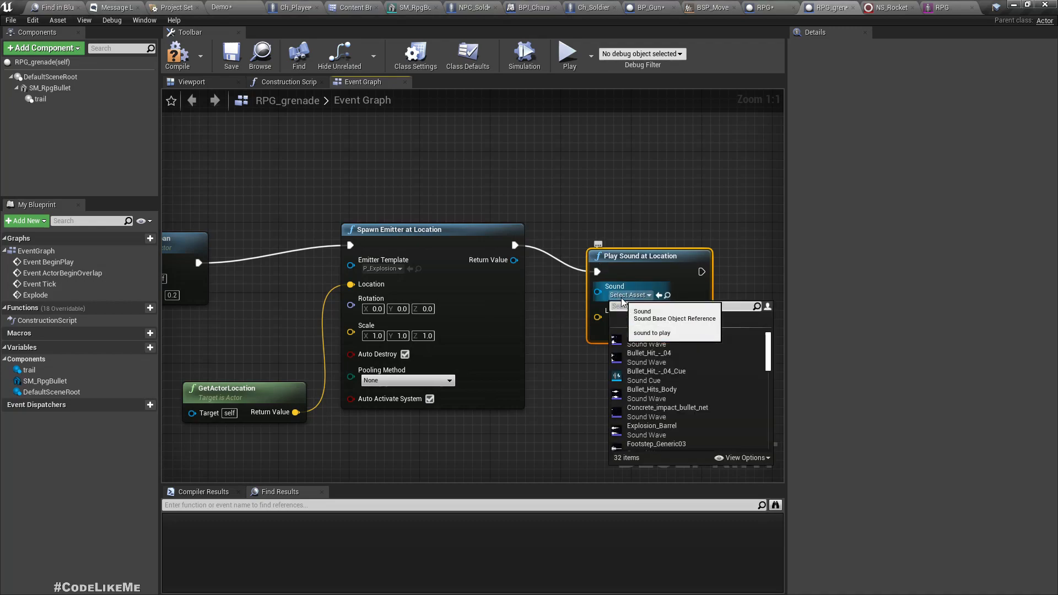
type("expl")
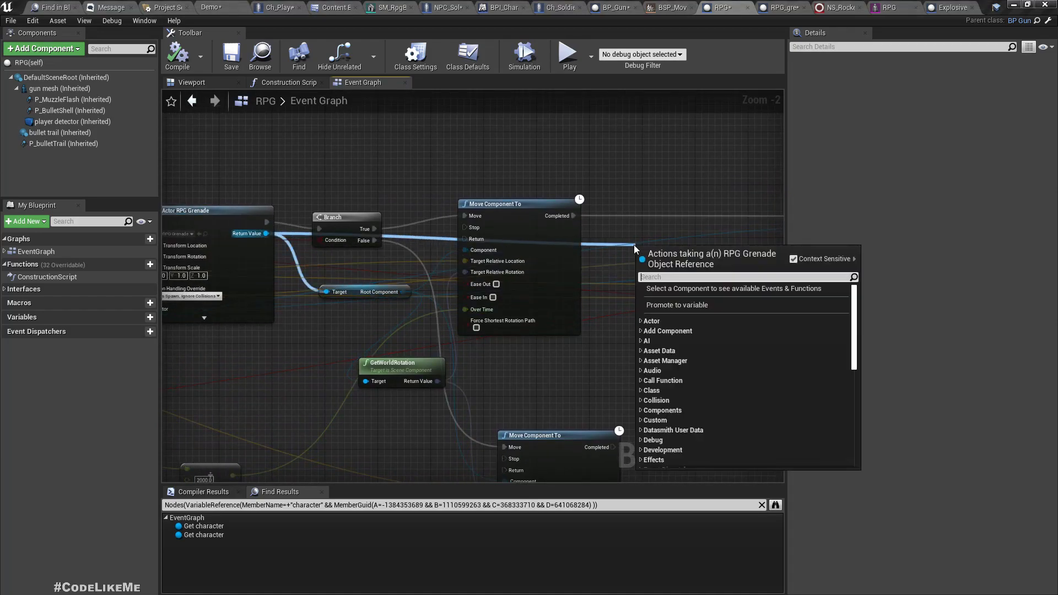
Call the grenade's Explode after both Move Component To nodes in RPG.
type("expl")
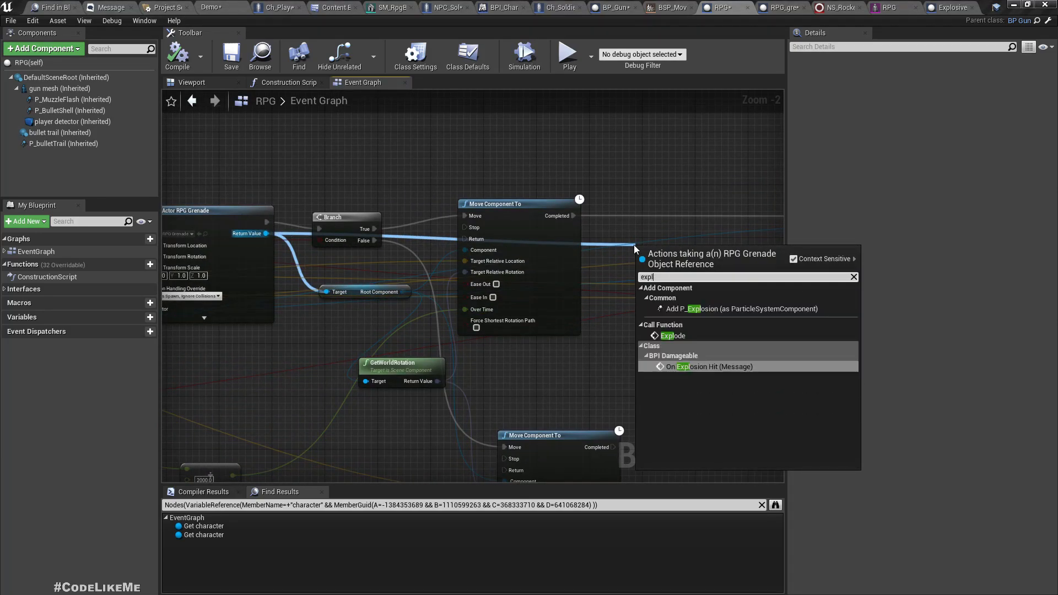
left_click(672, 335)
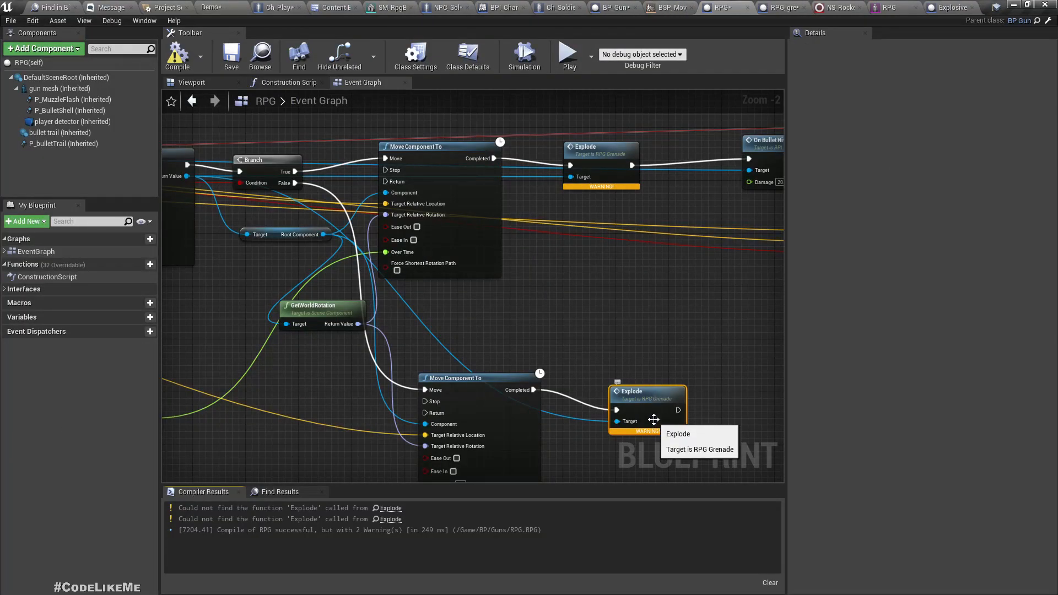
scroll("down", 3)
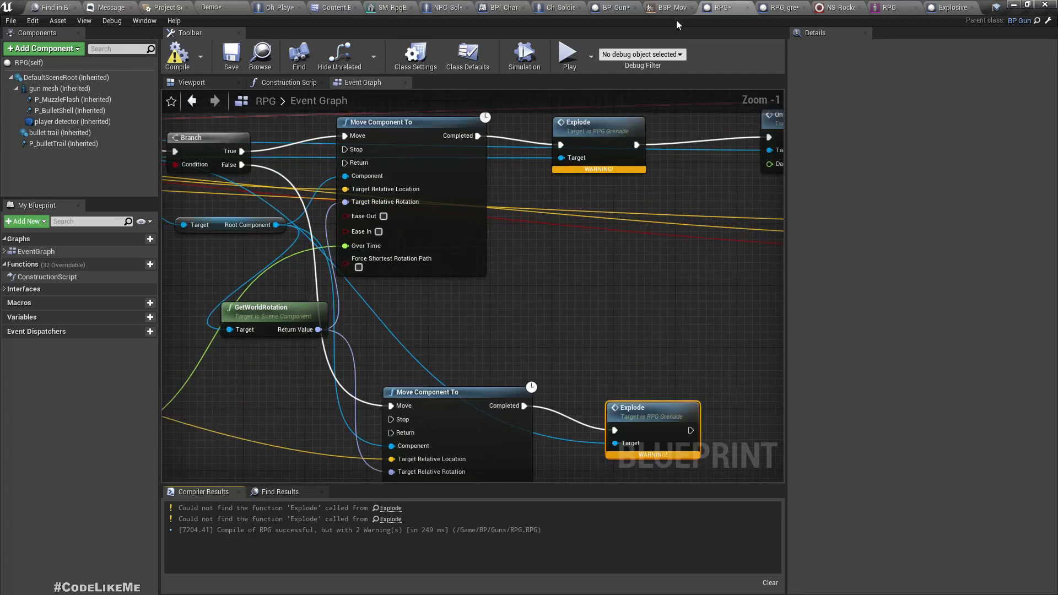
left_click(780, 7)
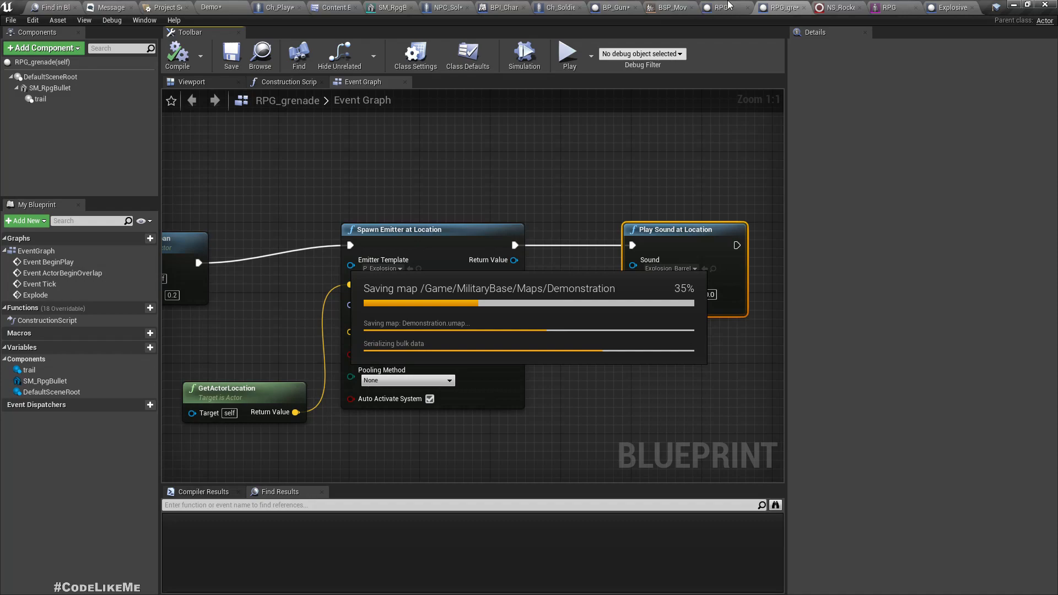
Play the level and fire two RPG grenades at the barrels and targets.
left_click(717, 7)
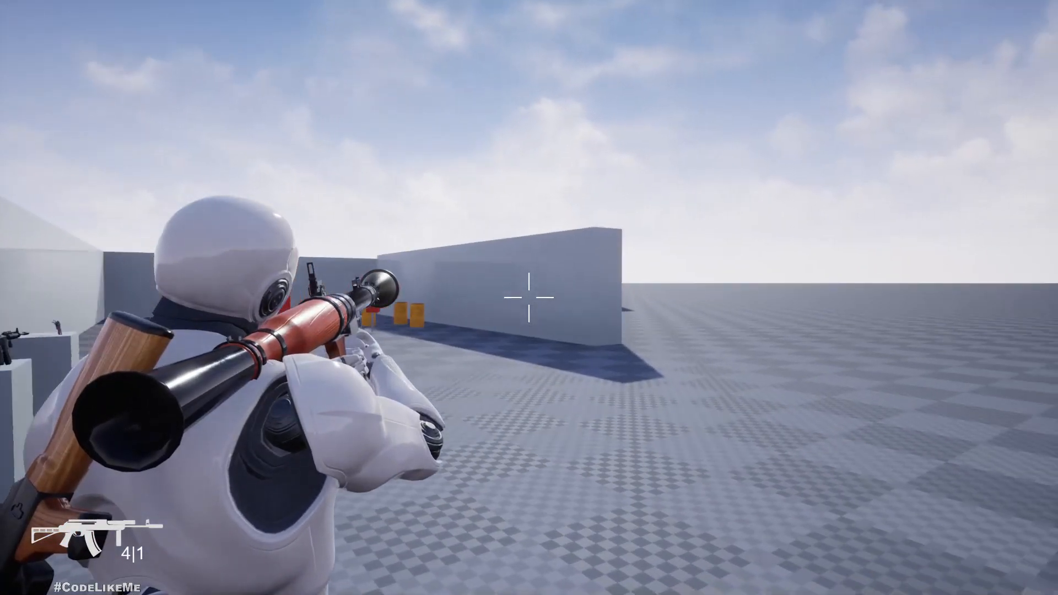
left_click(529, 299)
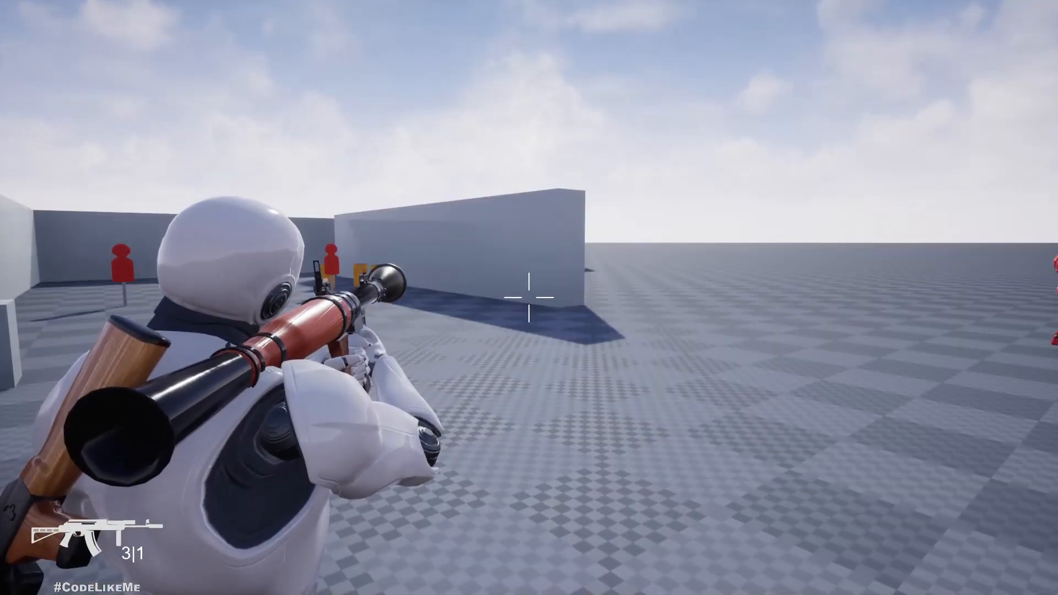
left_click(529, 297)
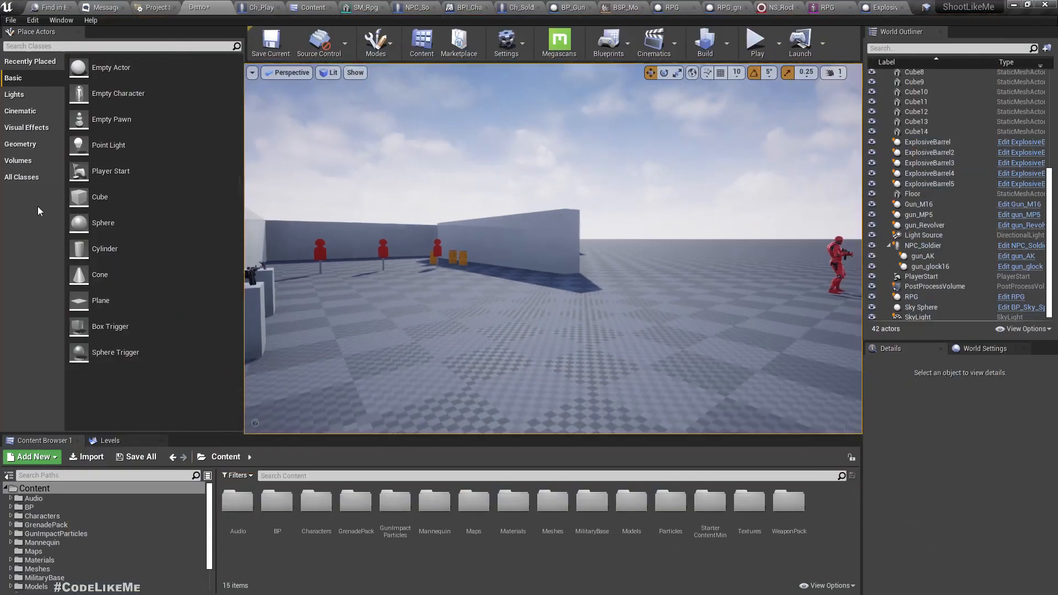
mouse_move(688, 75)
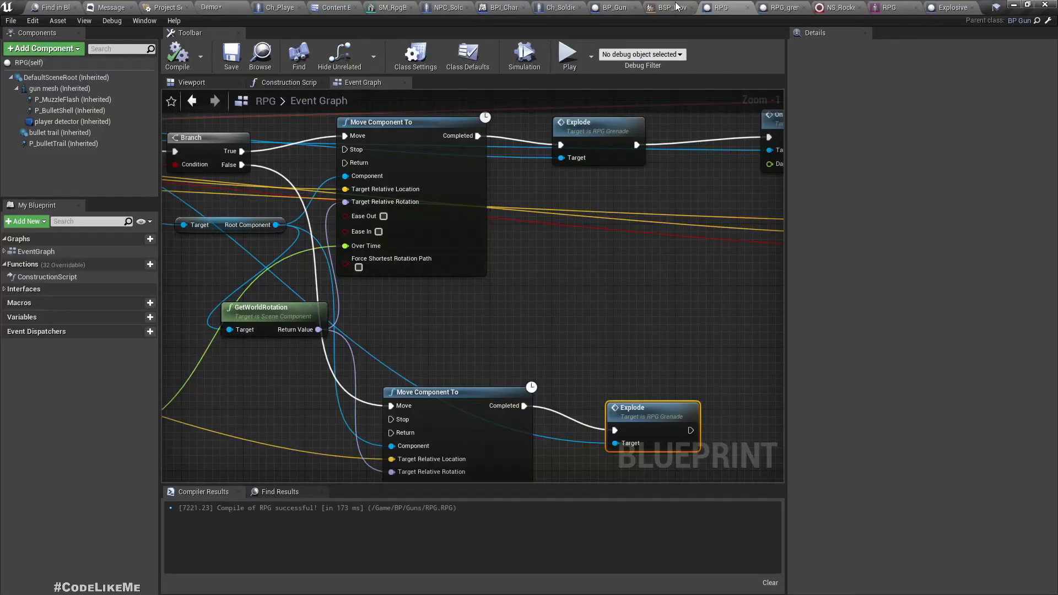
mouse_move(727, 97)
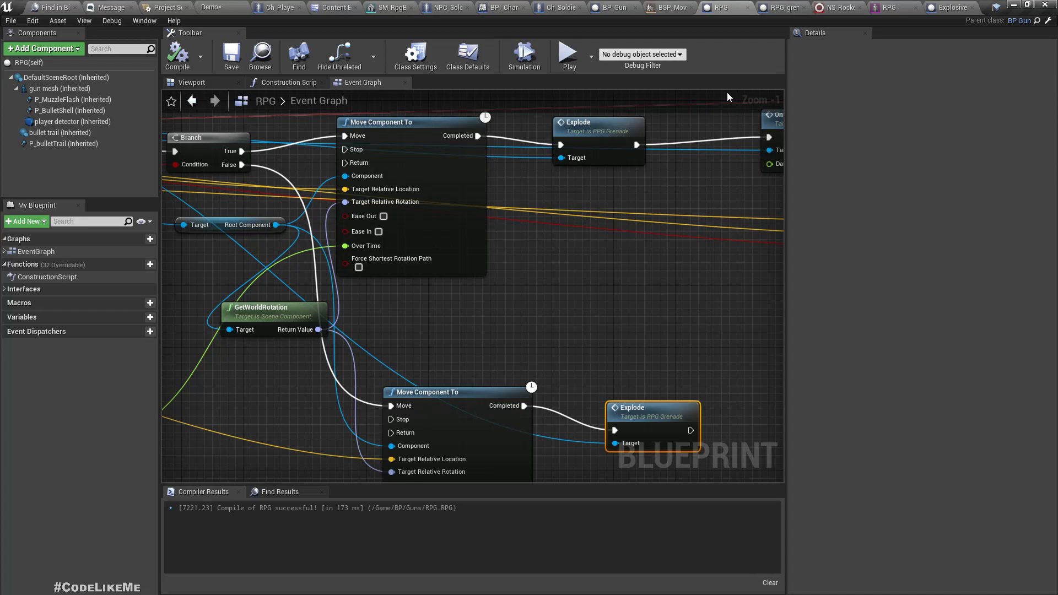
mouse_move(208, 4)
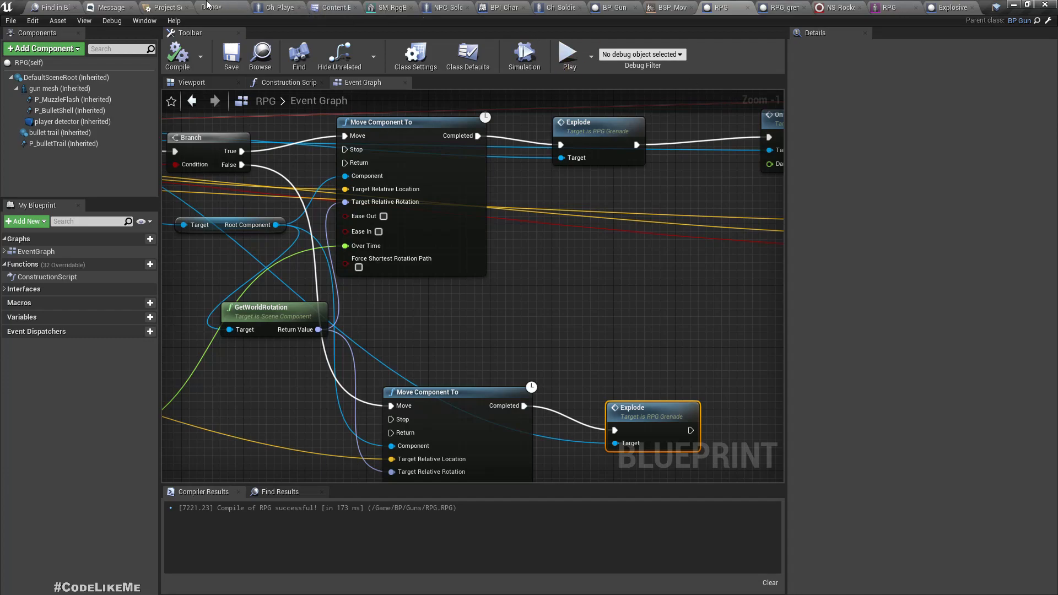
Return to the level after the clean compile and fire the RPG at the targets again.
left_click(568, 54)
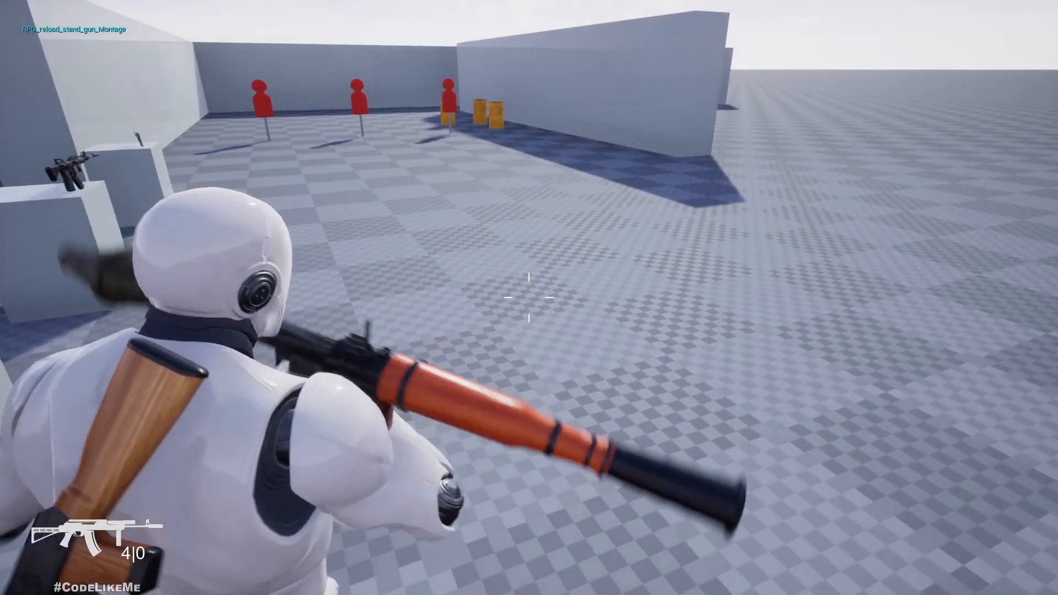
left_click(529, 298)
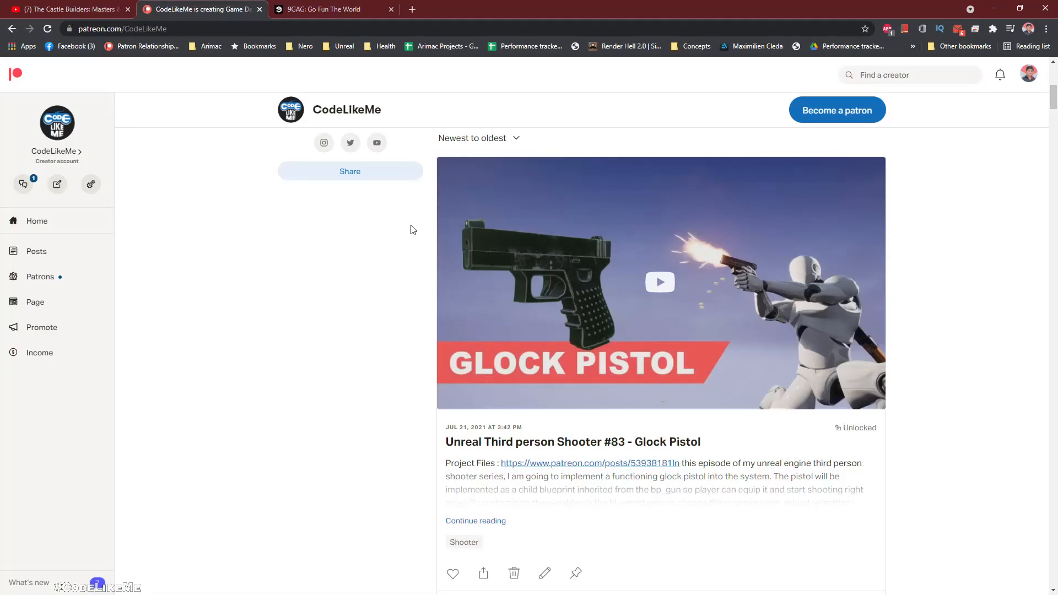
Scroll CodeLikeMe's Patreon posts down to the Niagara Effect - Object Pull Force entry.
scroll("down", 3)
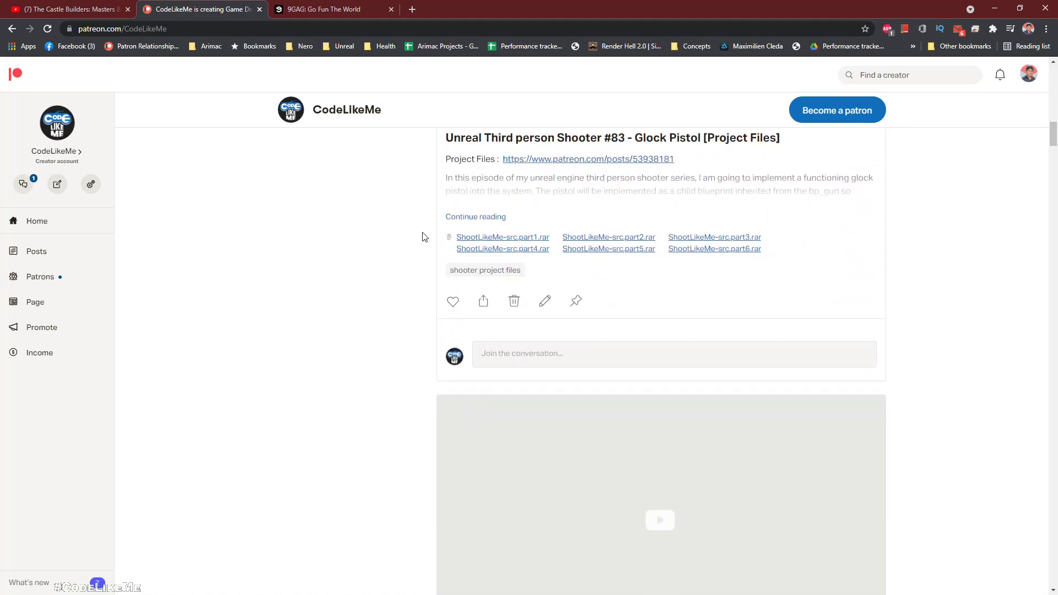
scroll("down", 3)
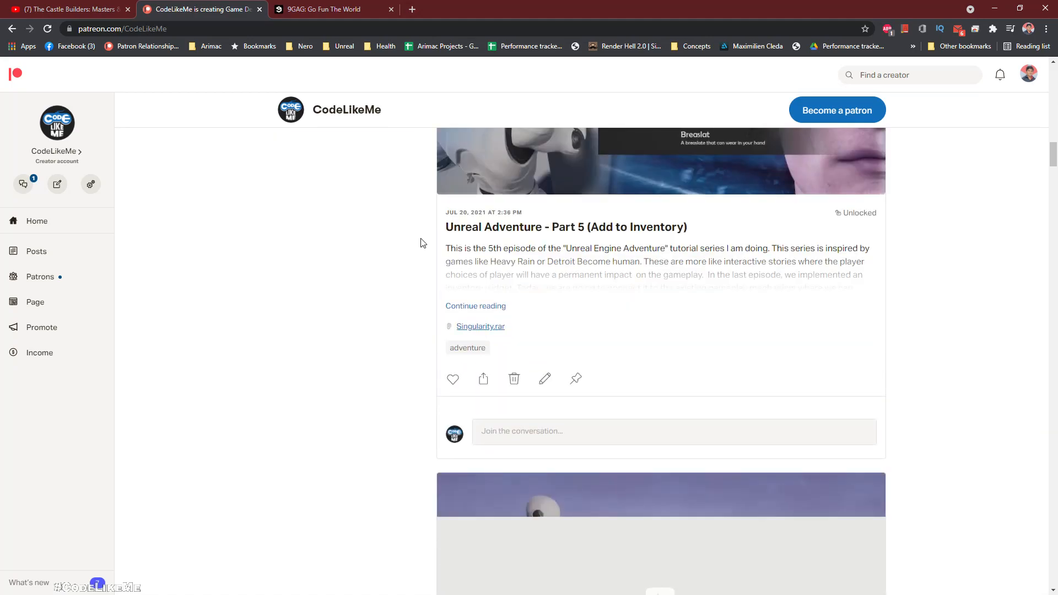
scroll("down", 3)
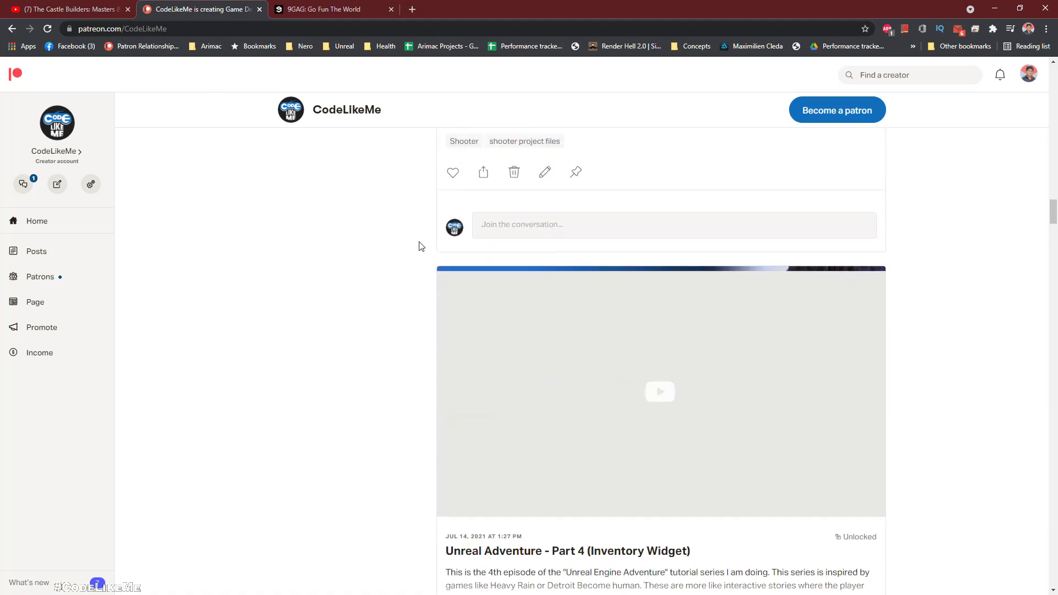
scroll("down", 3)
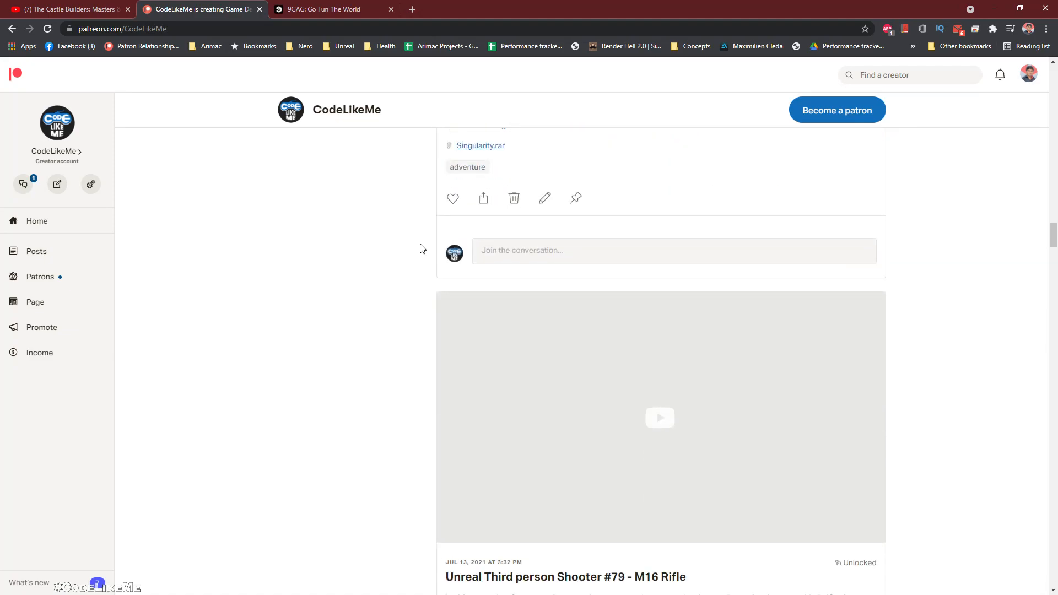
scroll("down", 3)
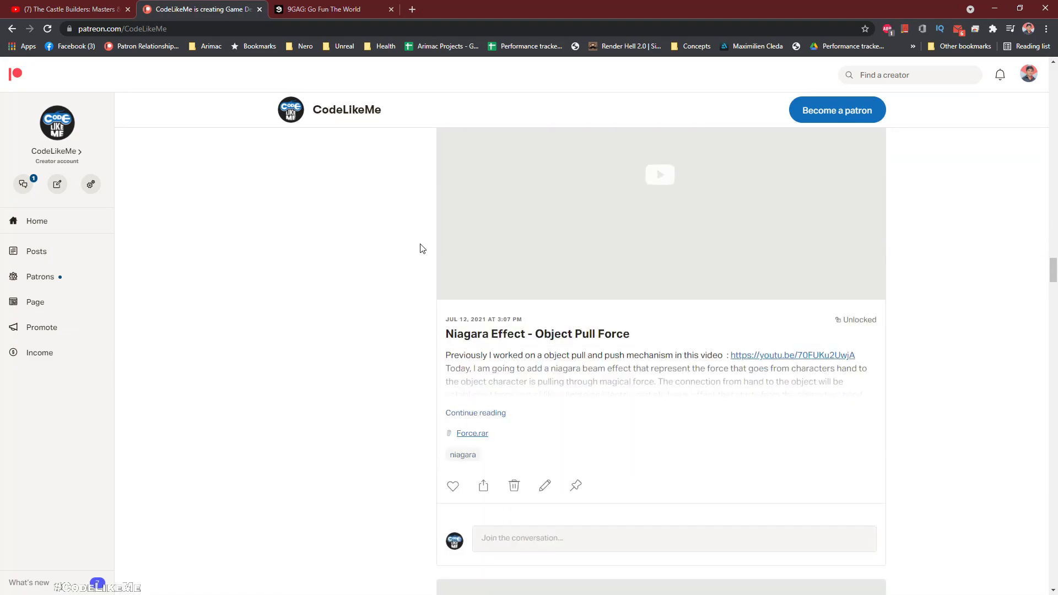